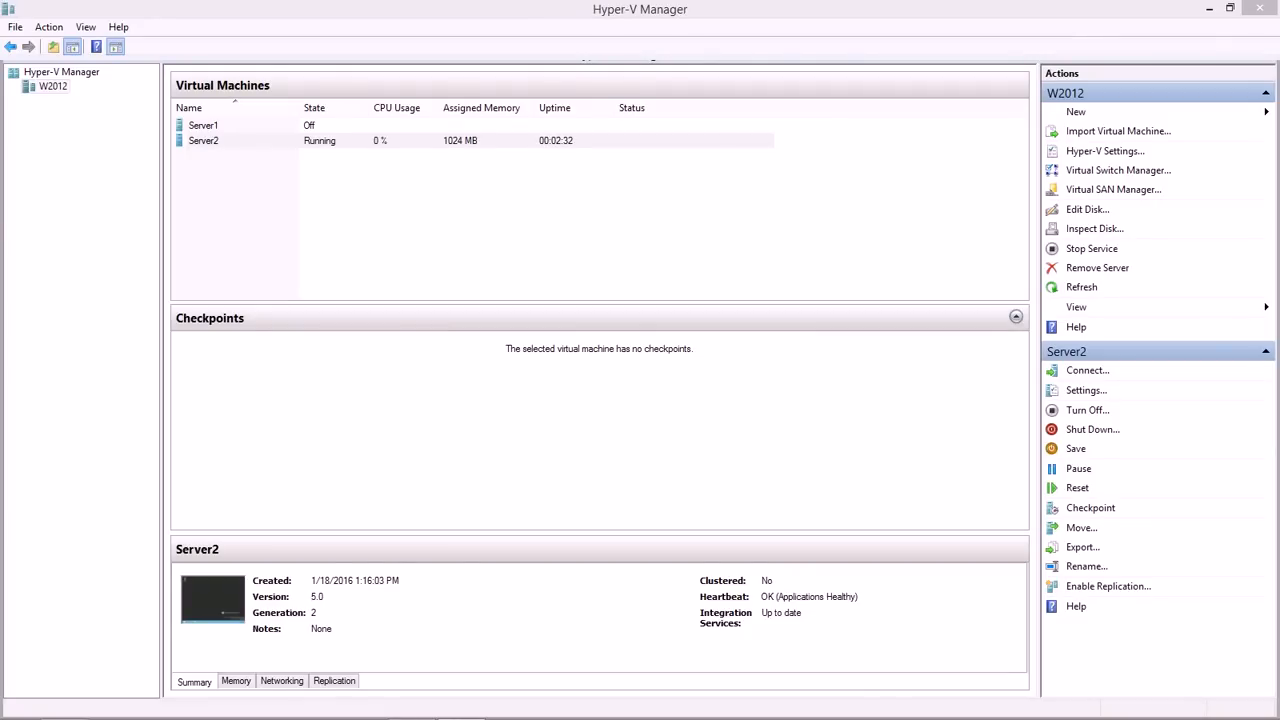
mouse_move(295, 225)
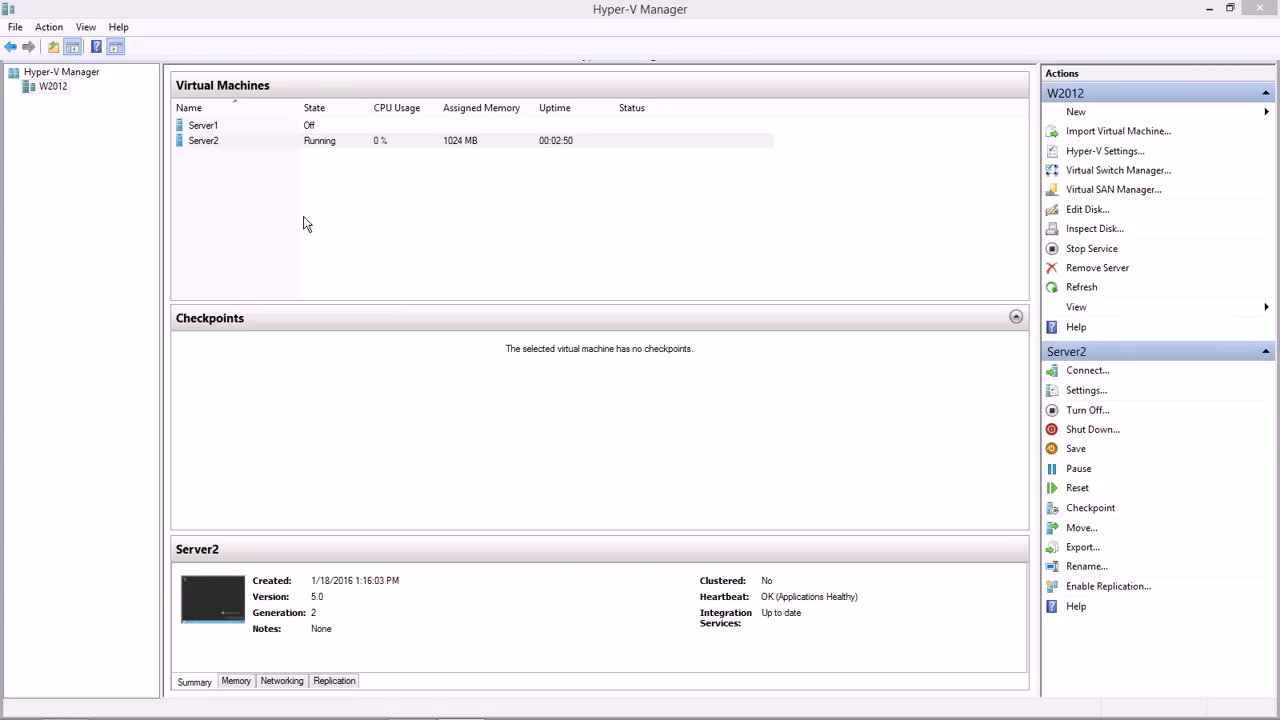
mouse_move(300, 212)
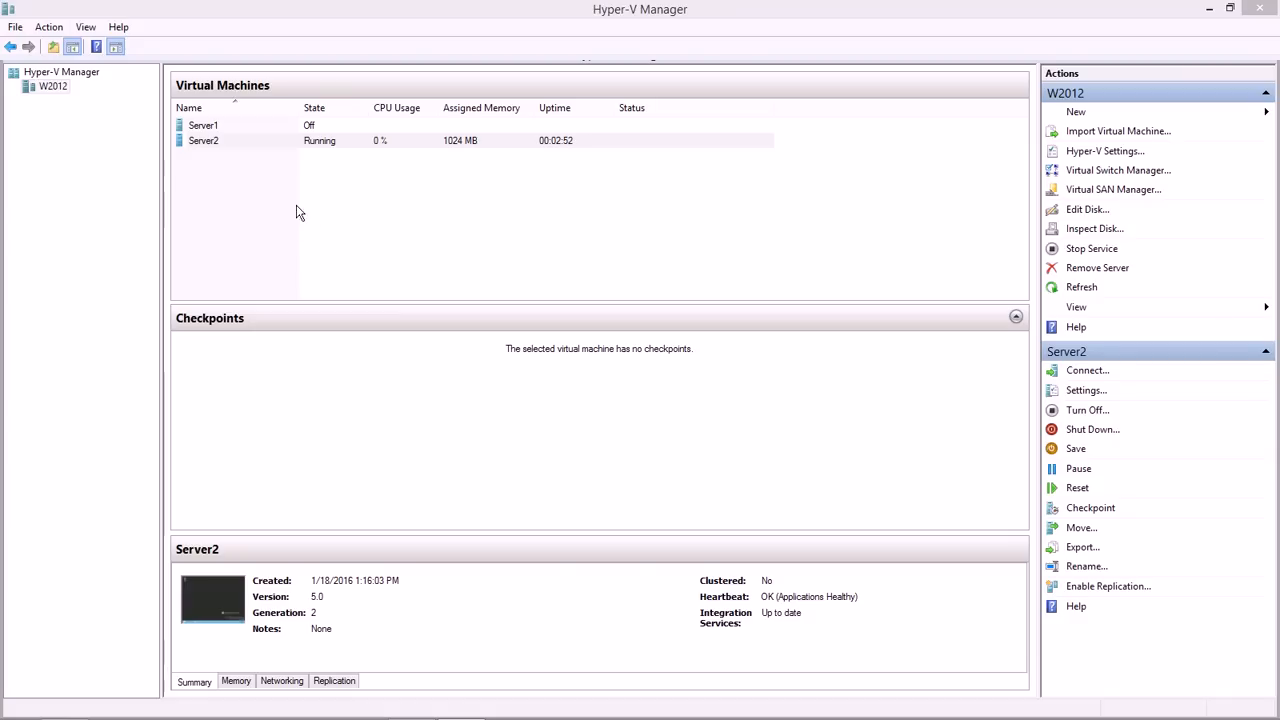
- Connect to Server2's console through its right-click menu in the Virtual Machines list
left_click(203, 140)
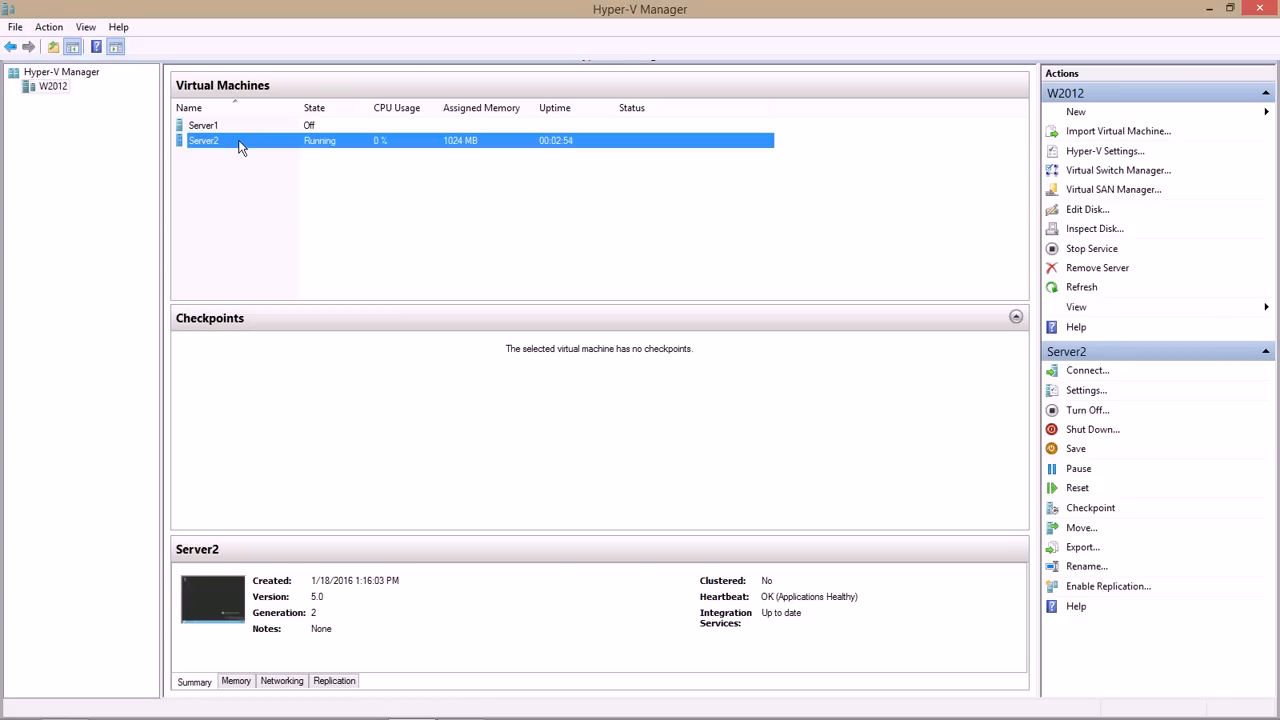
double_click(203, 140)
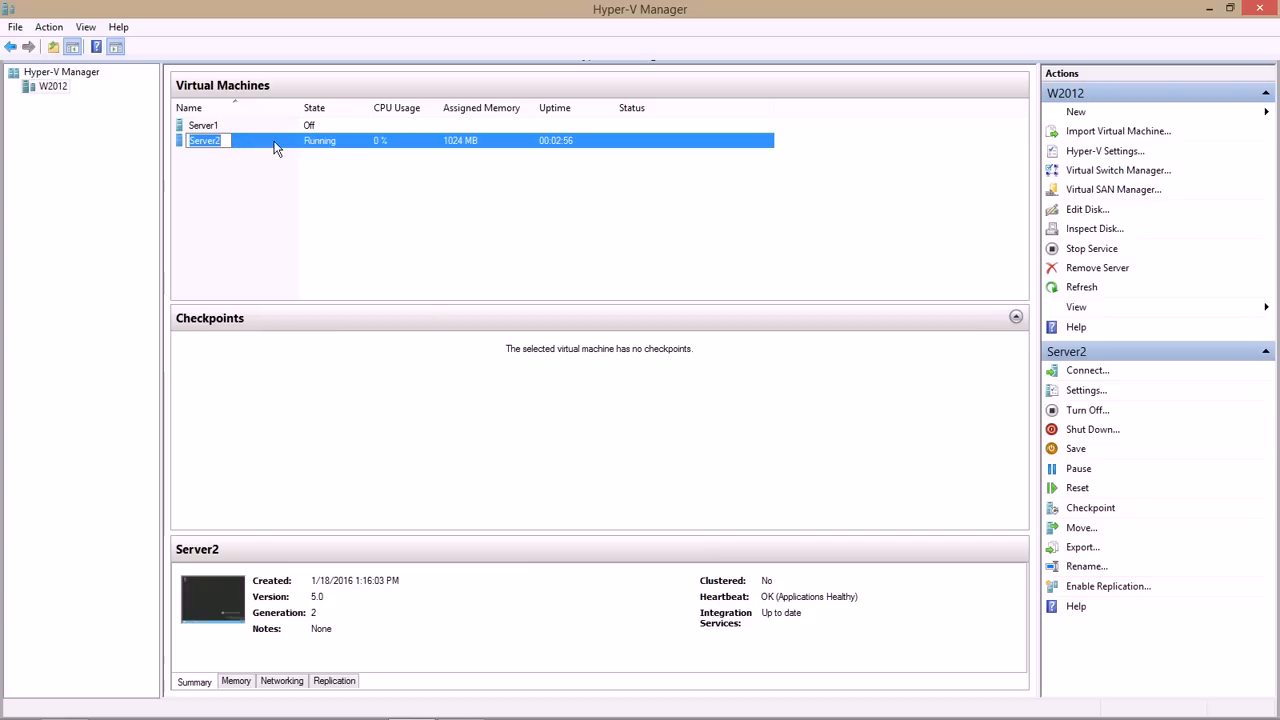
right_click(203, 140)
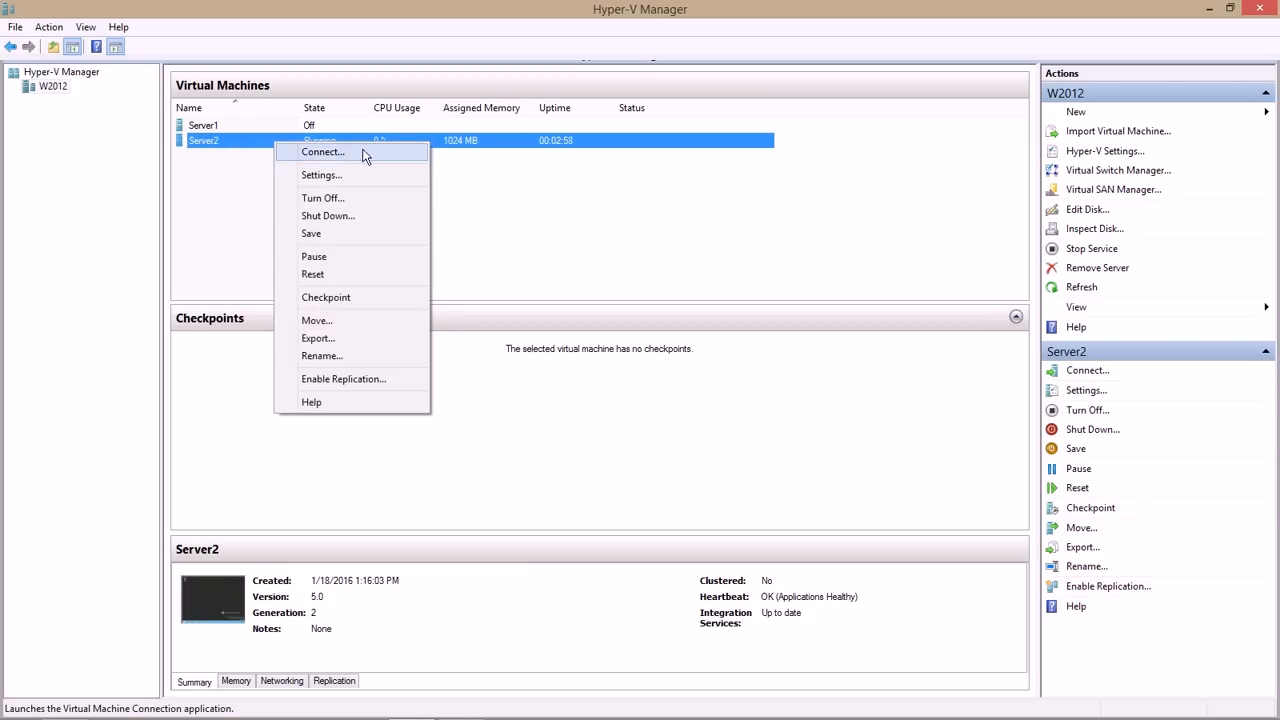
left_click(323, 151)
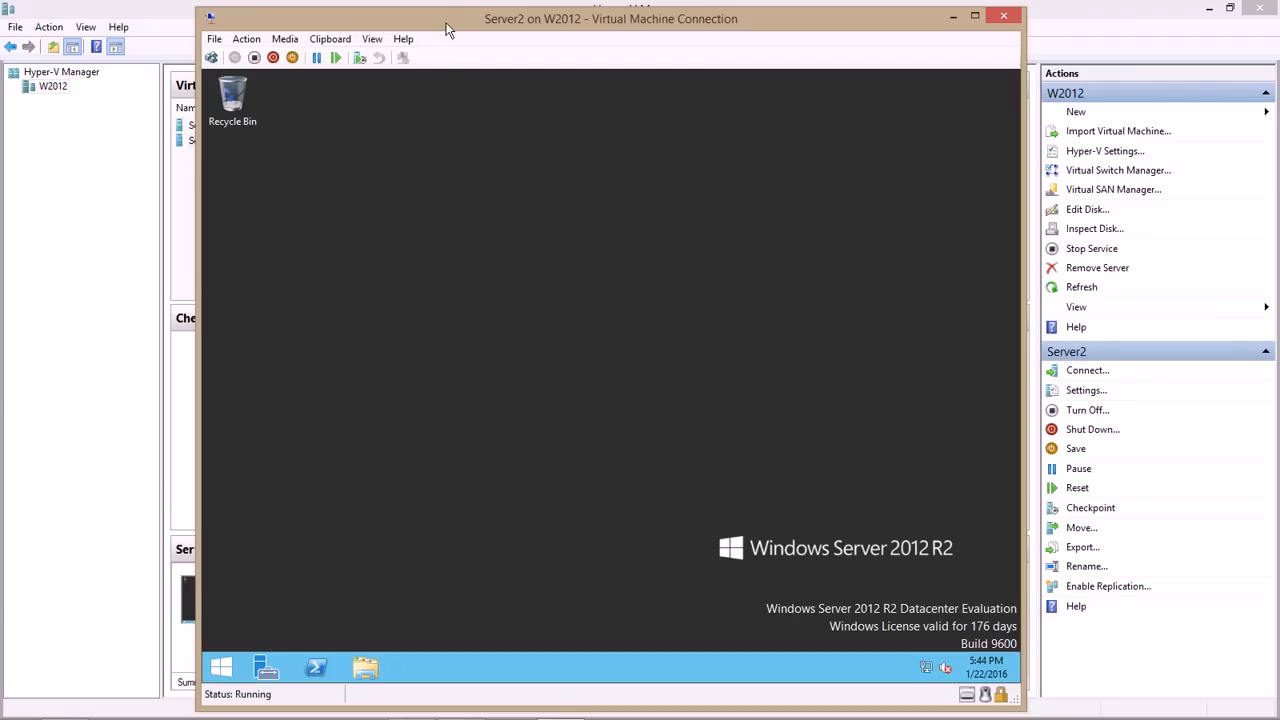
mouse_move(462, 289)
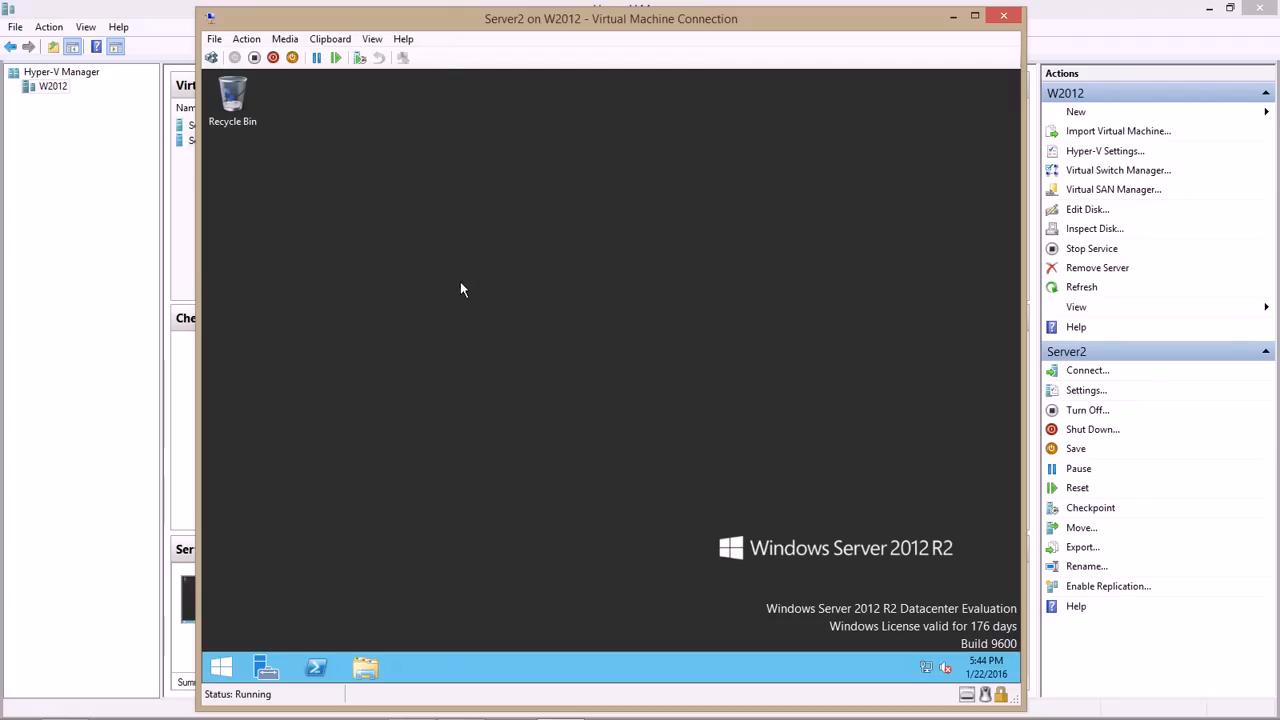
mouse_move(431, 410)
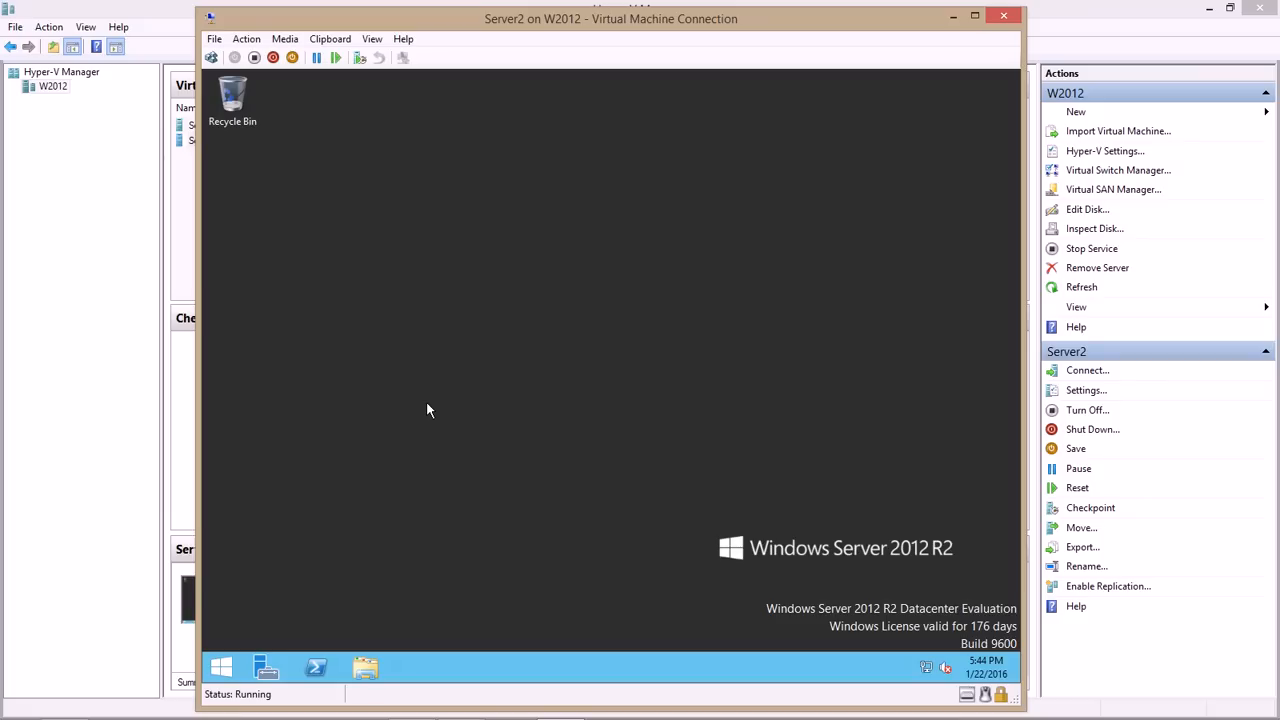
mouse_move(490, 375)
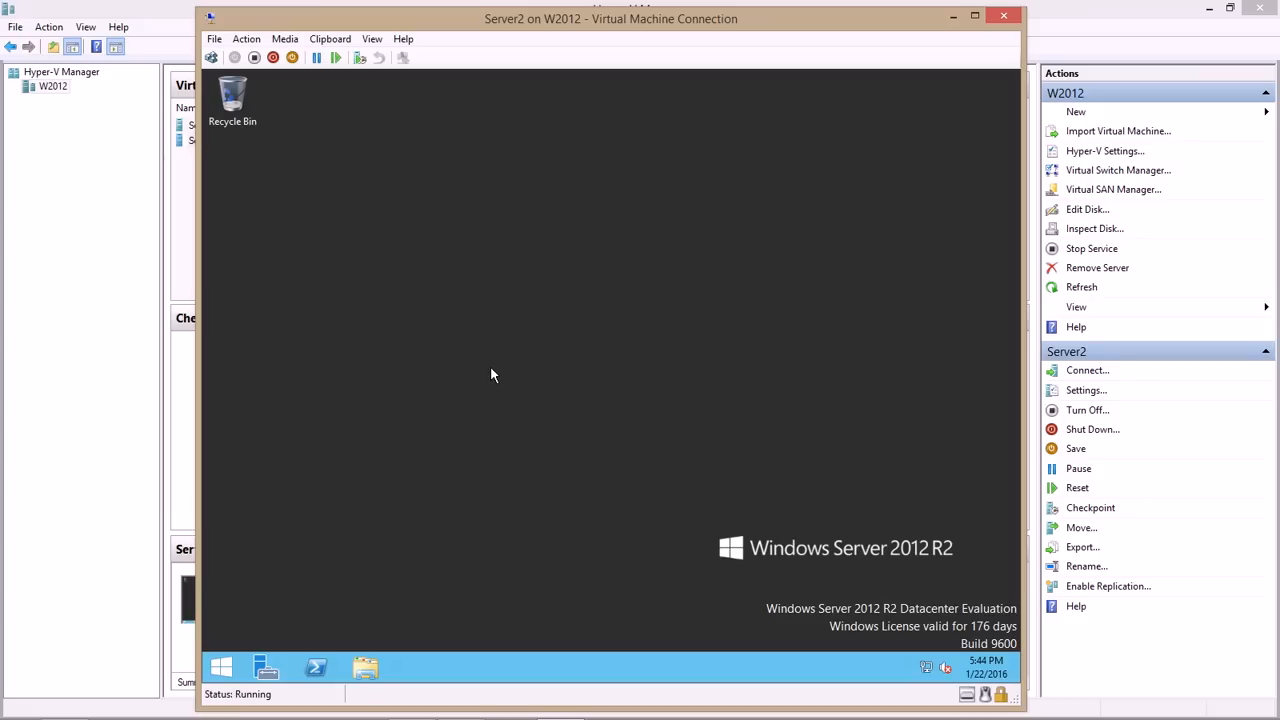
mouse_move(493, 381)
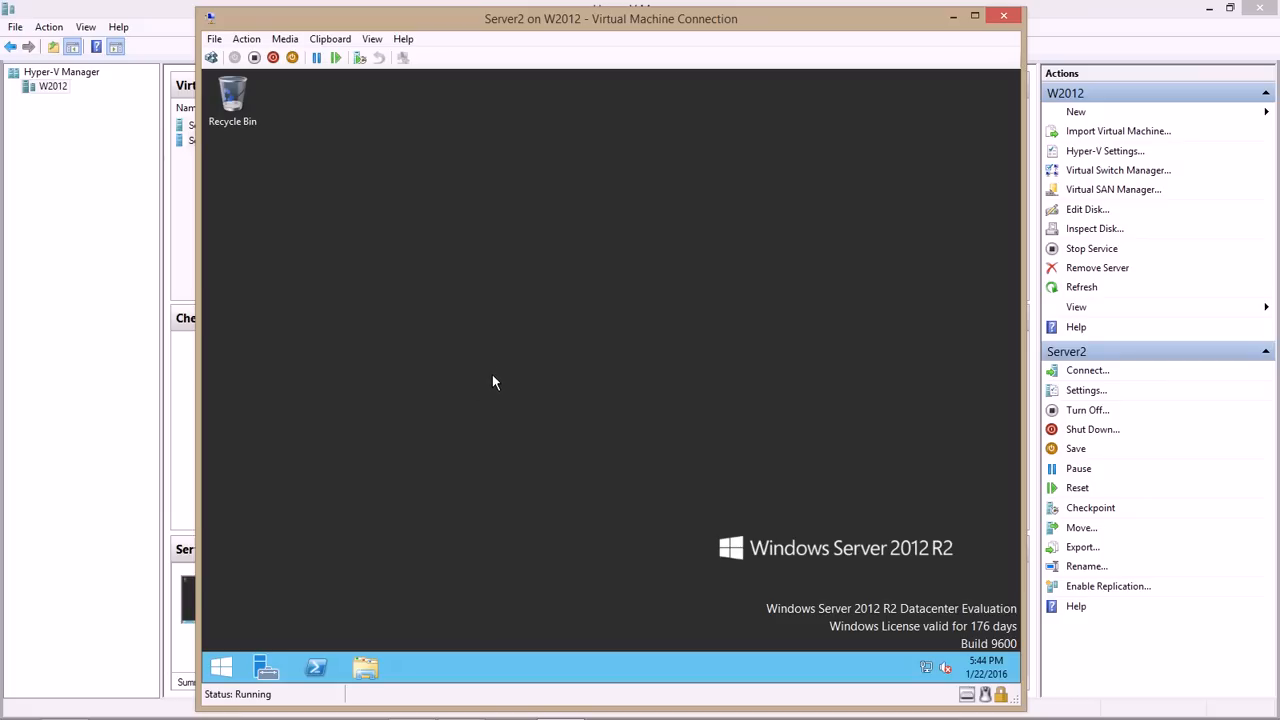
mouse_move(498, 373)
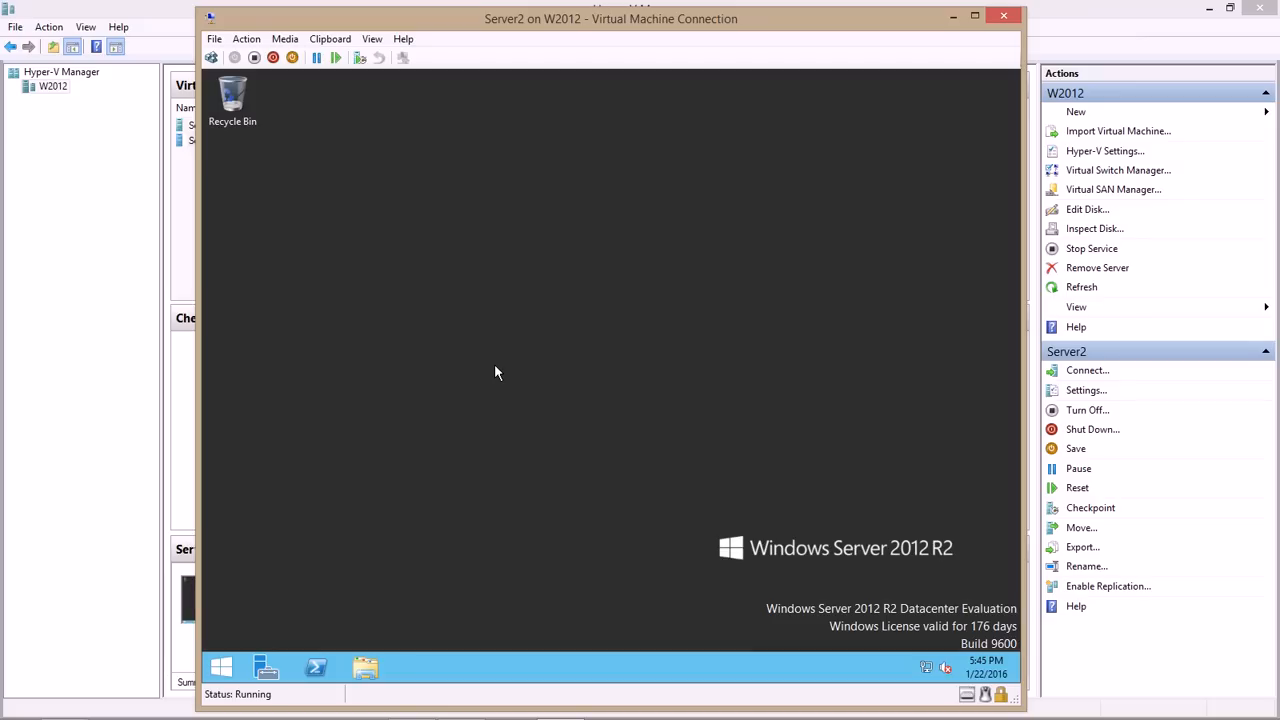
mouse_move(495, 390)
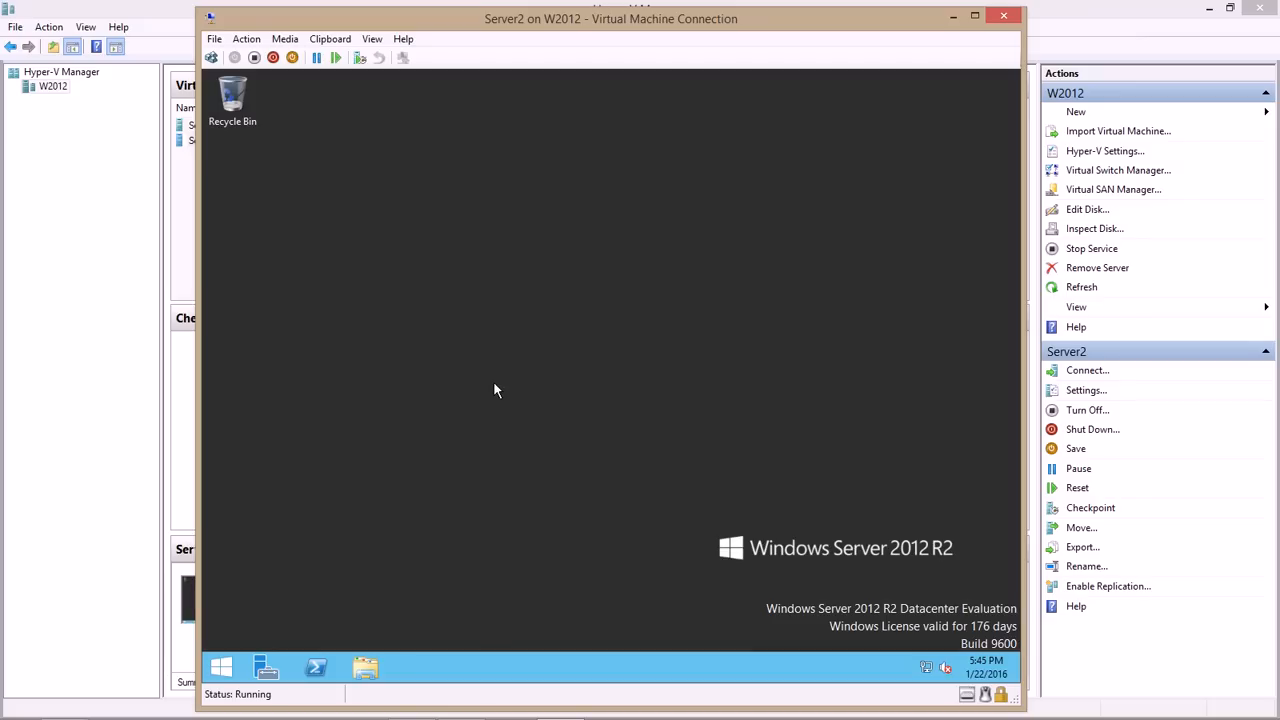
mouse_move(476, 395)
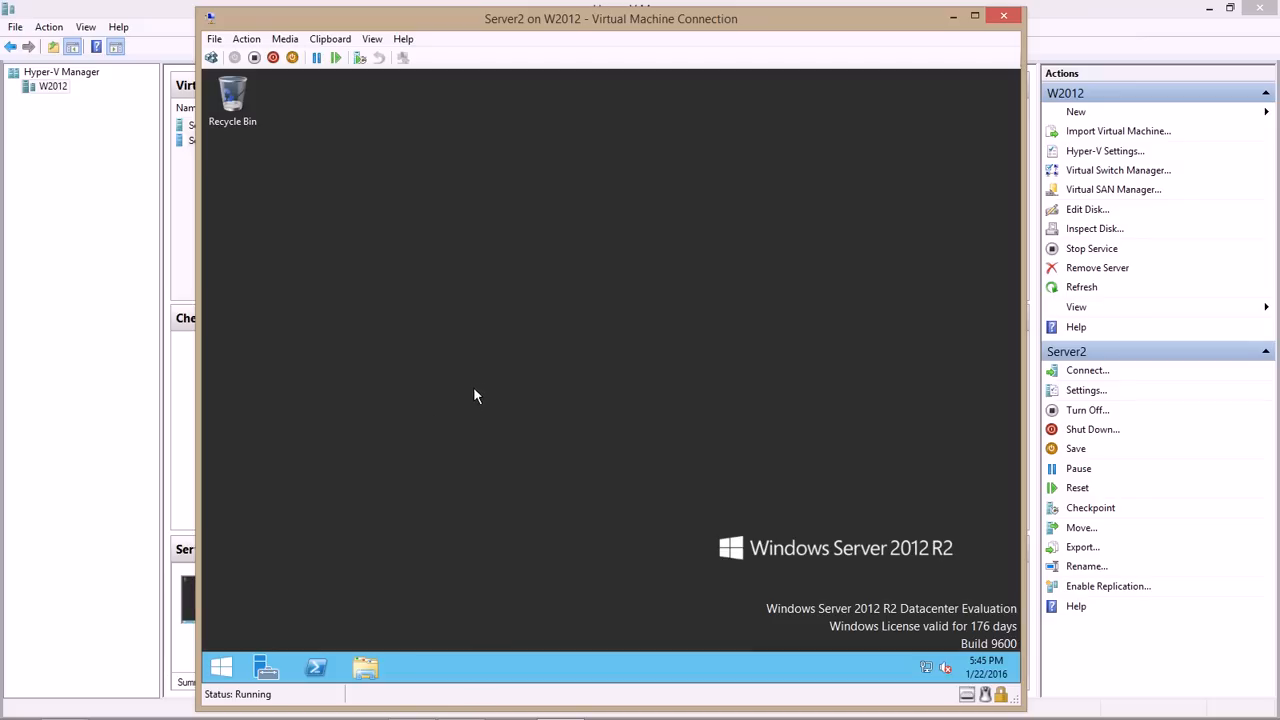
mouse_move(308, 310)
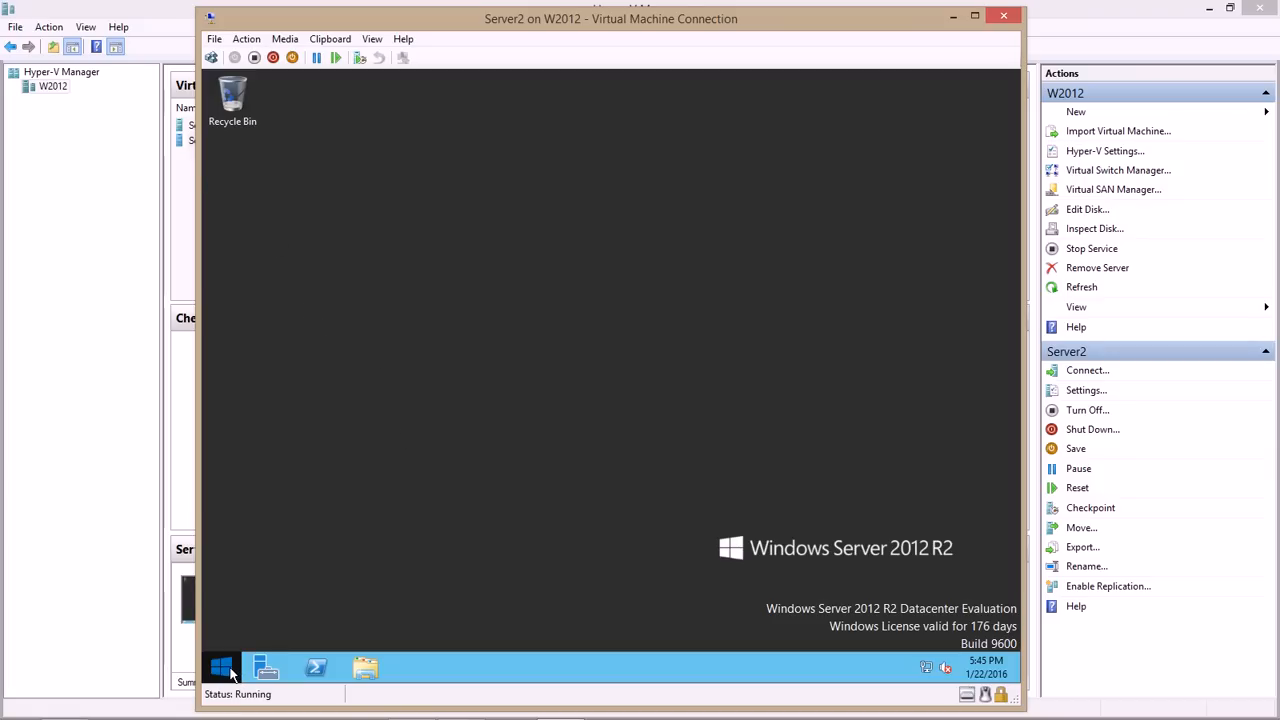
- Open Command Prompt (Admin) from the VM's Start button context menu
right_click(222, 668)
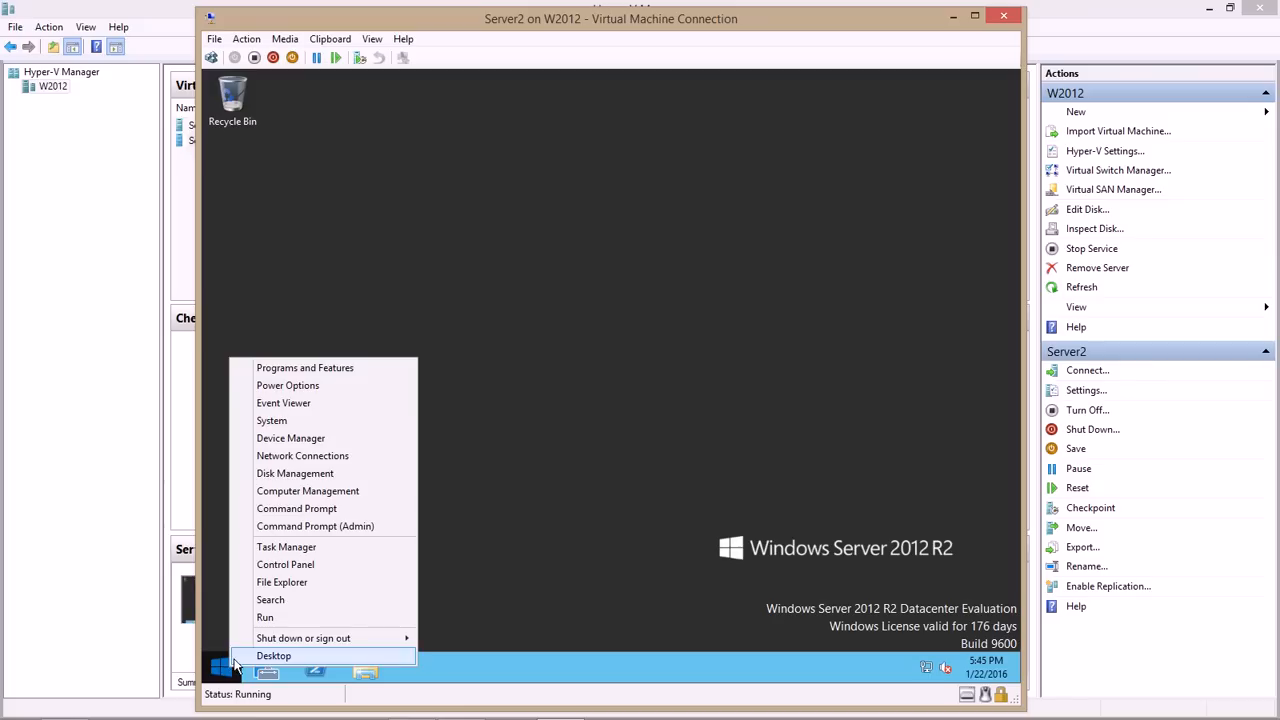
mouse_move(265, 617)
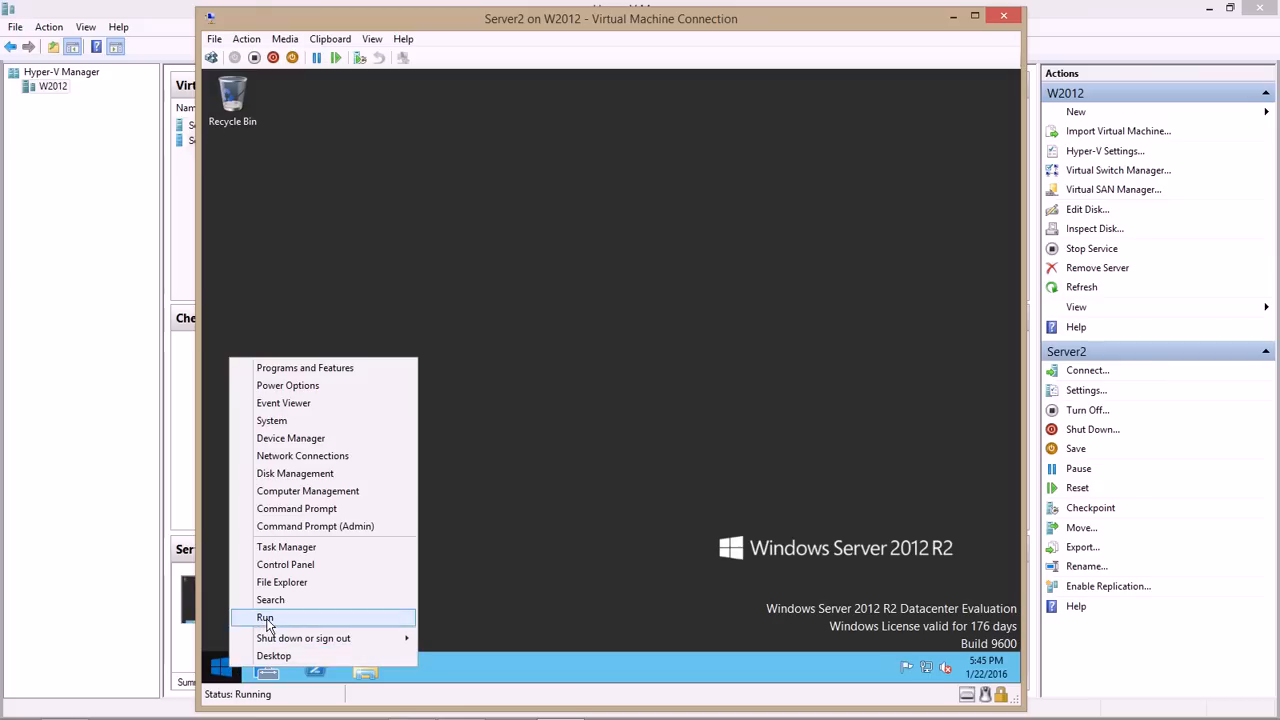
mouse_move(310, 508)
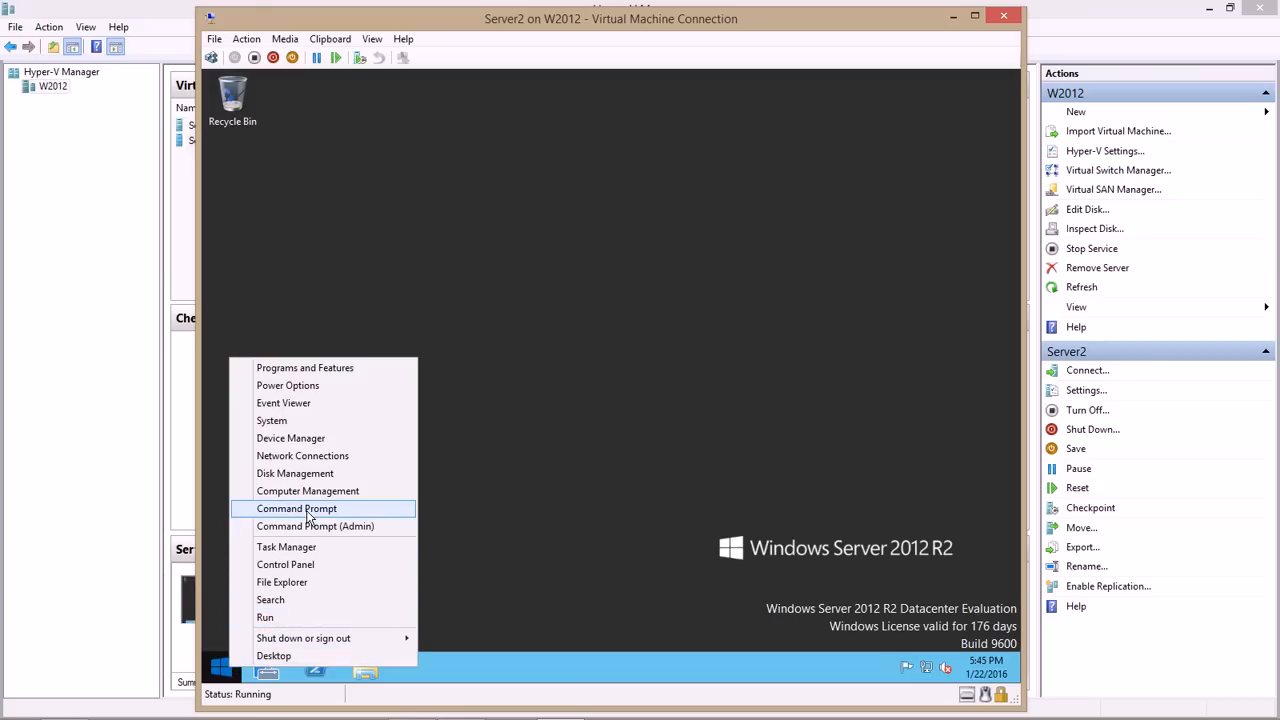
left_click(315, 526)
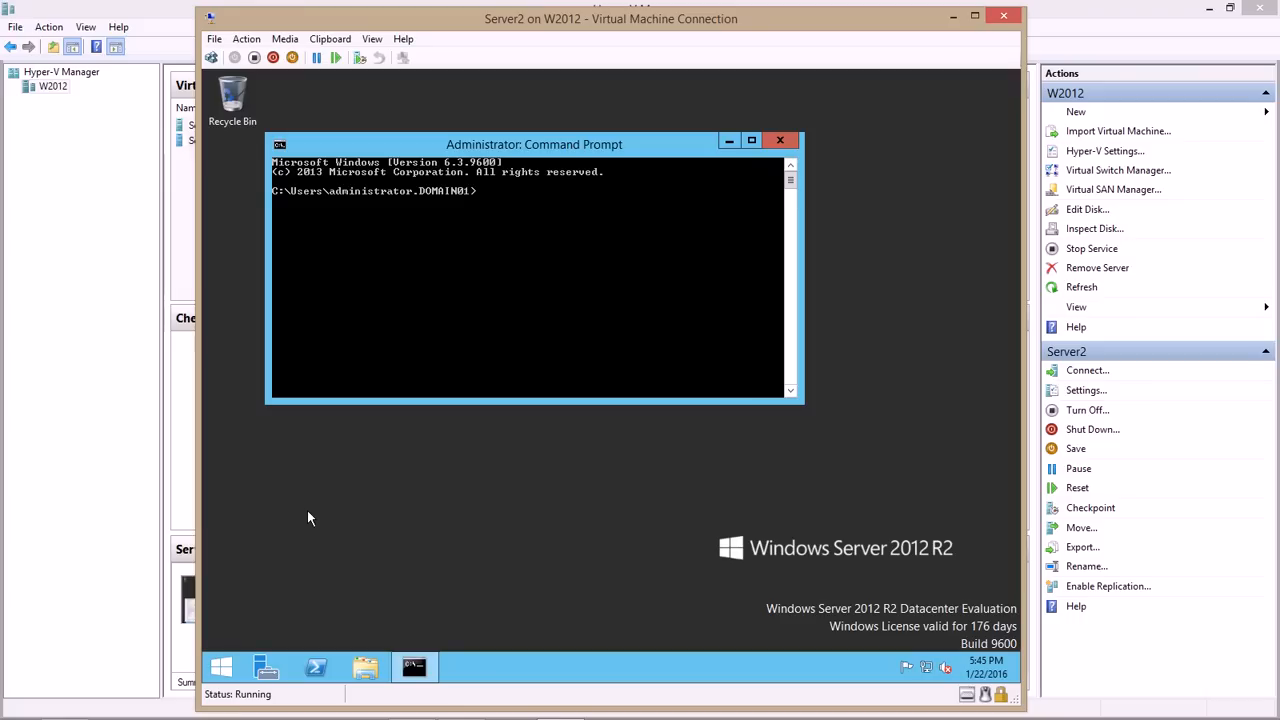
- Change into C:\Windows\System32\Sysprep with cd commands and list it with dir
type("cd\\")
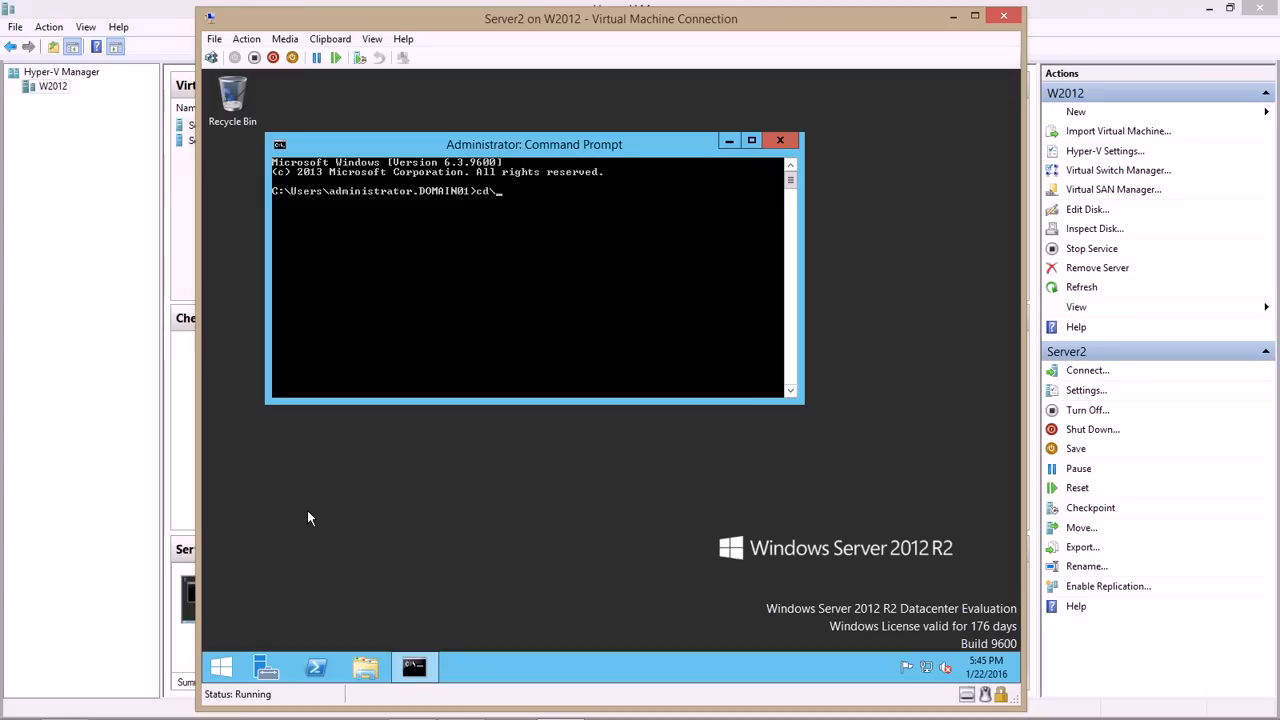
key("Return")
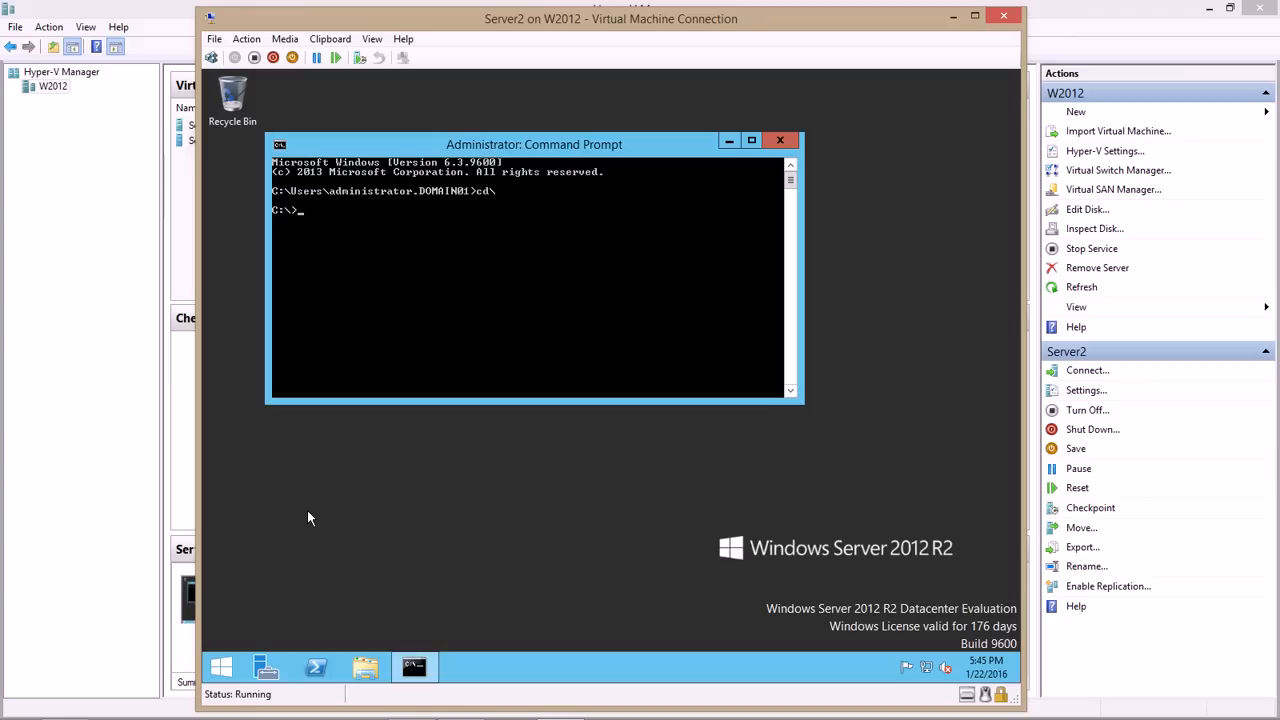
mouse_move(275, 197)
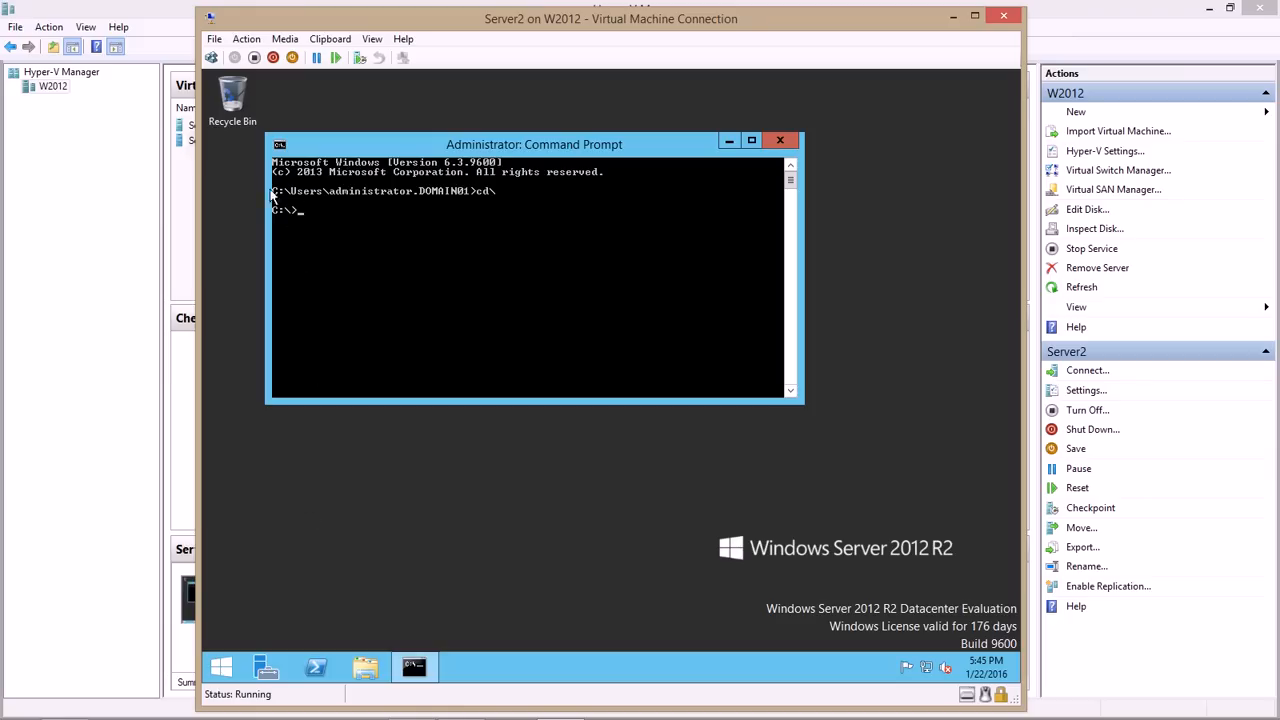
mouse_move(263, 233)
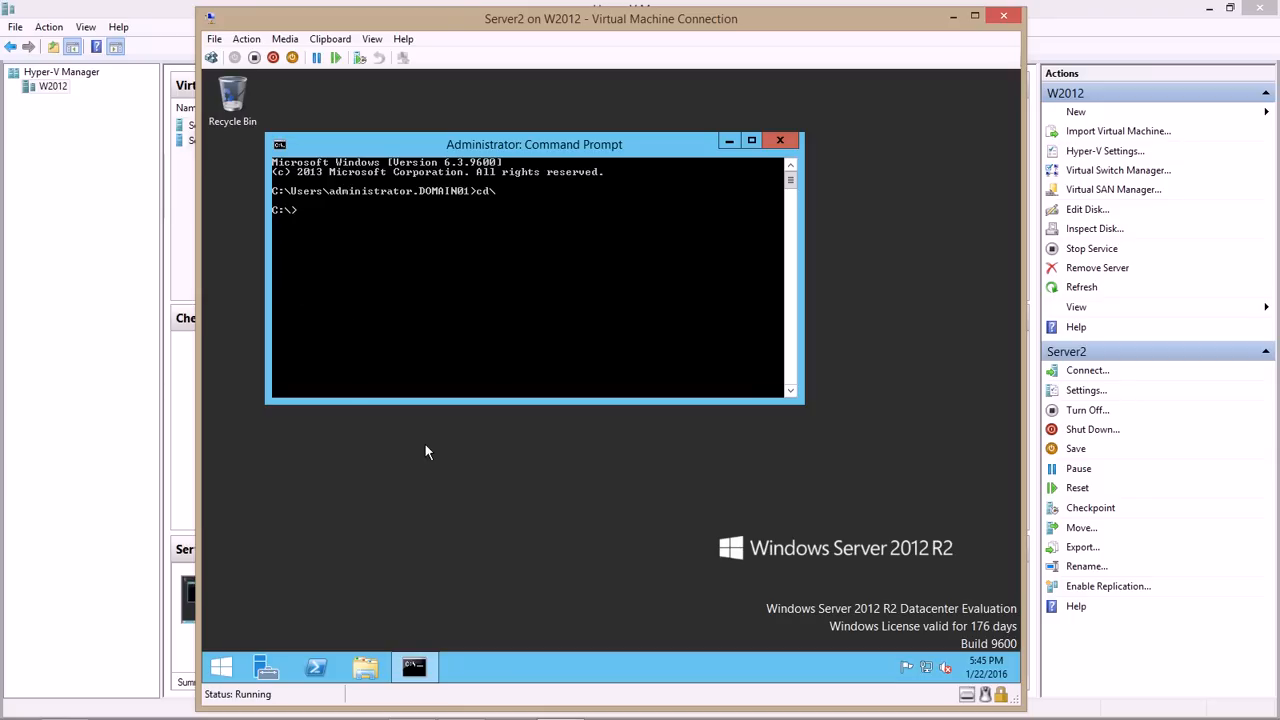
type("cd win")
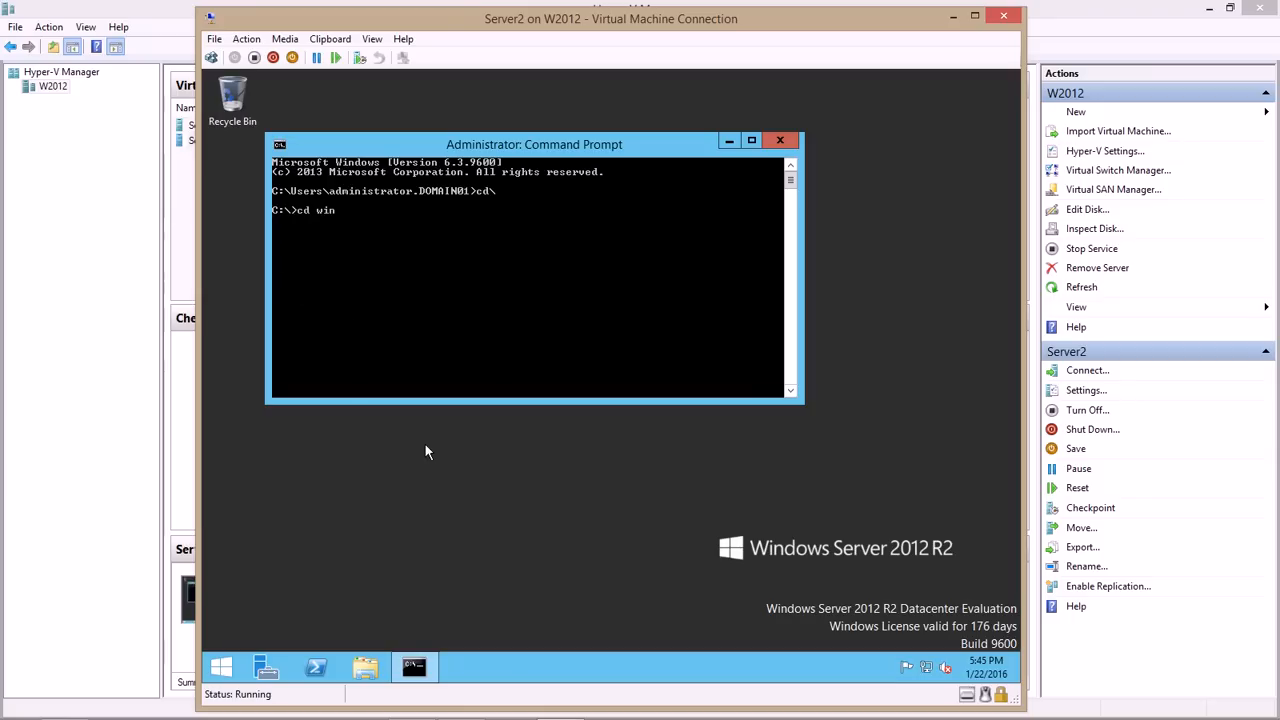
key("Return")
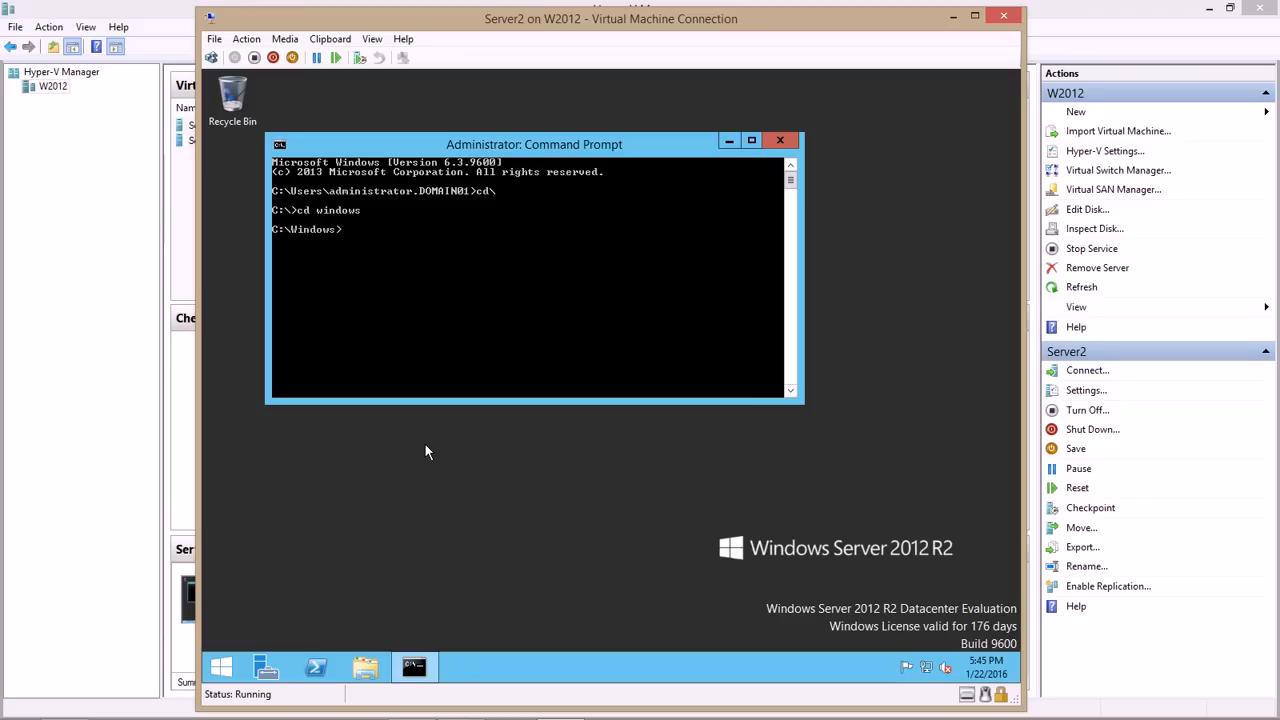
type("cd system32")
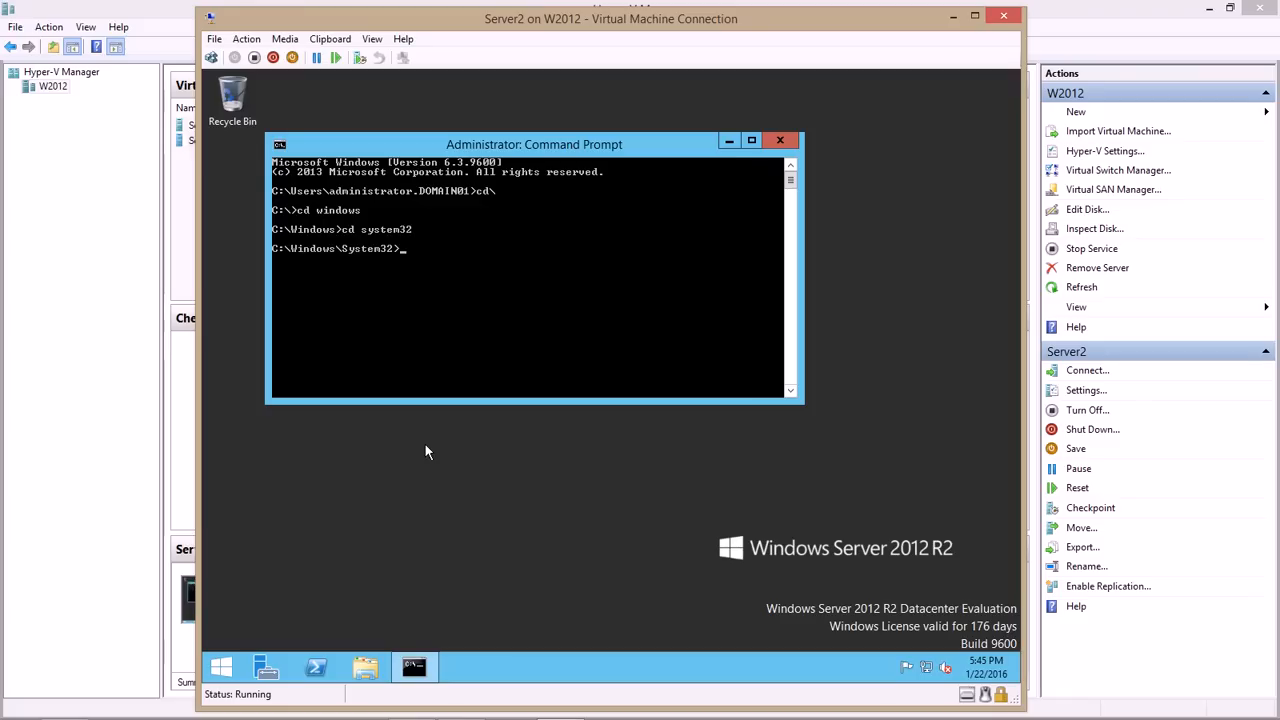
type("cd")
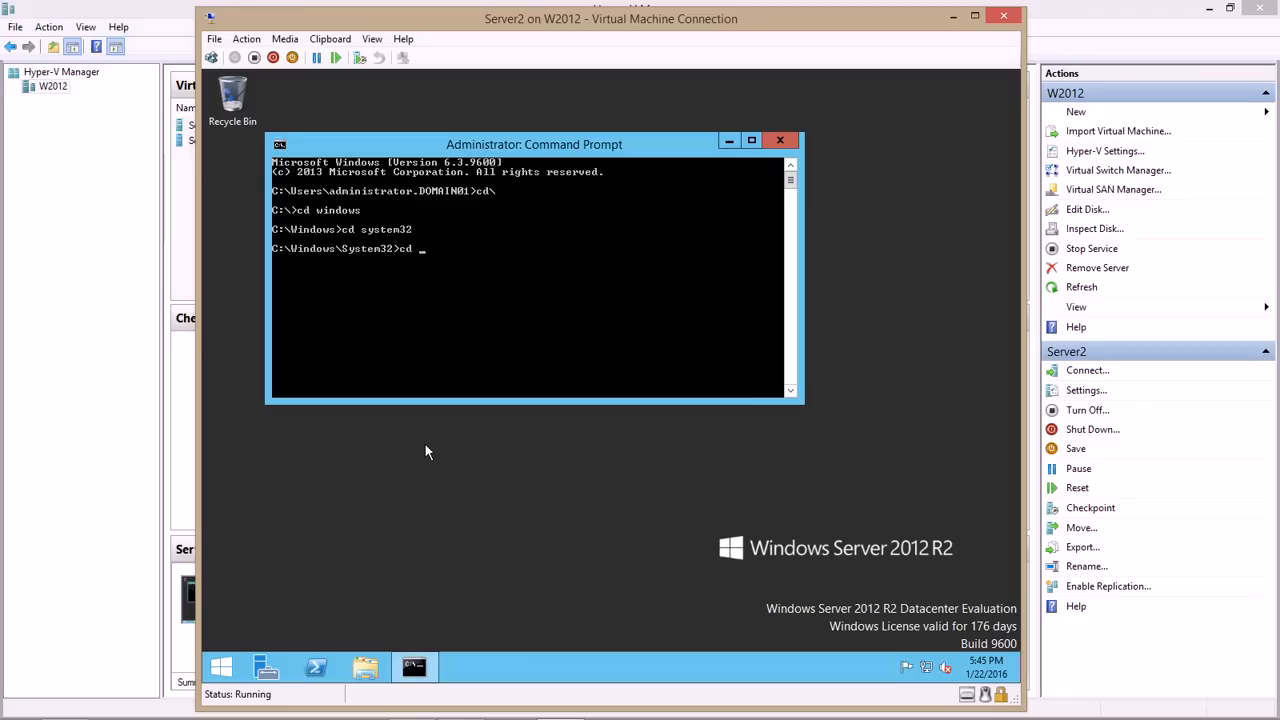
type("sysprep")
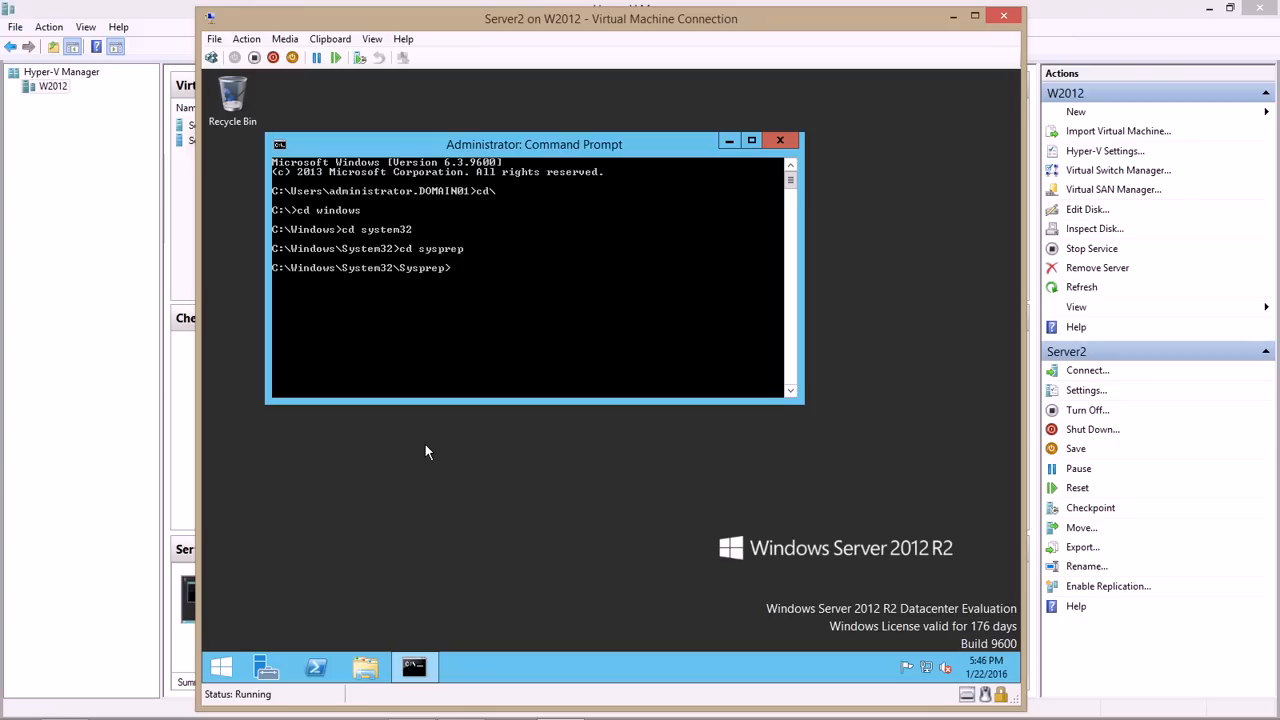
type("dir")
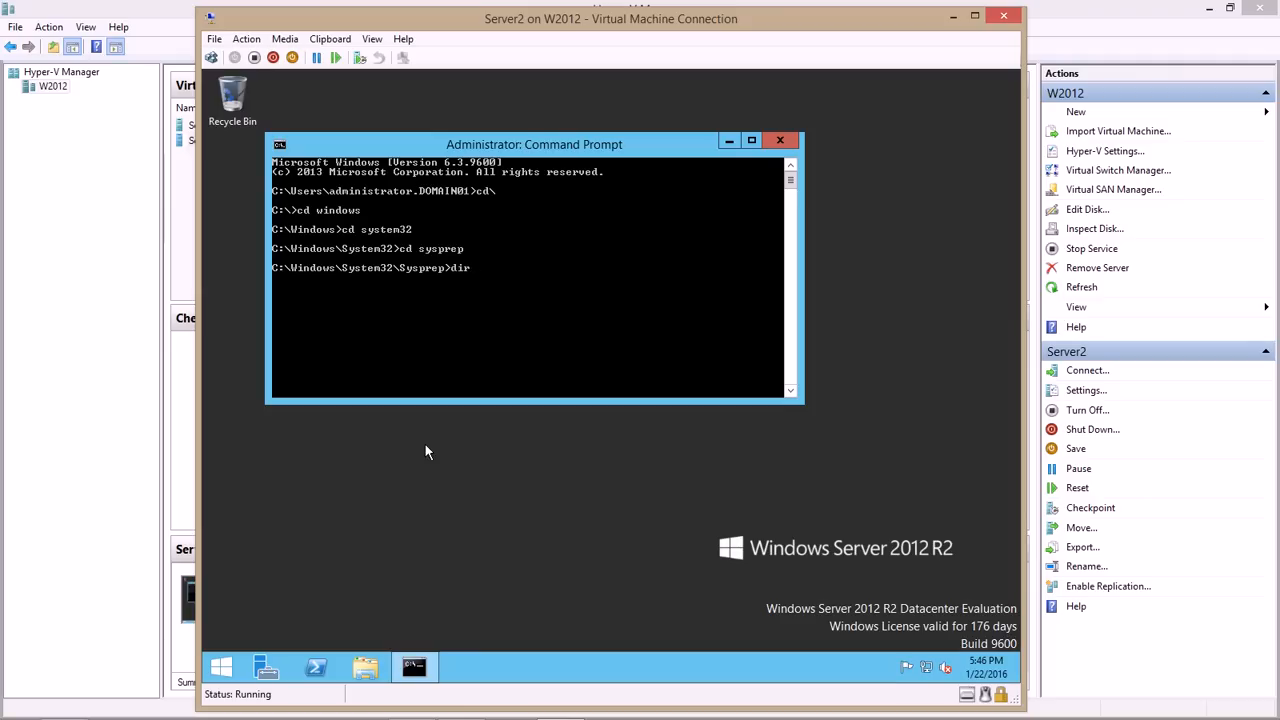
key("Return")
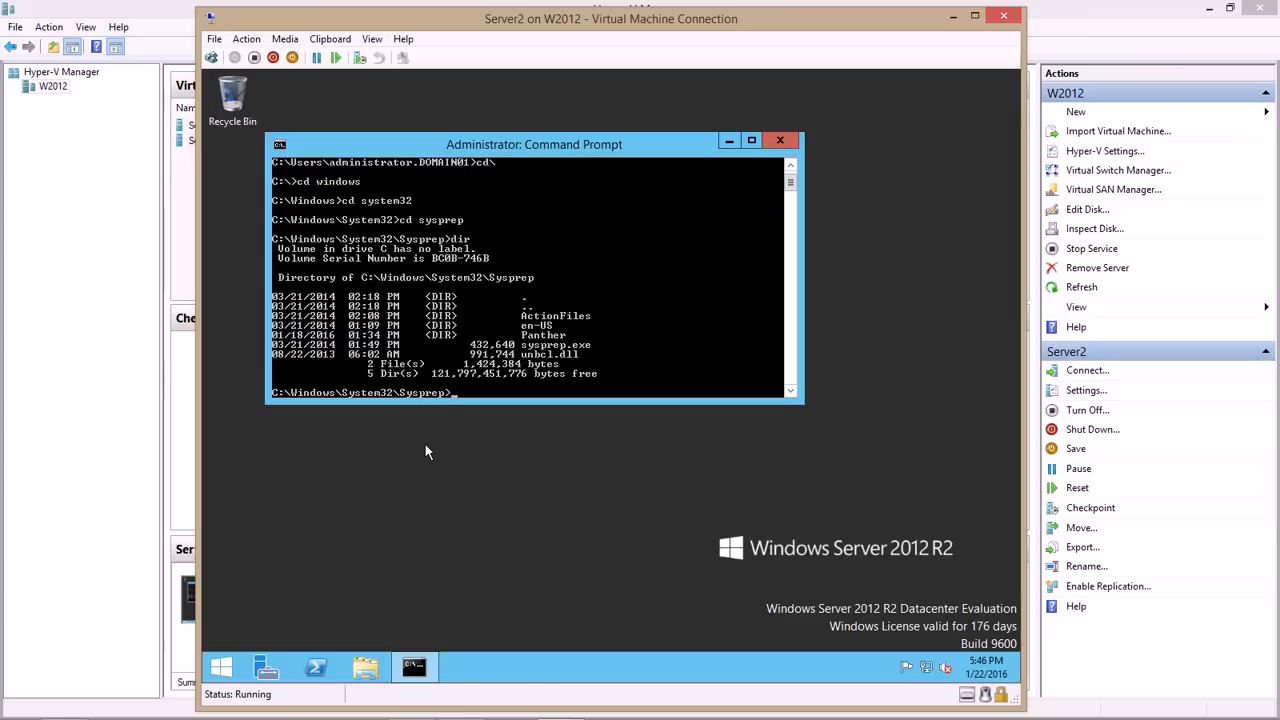
mouse_move(655, 409)
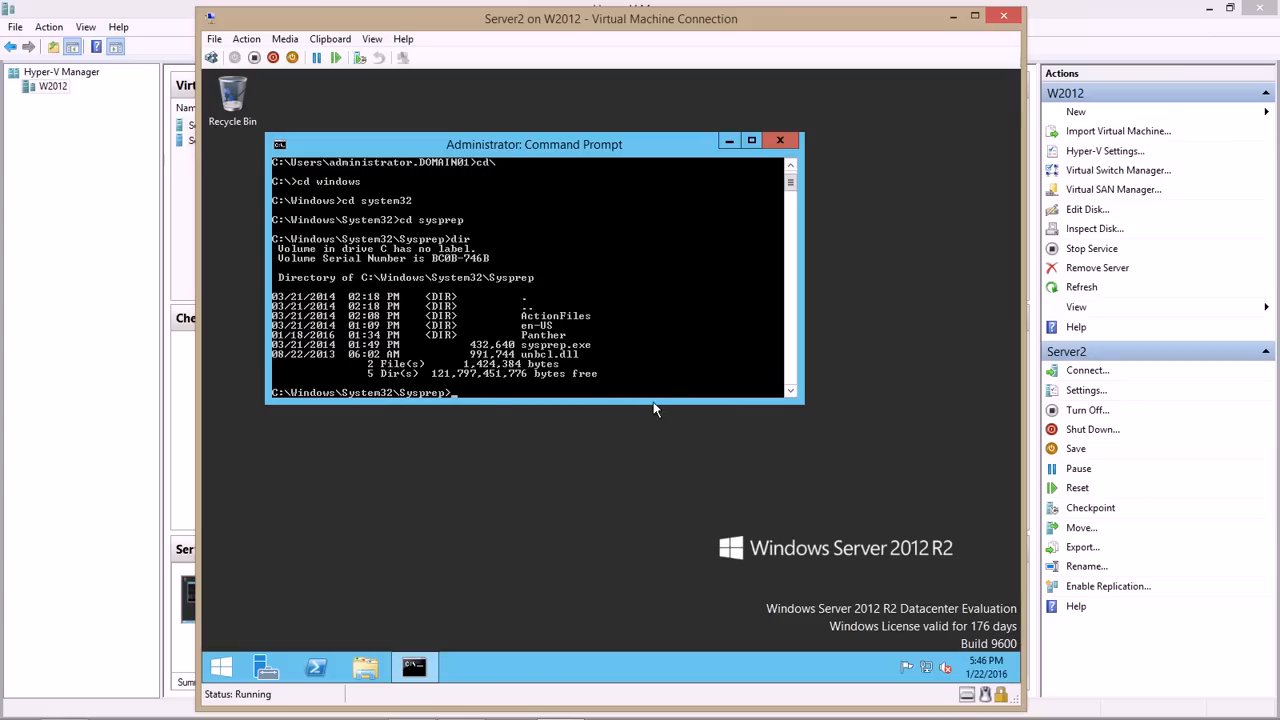
mouse_move(638, 468)
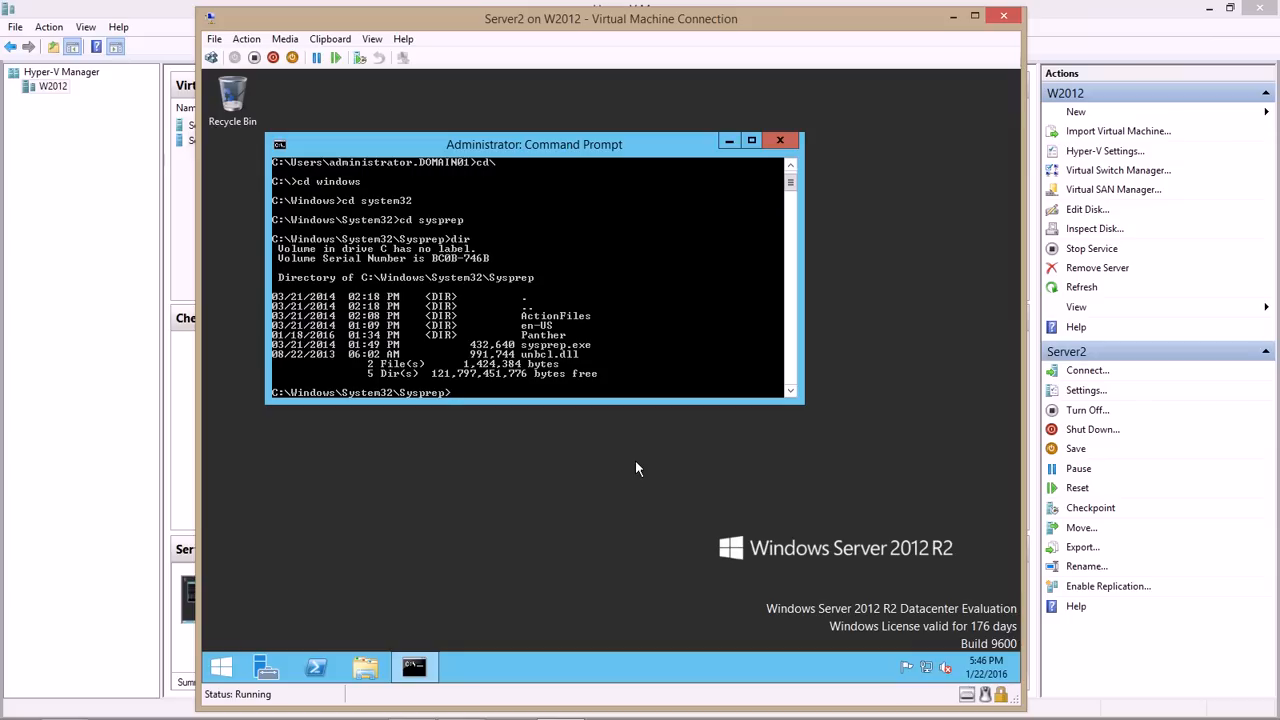
- Run Sysprep with Enter System OOBE, Generalize ticked and Shutdown as the shutdown option
type("syspre")
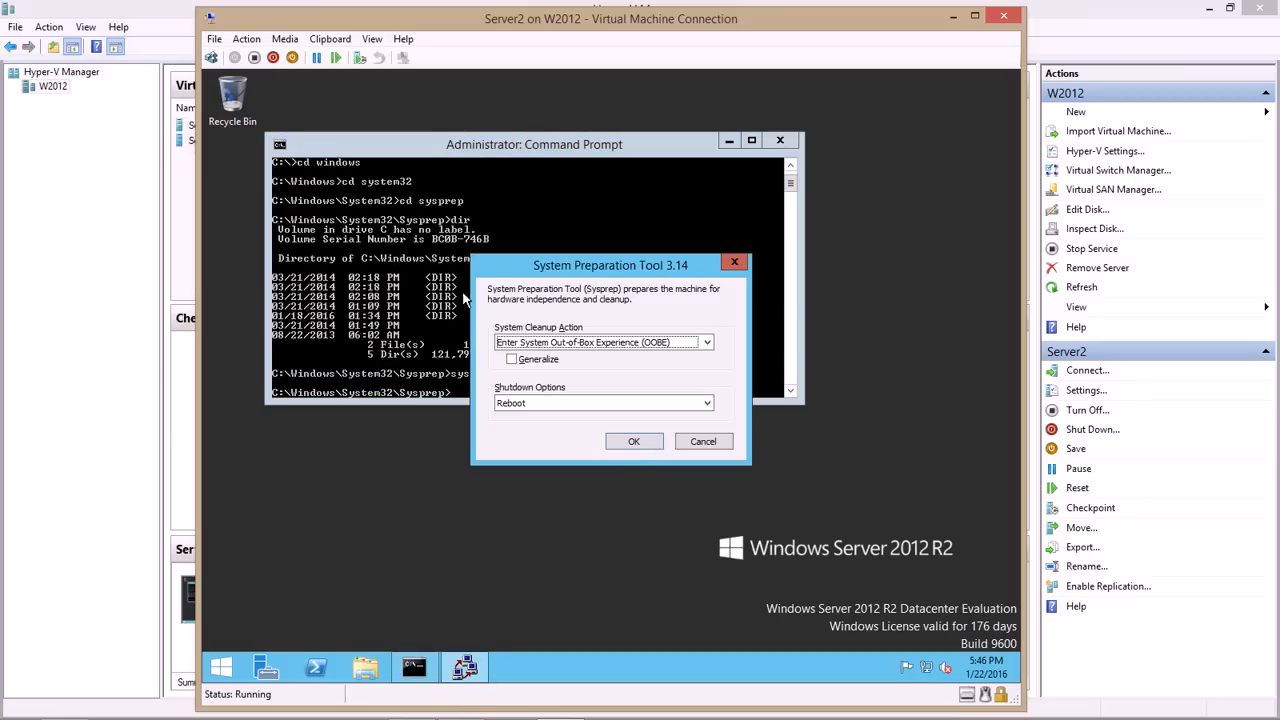
mouse_move(580, 441)
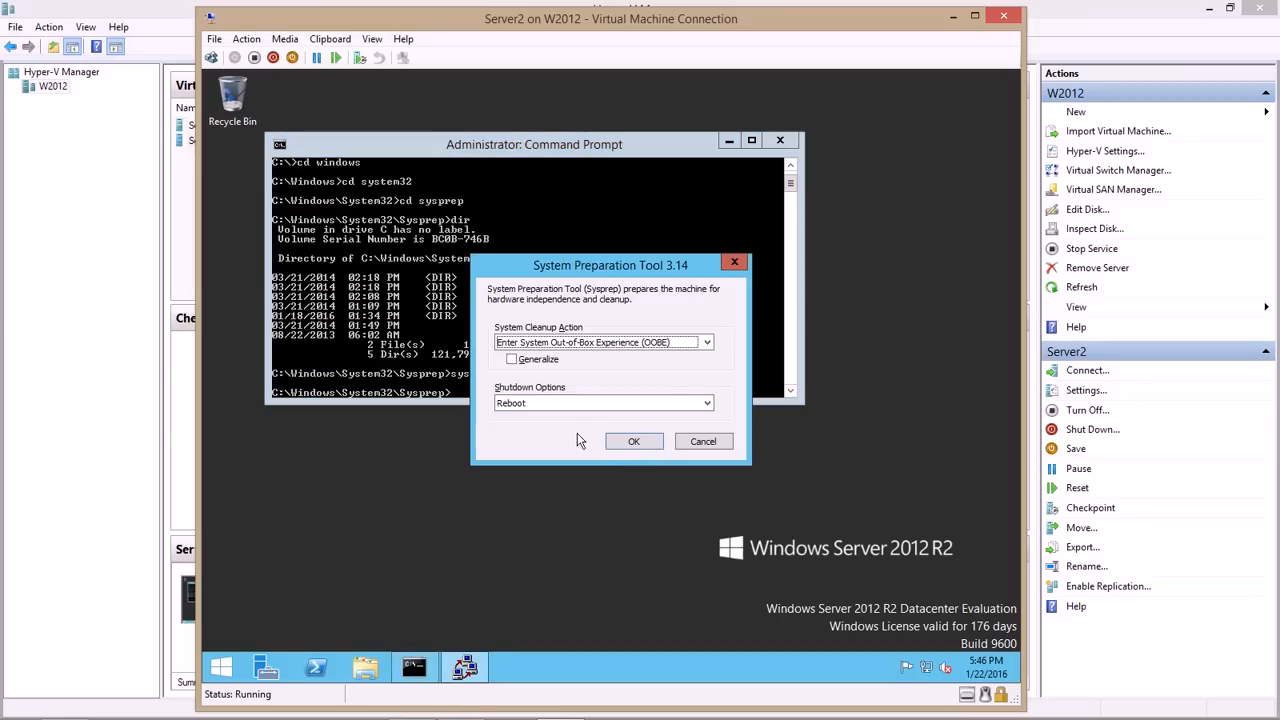
mouse_move(563, 435)
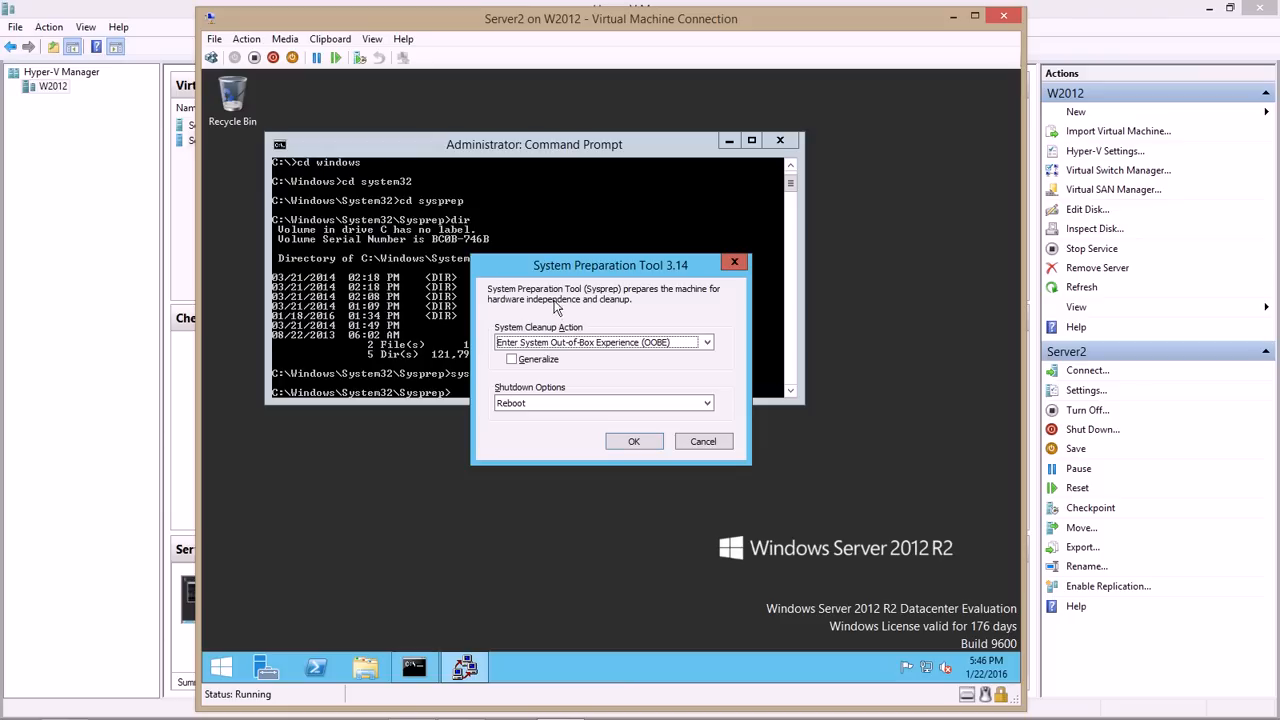
mouse_move(650, 310)
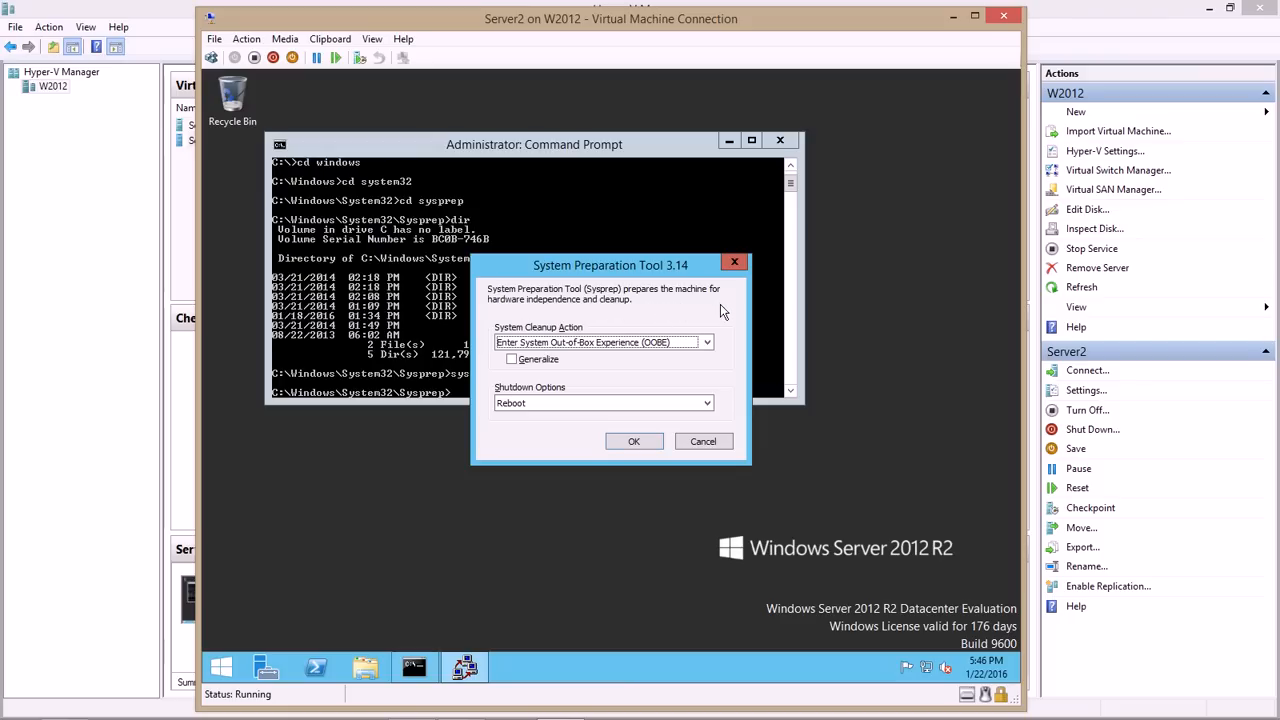
mouse_move(720, 317)
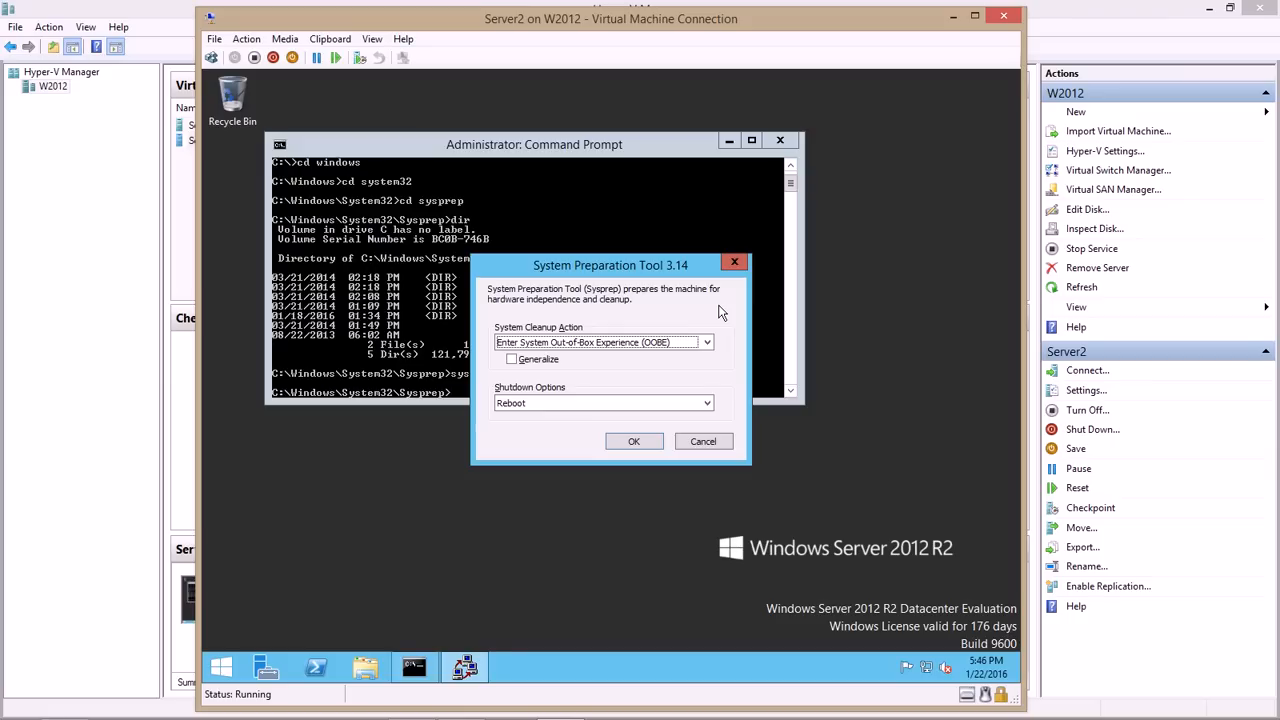
left_click(512, 359)
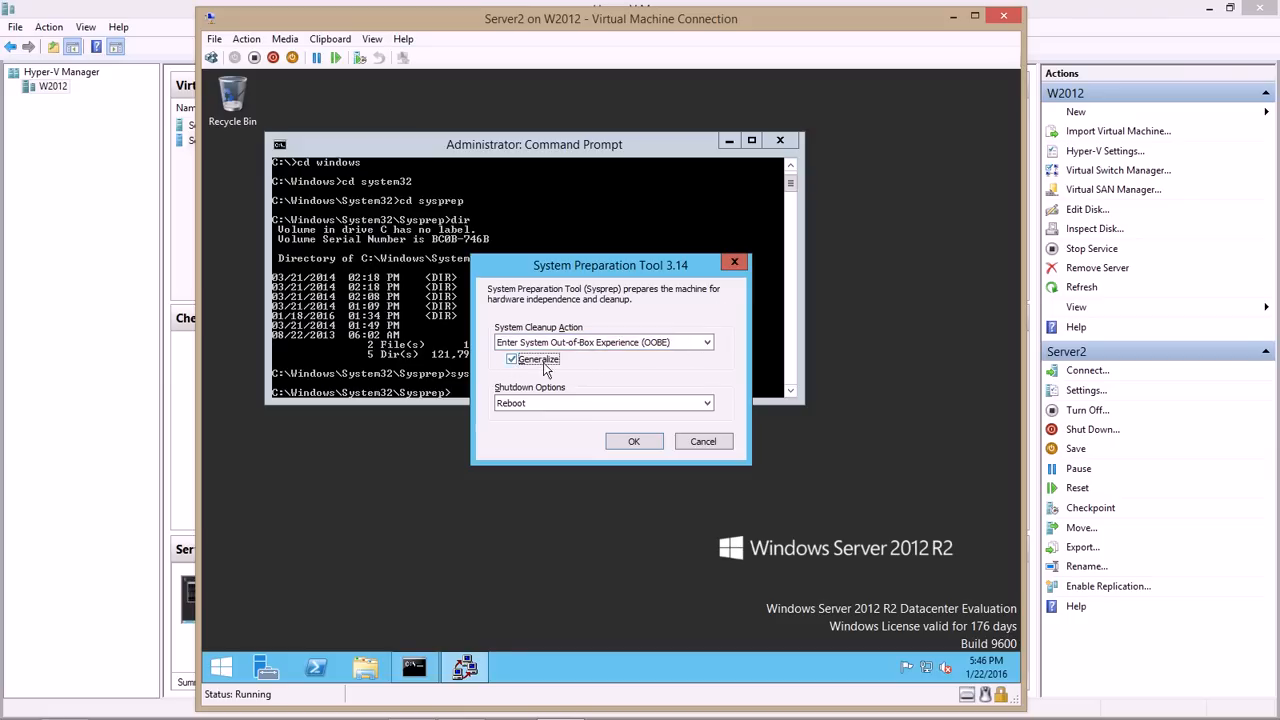
left_click(706, 342)
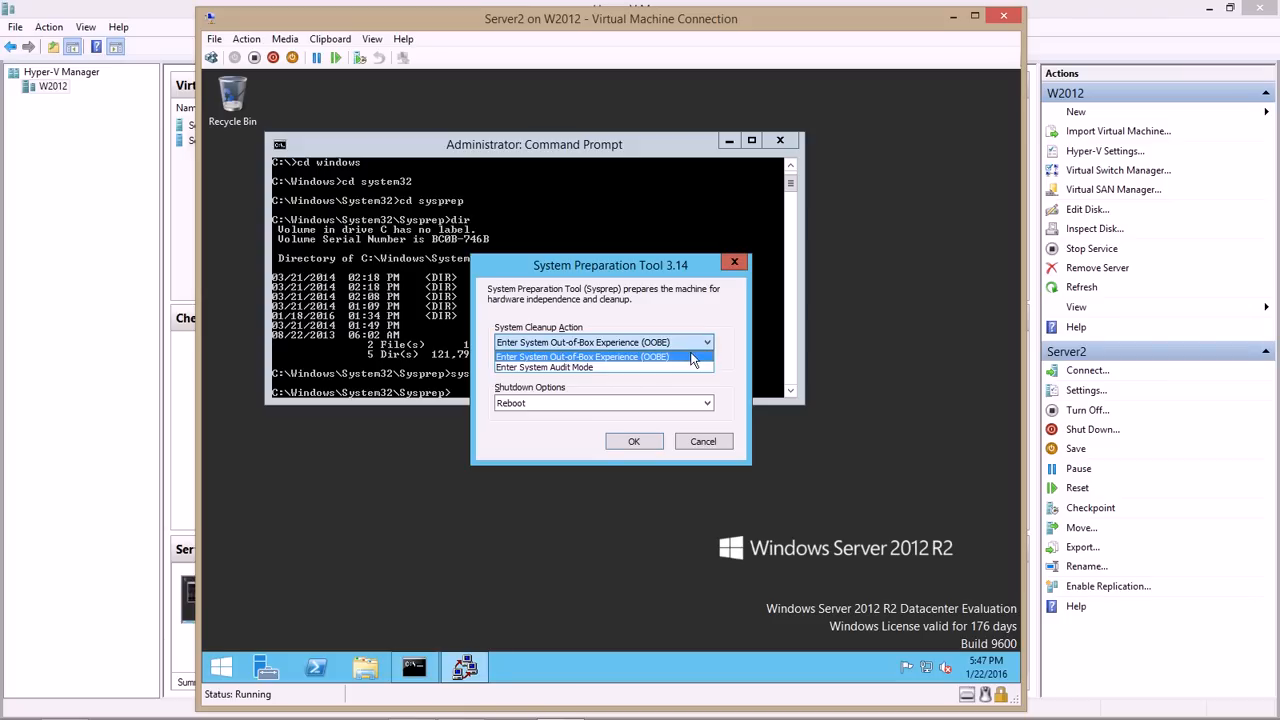
left_click(603, 356)
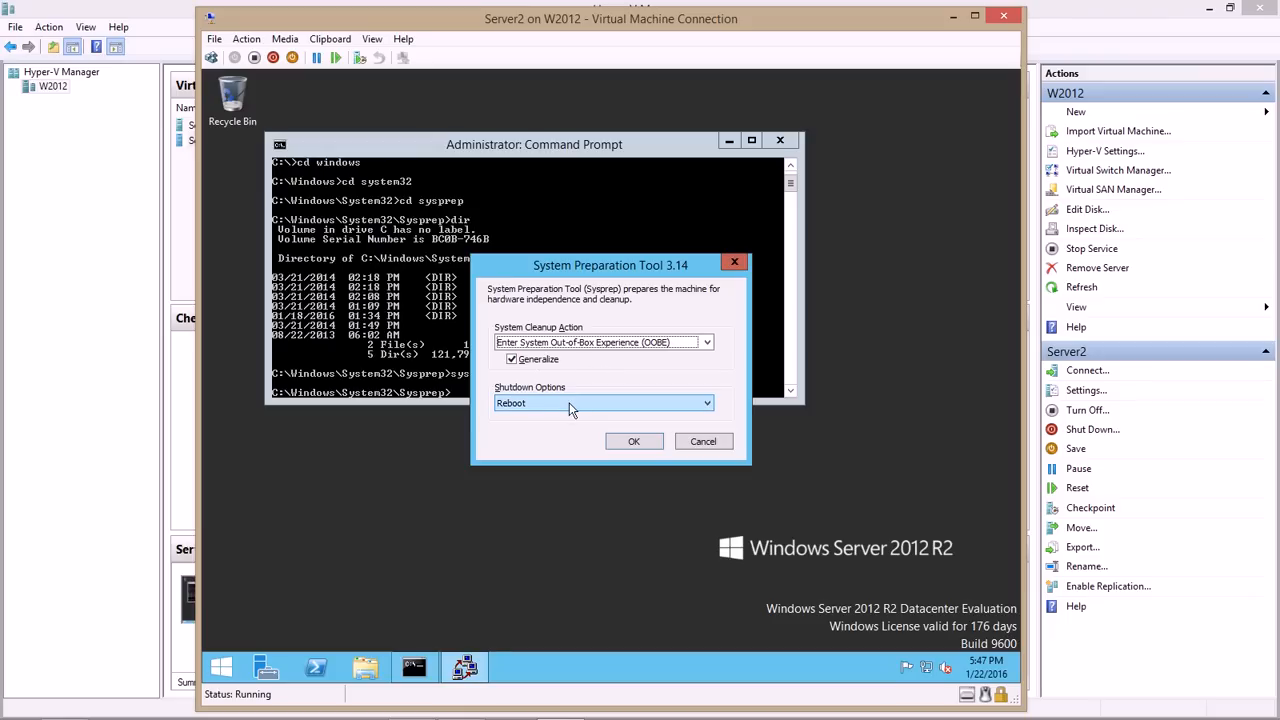
left_click(706, 402)
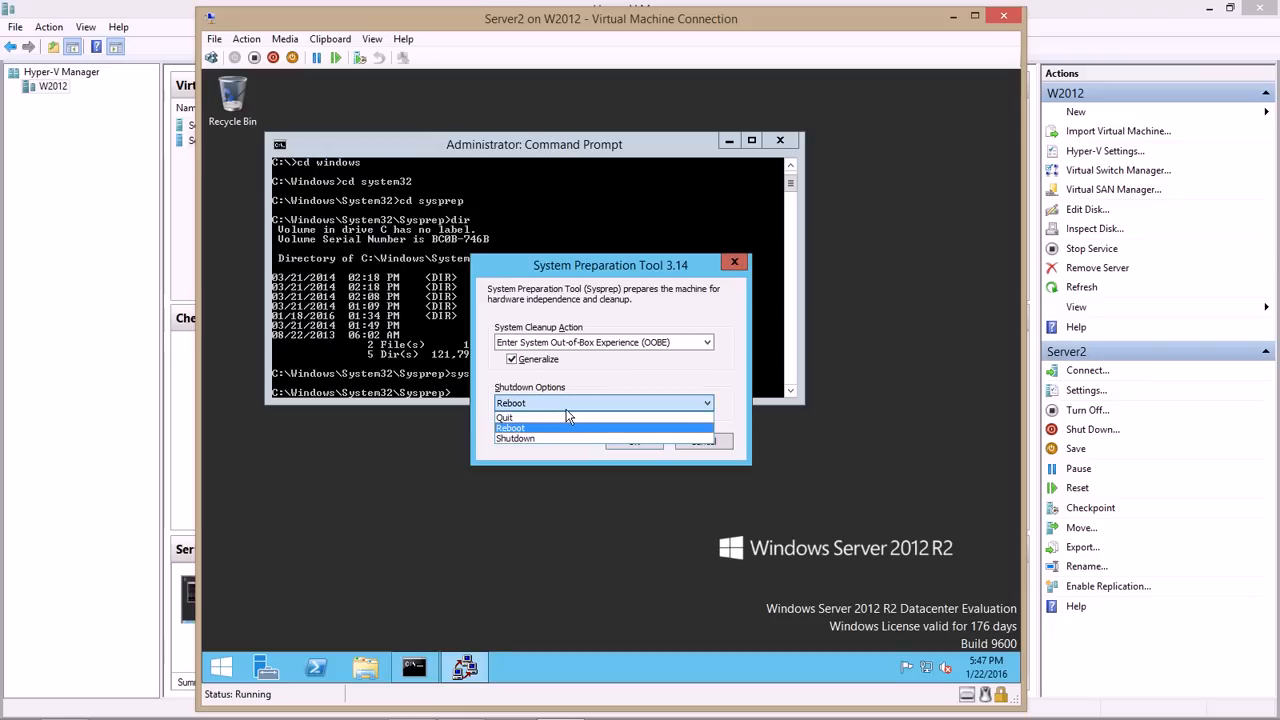
mouse_move(538, 440)
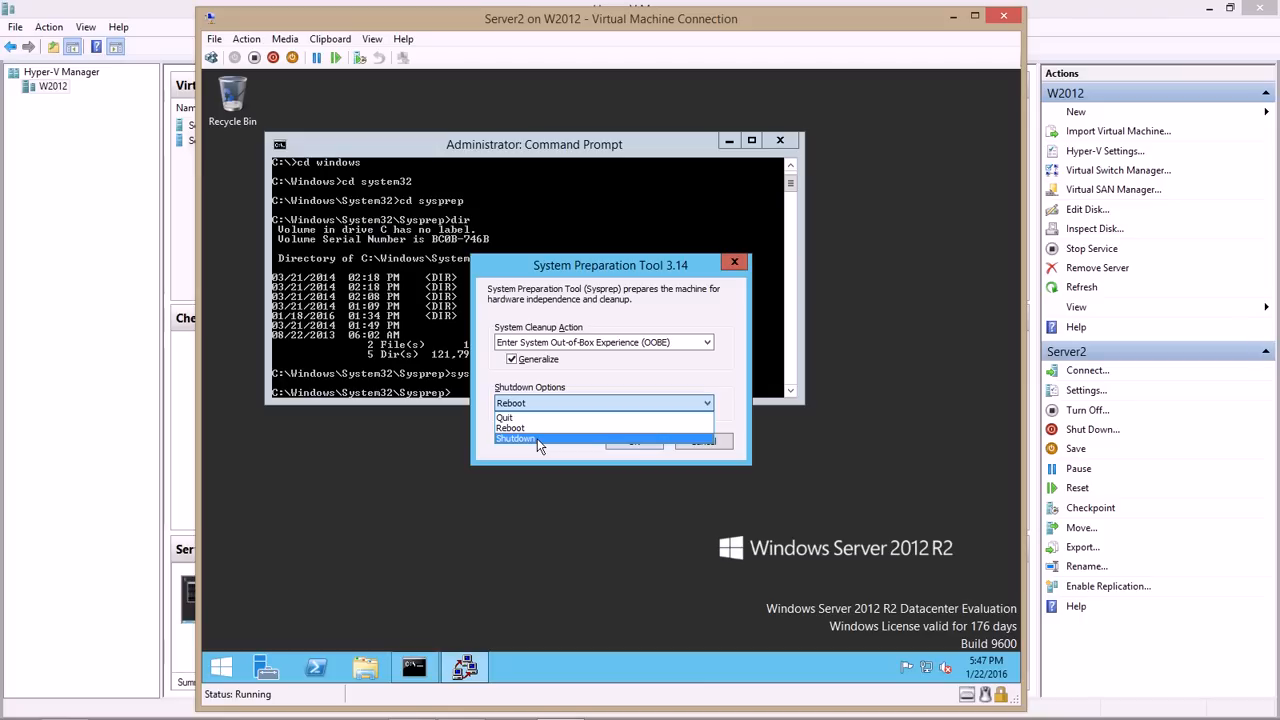
left_click(515, 438)
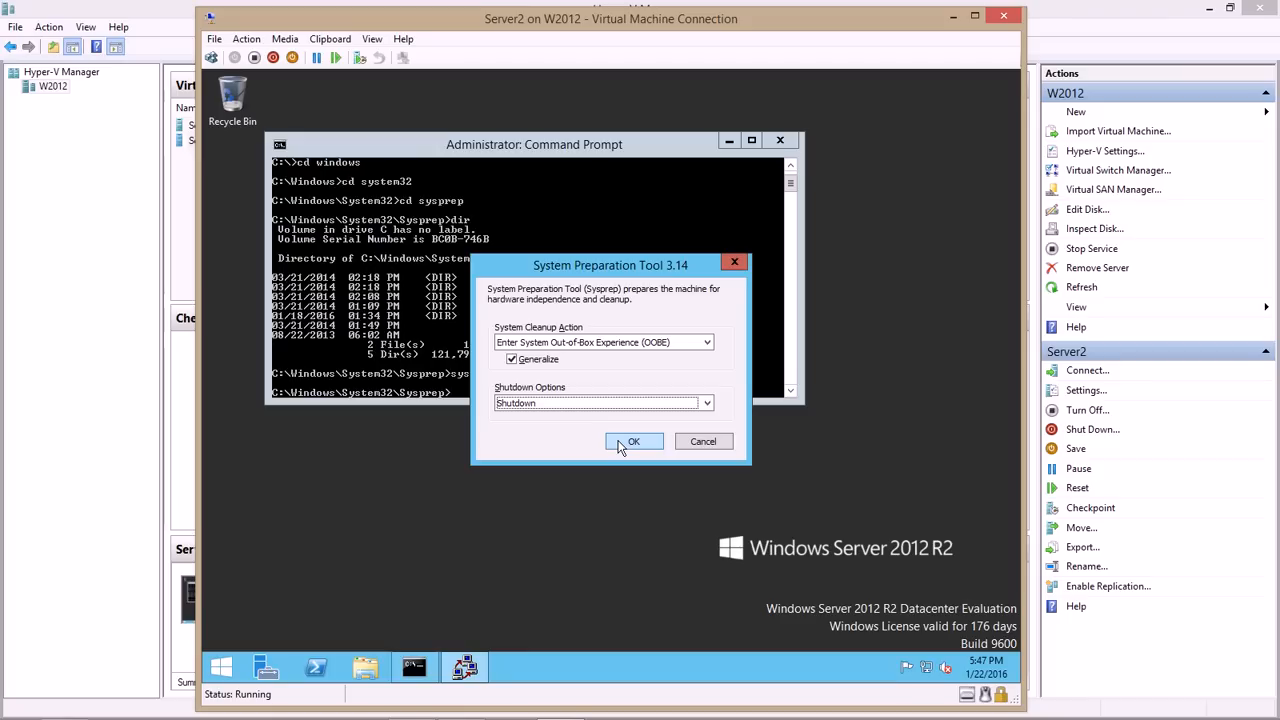
left_click(633, 441)
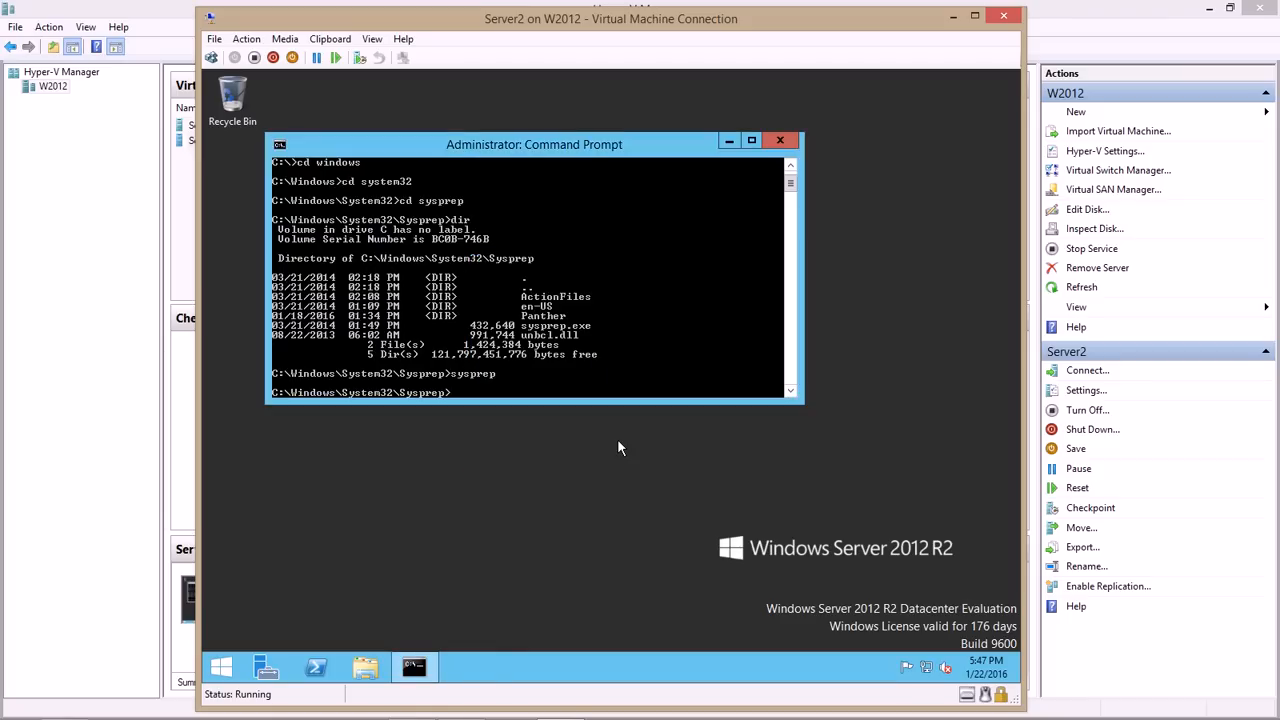
- Close the Server2 console once Sysprep finishes and the VM turns off
key("Return")
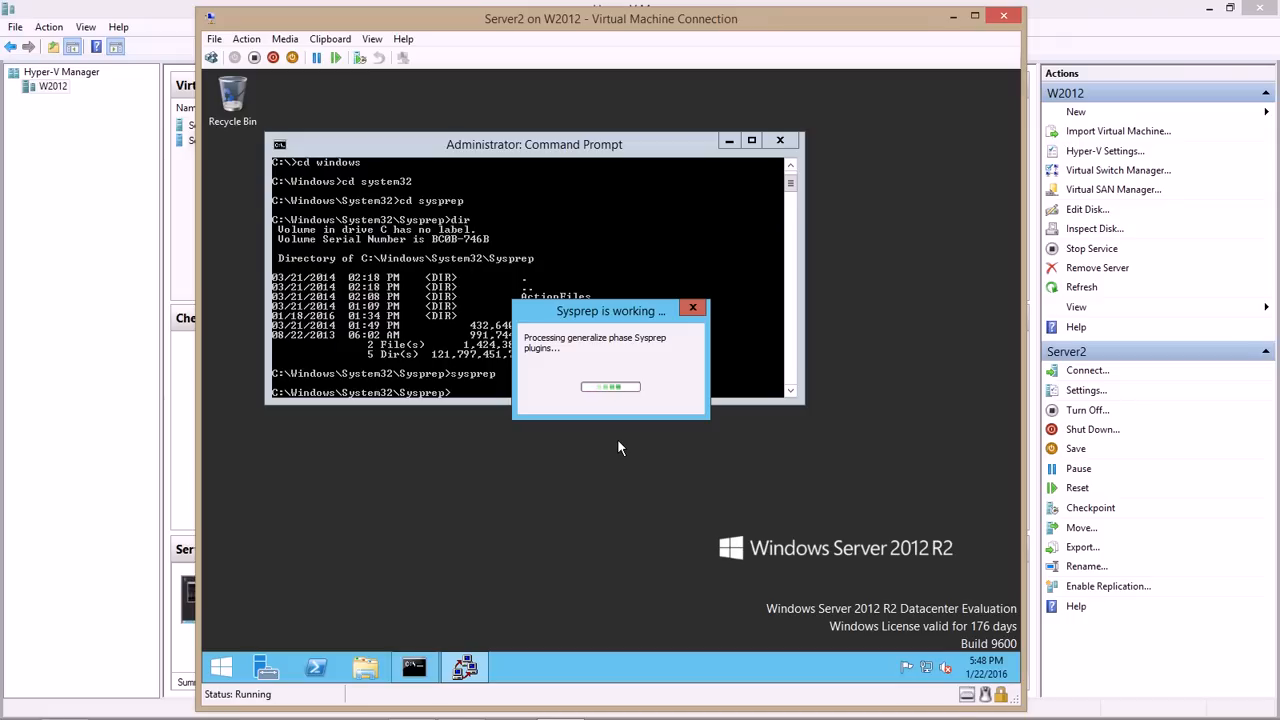
mouse_move(613, 467)
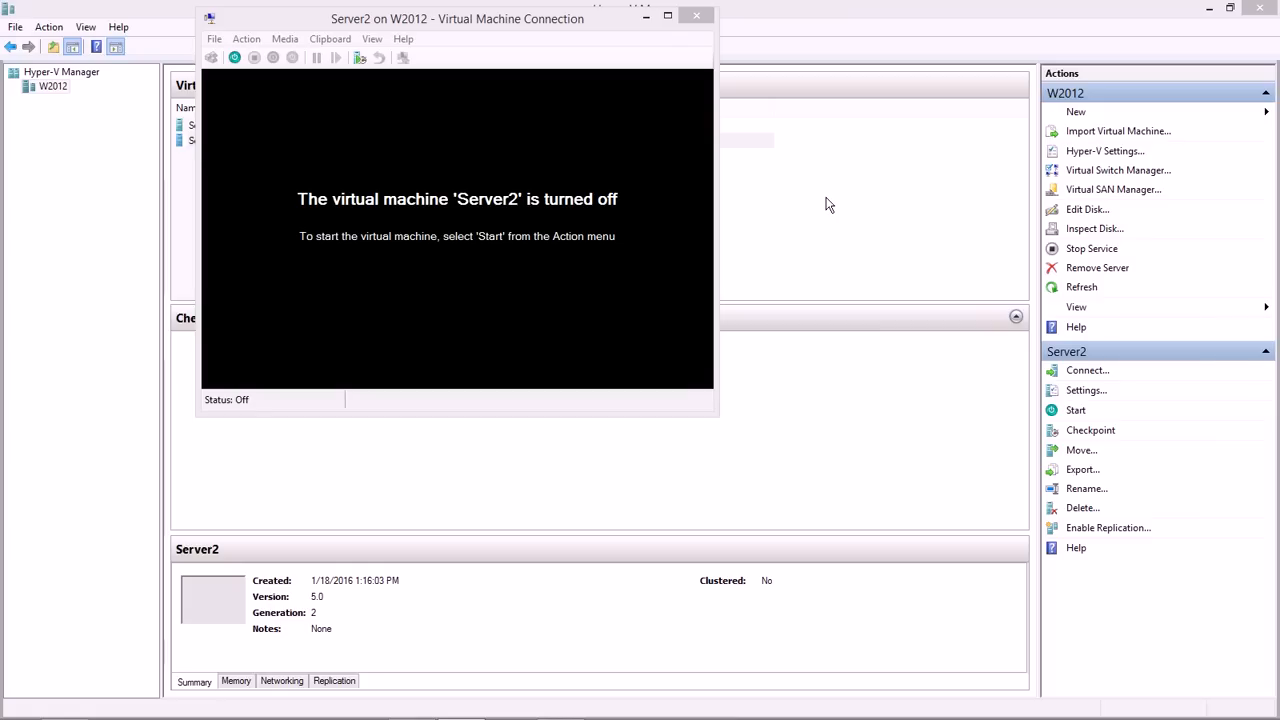
mouse_move(838, 207)
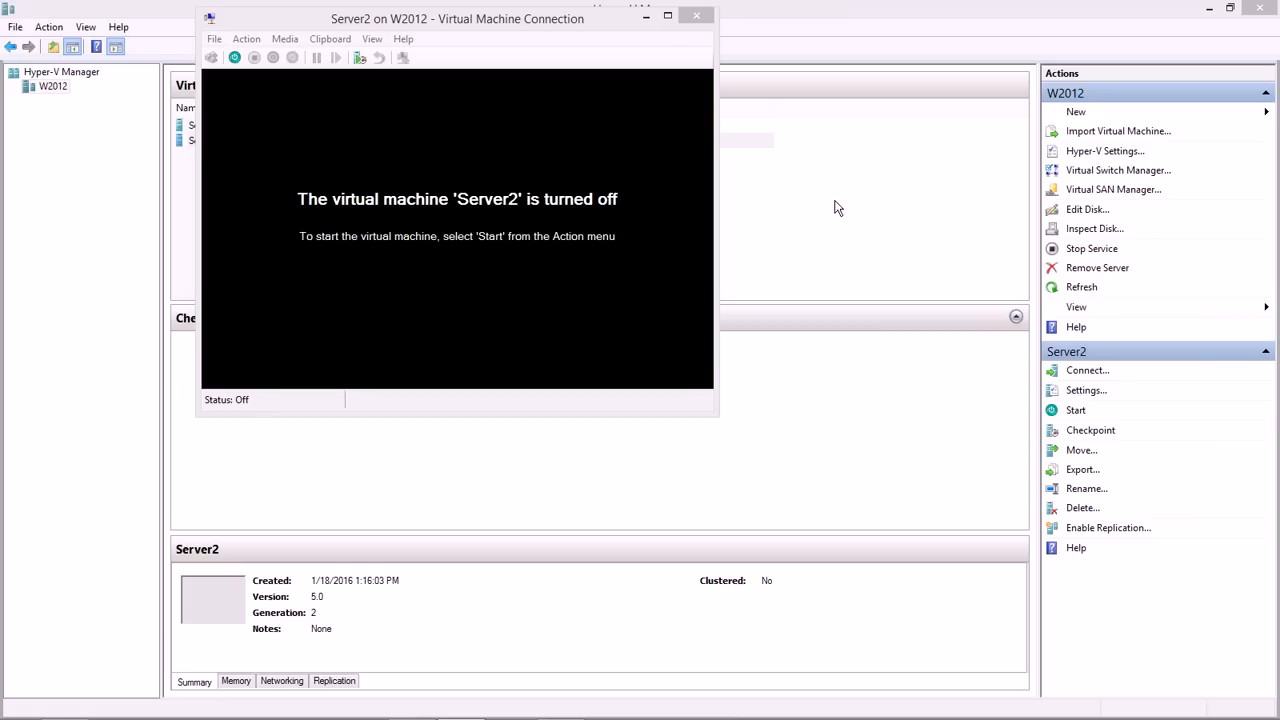
mouse_move(827, 201)
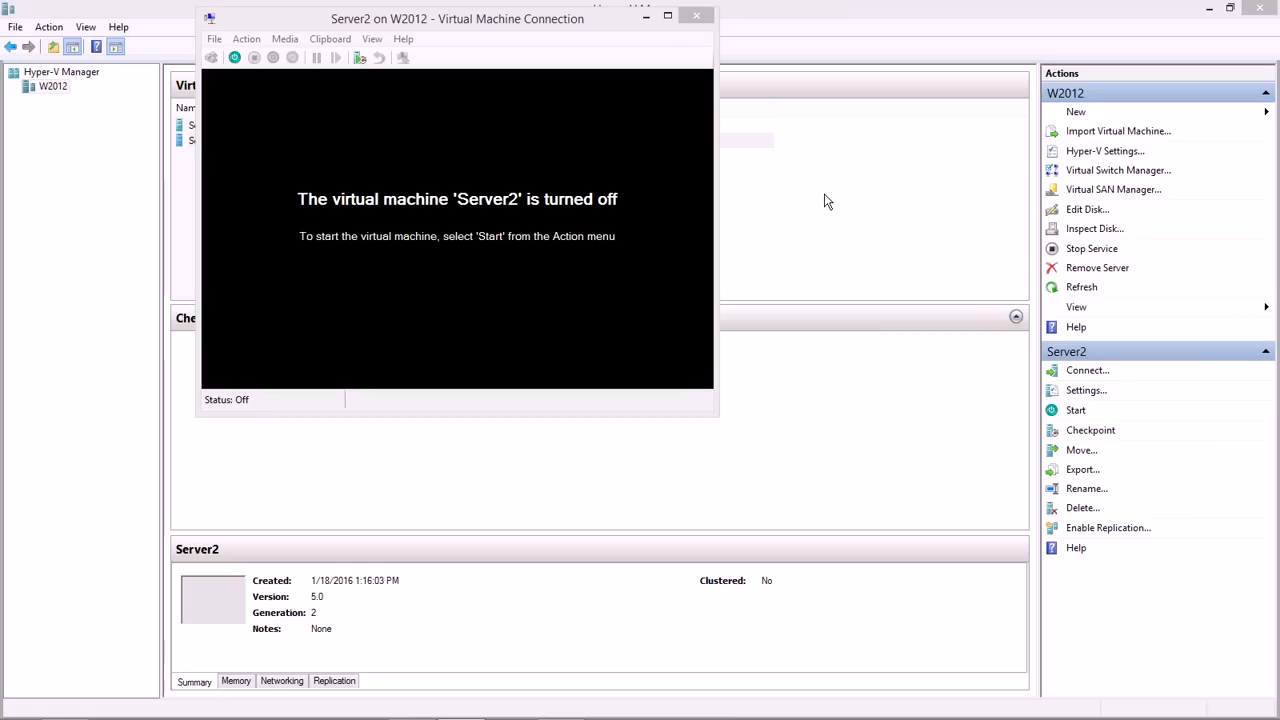
left_click(697, 15)
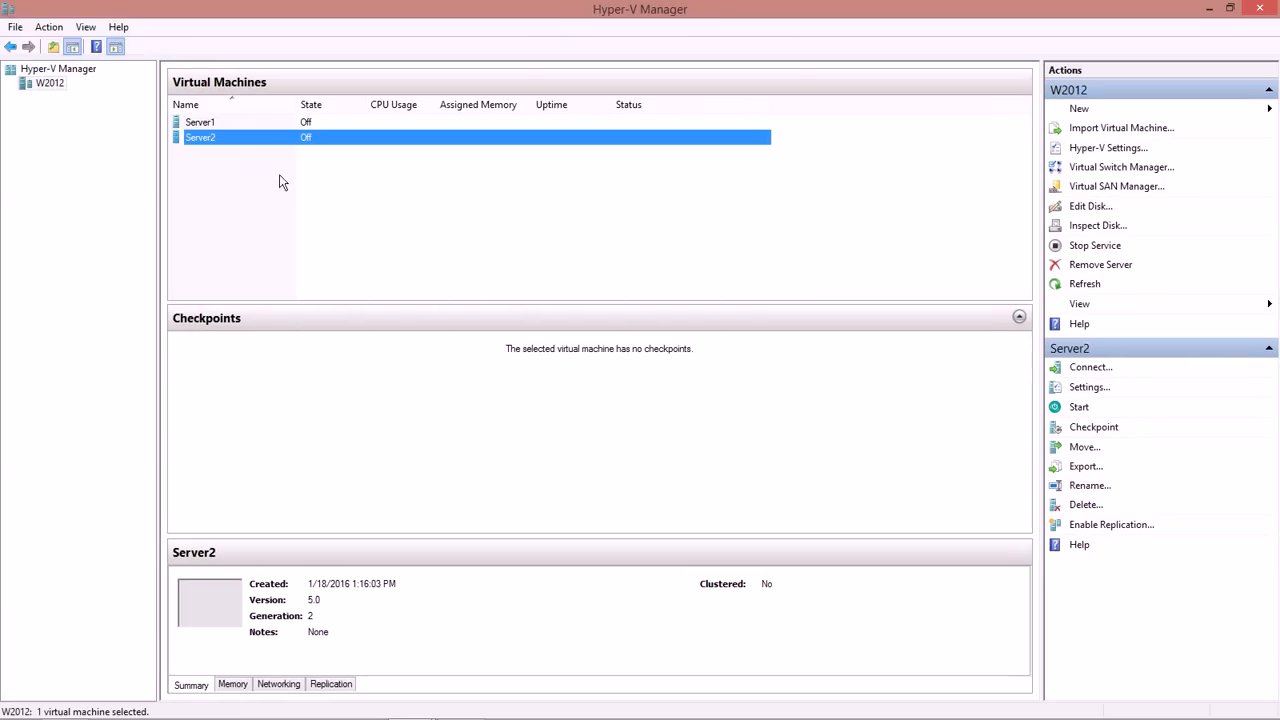
mouse_move(286, 184)
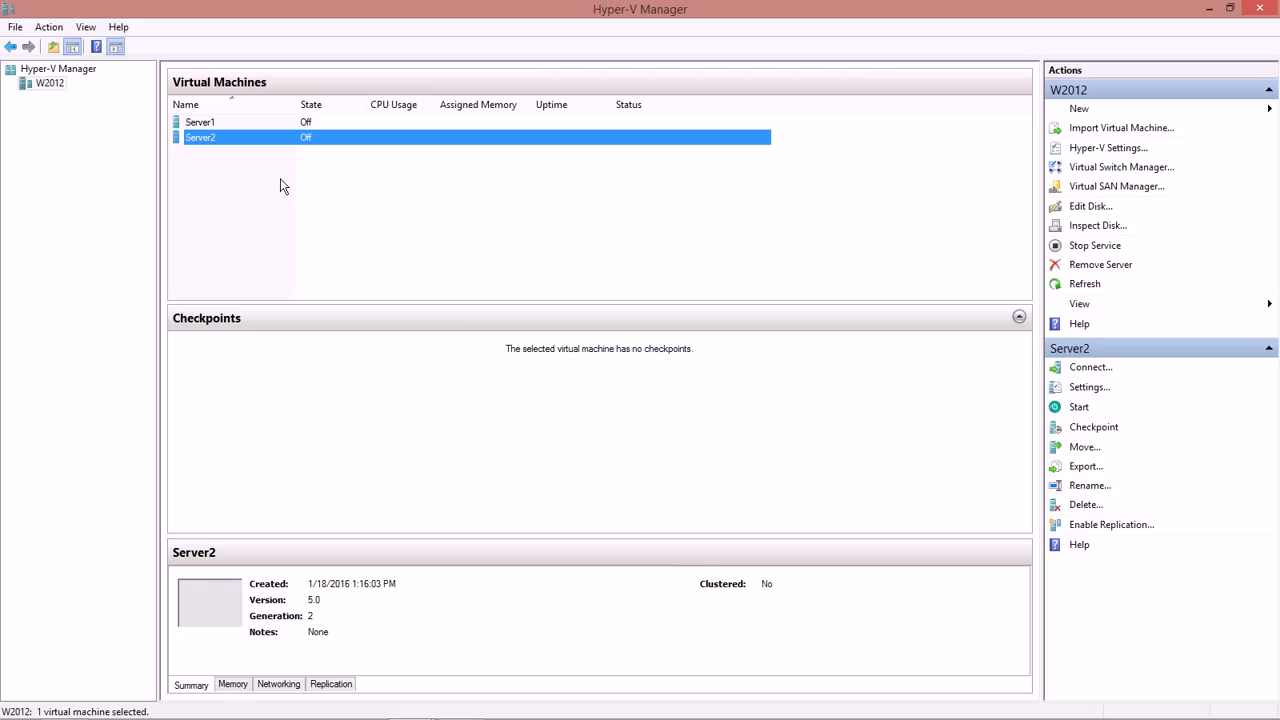
mouse_move(275, 193)
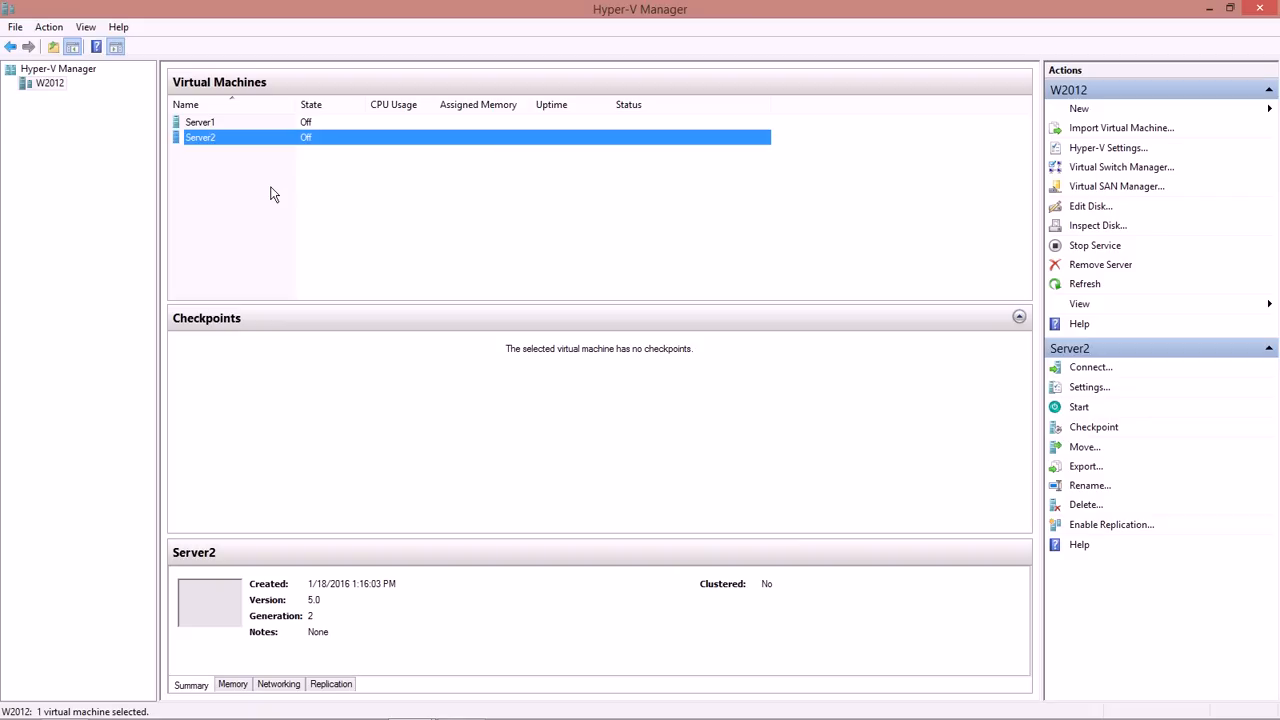
mouse_move(520, 228)
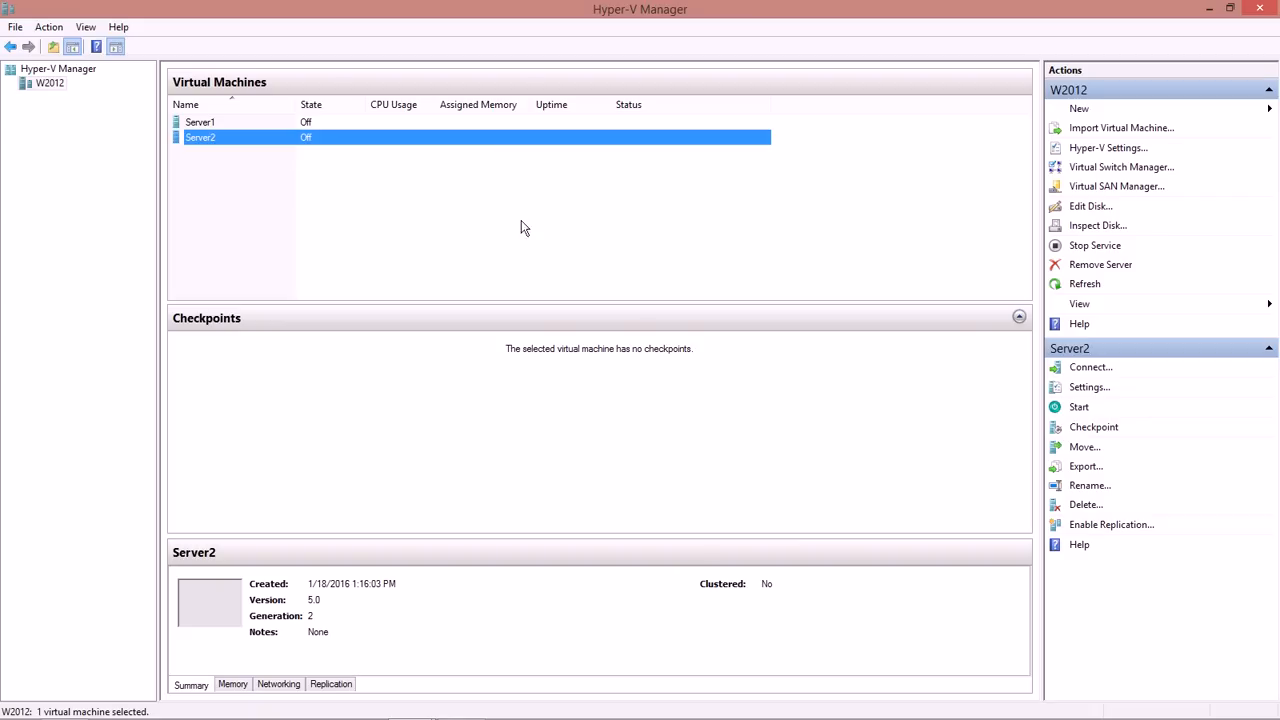
mouse_move(1085, 504)
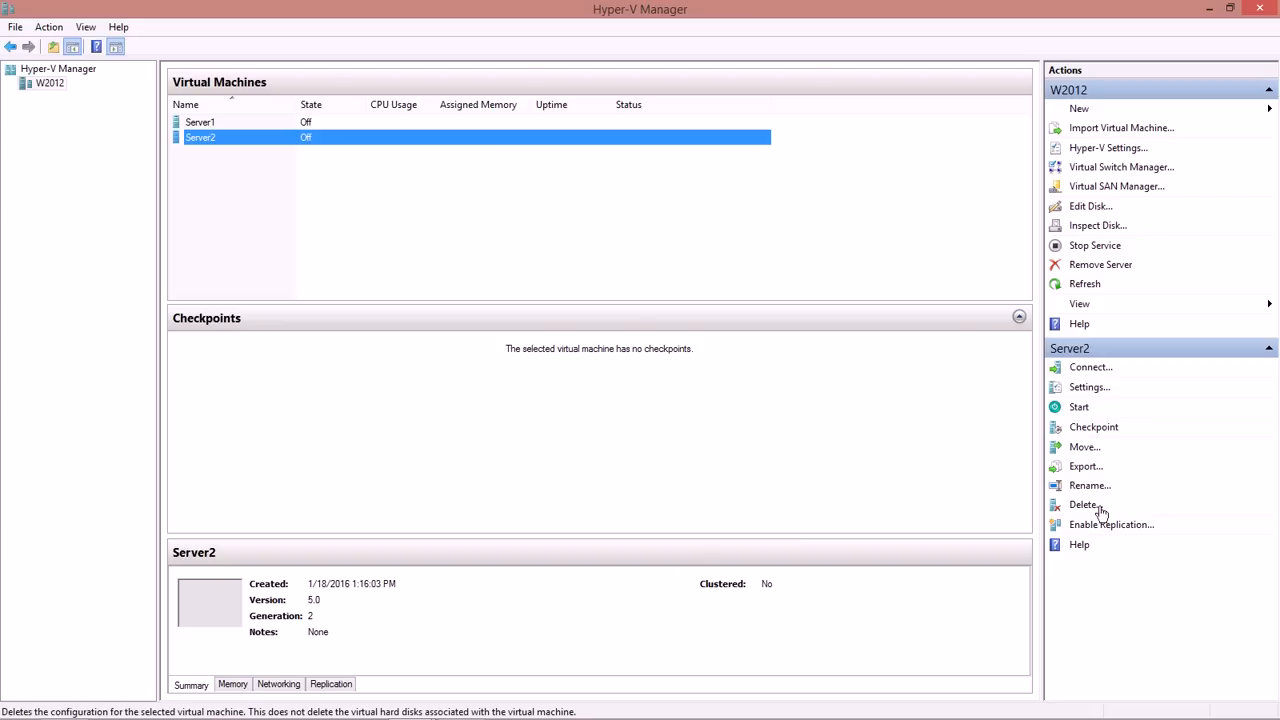
mouse_move(1148, 291)
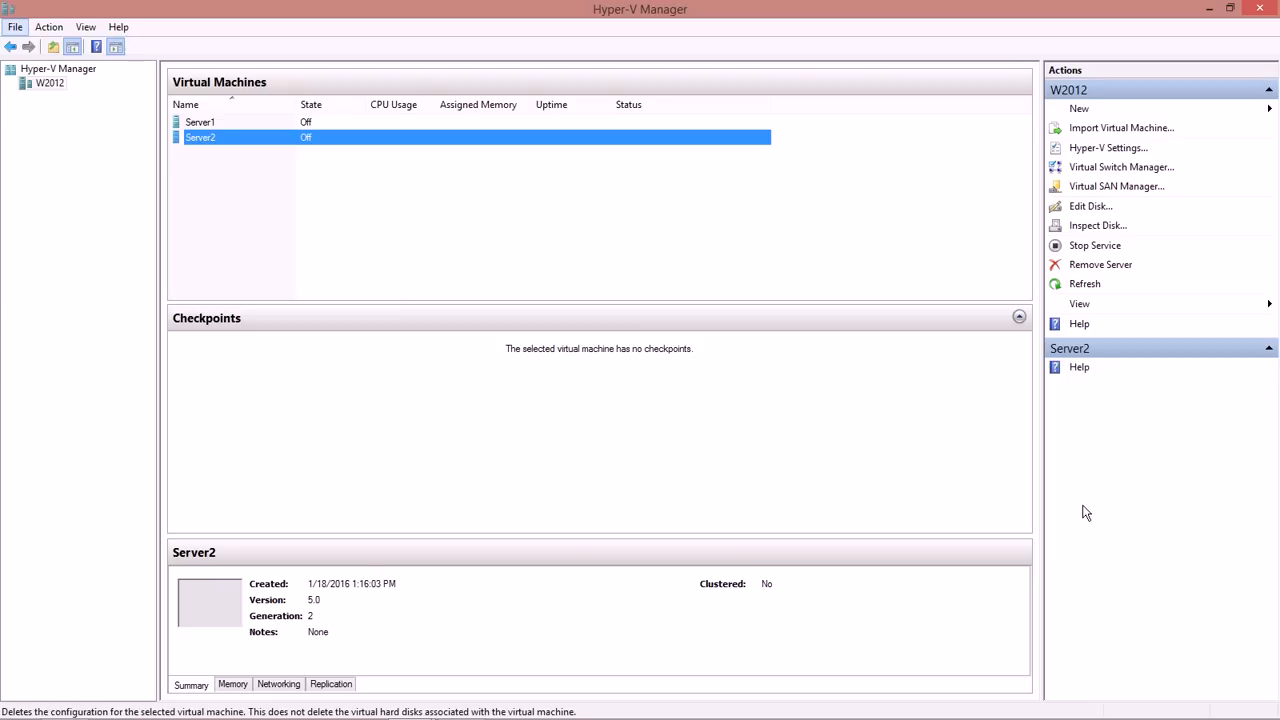
- Confirm deleting Server2 and deselect the virtual machine list
left_click(1086, 504)
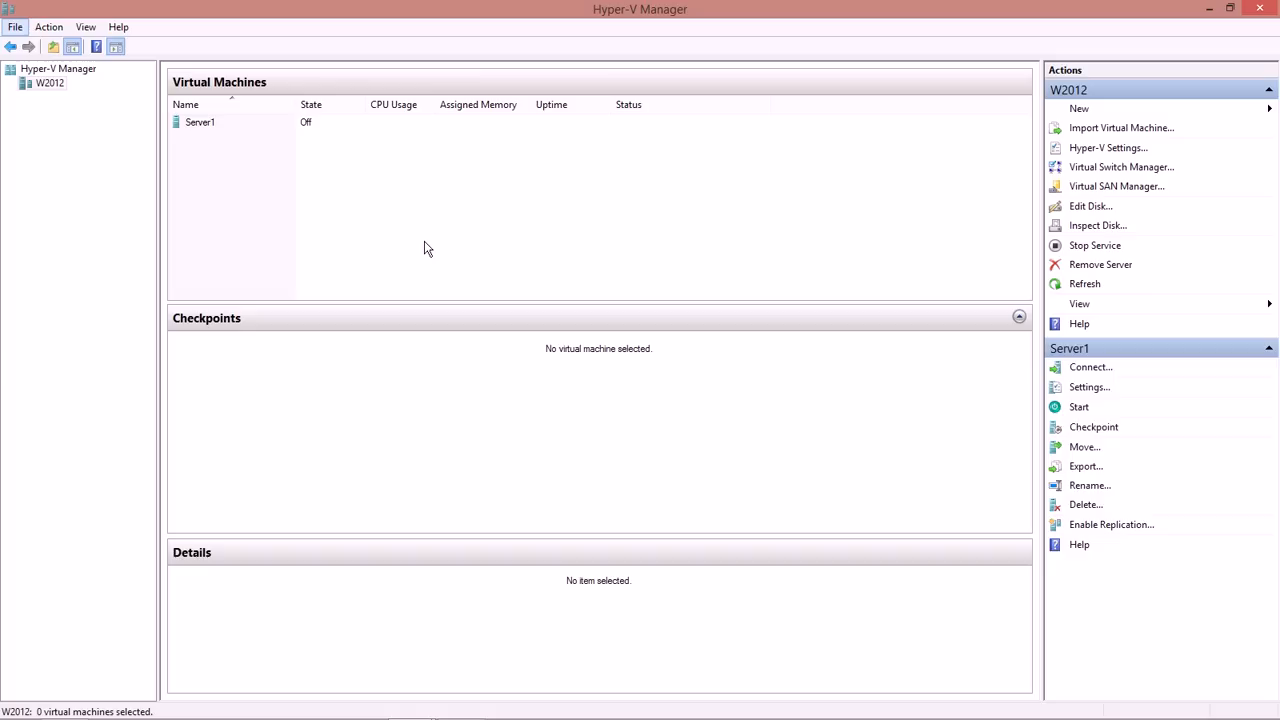
left_click(1270, 348)
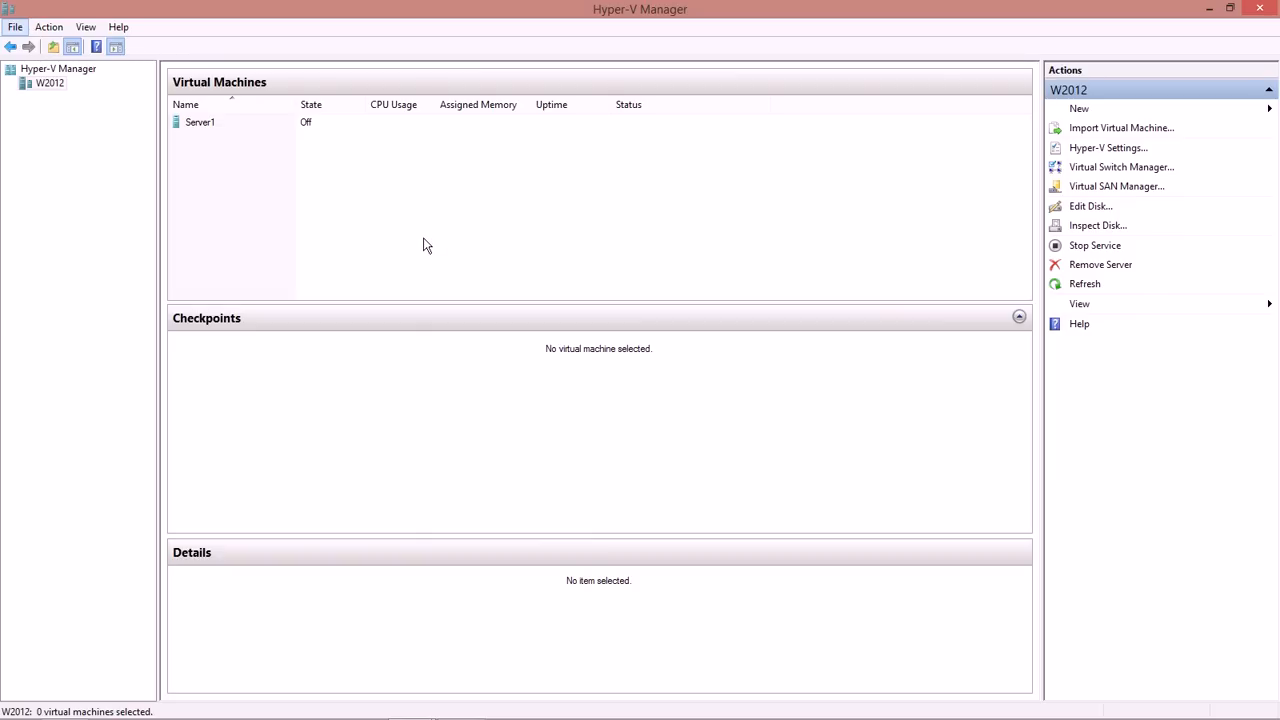
mouse_move(417, 244)
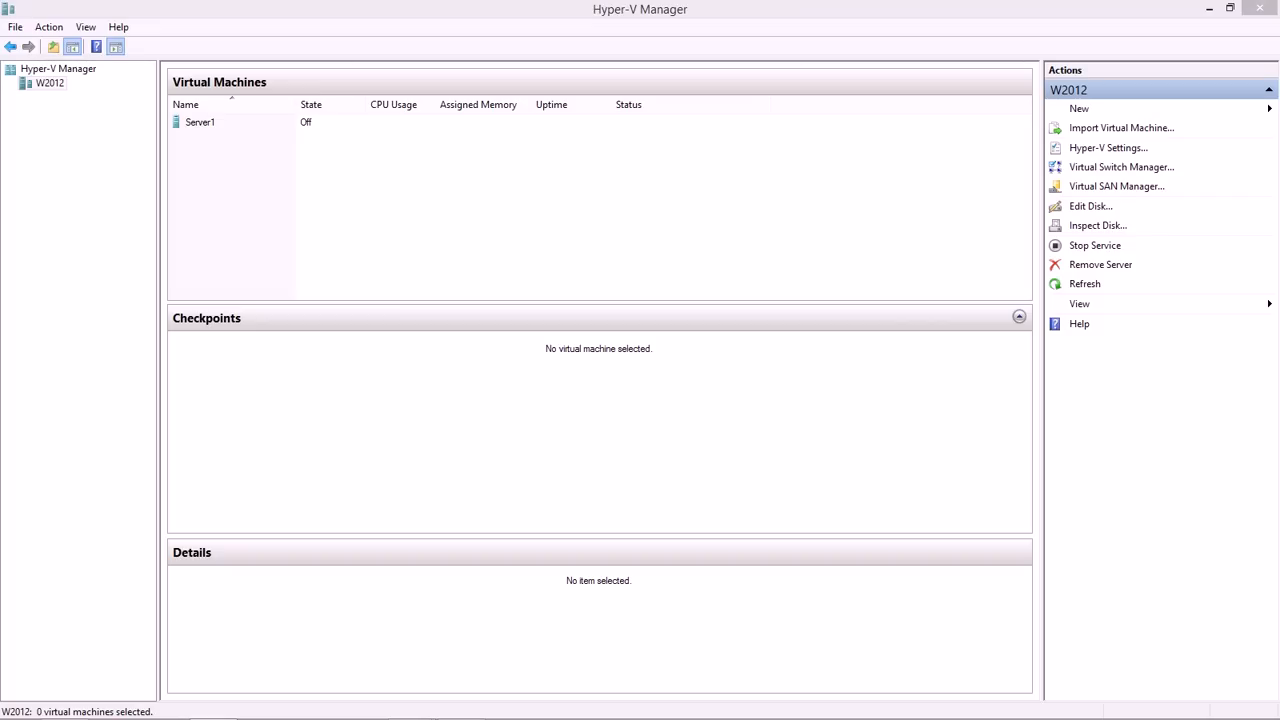
mouse_move(251, 184)
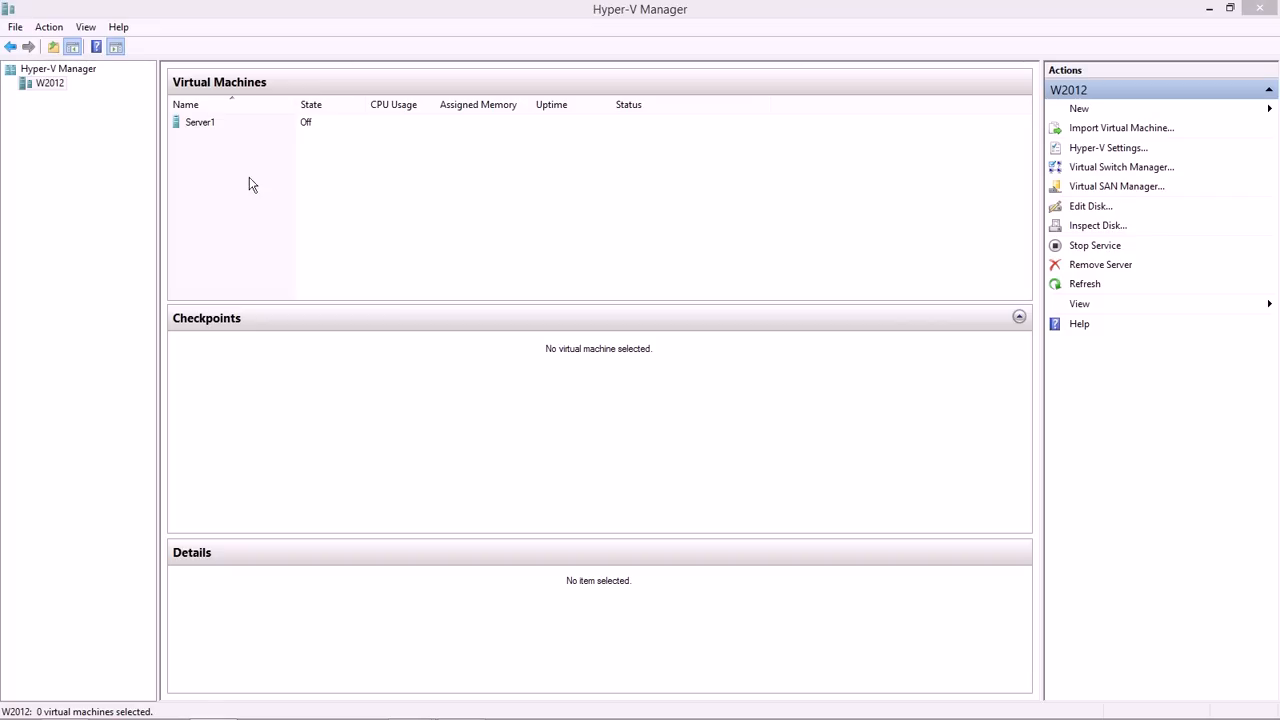
- Rename Server2's disk file to BaseImage and close the Virtual hard disks folder
left_click(200, 121)
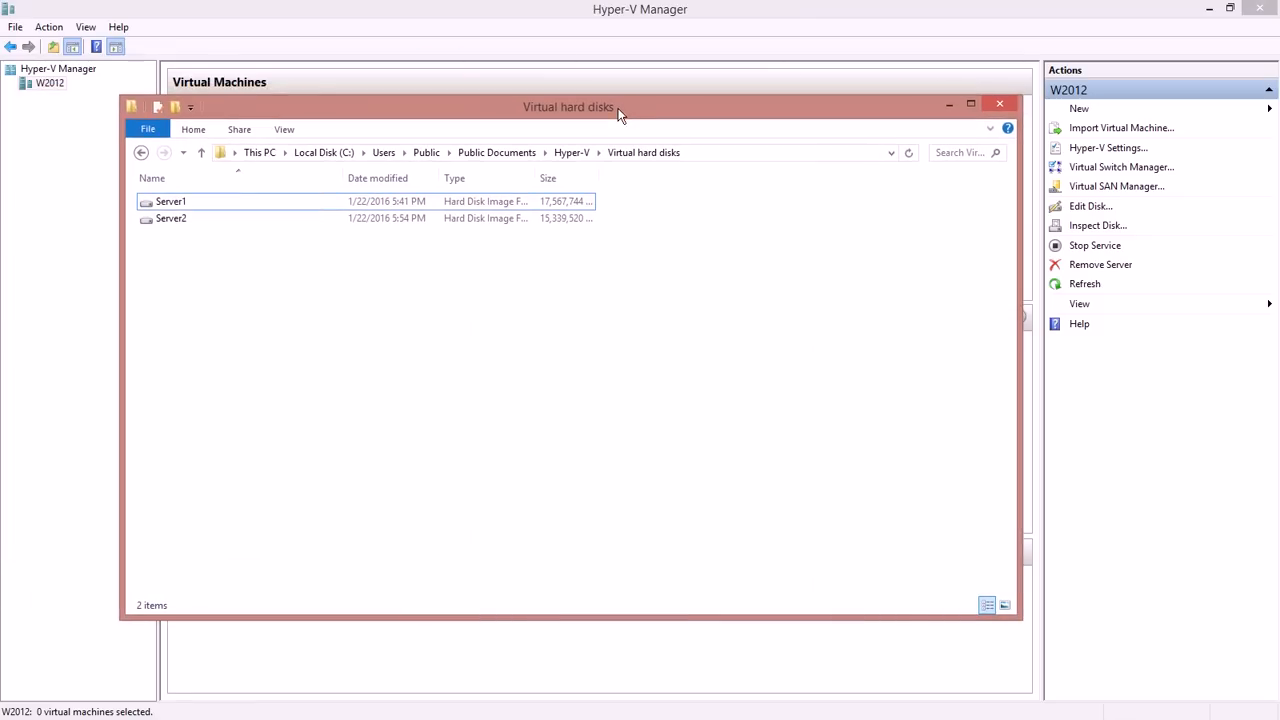
mouse_move(510, 162)
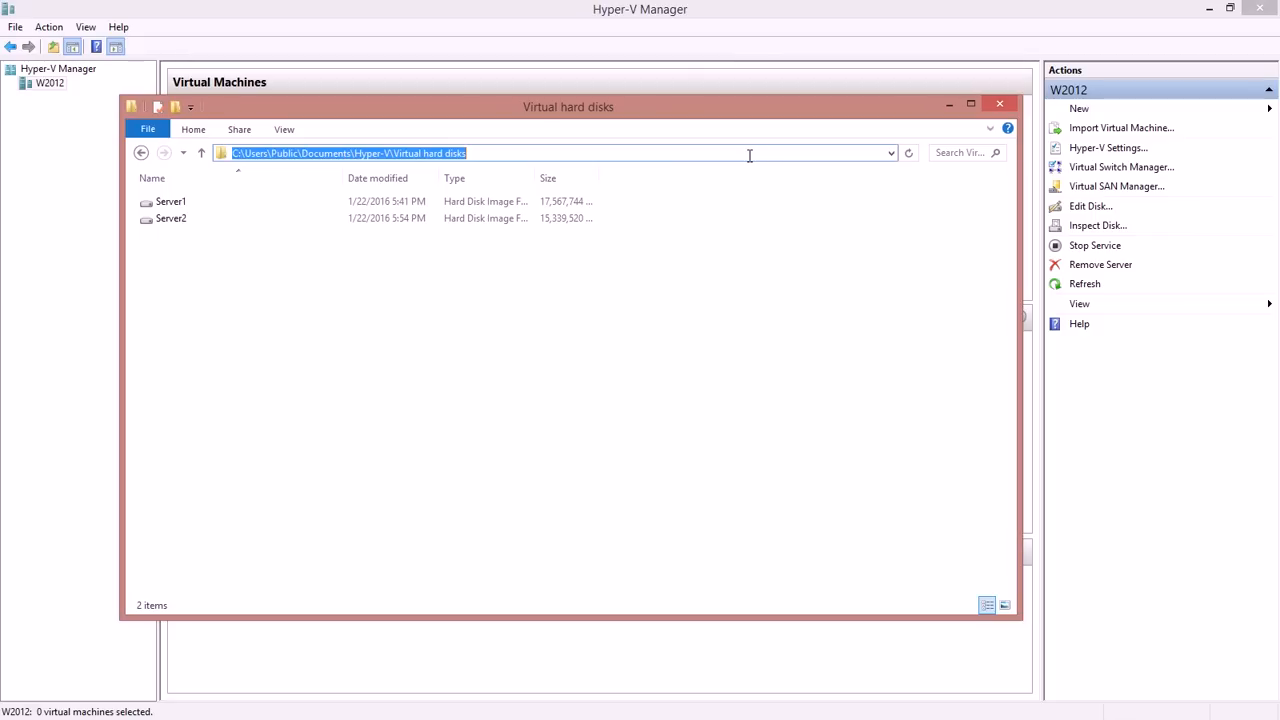
mouse_move(240, 174)
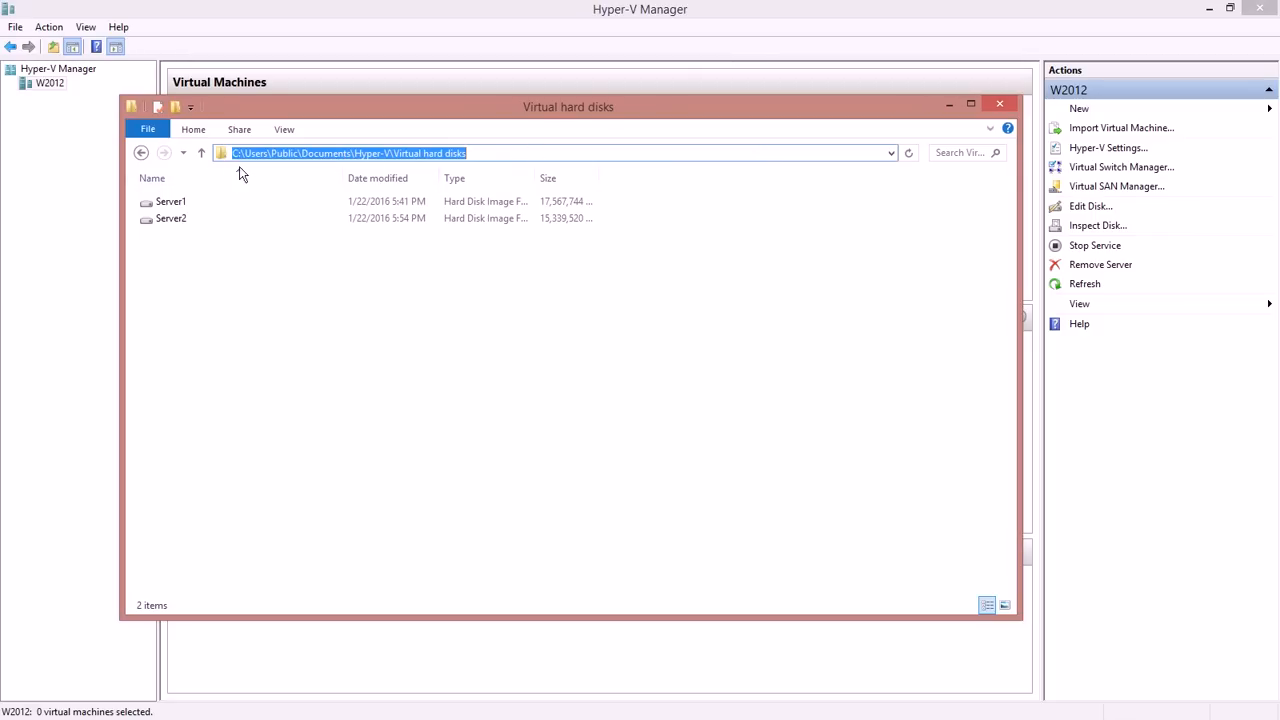
mouse_move(332, 170)
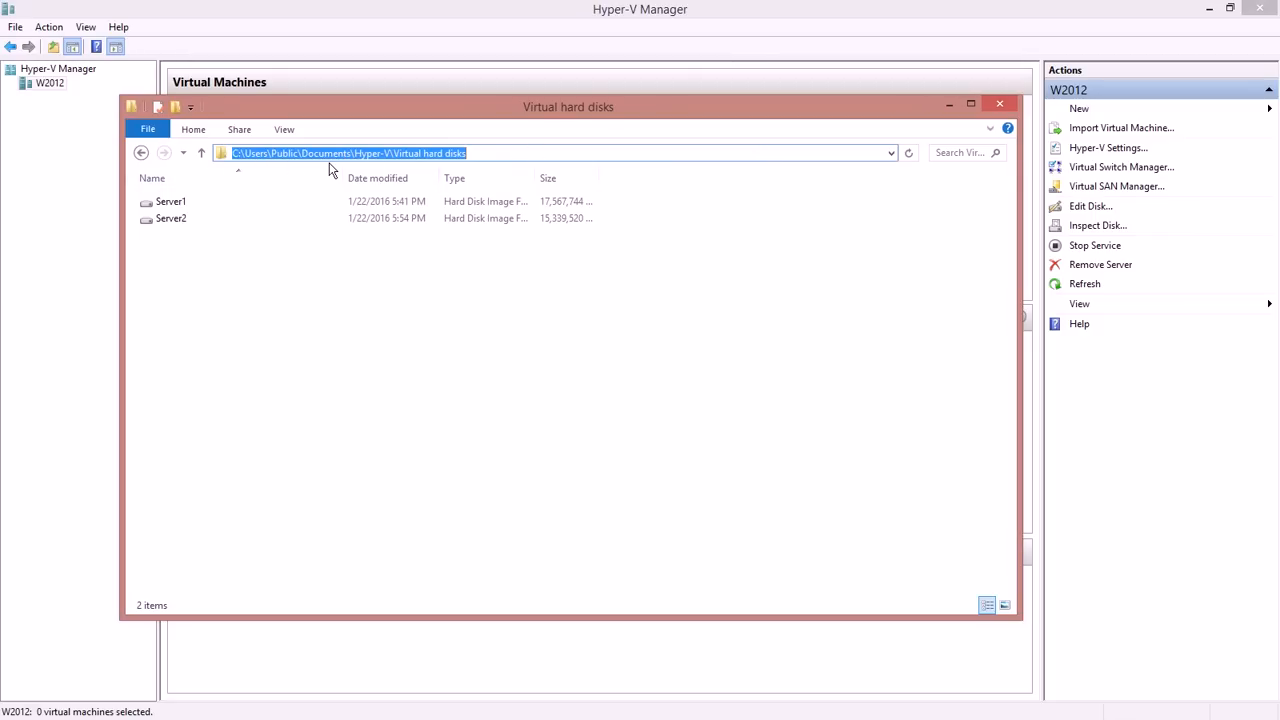
mouse_move(389, 167)
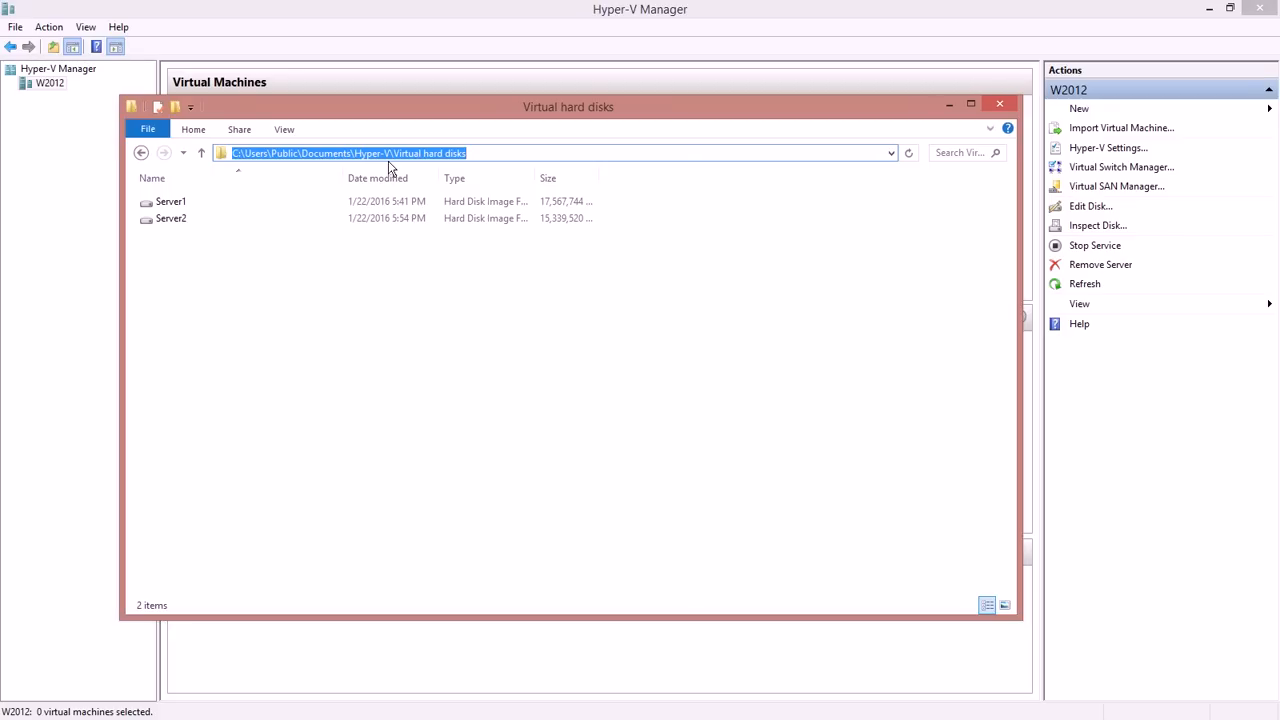
mouse_move(450, 168)
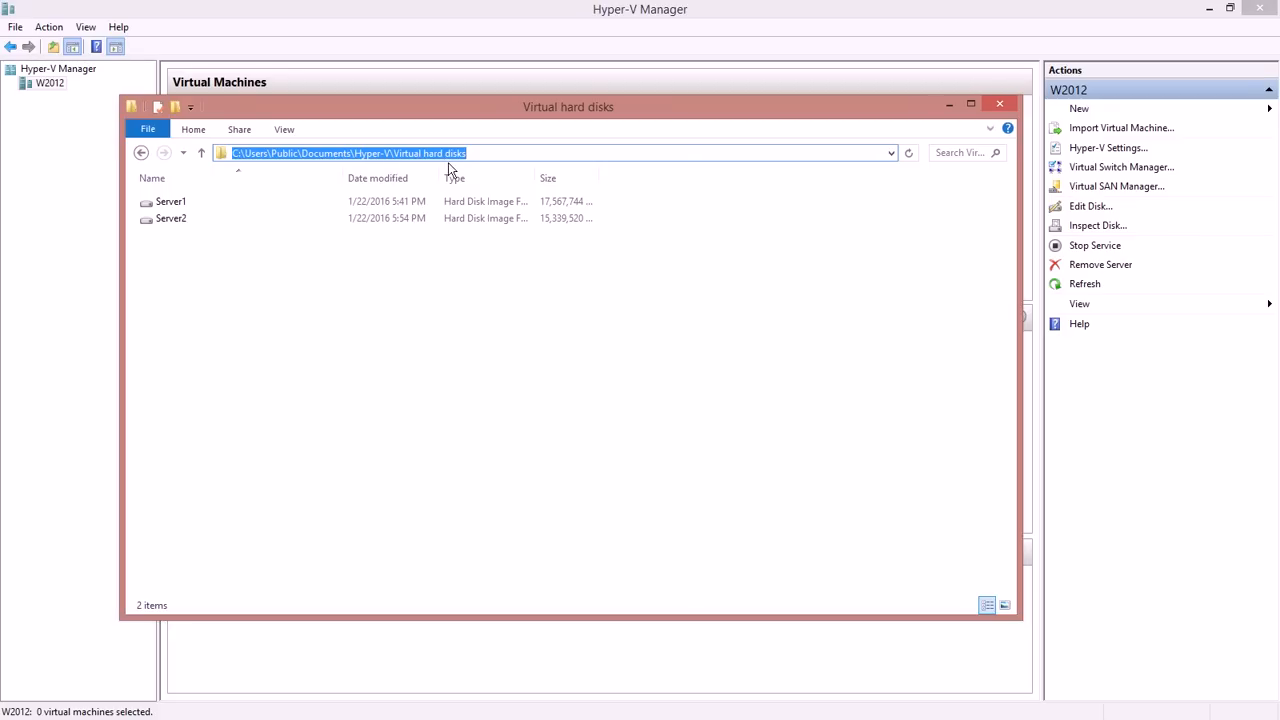
left_click_drag(567, 107, 608, 160)
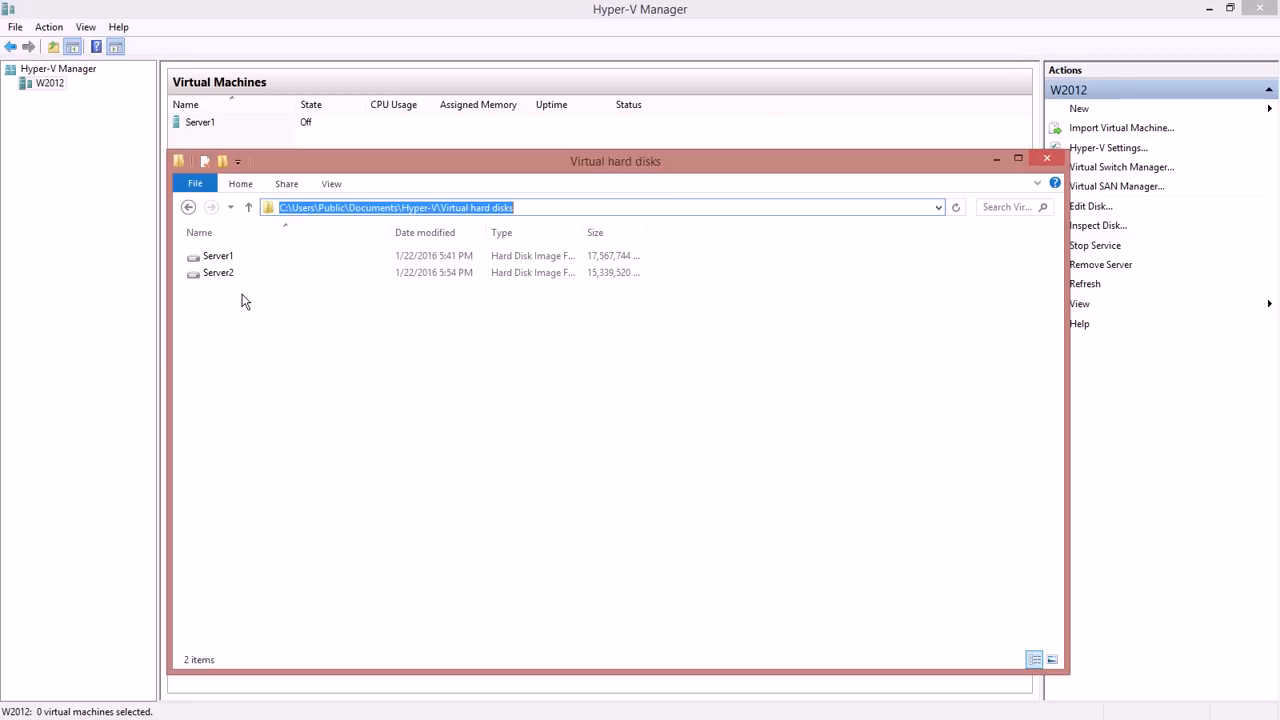
left_click(218, 272)
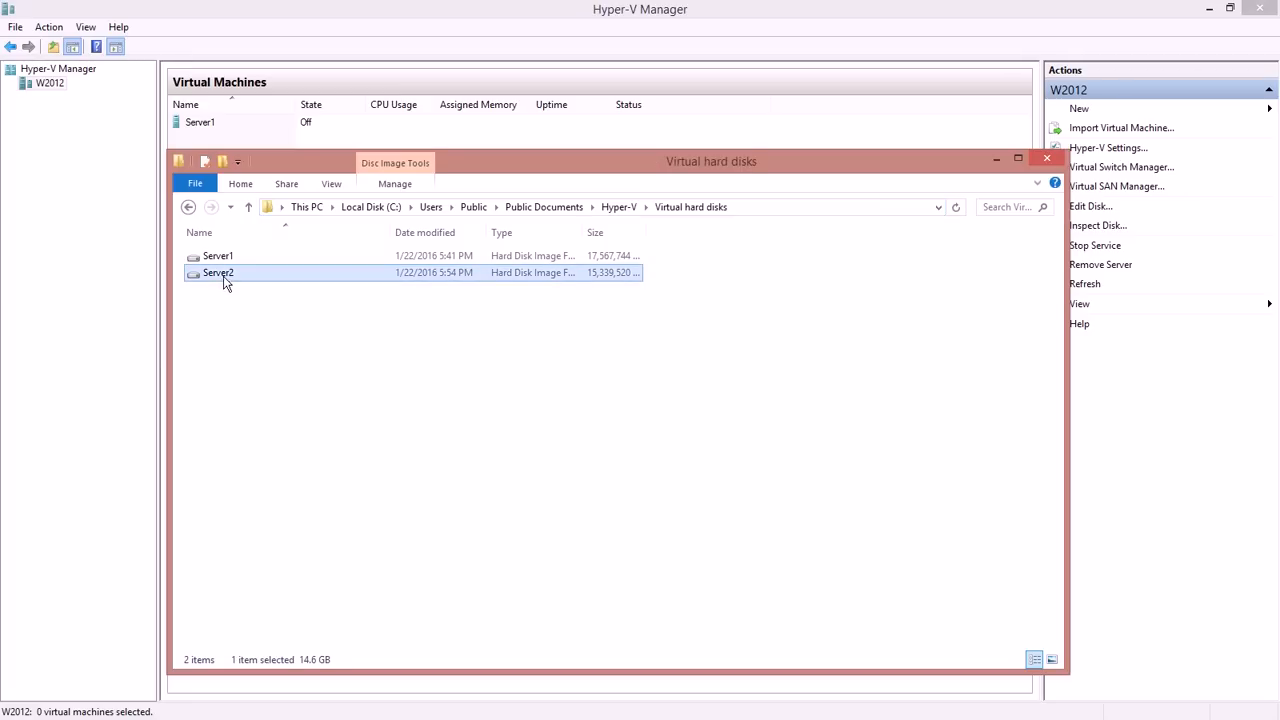
right_click(218, 272)
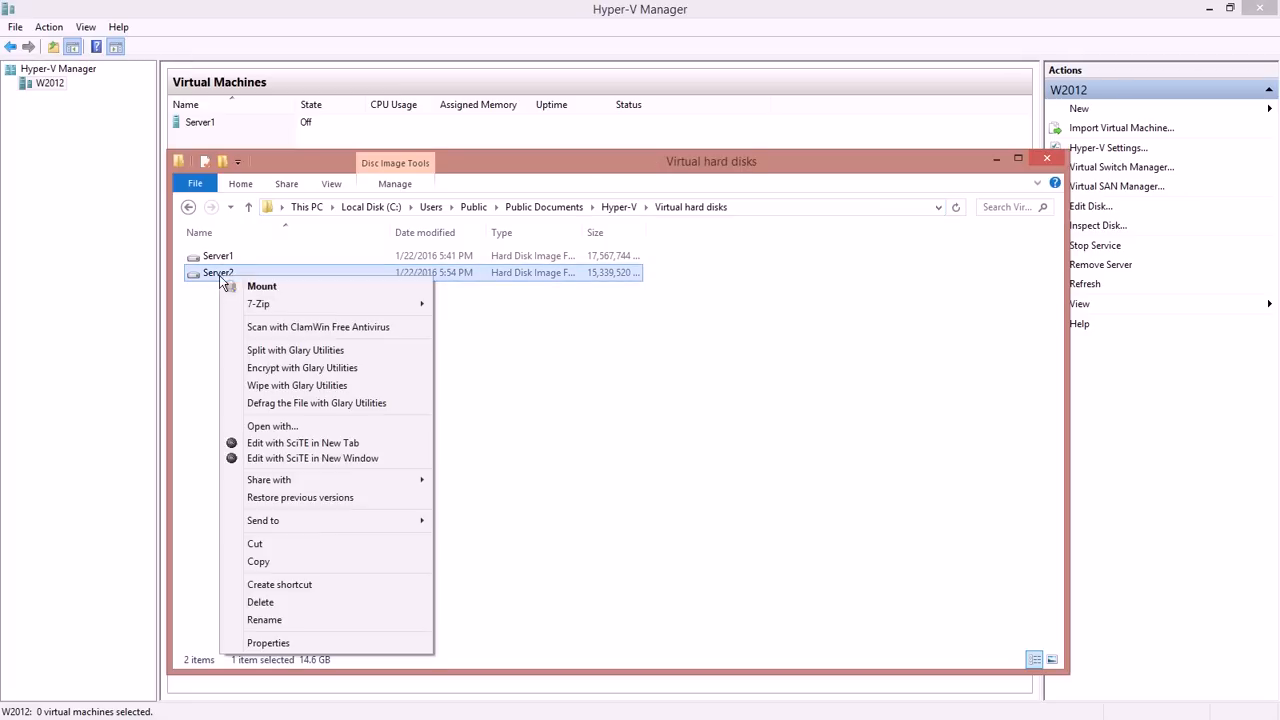
left_click(264, 619)
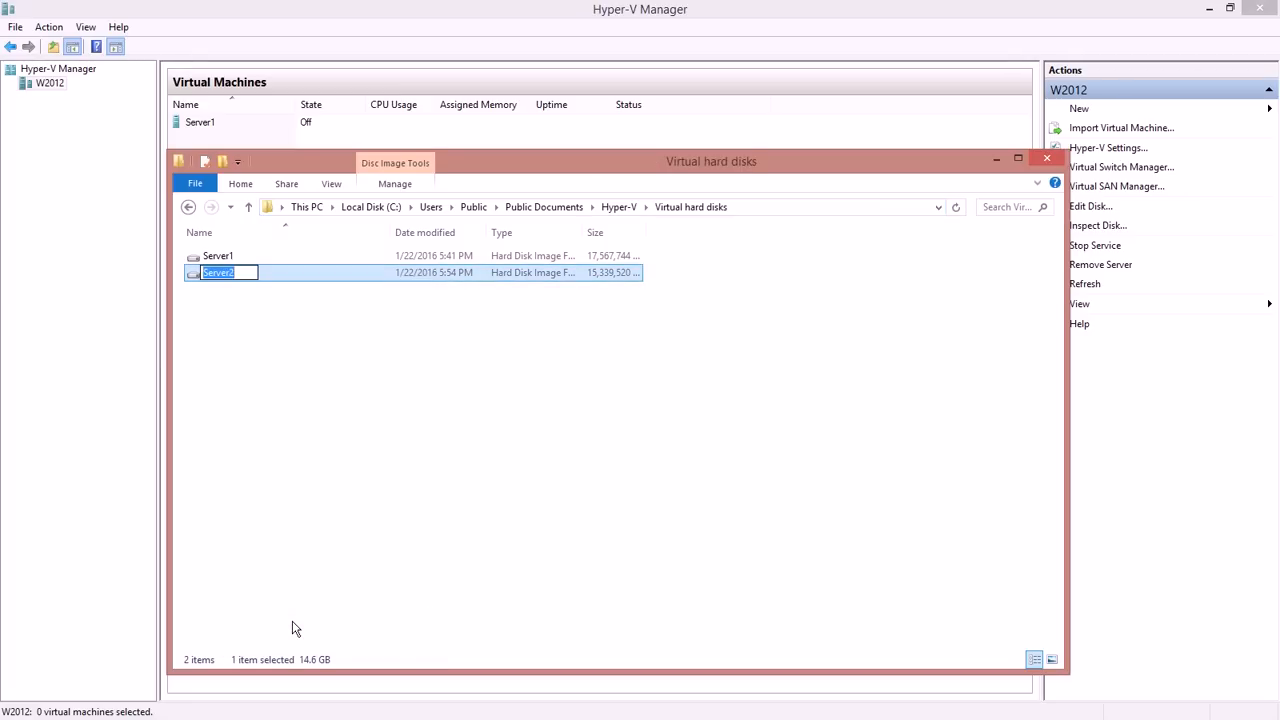
type("Base1")
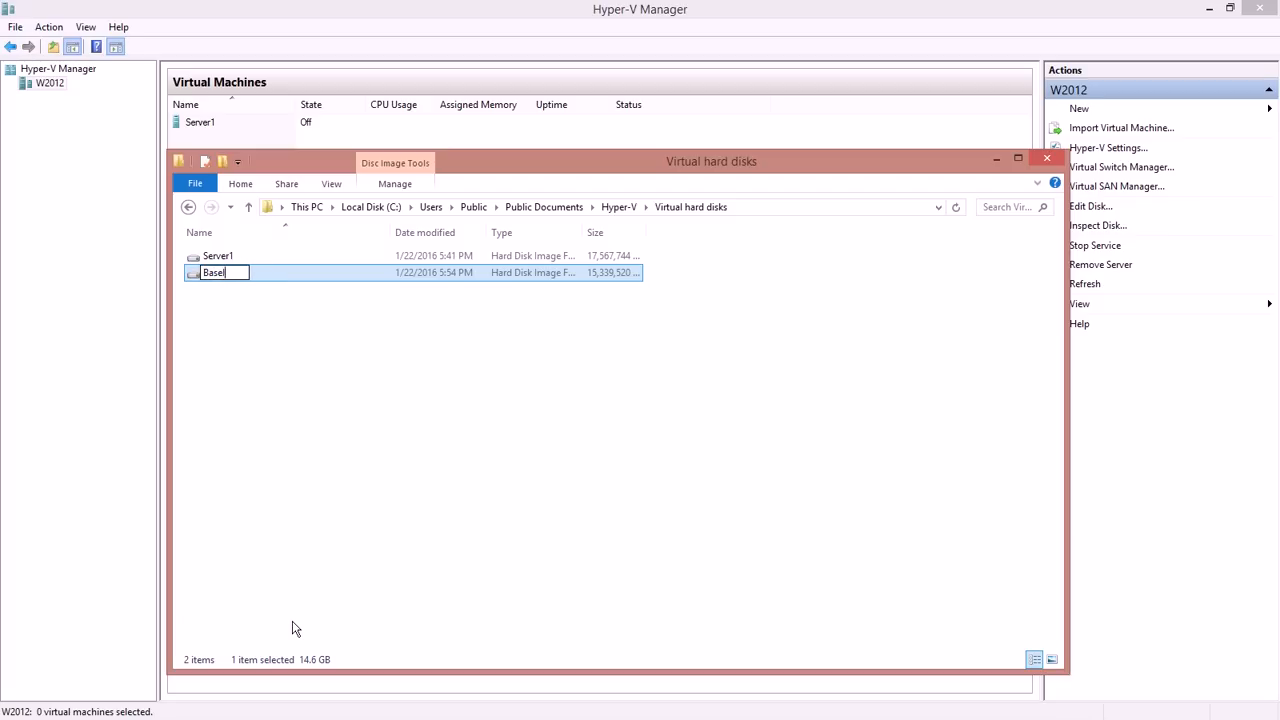
key("Return")
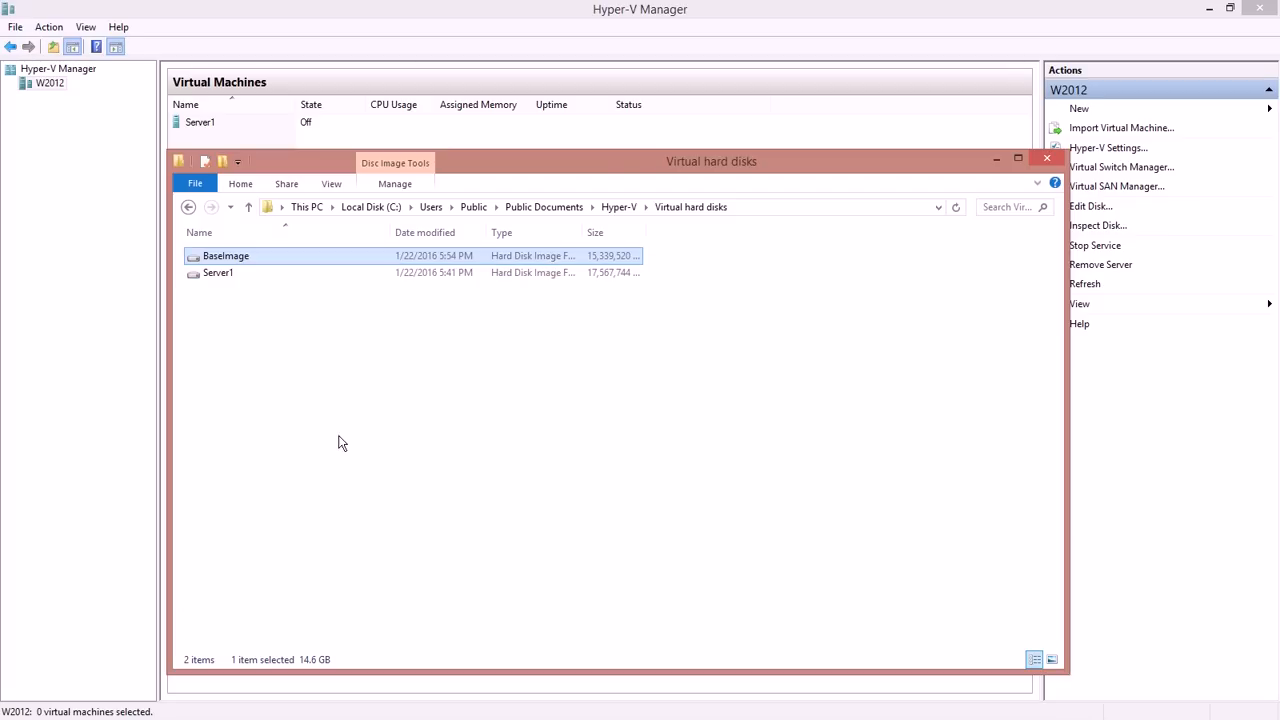
left_click(278, 295)
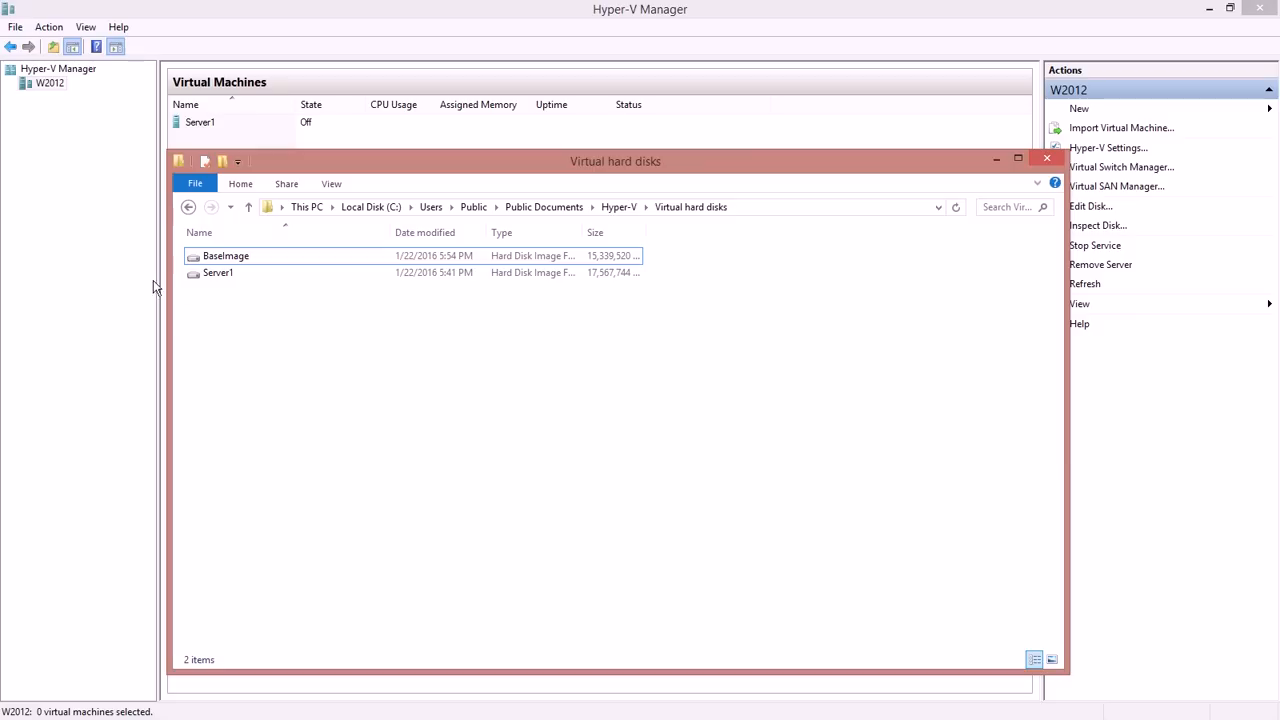
mouse_move(558, 343)
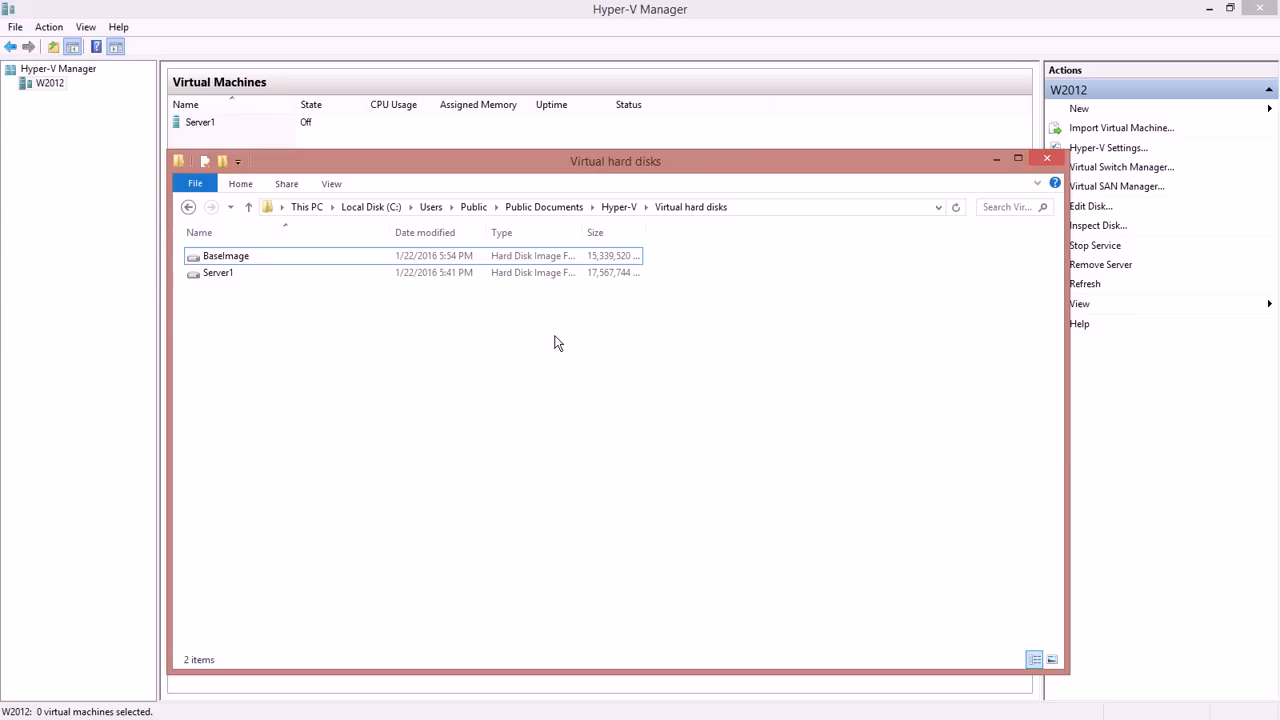
mouse_move(1033, 175)
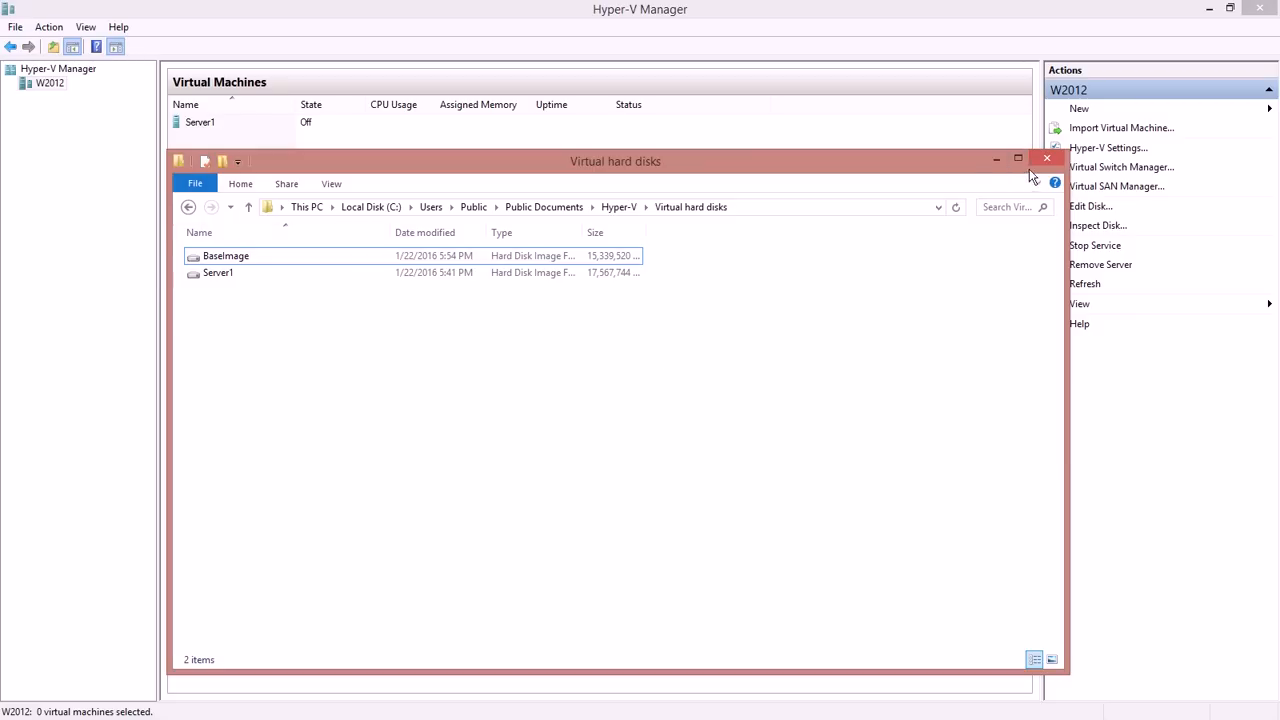
left_click(1079, 108)
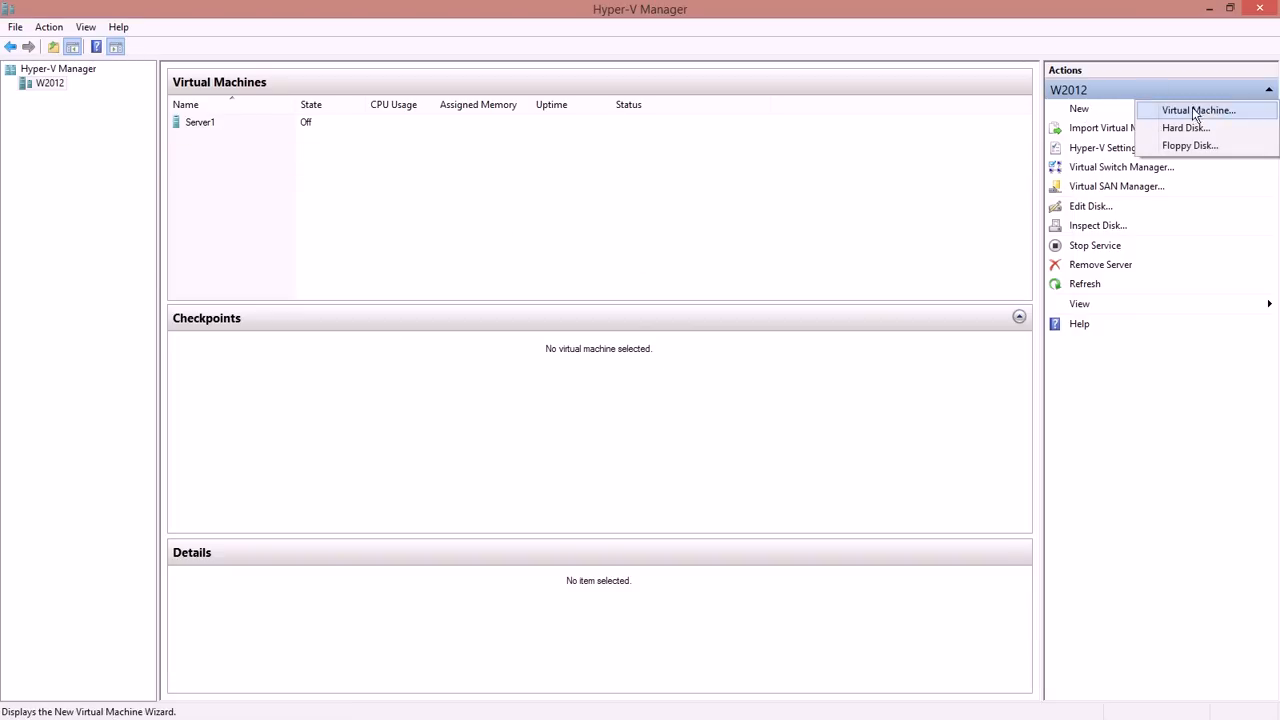
mouse_move(1185, 128)
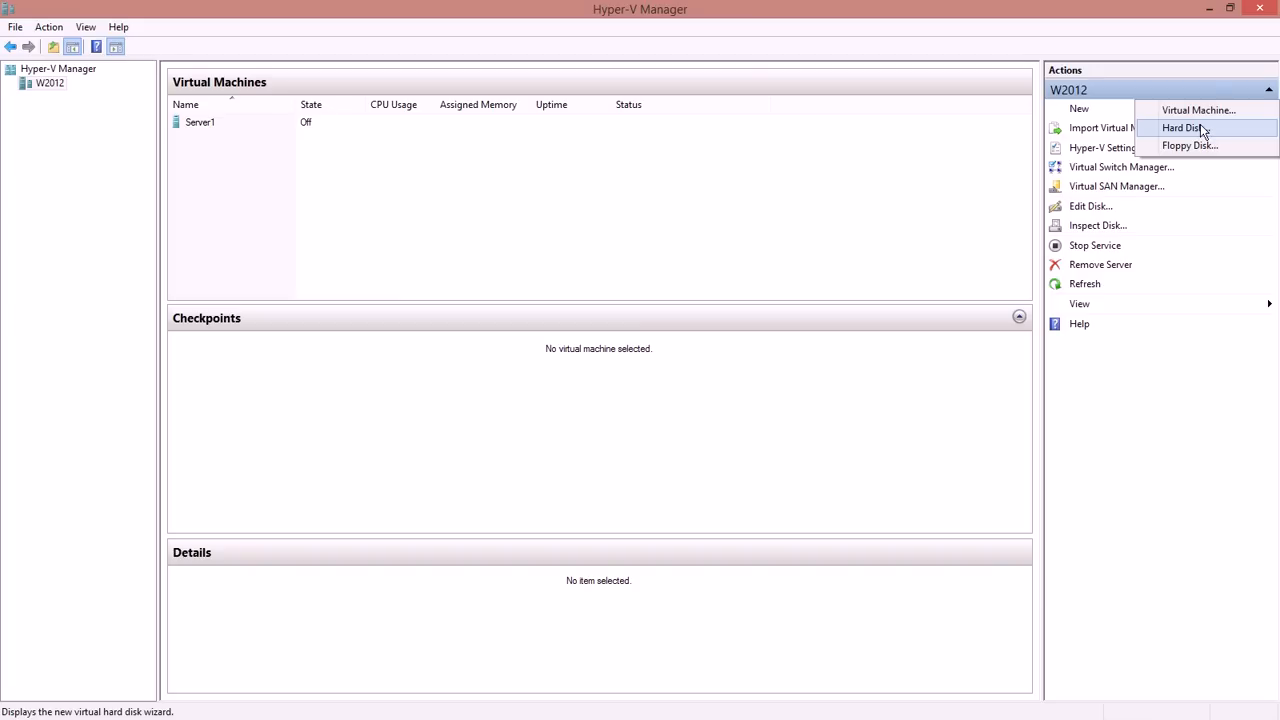
mouse_move(573, 218)
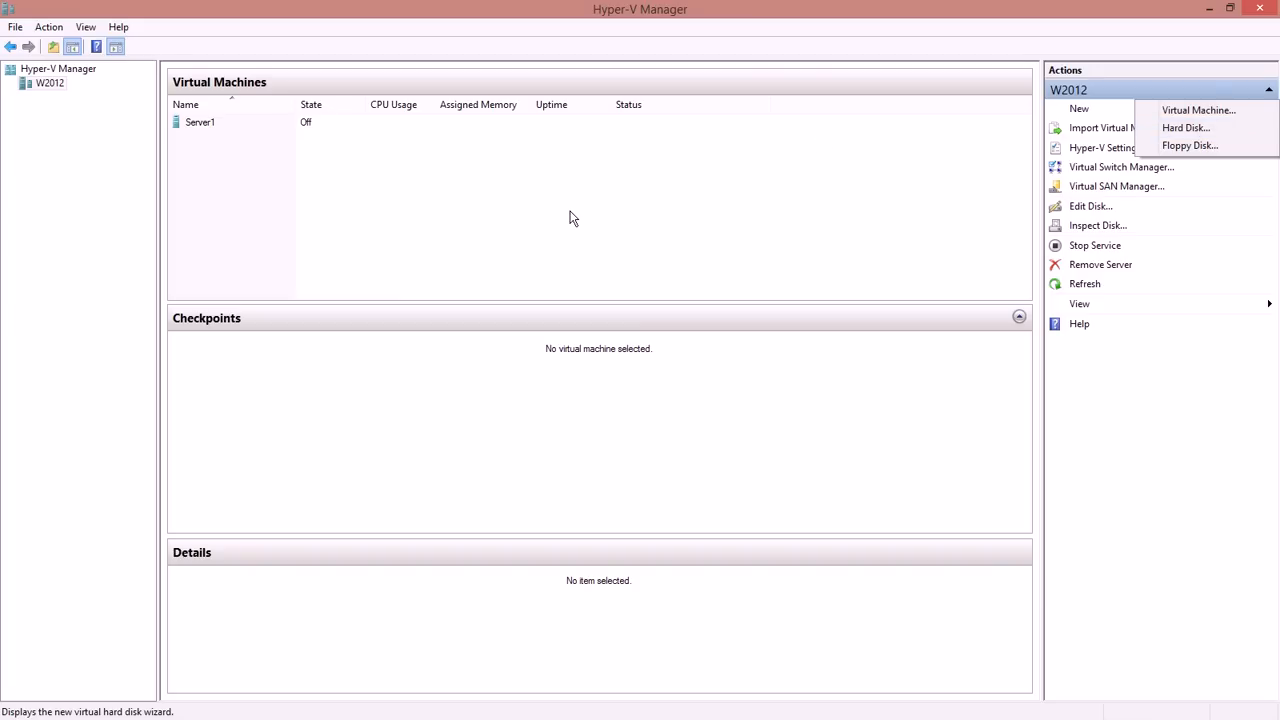
mouse_move(969, 160)
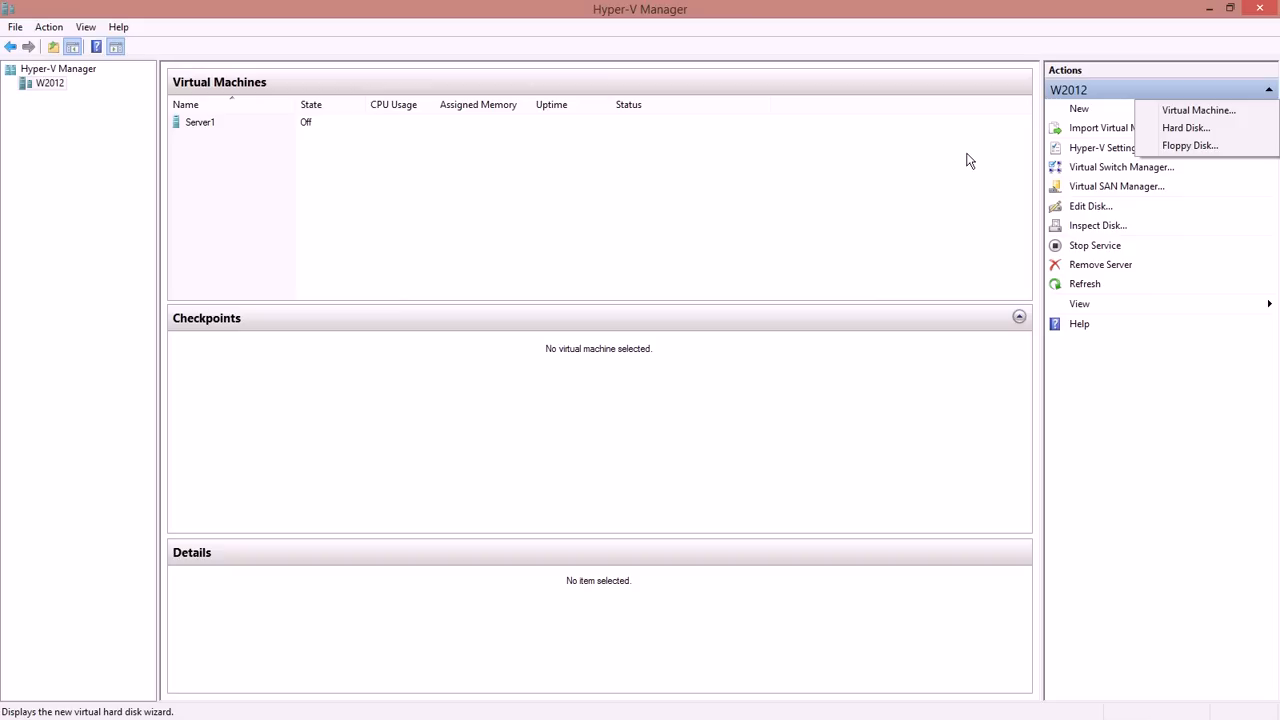
mouse_move(973, 167)
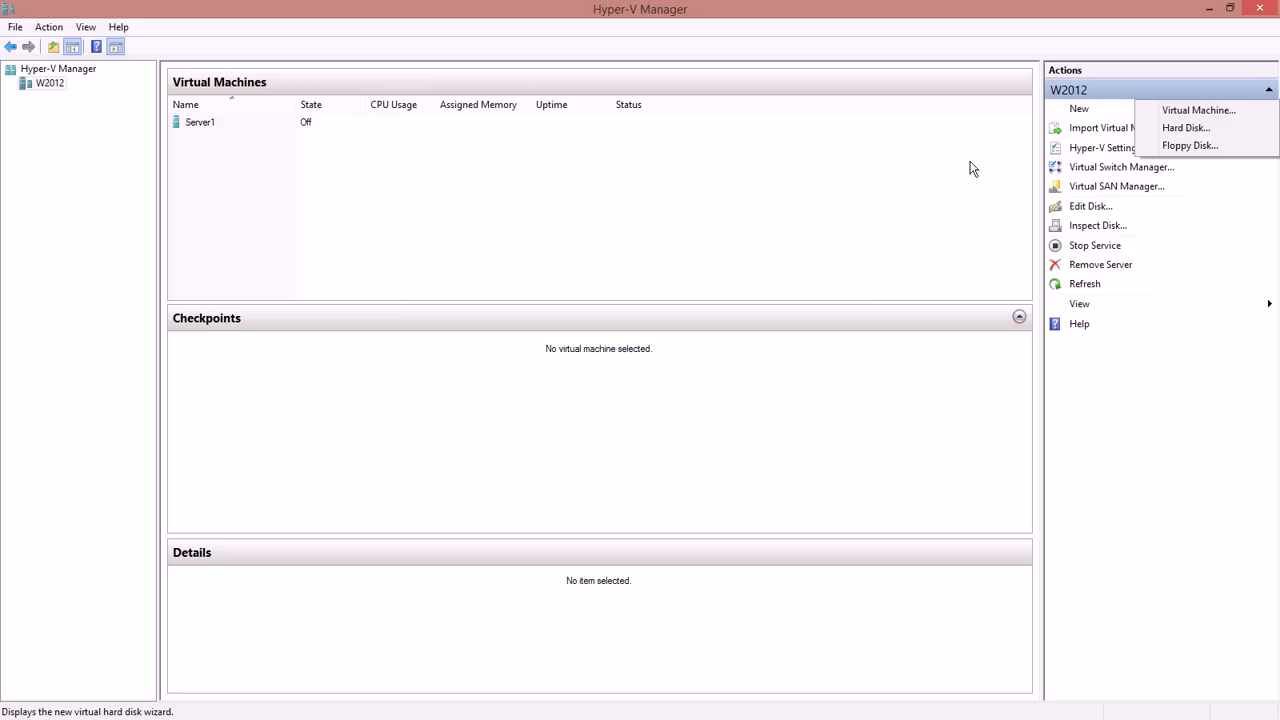
mouse_move(980, 185)
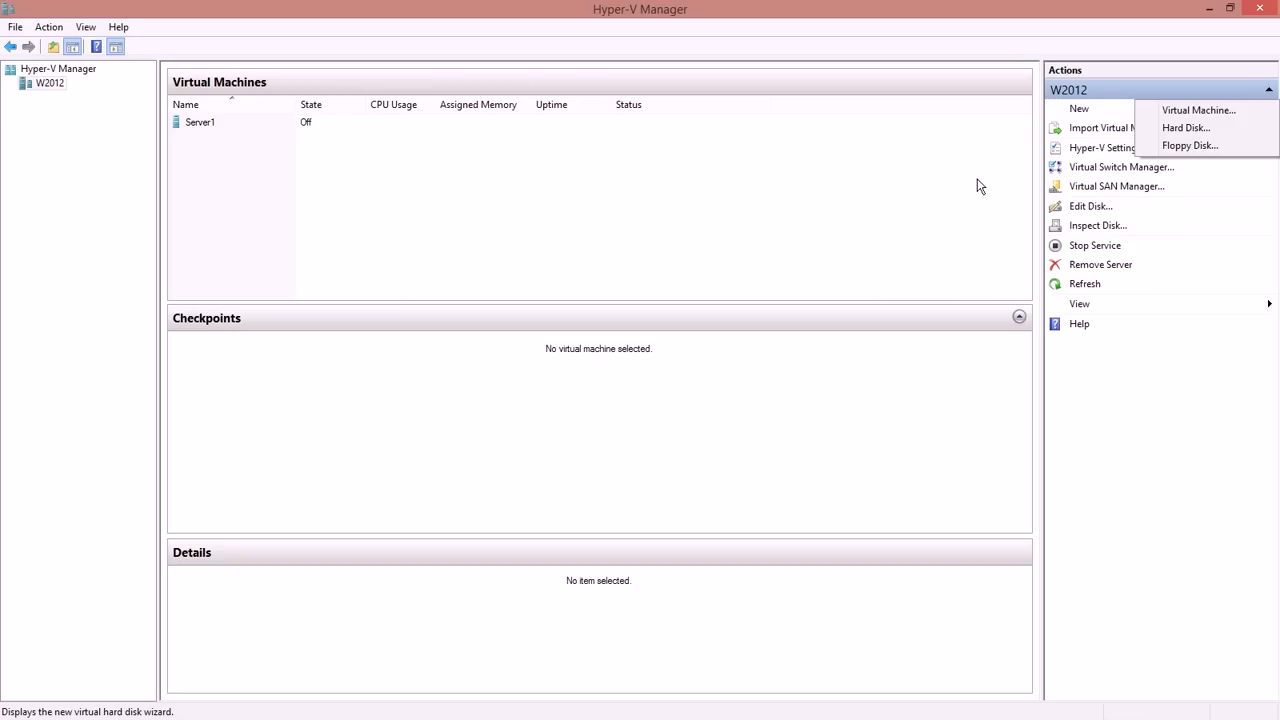
mouse_move(1080, 174)
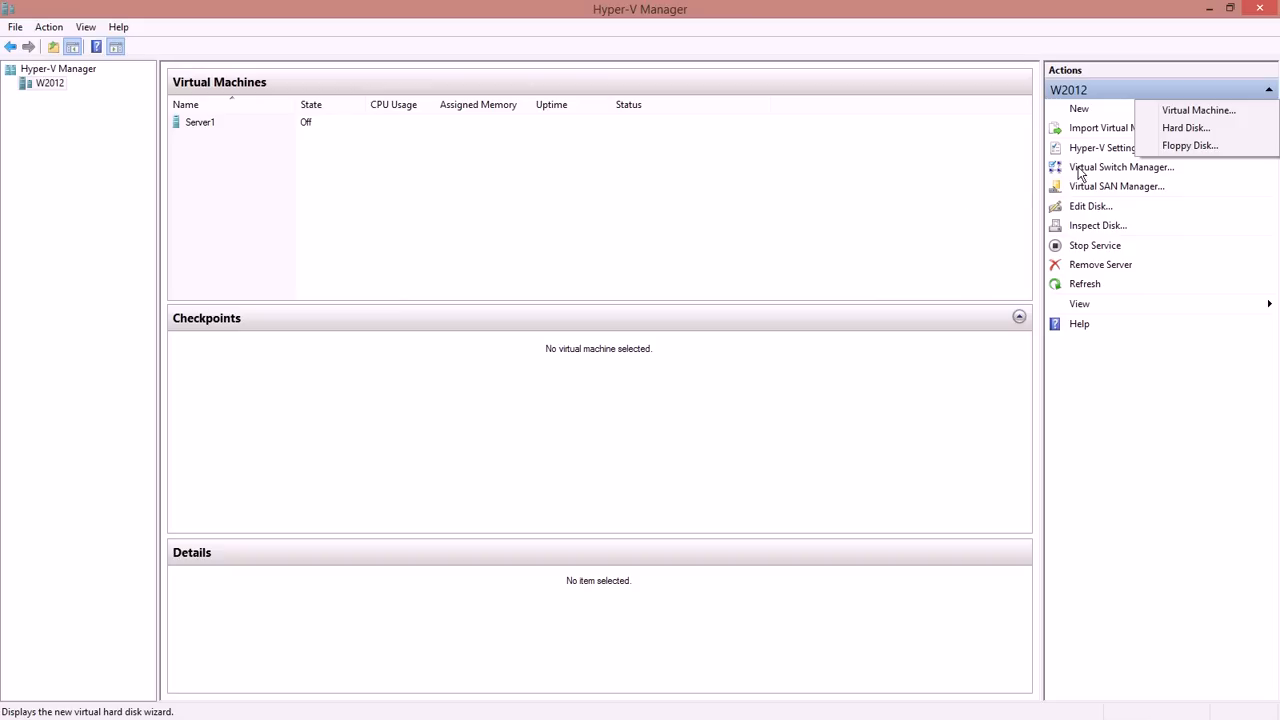
mouse_move(1221, 128)
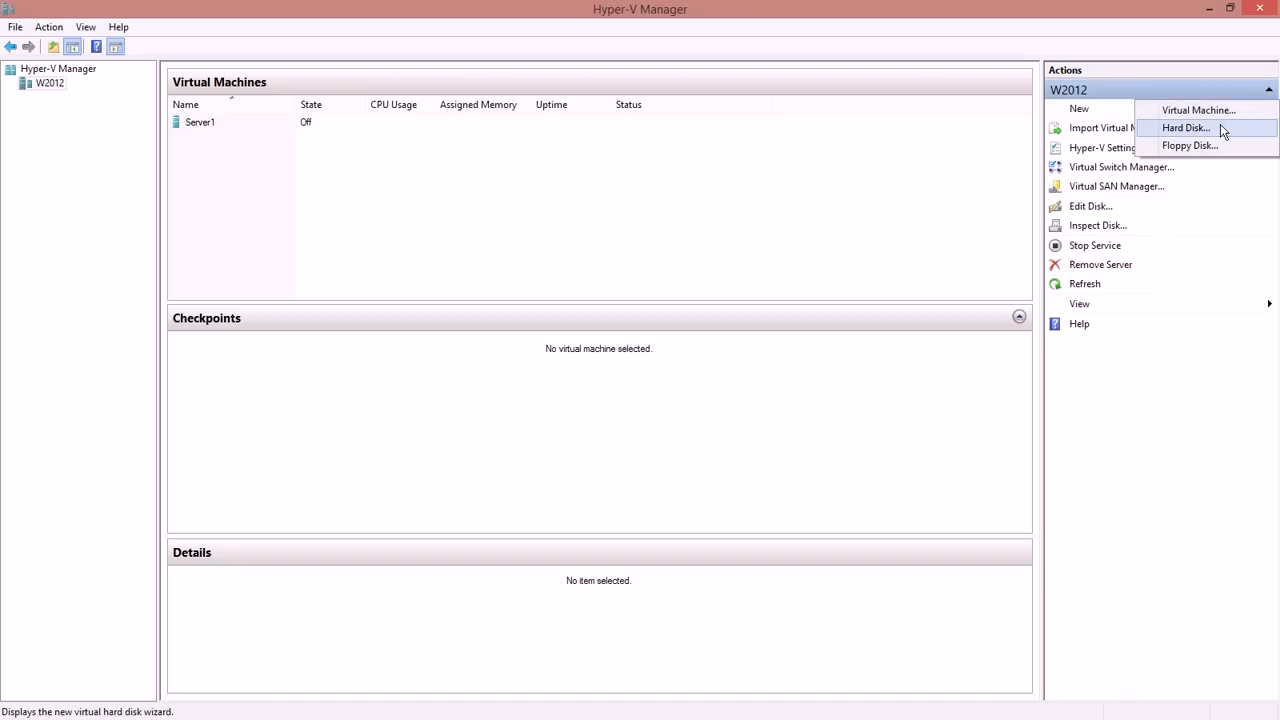
- Start the New Virtual Hard Disk Wizard, keep VHDX format and choose Differencing
left_click(1186, 127)
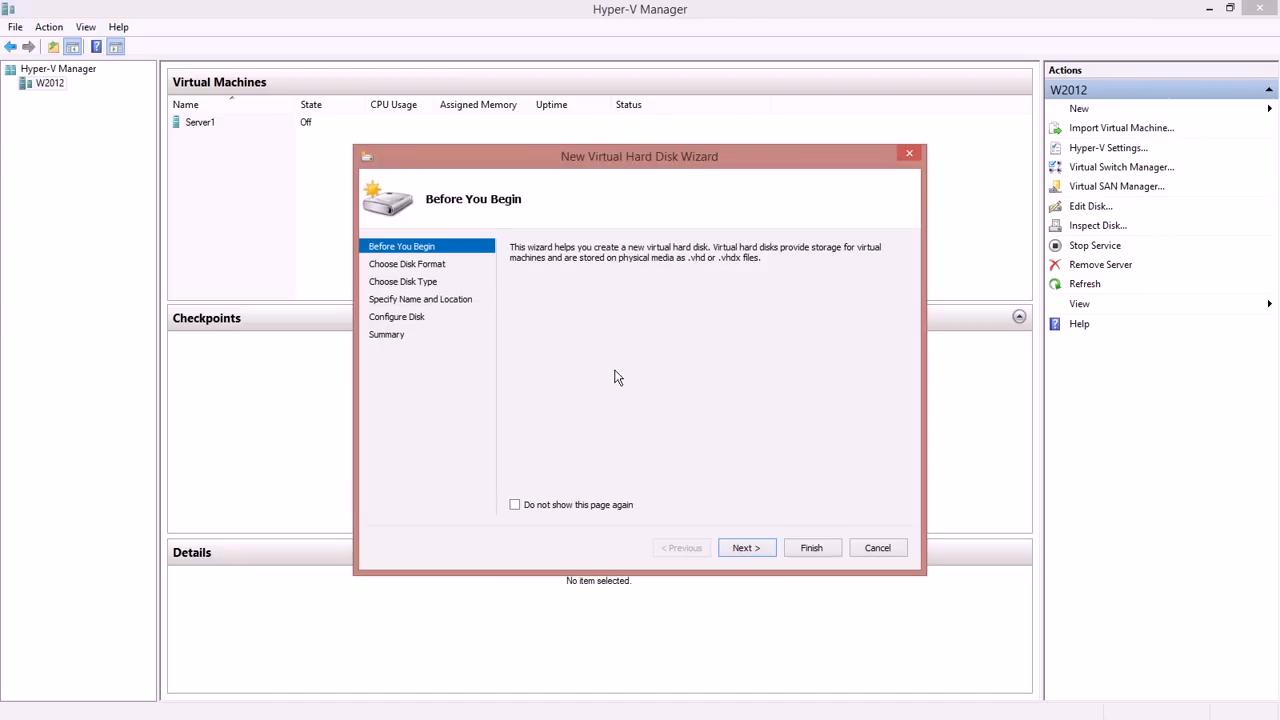
left_click(746, 547)
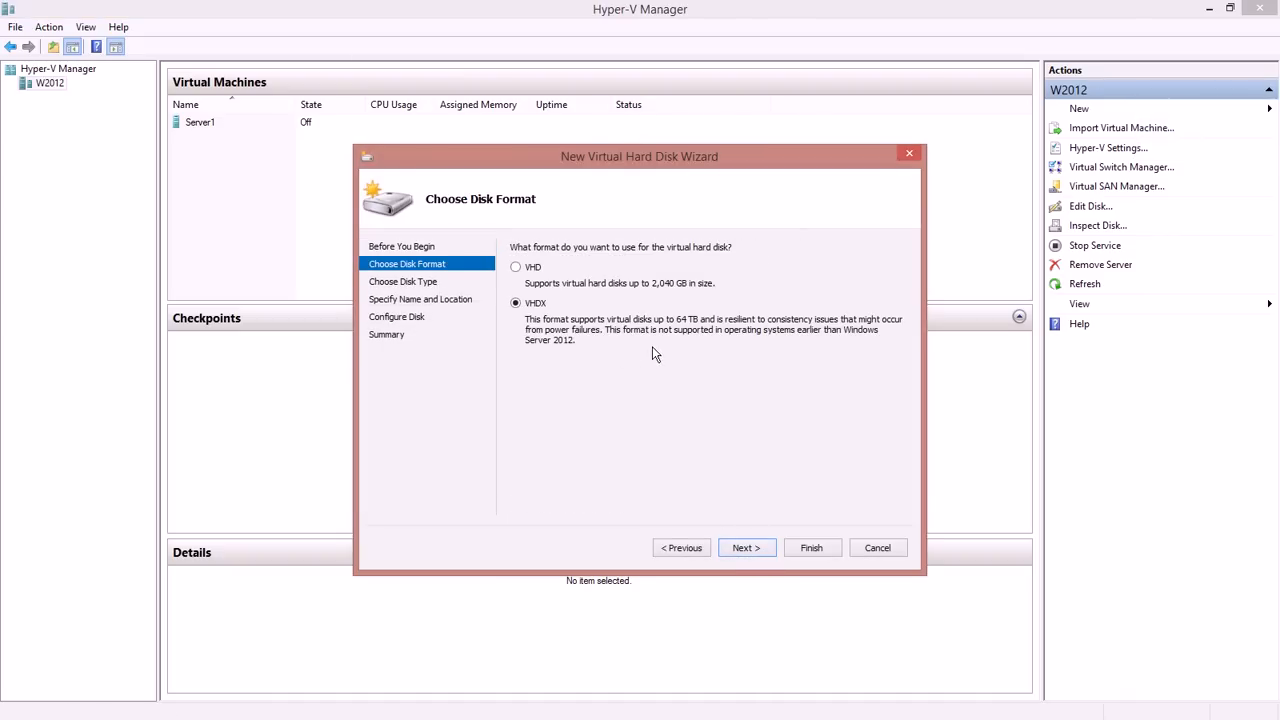
left_click(745, 547)
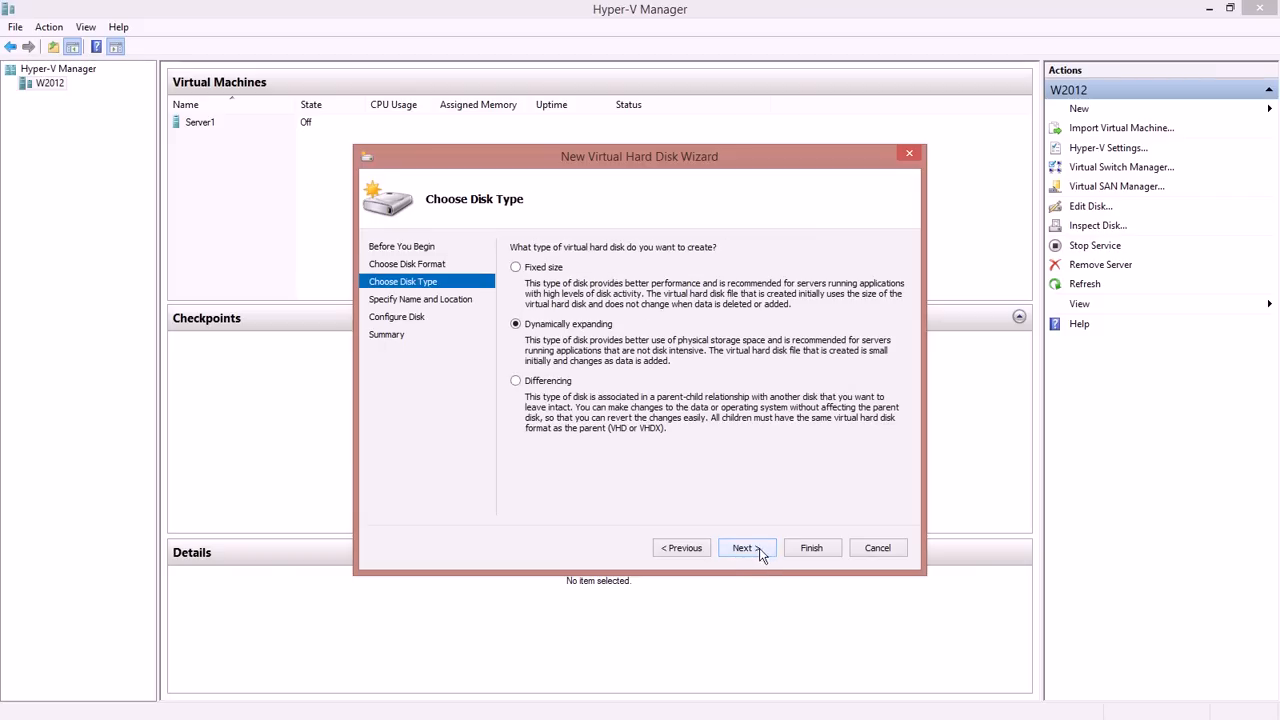
left_click(516, 380)
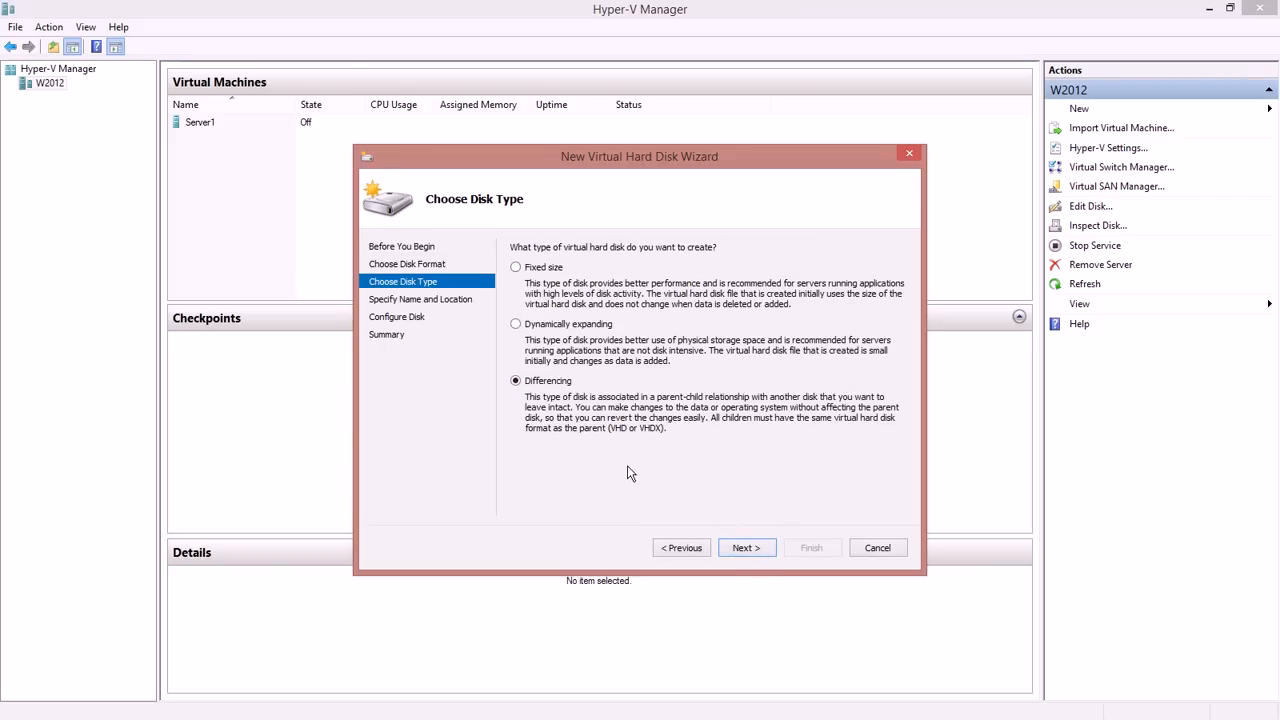
mouse_move(671, 477)
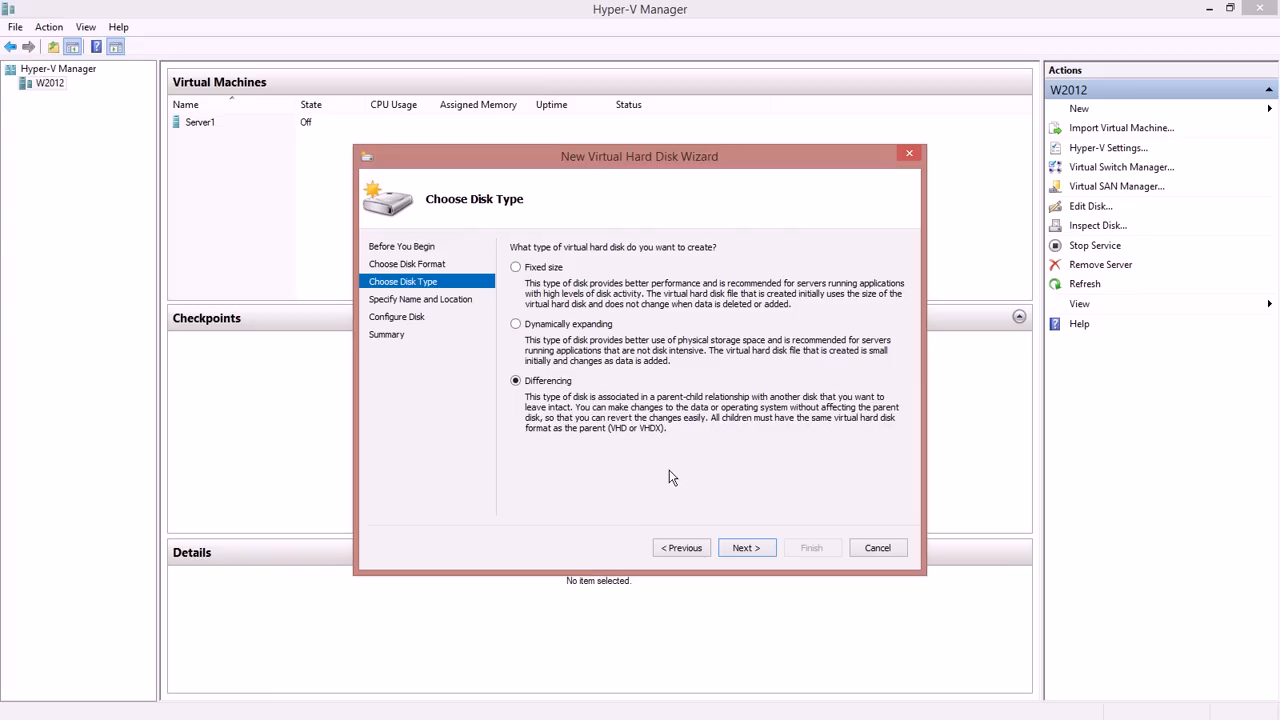
mouse_move(667, 472)
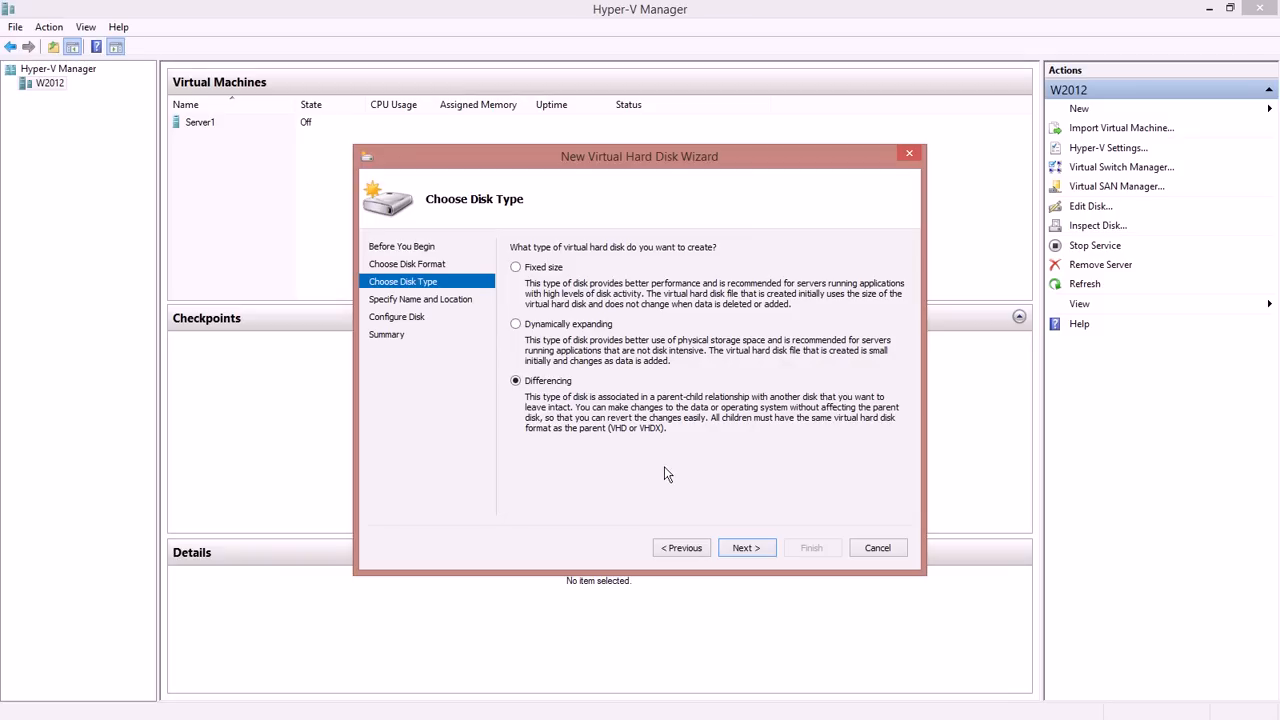
- Name the new differencing disk CloneServer1.vhdx
left_click(746, 547)
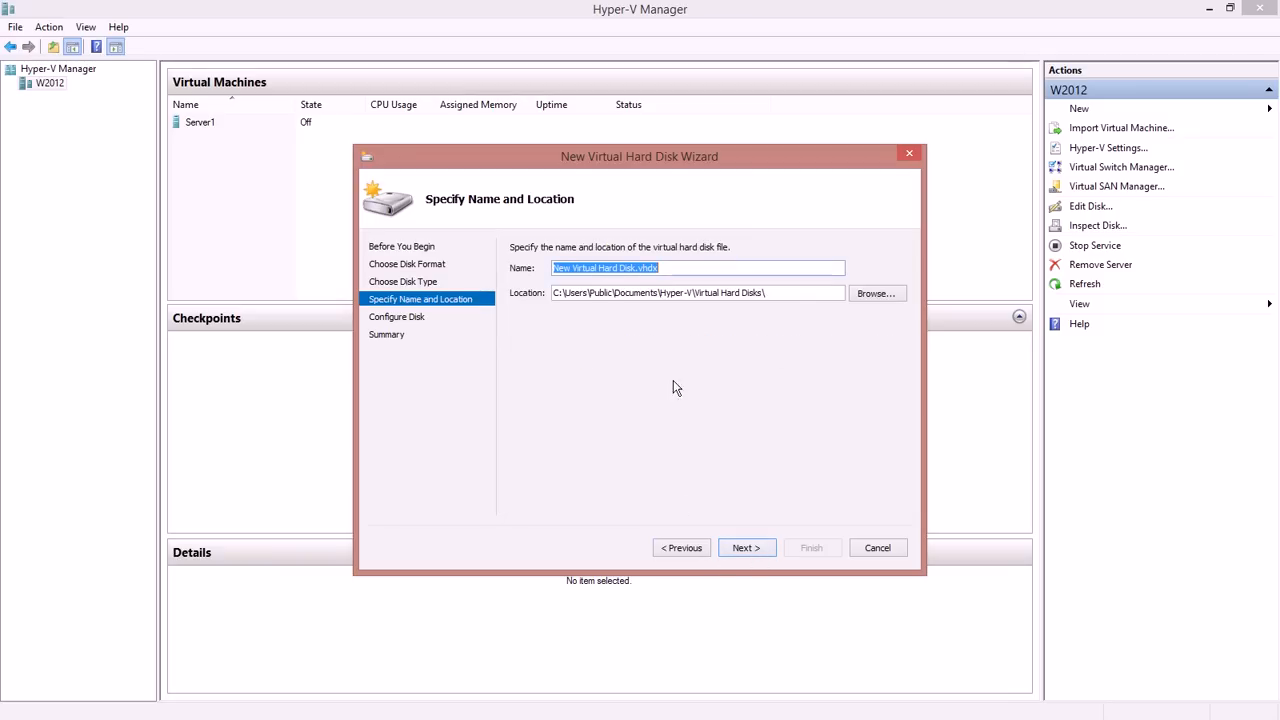
type("C")
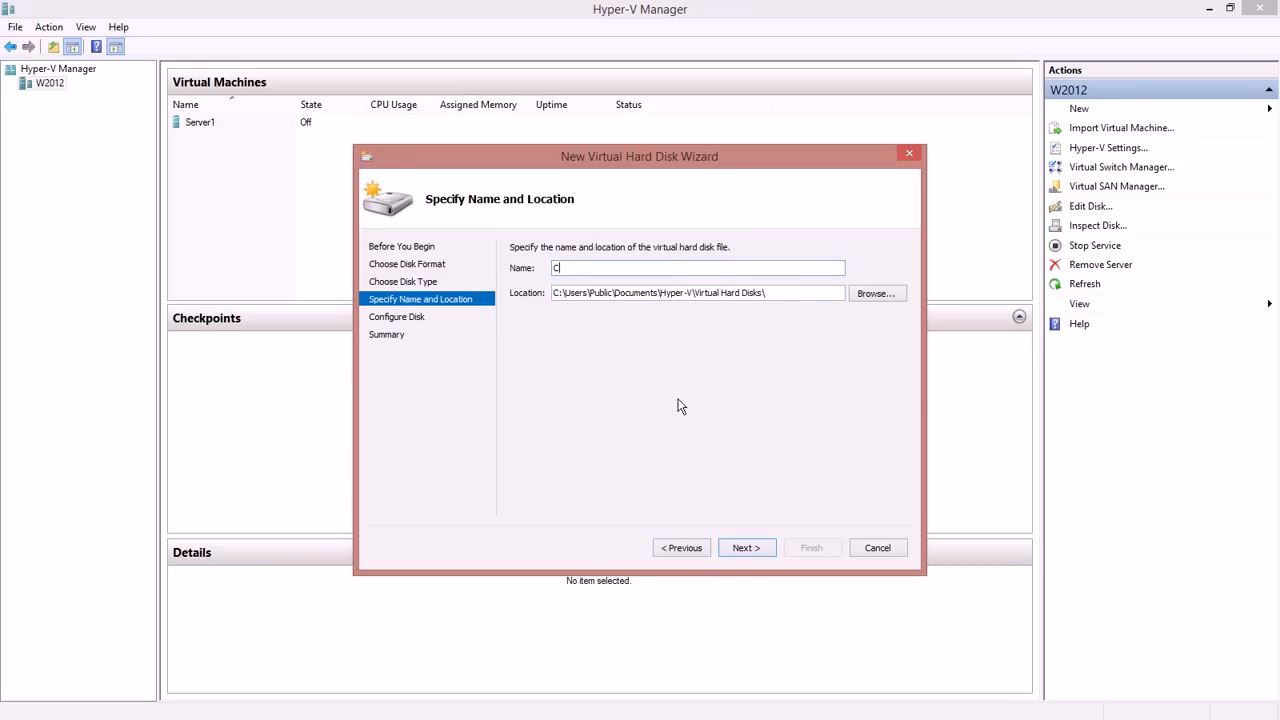
type("loneServer1")
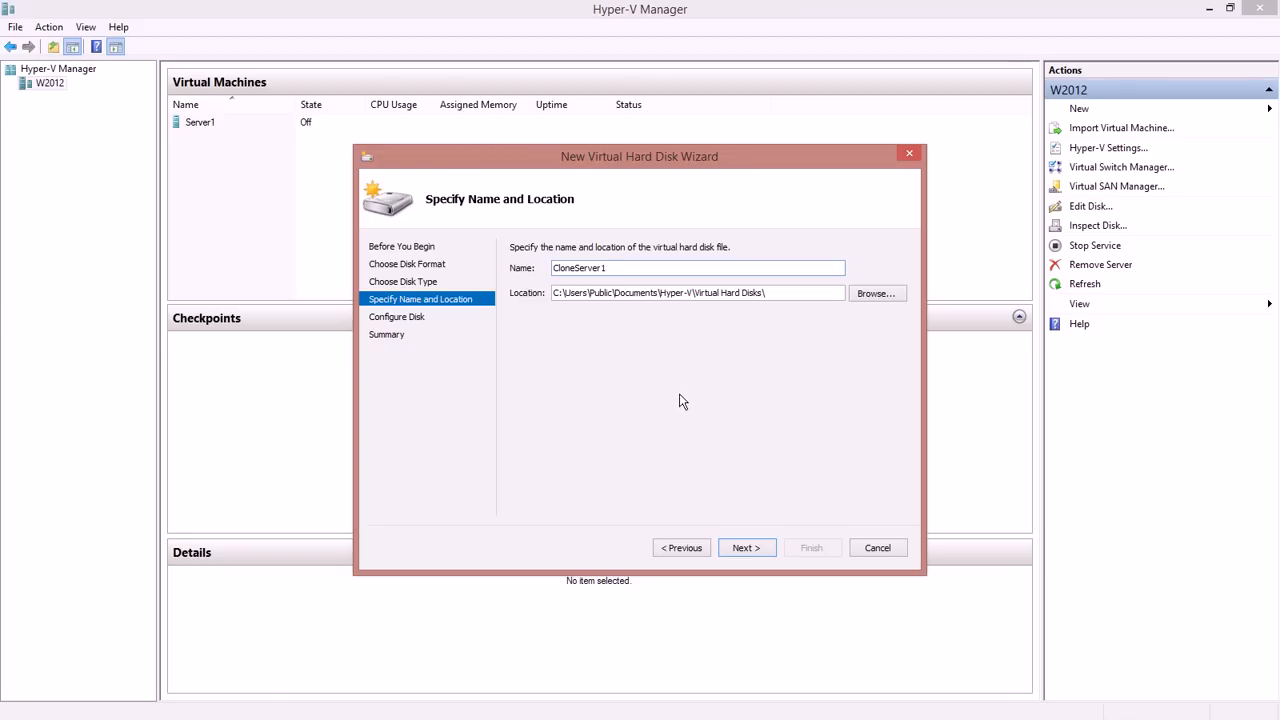
mouse_move(760, 520)
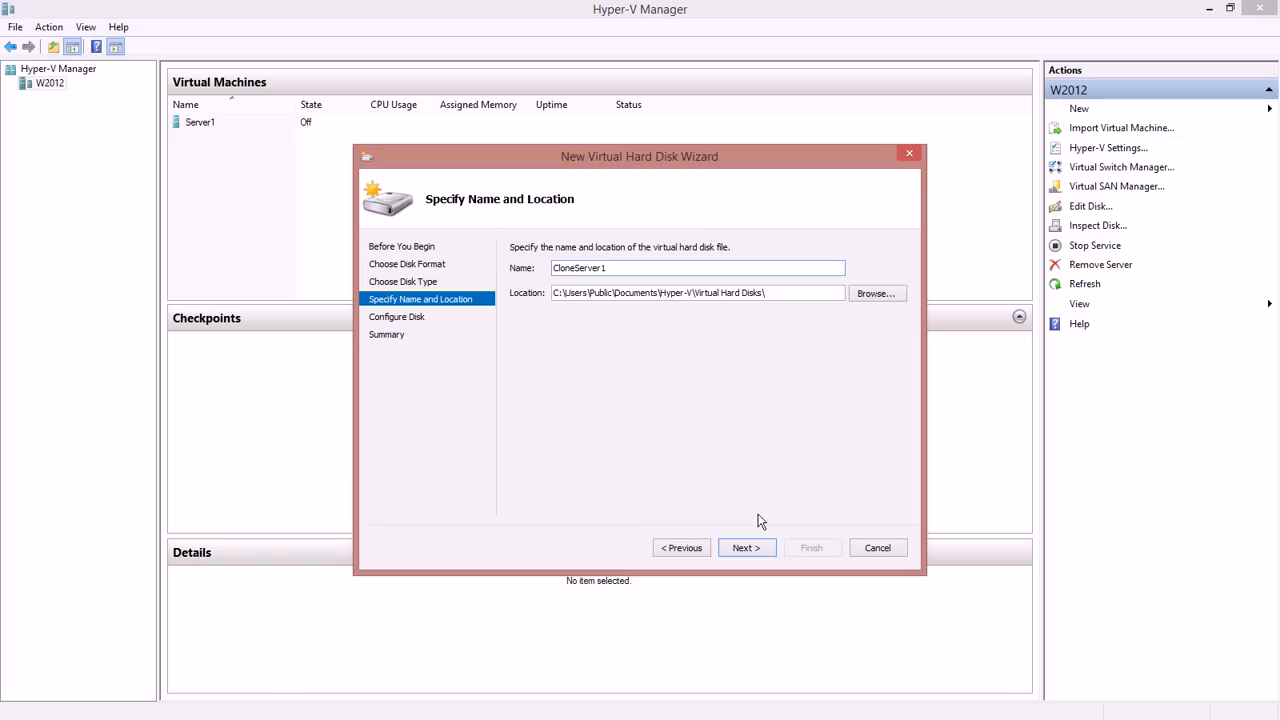
- Set BaseImage.vhdx as the parent disk and reach the Summary page
left_click(746, 547)
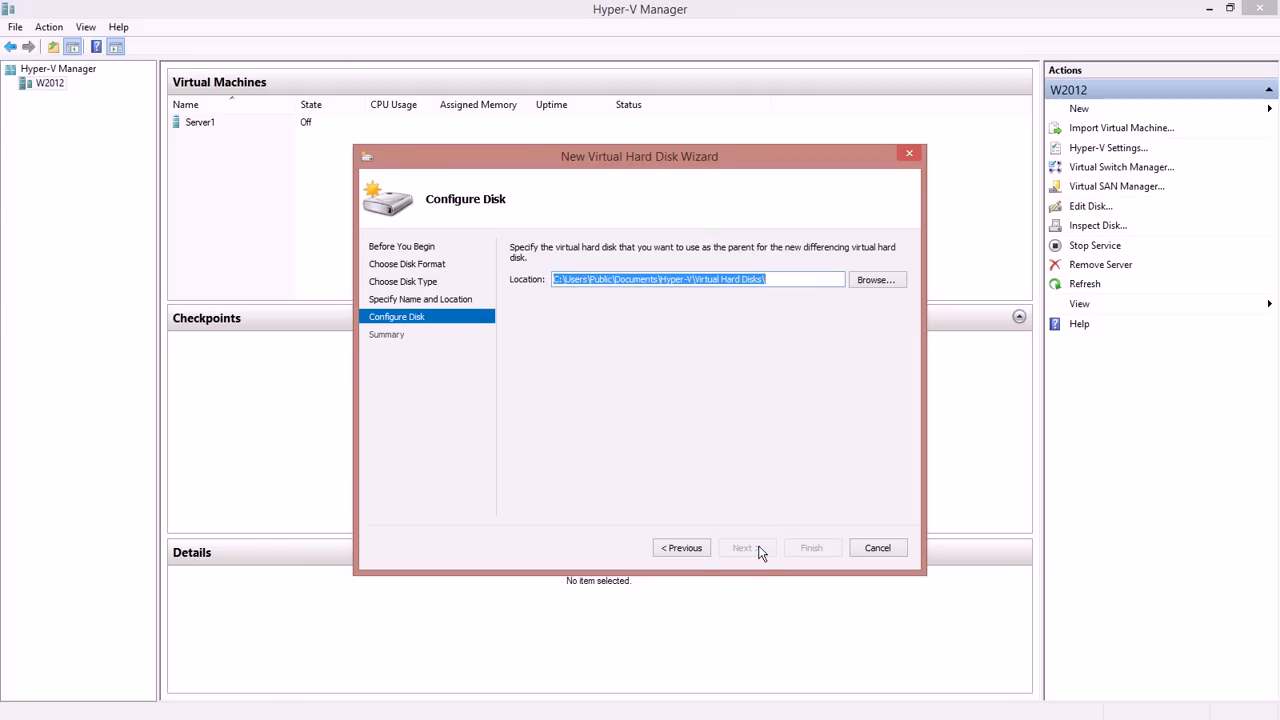
mouse_move(768, 300)
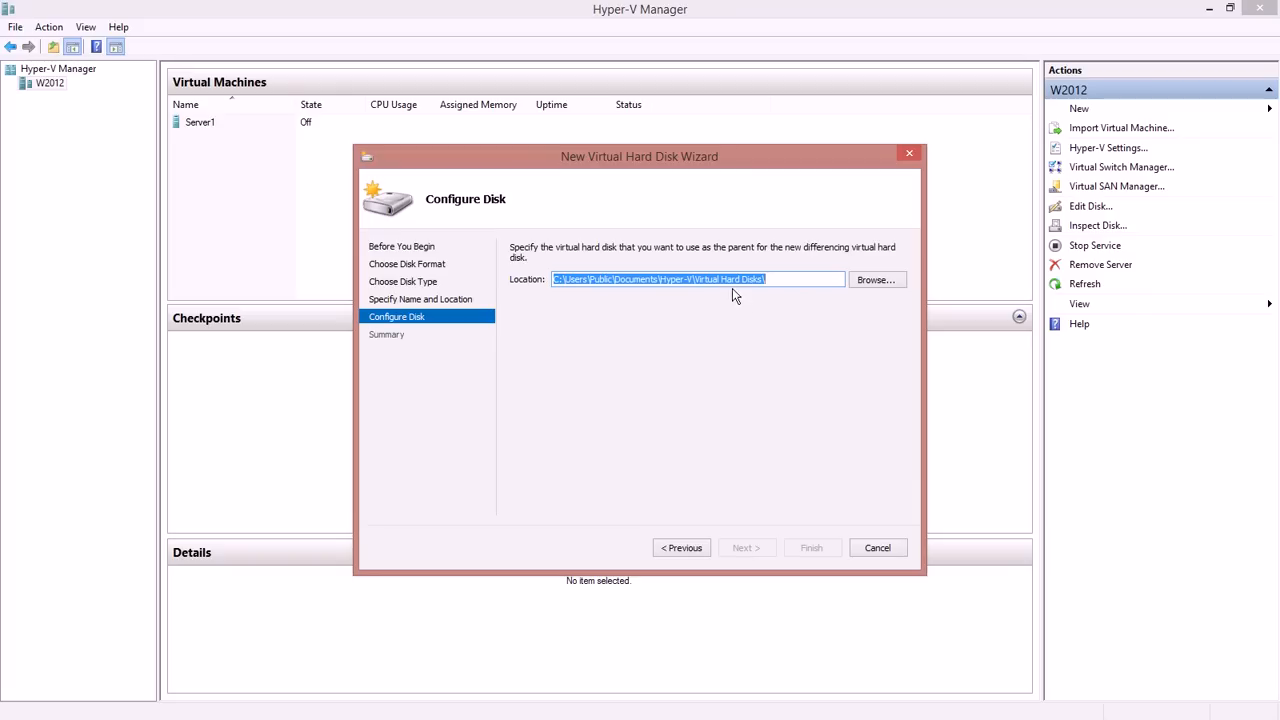
left_click(875, 279)
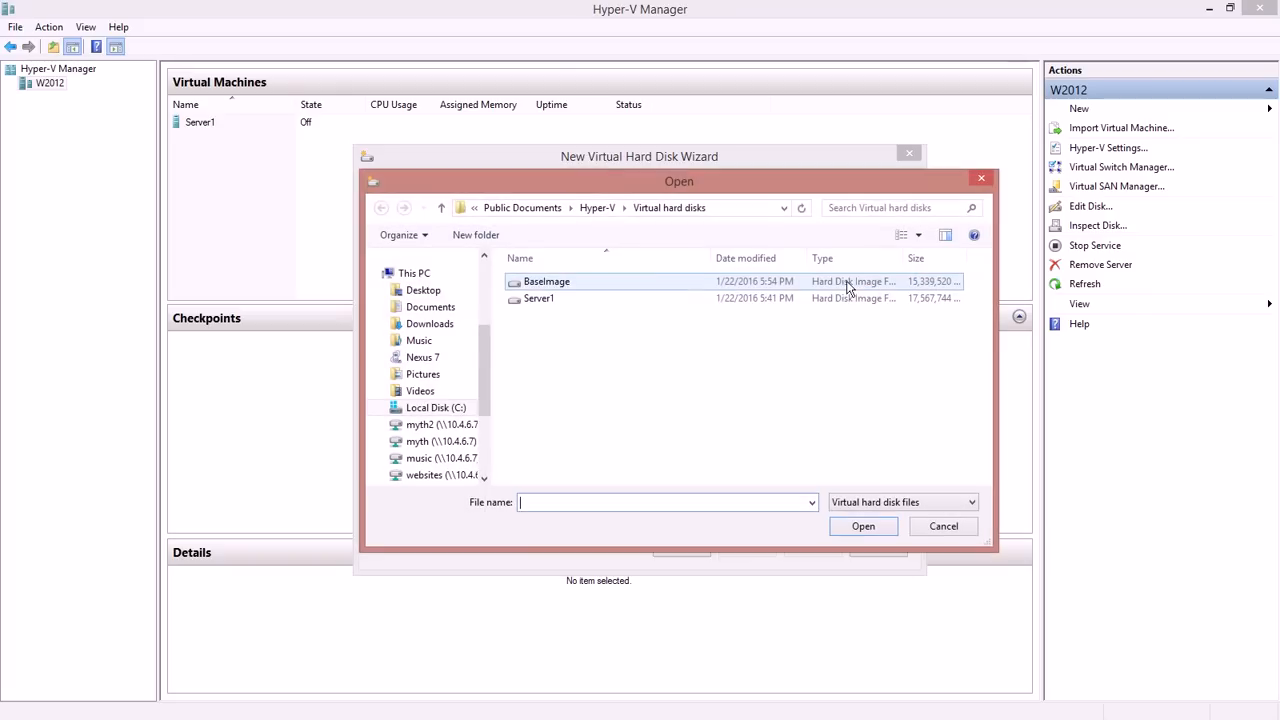
left_click(547, 281)
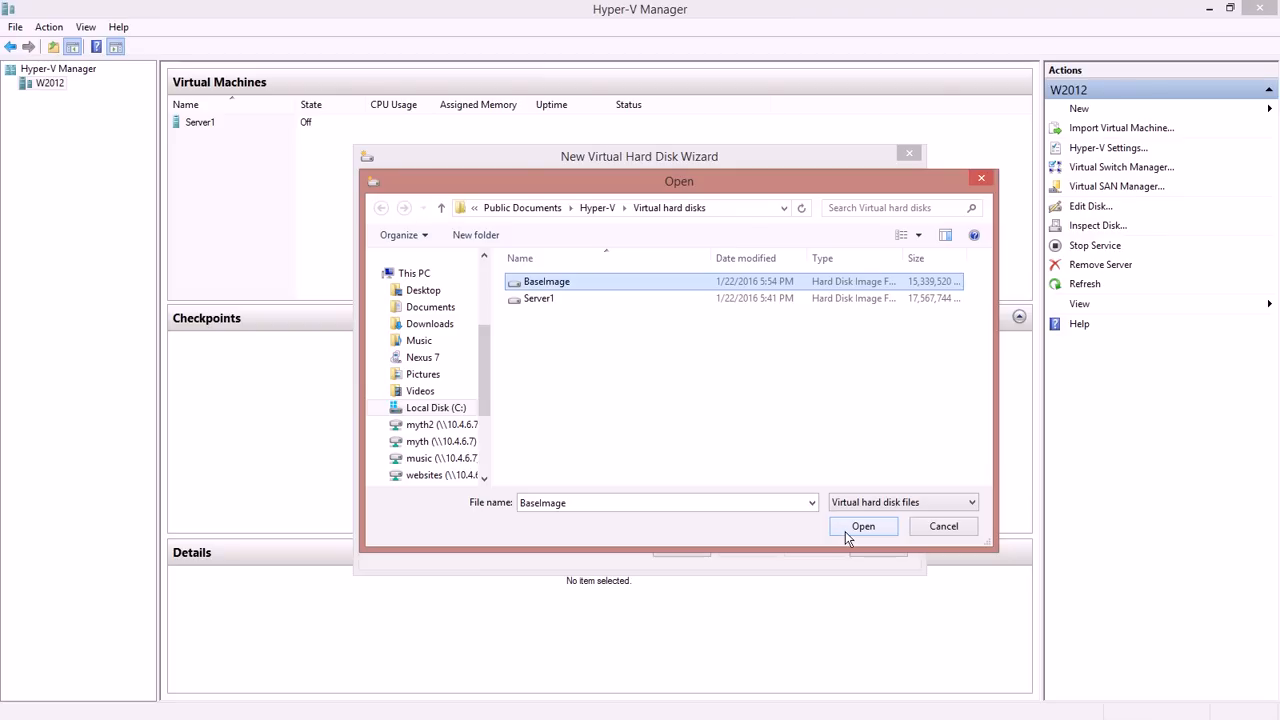
left_click(863, 526)
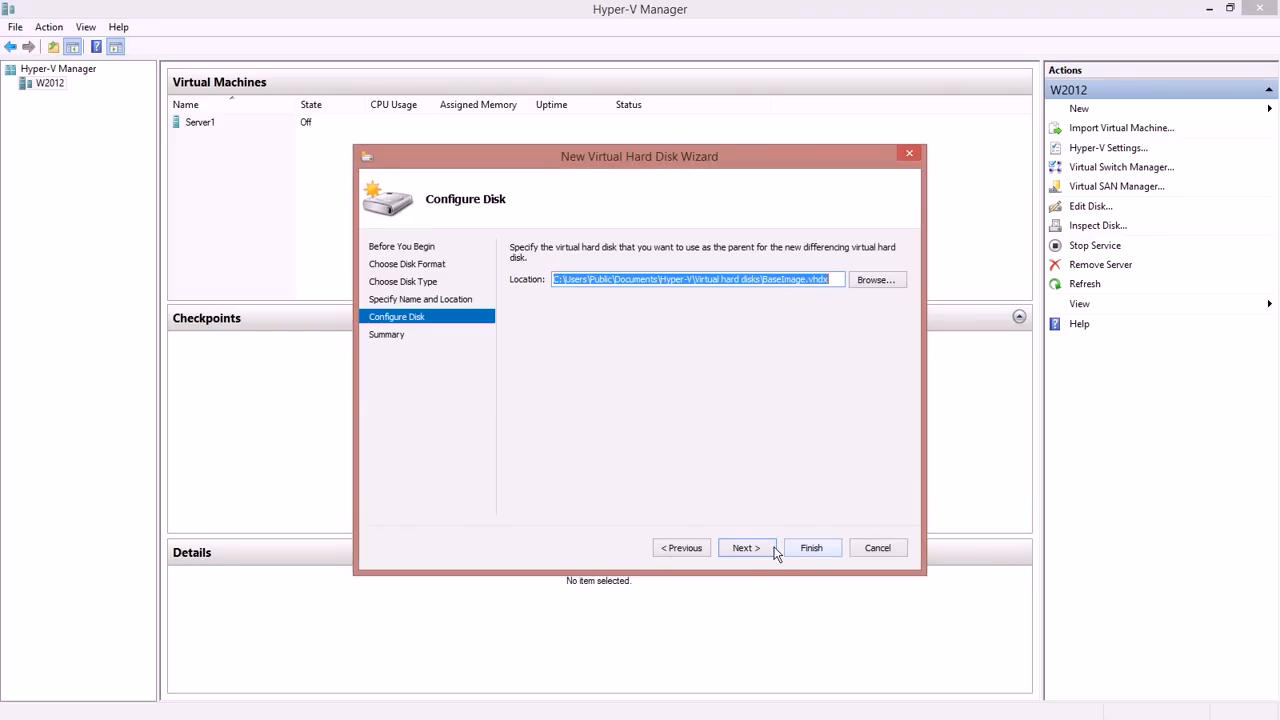
left_click(746, 547)
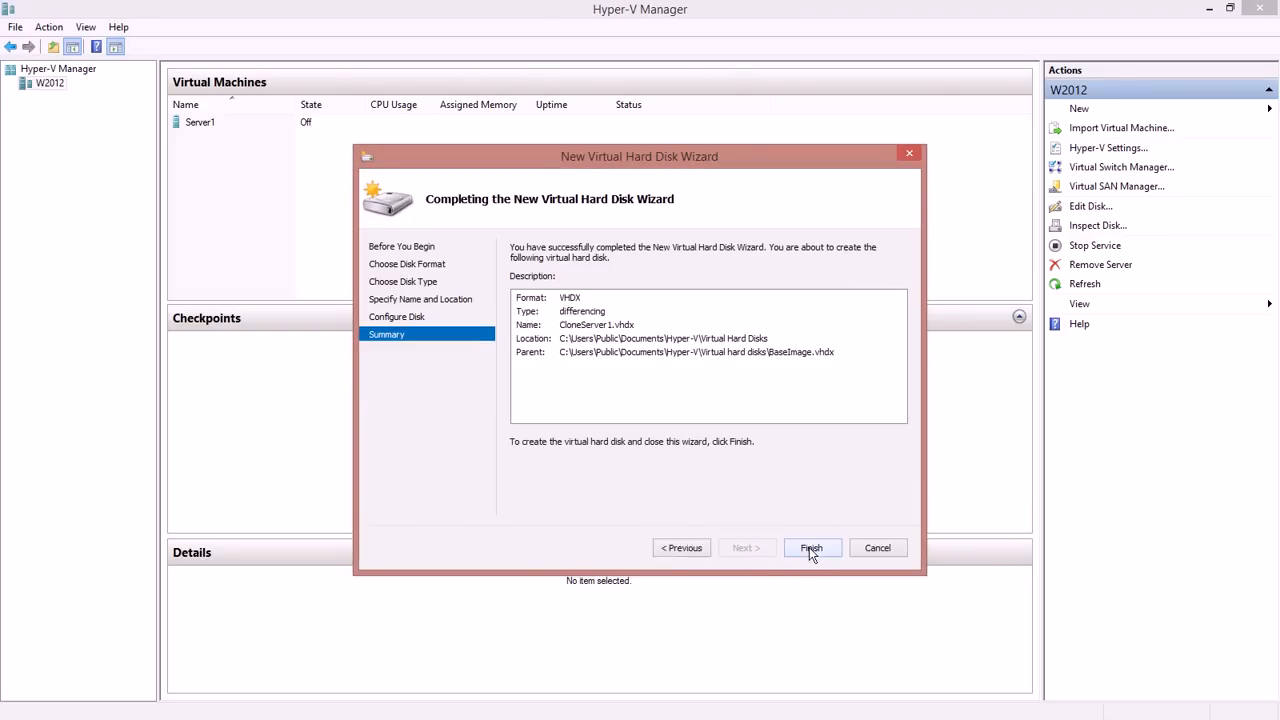
- Finish creating CloneServer1 and select its file to check its 4 MB size
left_click(811, 547)
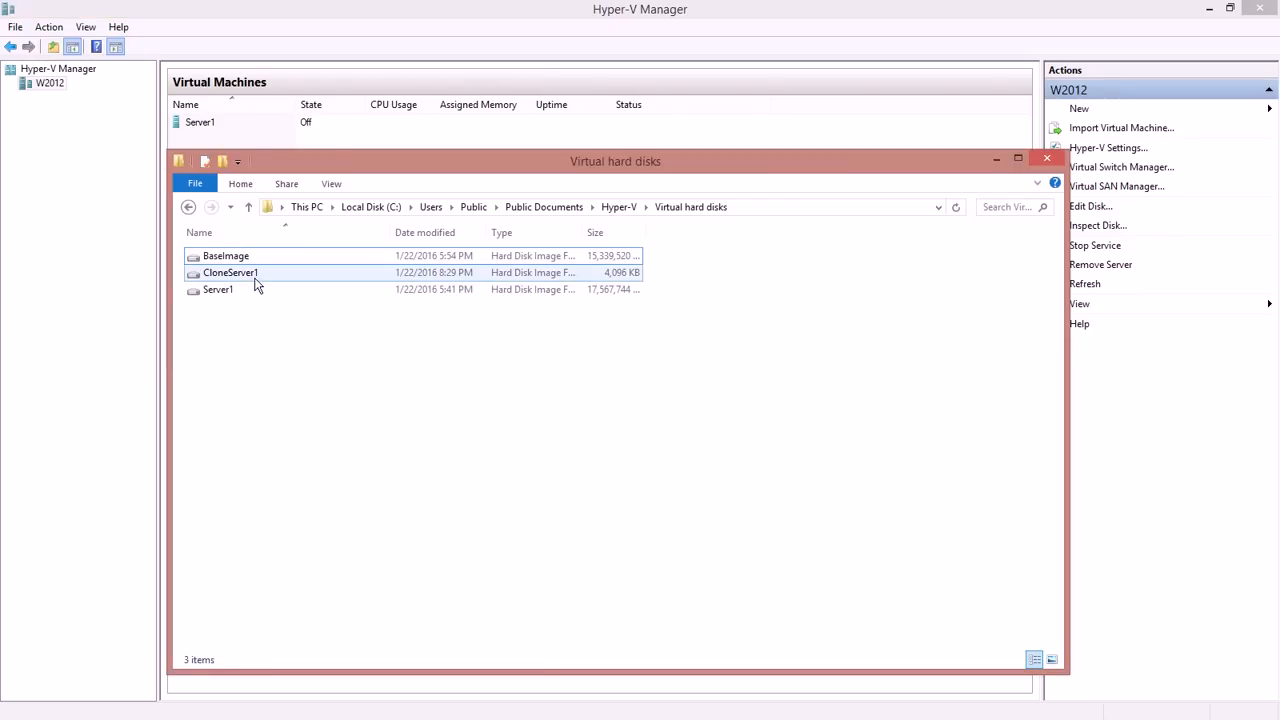
left_click(231, 272)
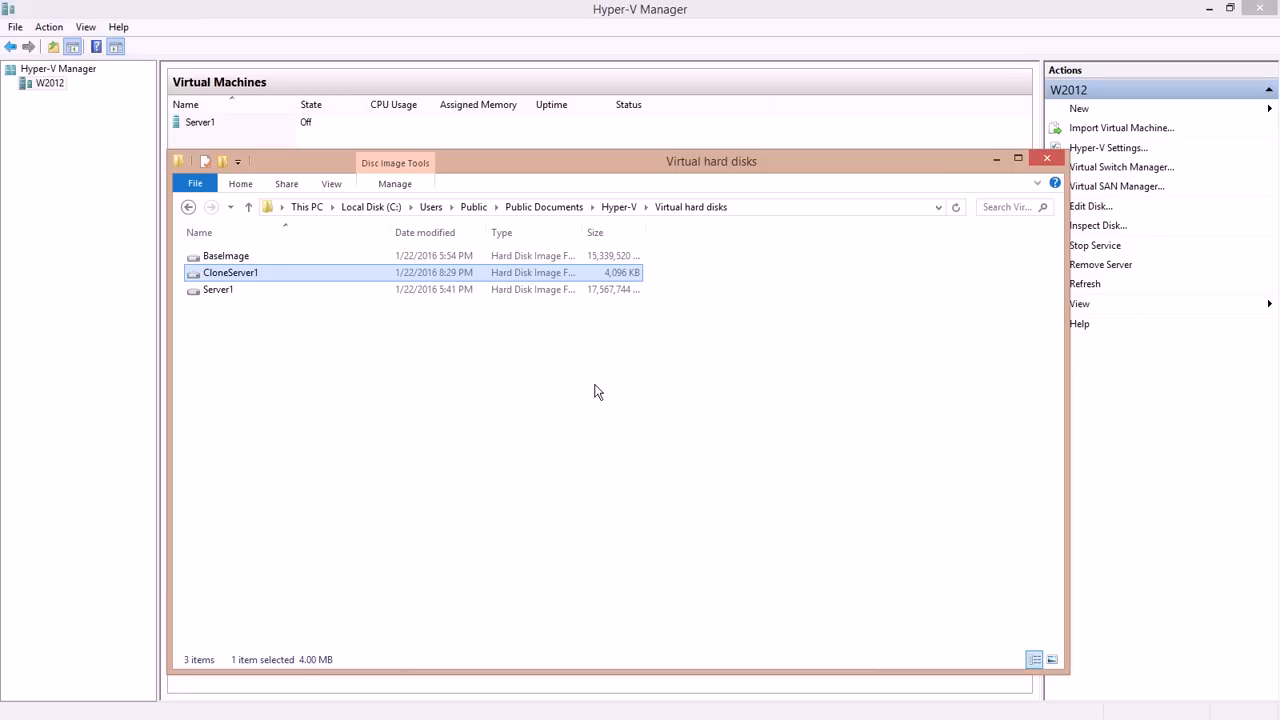
mouse_move(663, 297)
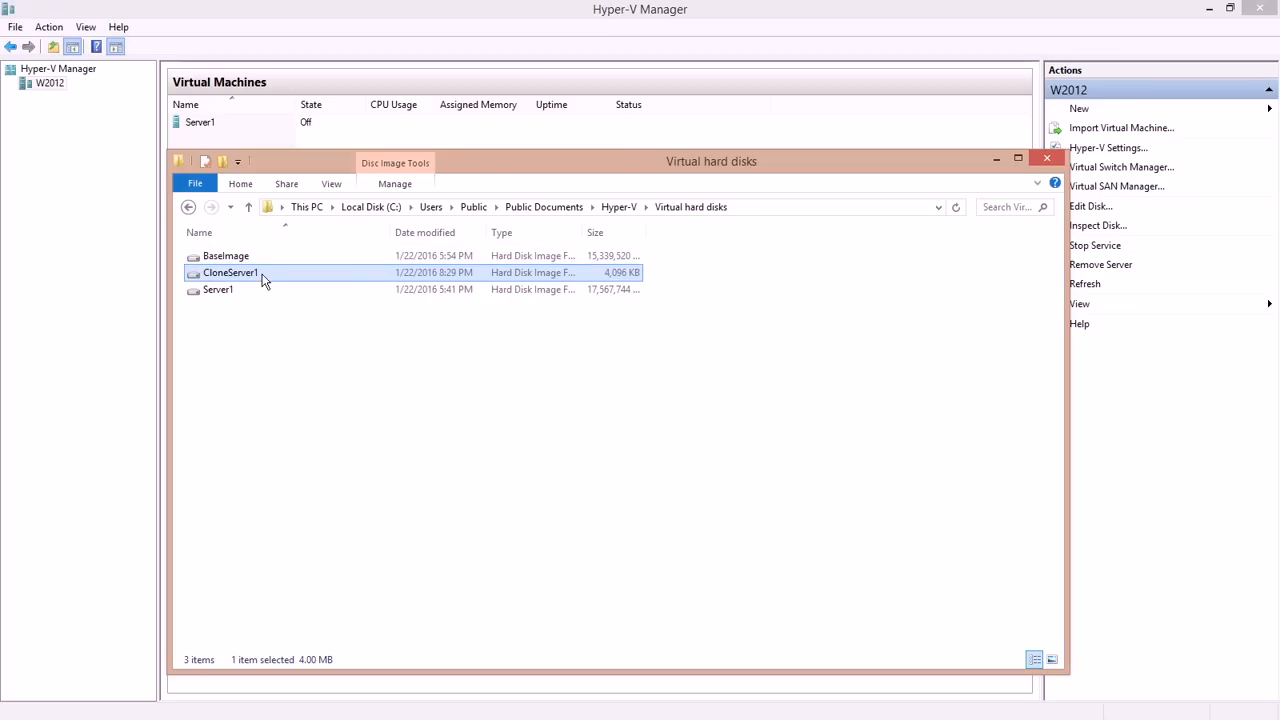
mouse_move(258, 274)
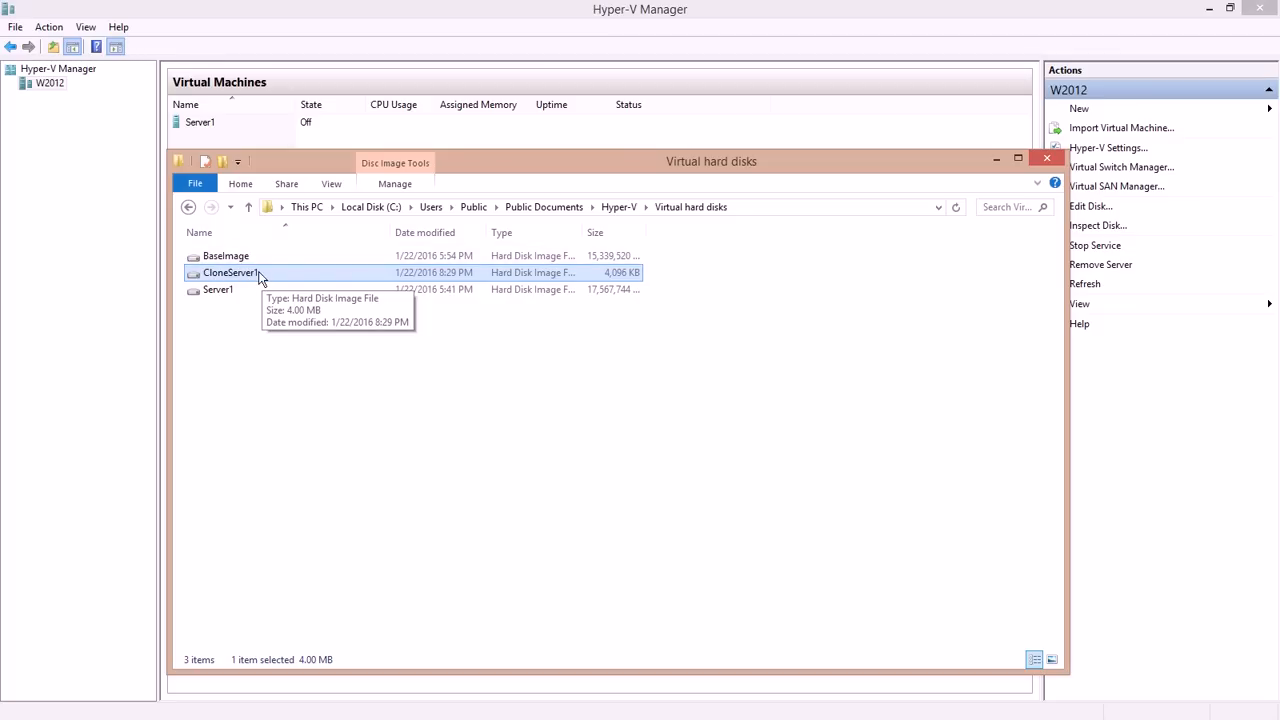
mouse_move(253, 279)
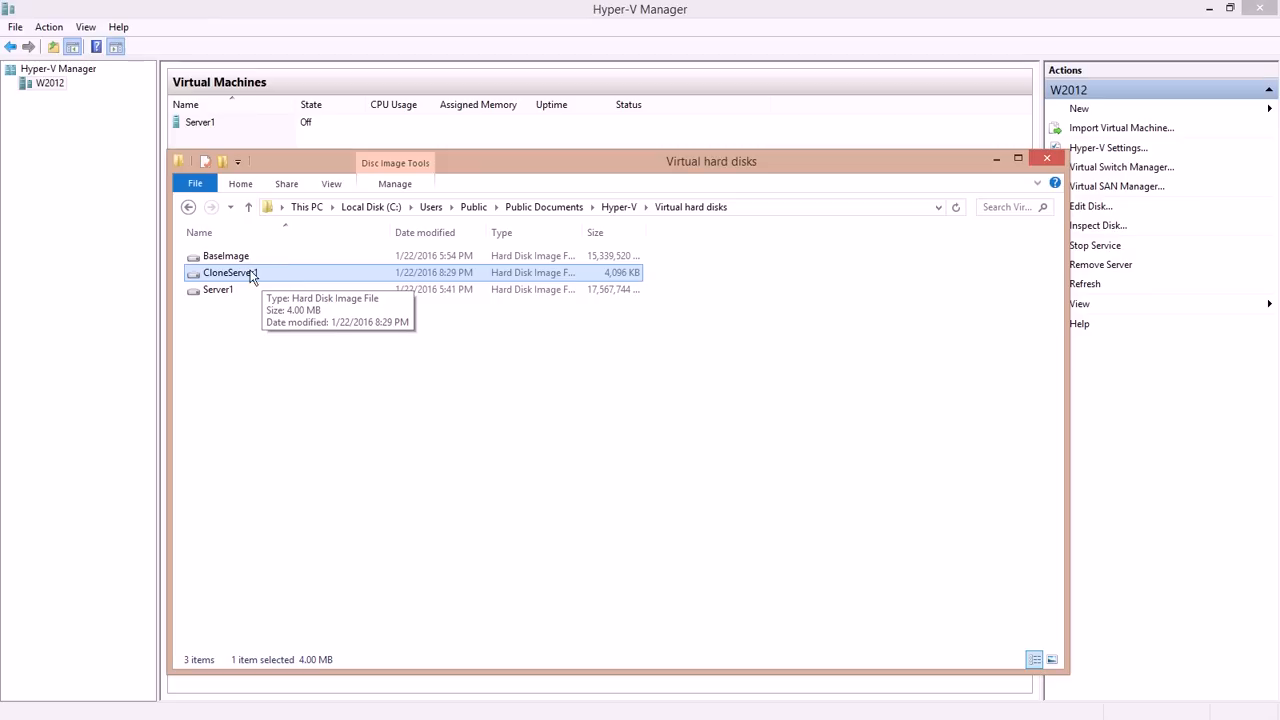
mouse_move(278, 280)
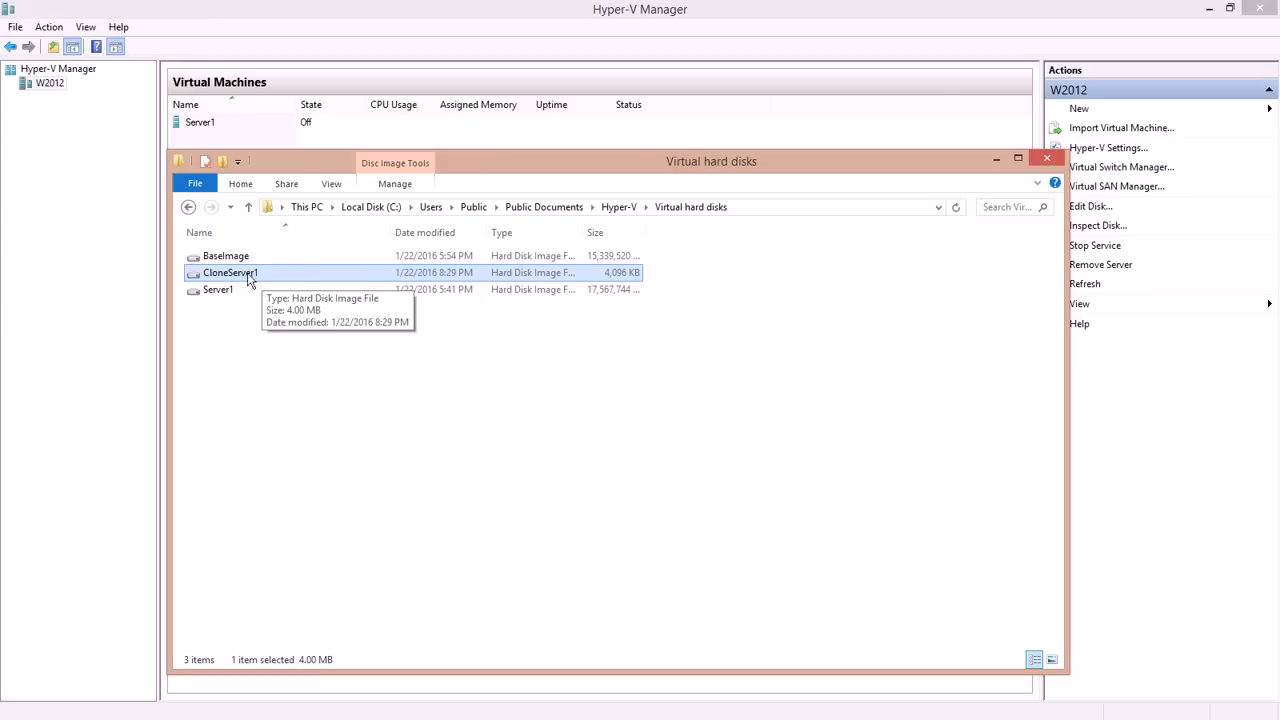
mouse_move(625, 275)
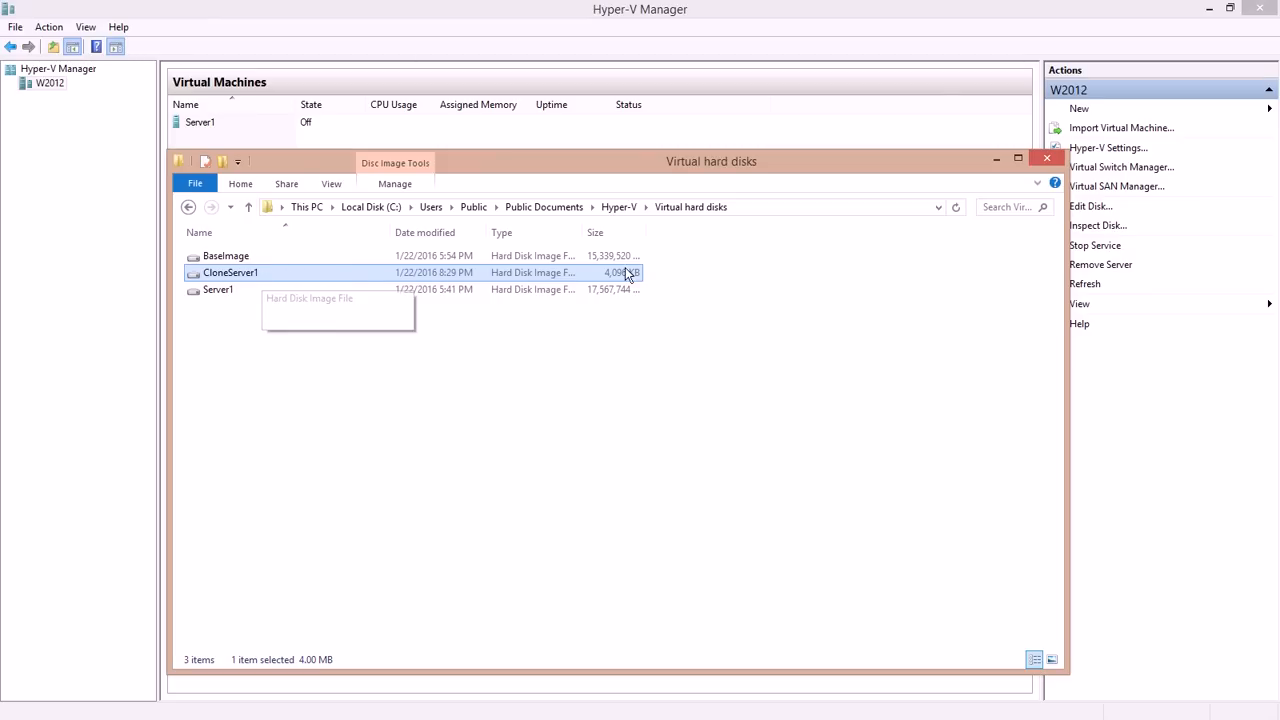
mouse_move(370, 277)
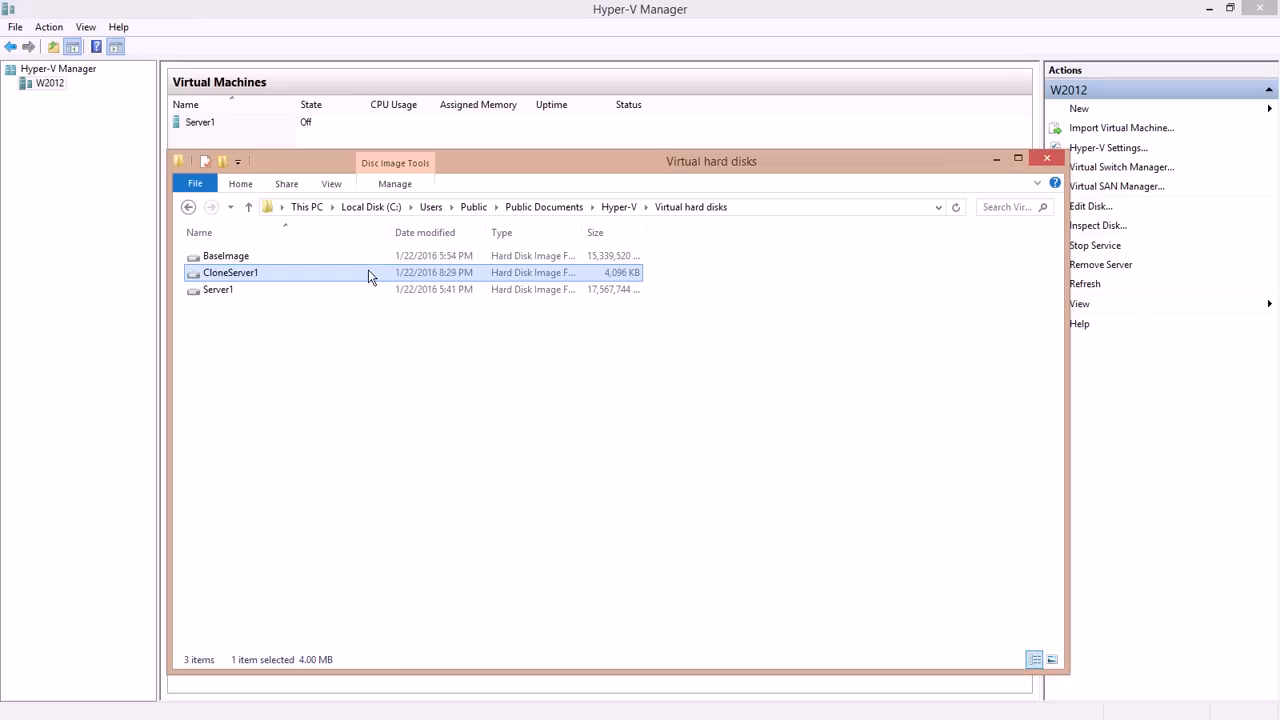
- Close Explorer and start a new virtual machine named CloneServer1
left_click(1047, 157)
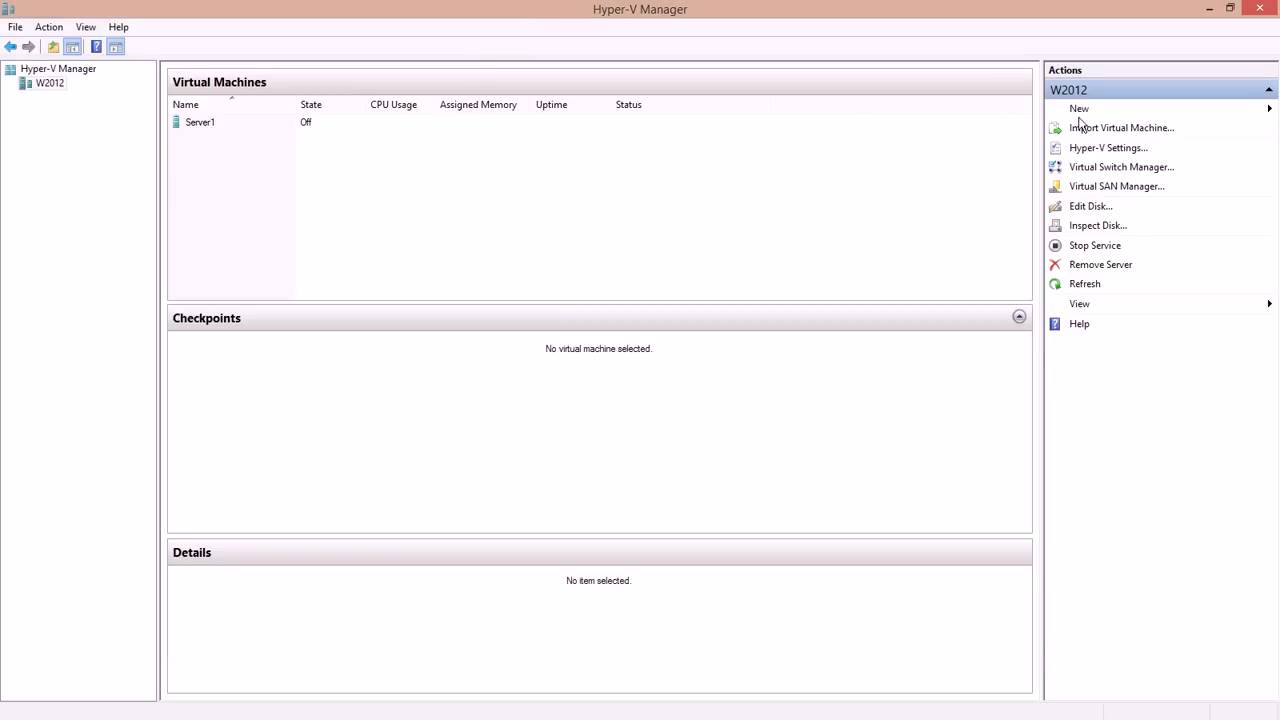
left_click(1079, 108)
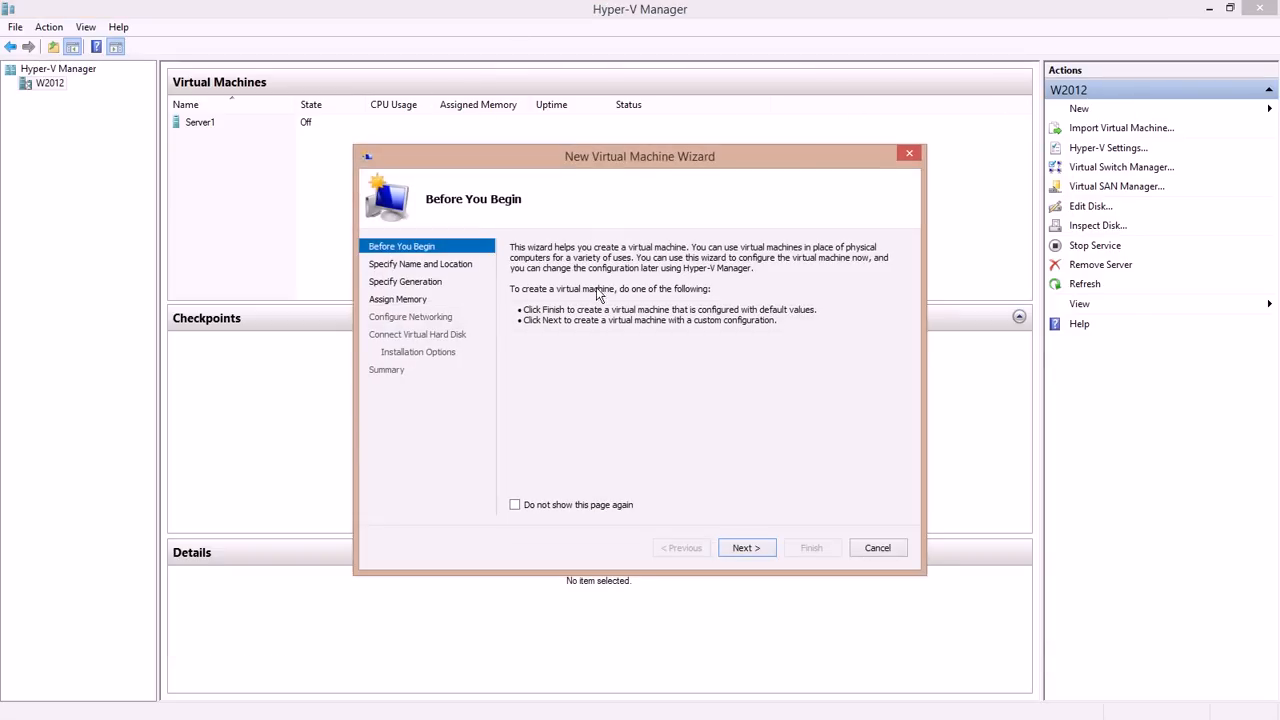
left_click(745, 547)
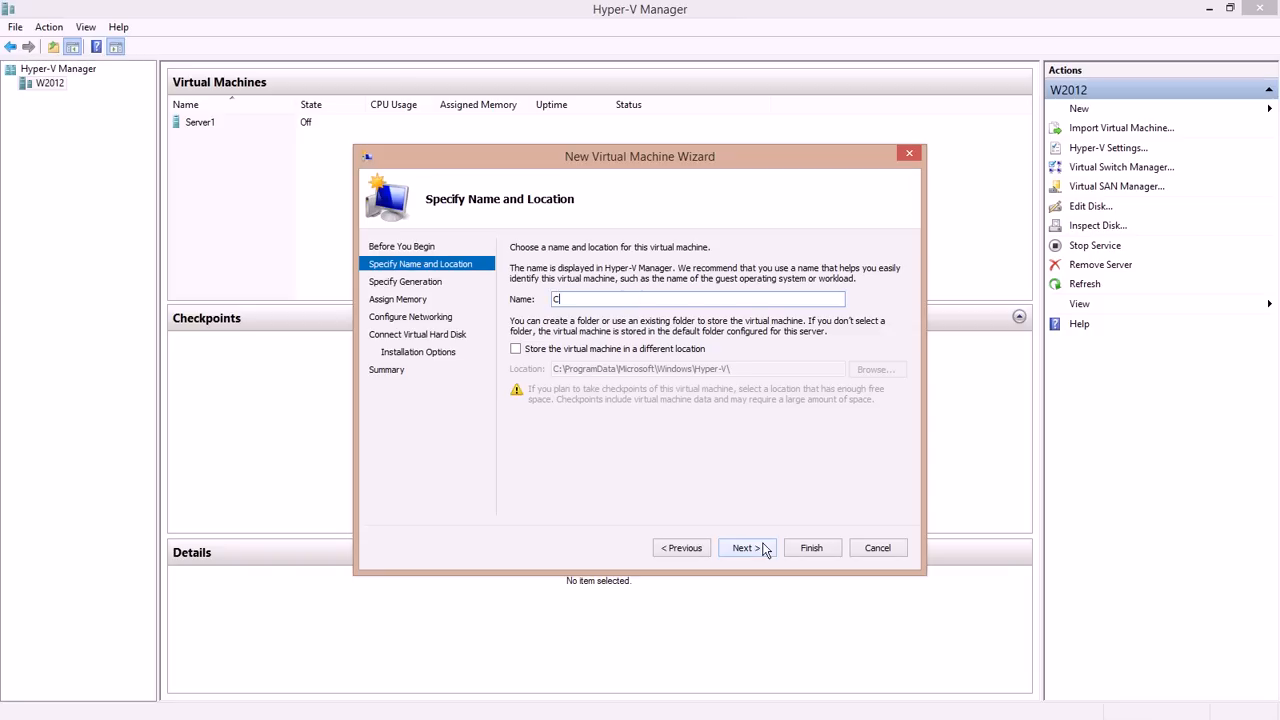
type("loneServer1")
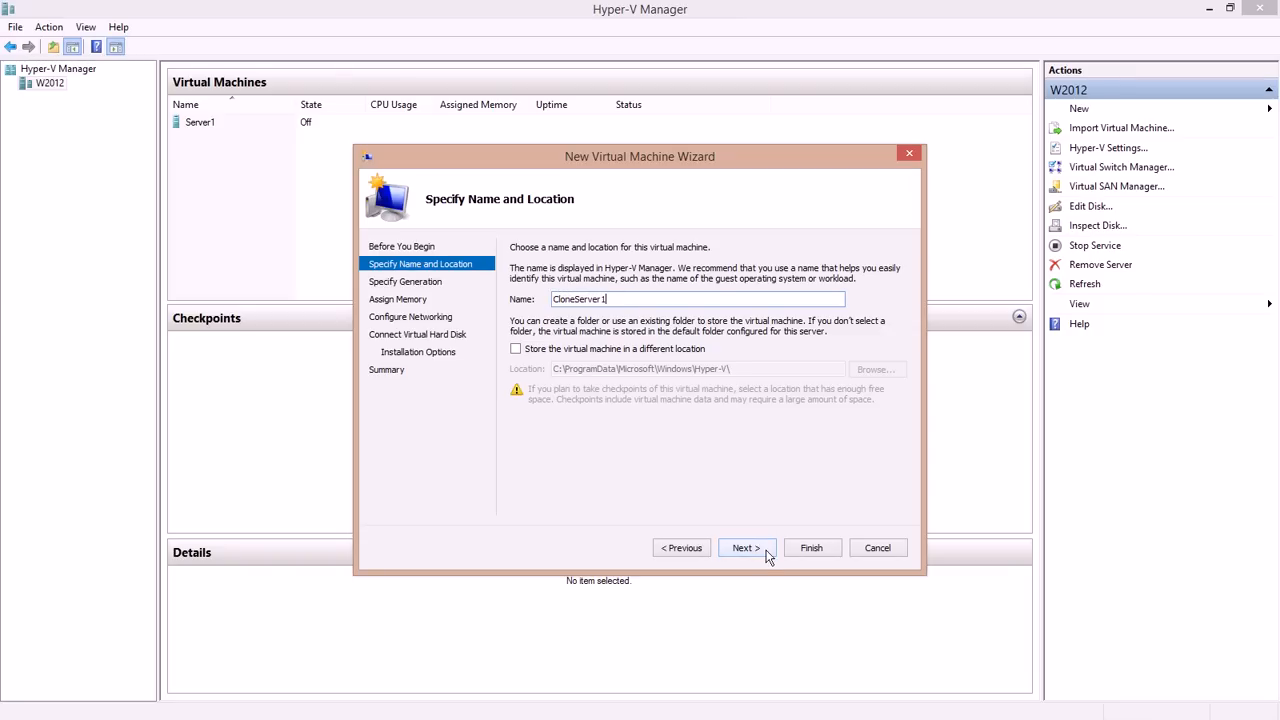
left_click(746, 547)
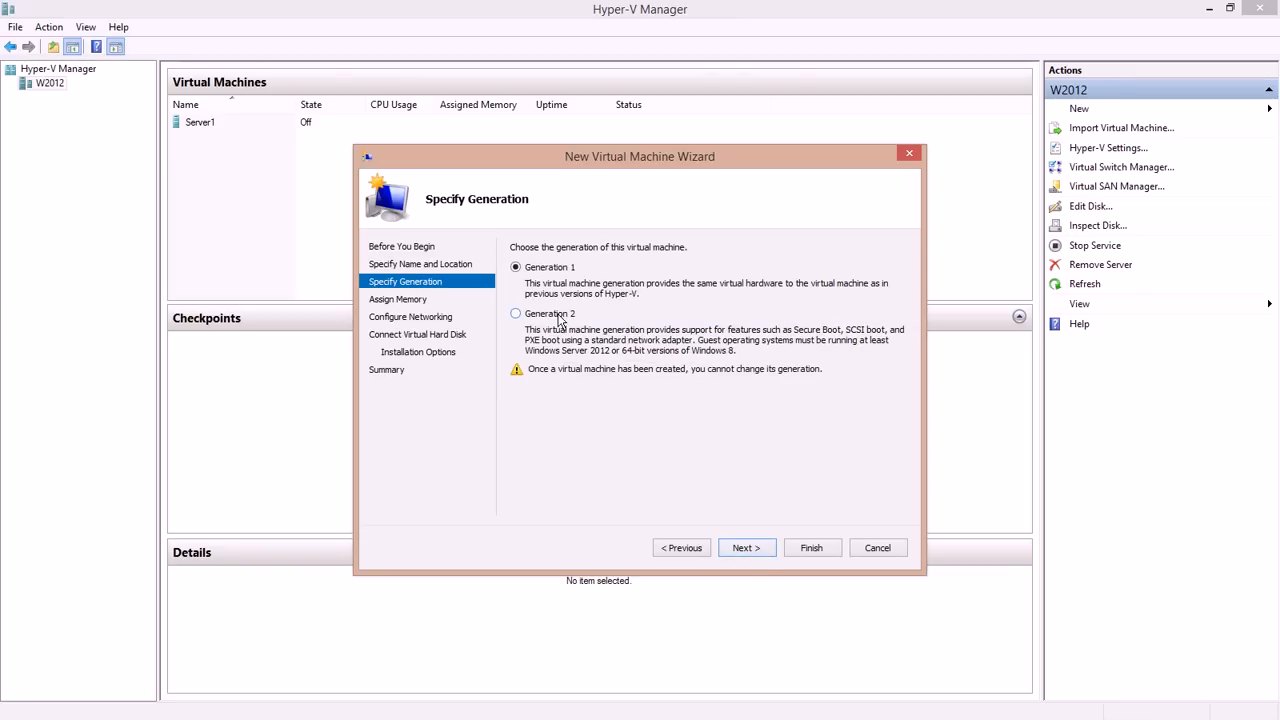
- Choose Generation 2, enable 1024 MB dynamic memory, and keep the Ethernet network
left_click(745, 547)
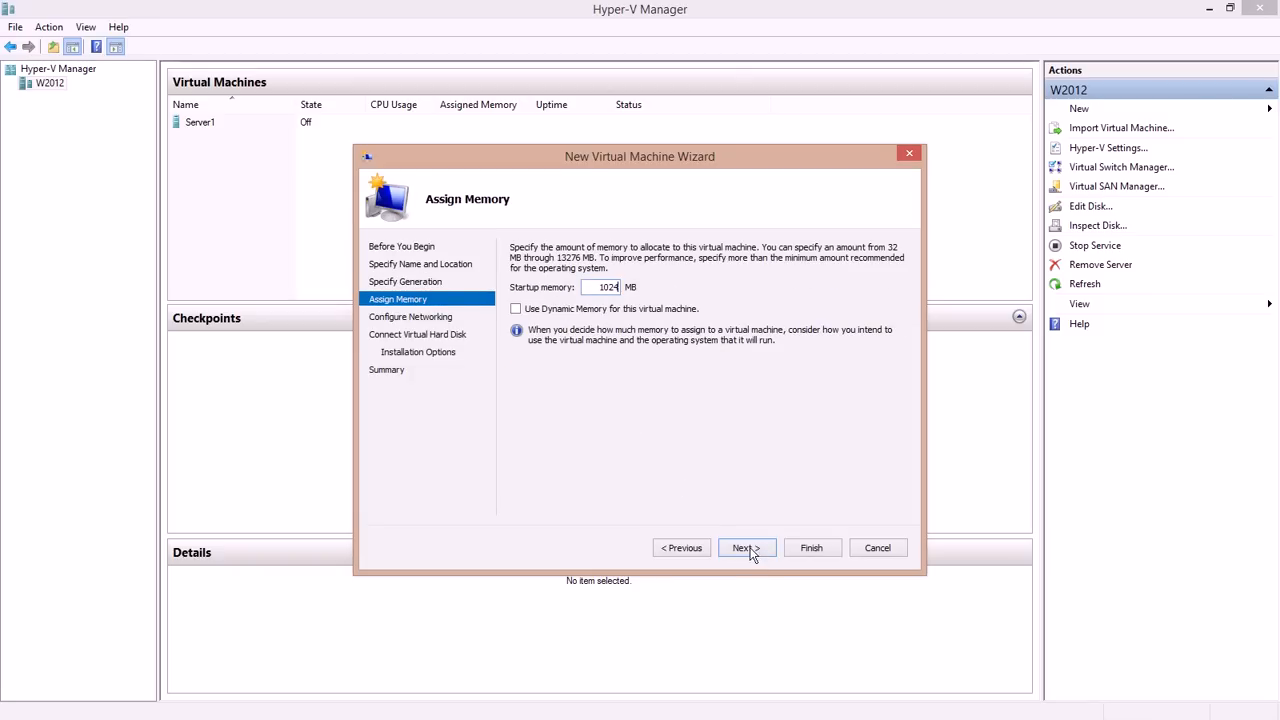
left_click(516, 308)
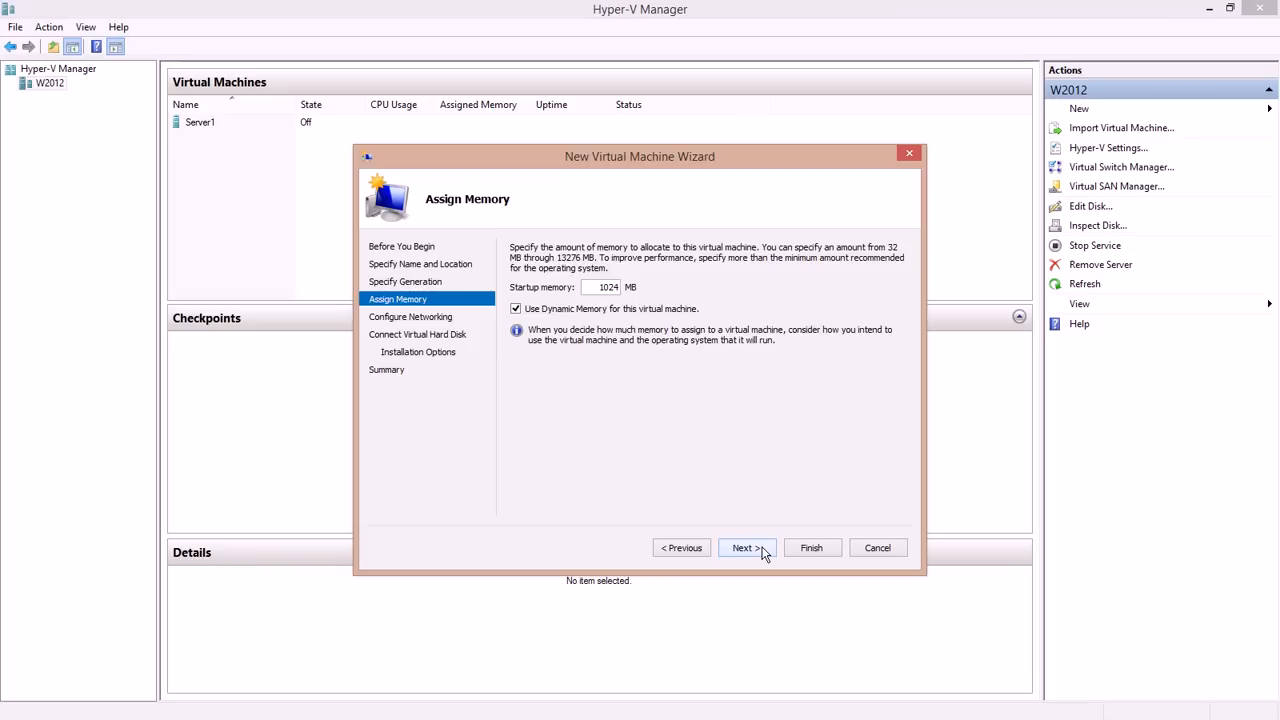
left_click(746, 547)
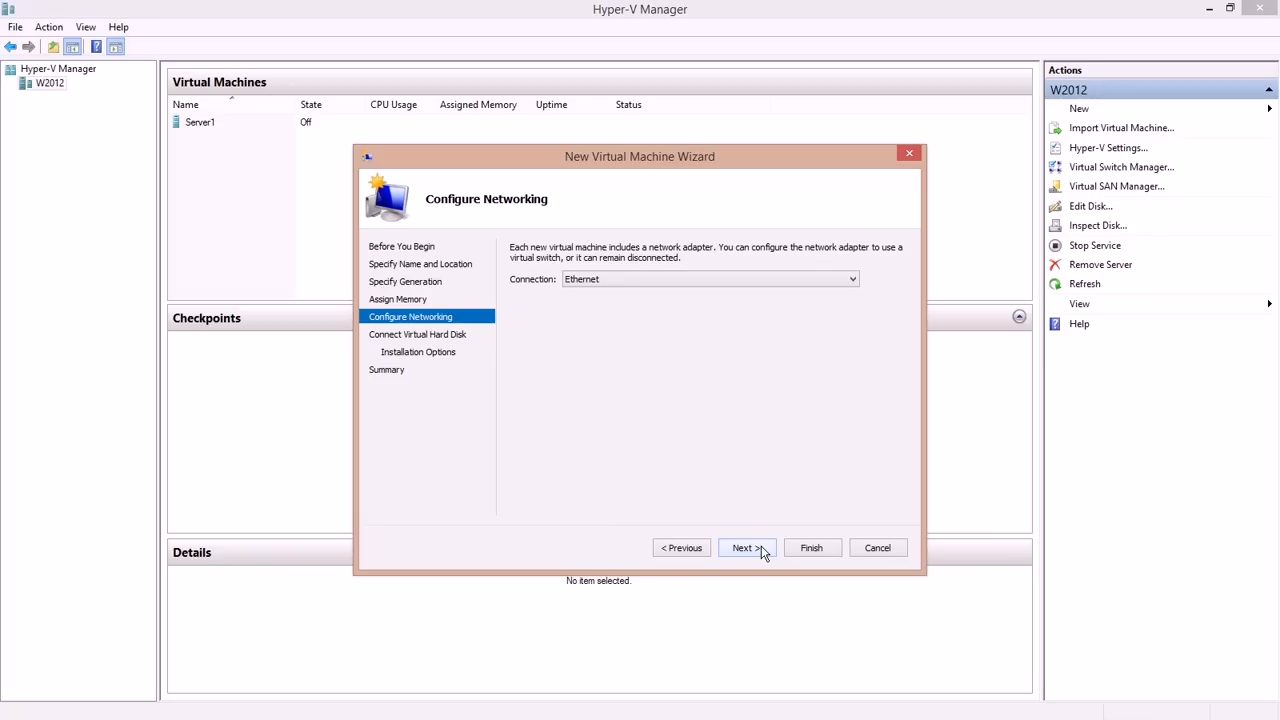
left_click(745, 547)
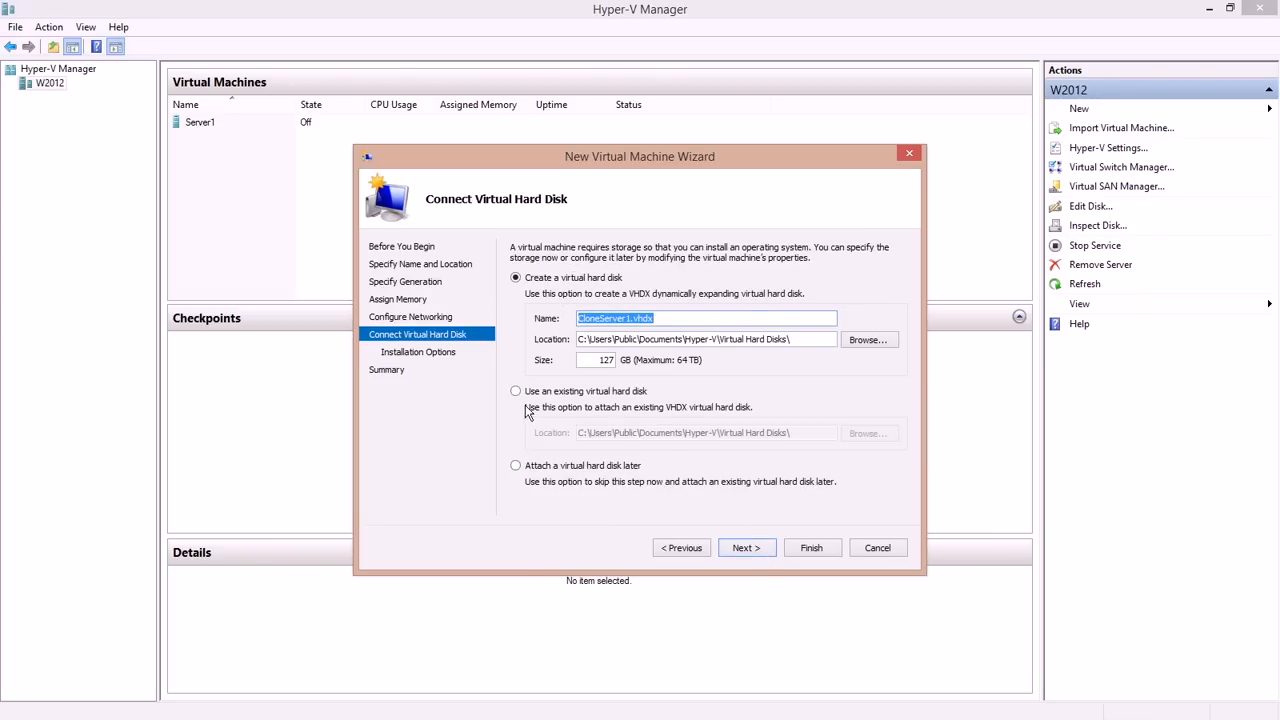
- Attach the existing CloneServer1.vhdx differencing disk and finish the wizard
left_click(516, 390)
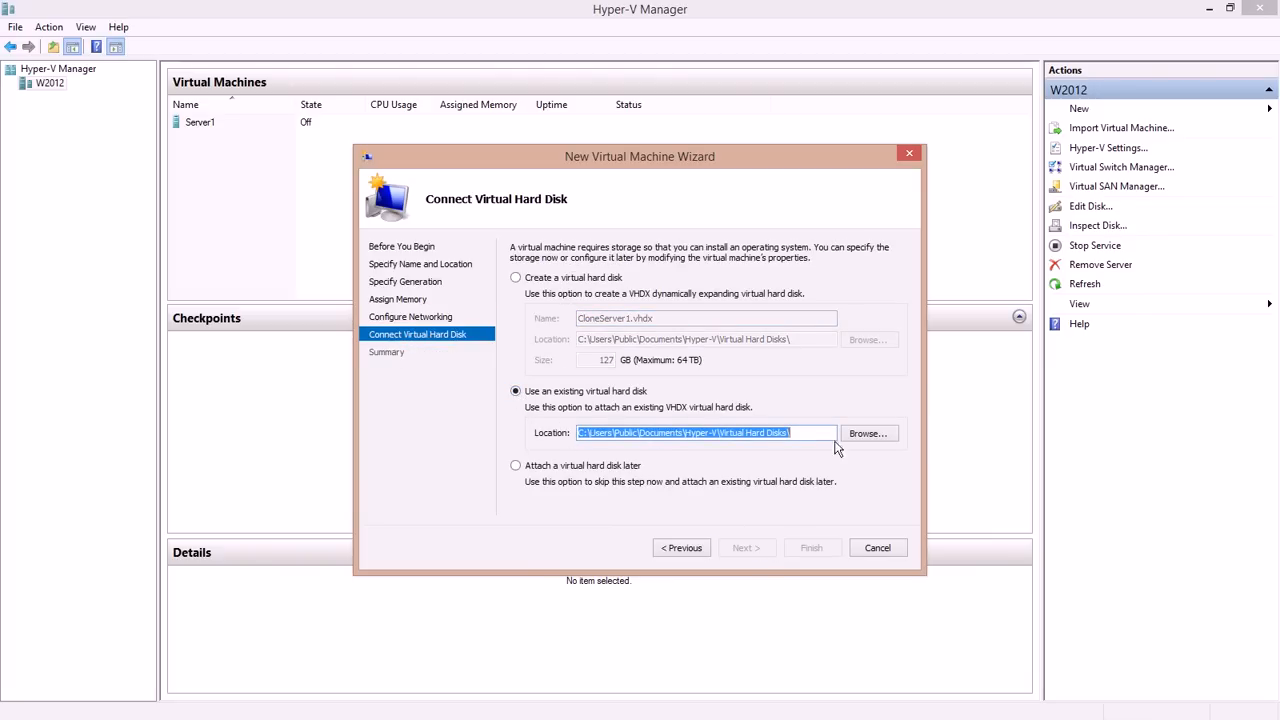
left_click(868, 433)
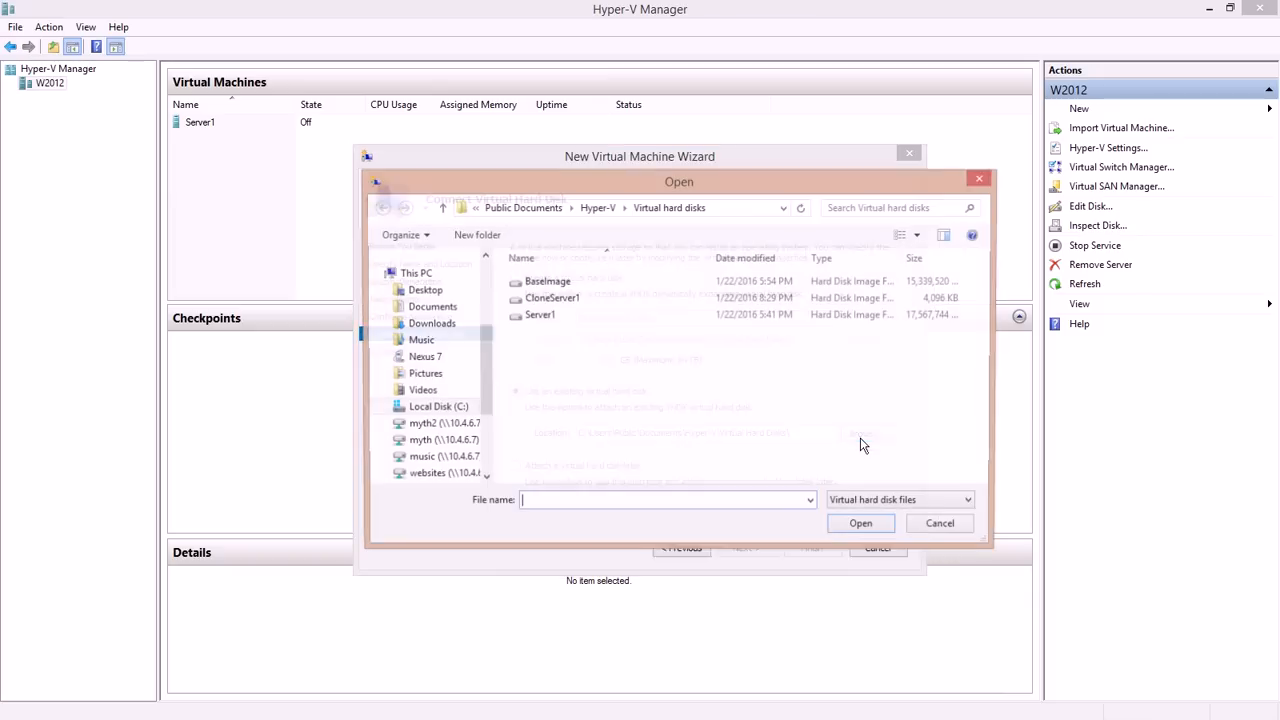
left_click(551, 298)
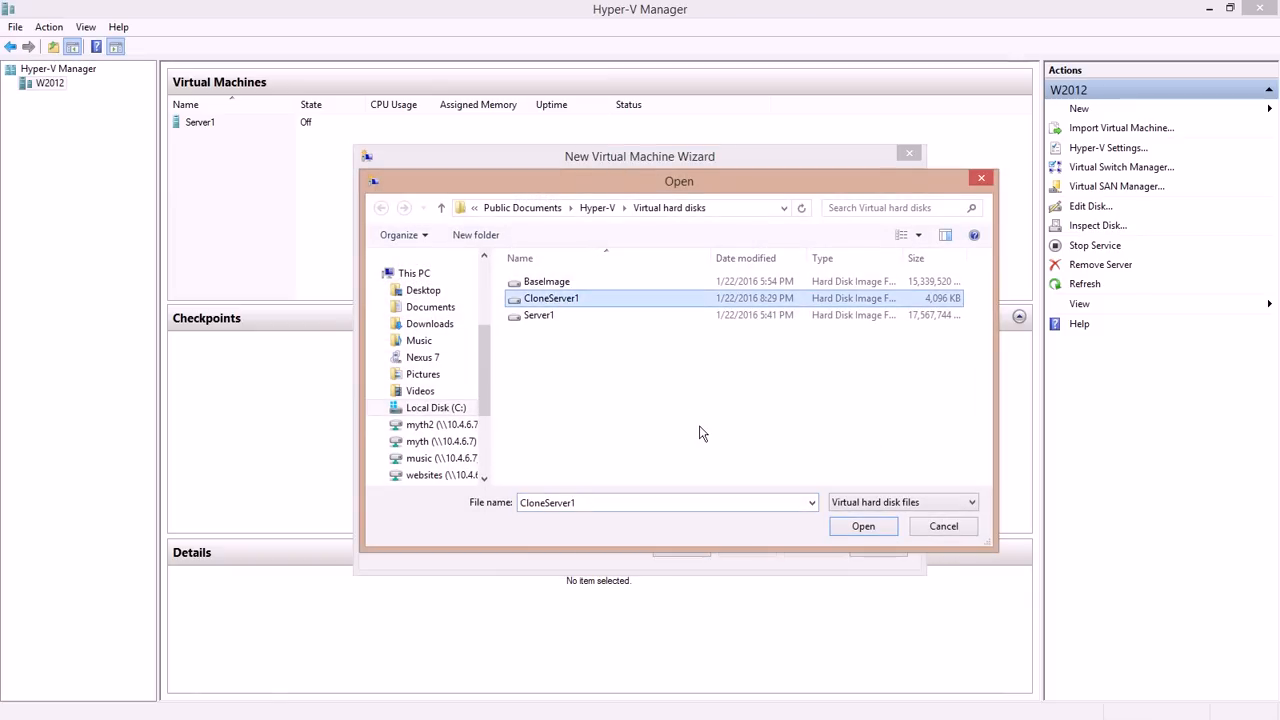
mouse_move(557, 289)
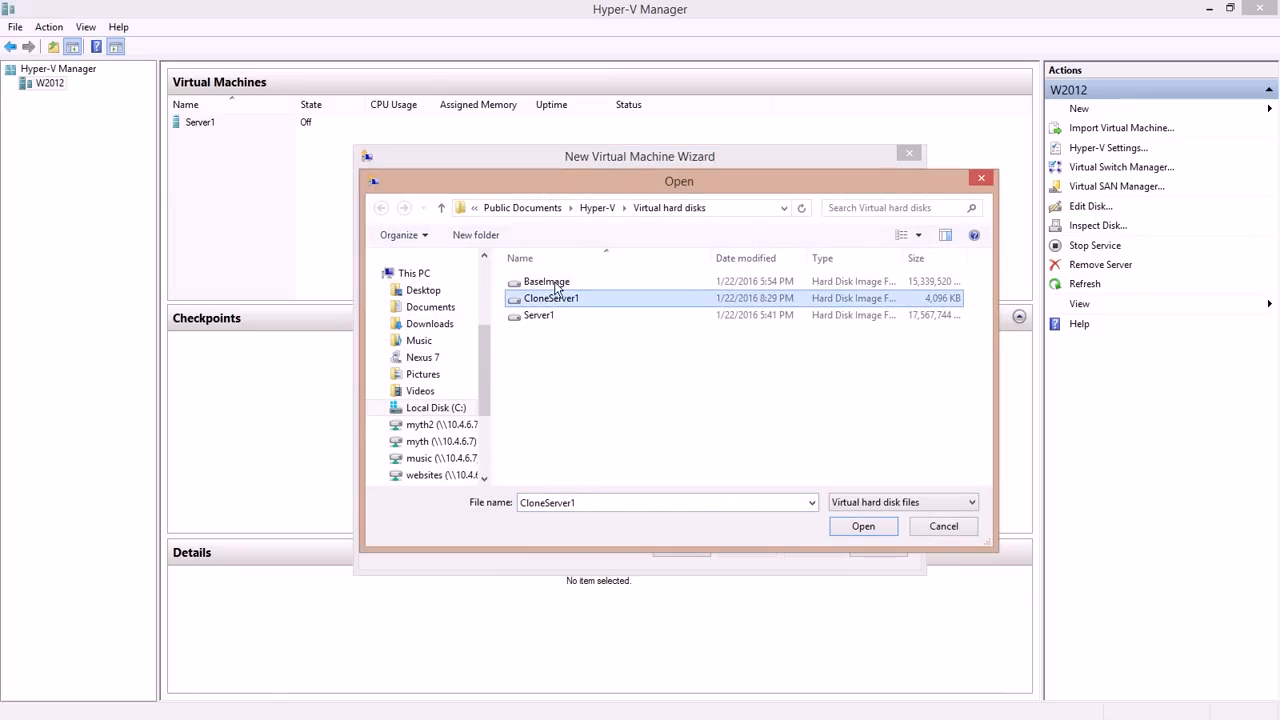
mouse_move(560, 300)
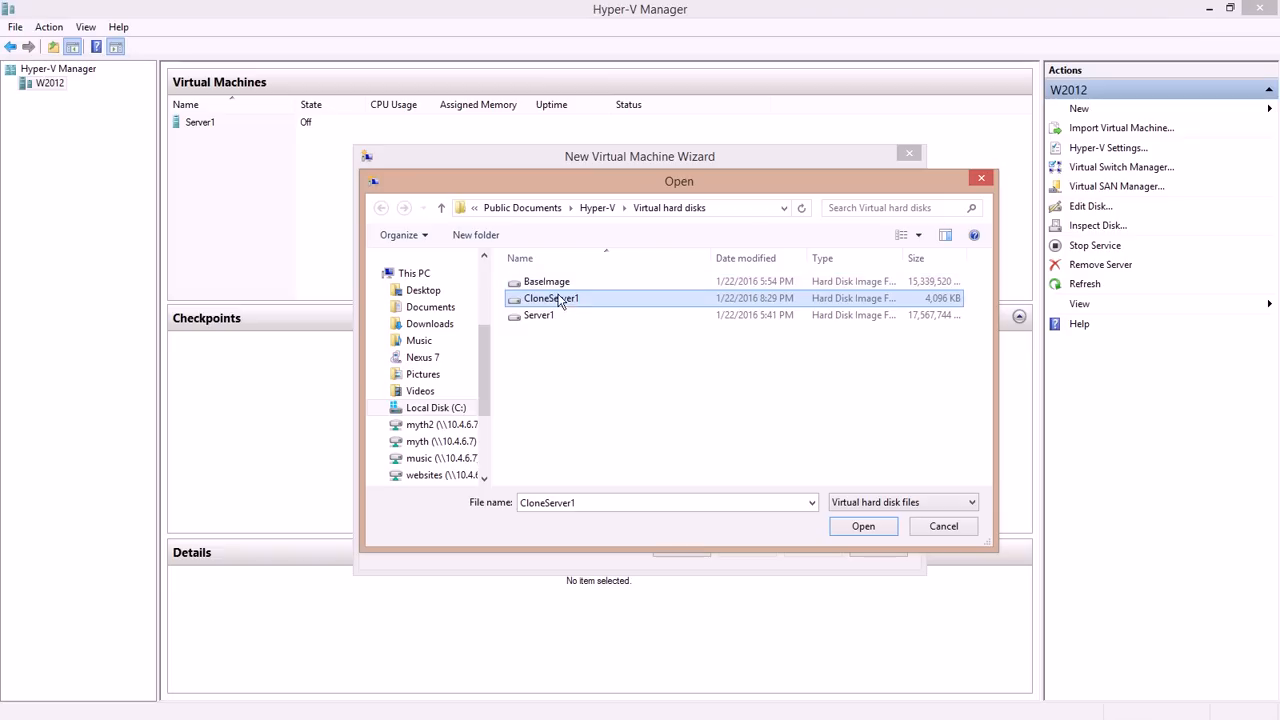
mouse_move(560, 300)
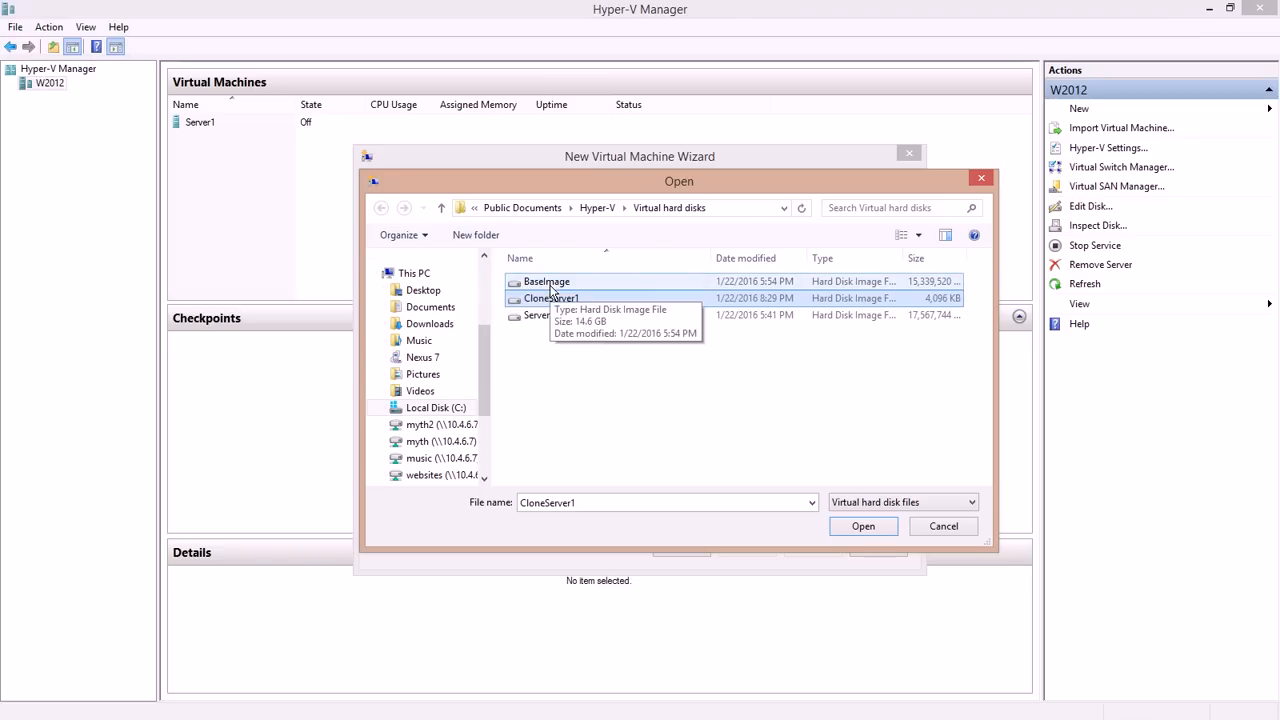
mouse_move(568, 289)
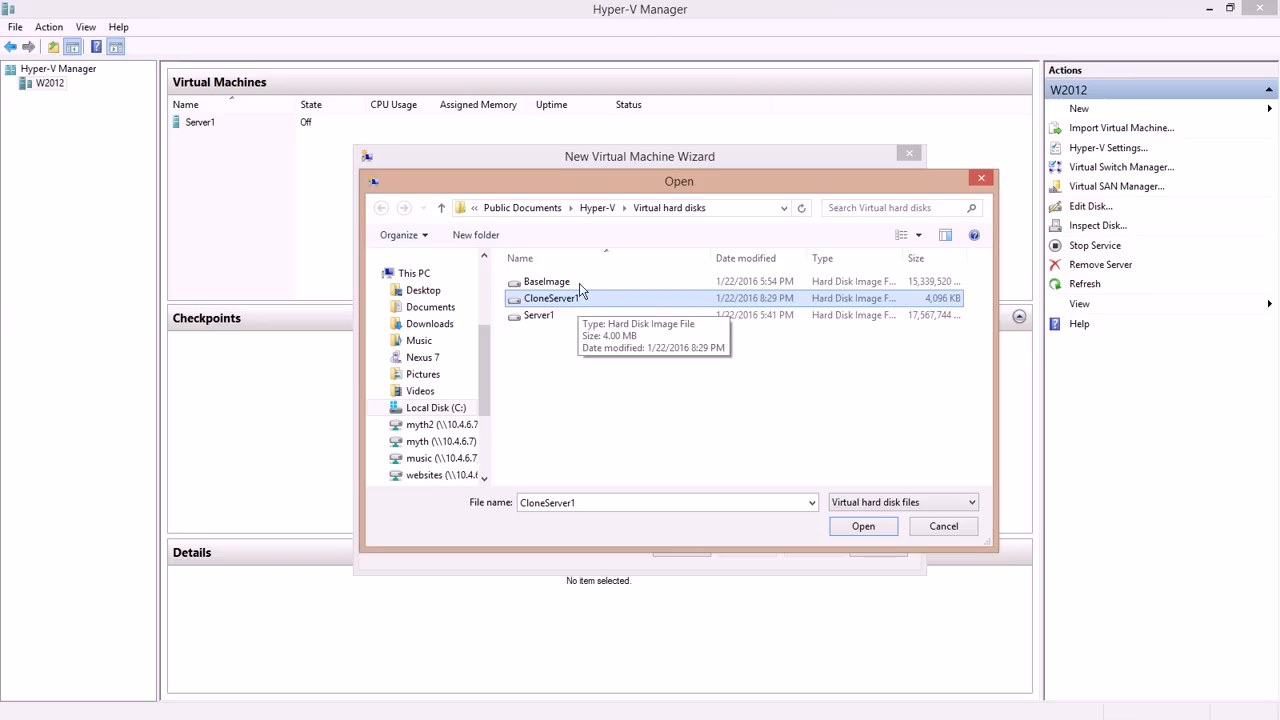
mouse_move(705, 417)
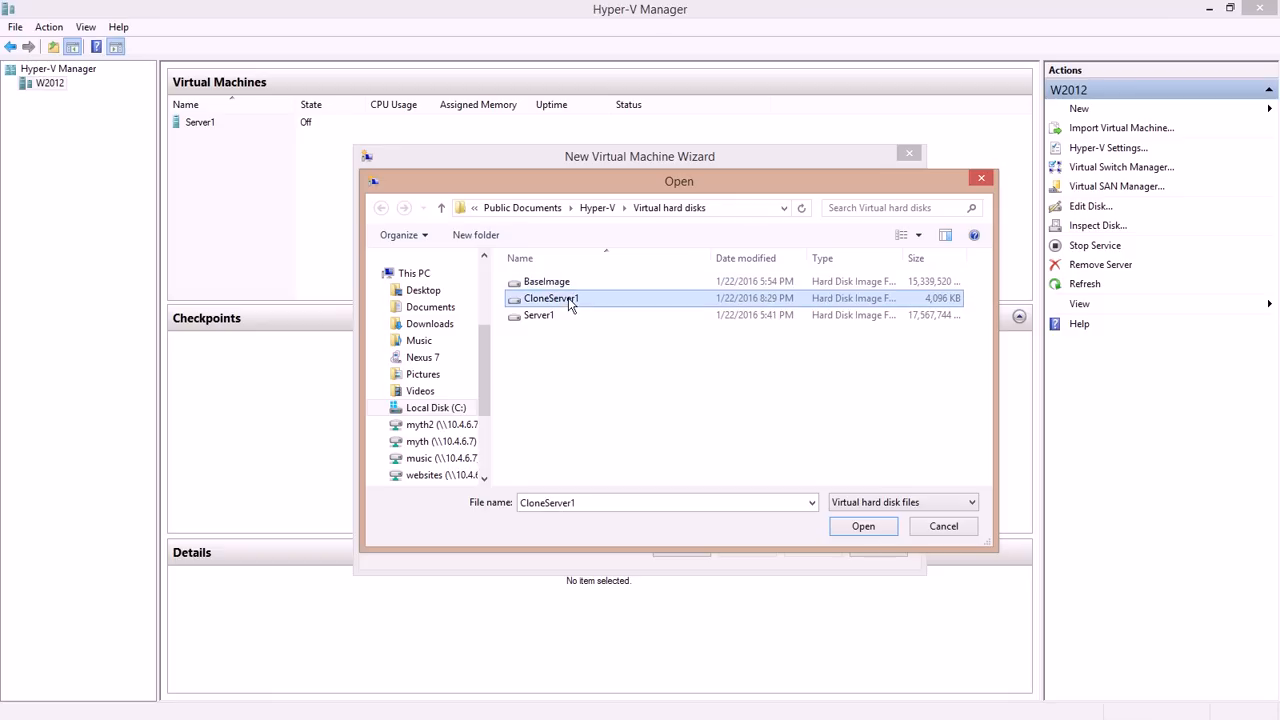
mouse_move(863, 526)
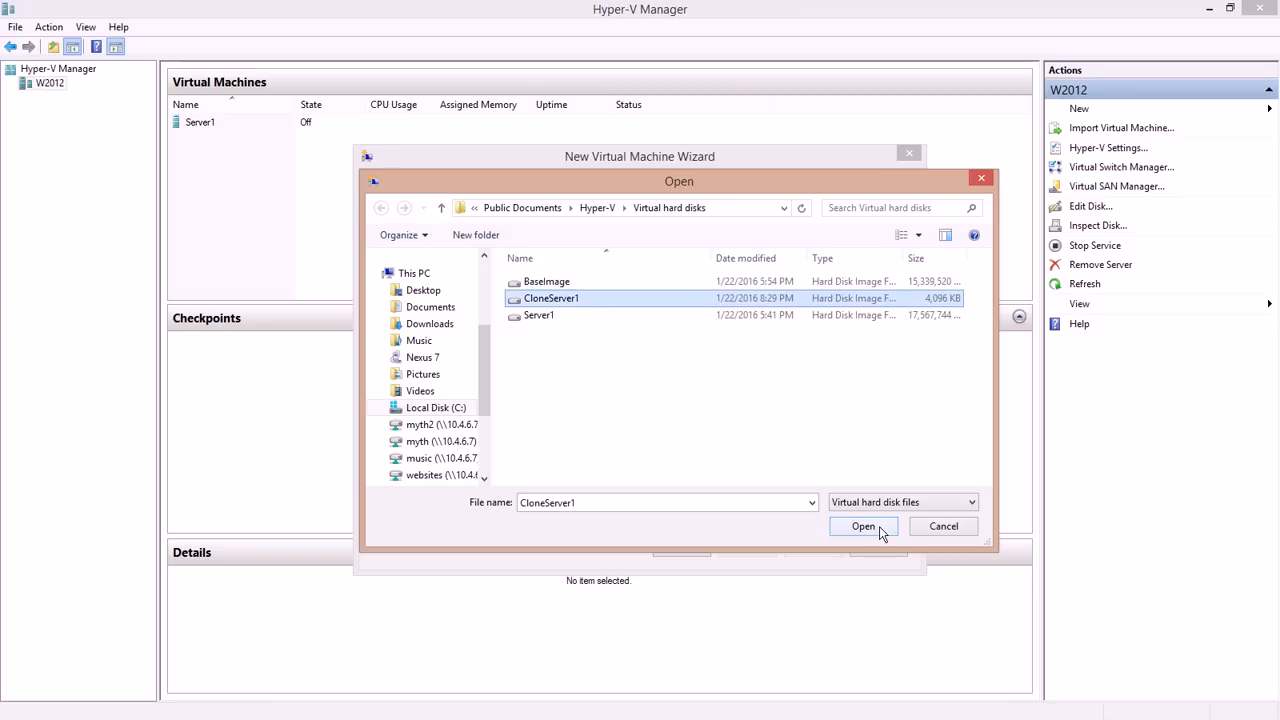
left_click(862, 526)
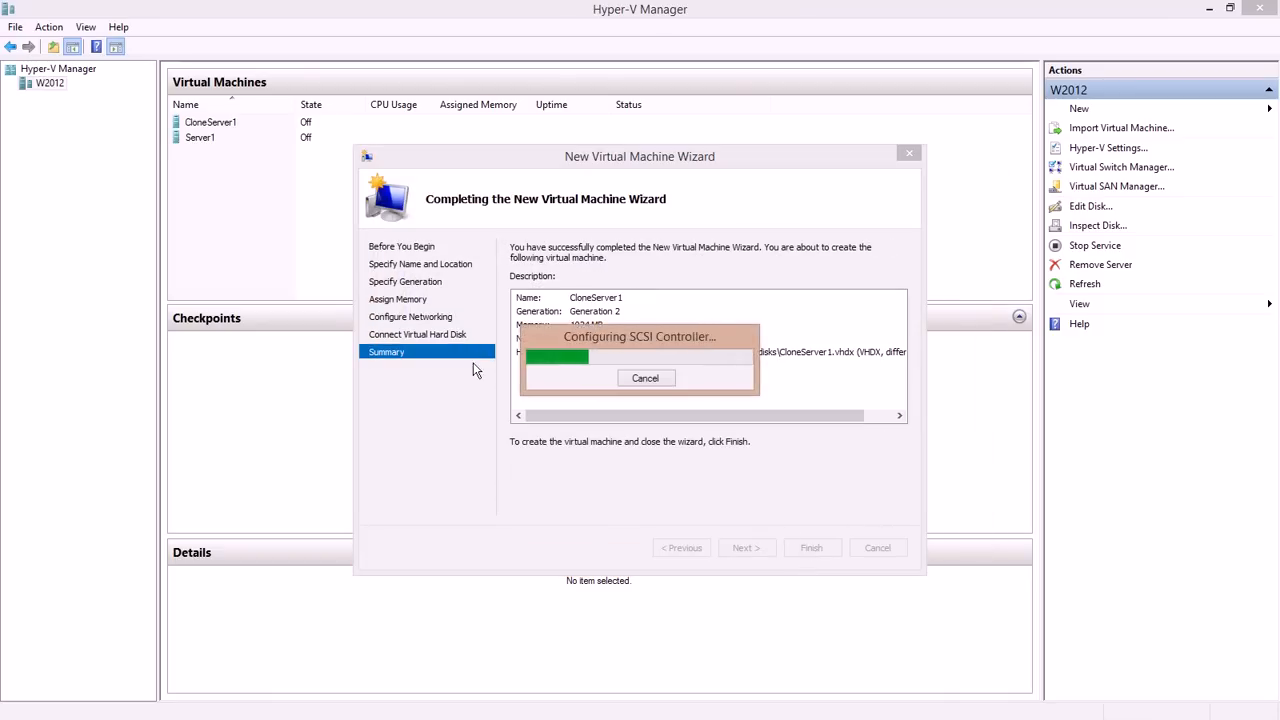
- Start the CloneServer1 VM and open its Connect console window
left_click(811, 547)
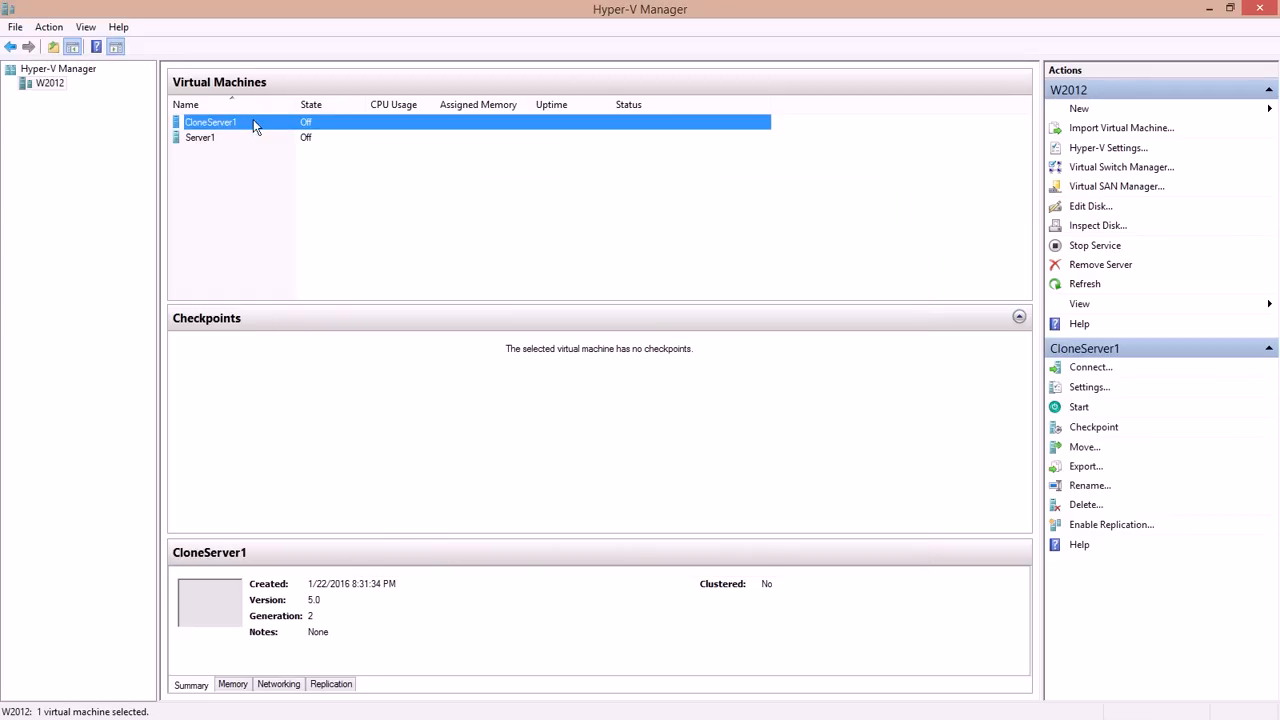
left_click(1079, 406)
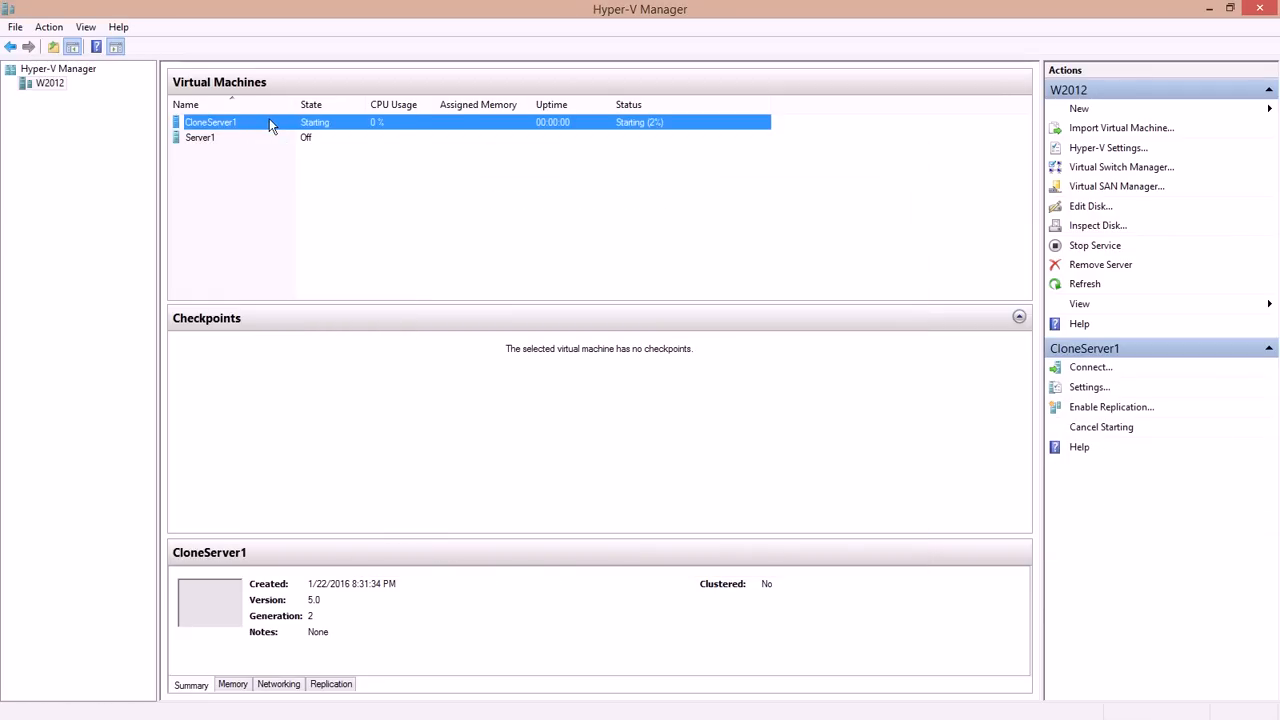
right_click(230, 122)
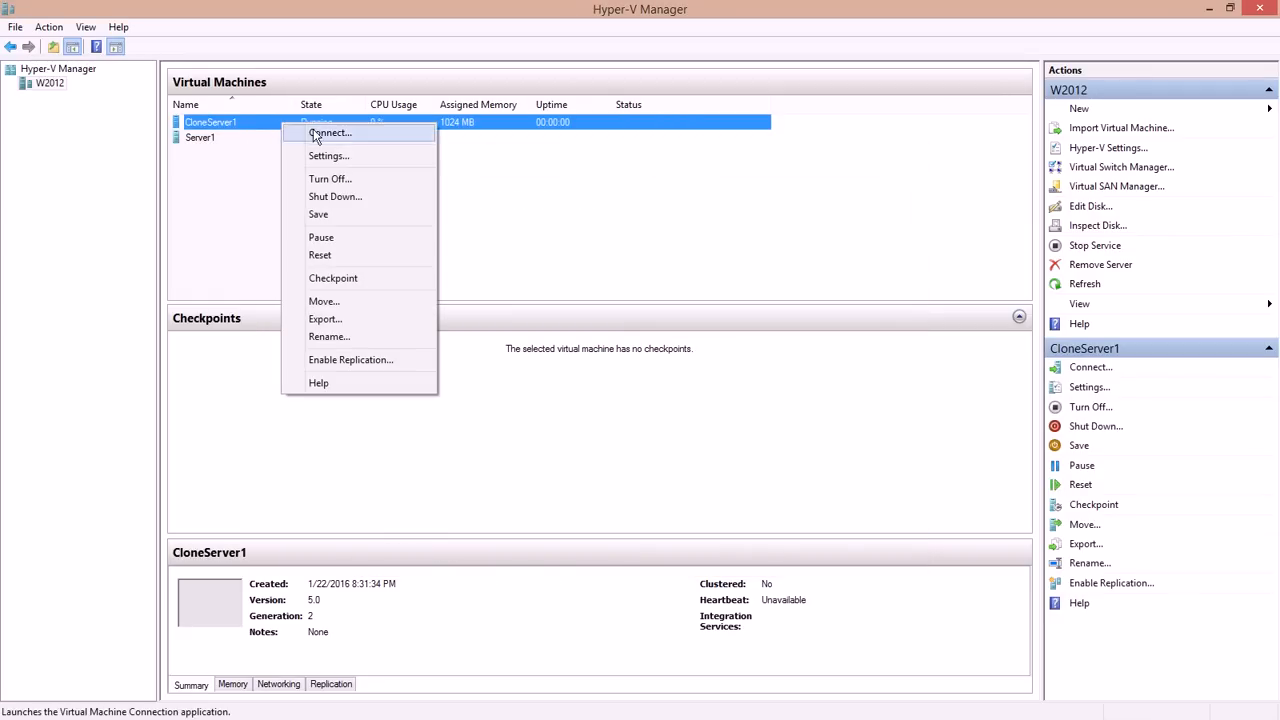
left_click(330, 132)
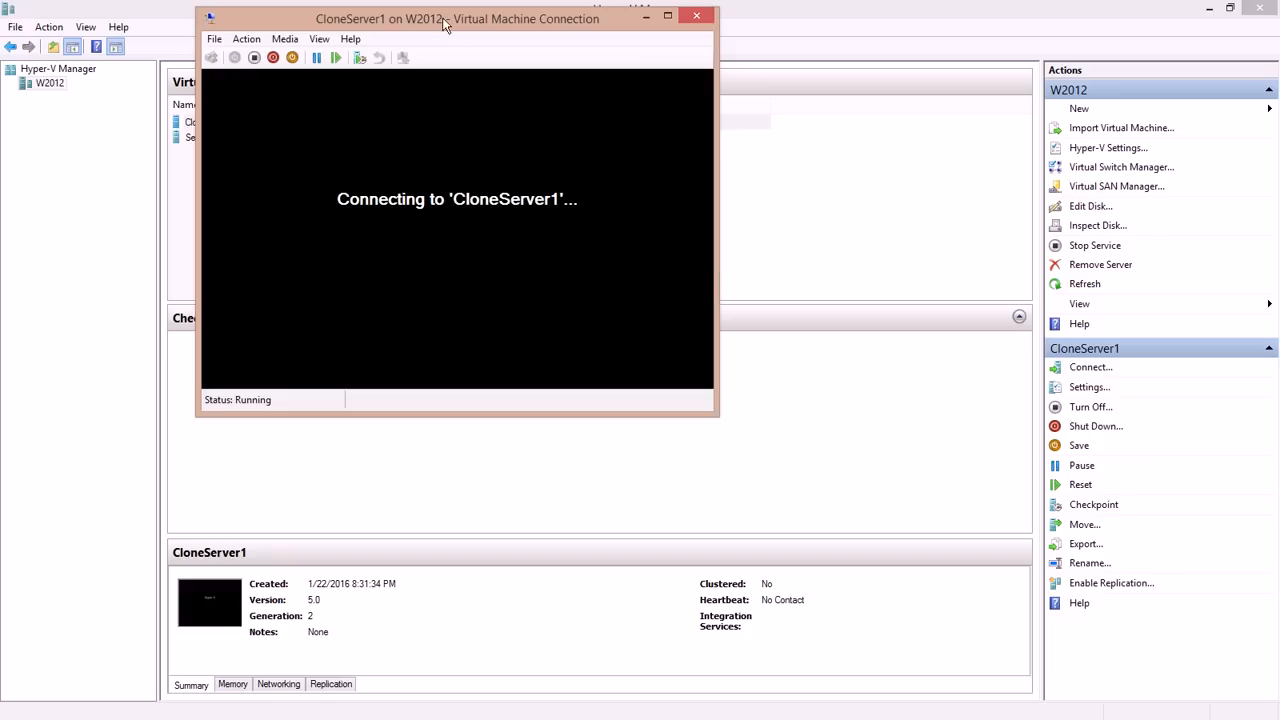
left_click(668, 16)
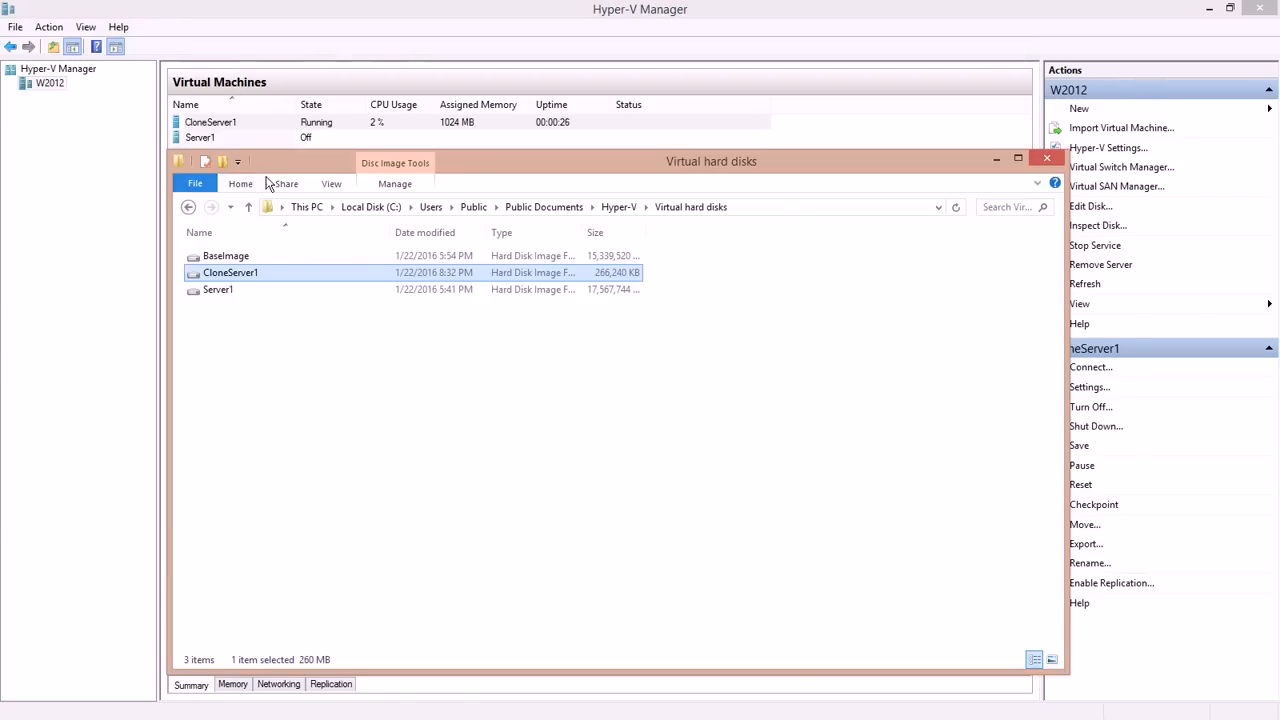
mouse_move(311, 337)
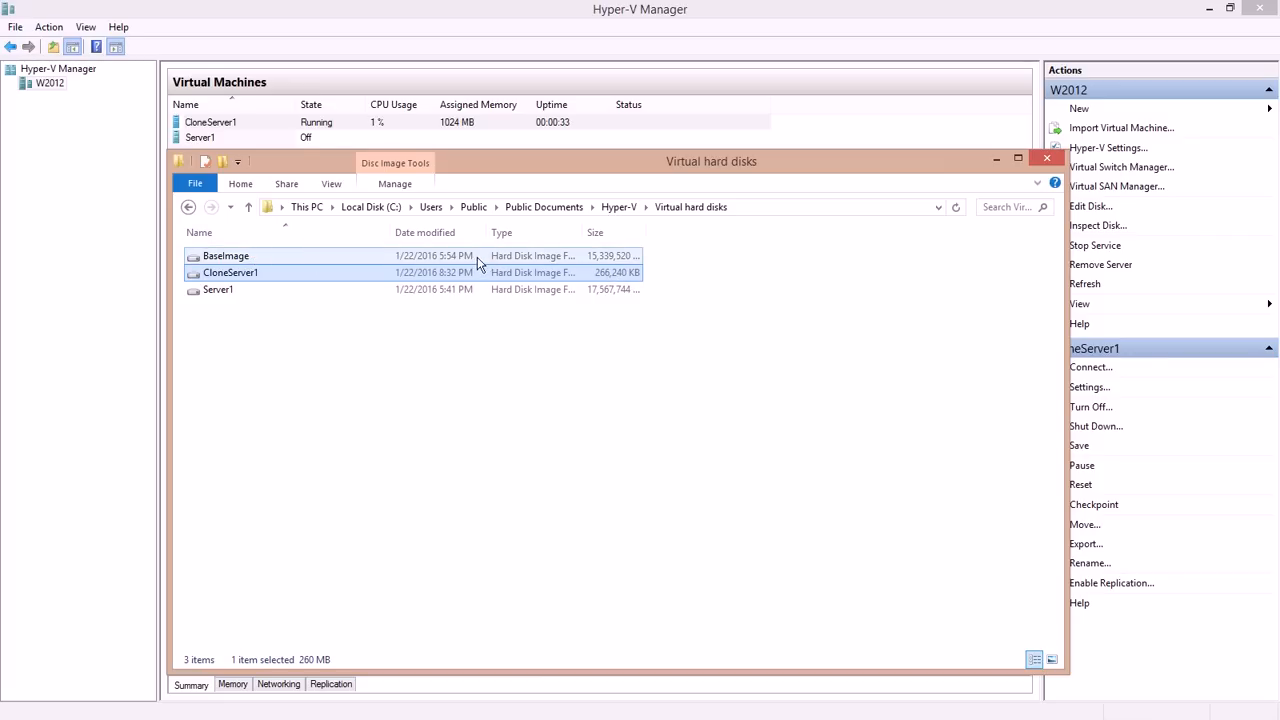
mouse_move(270, 265)
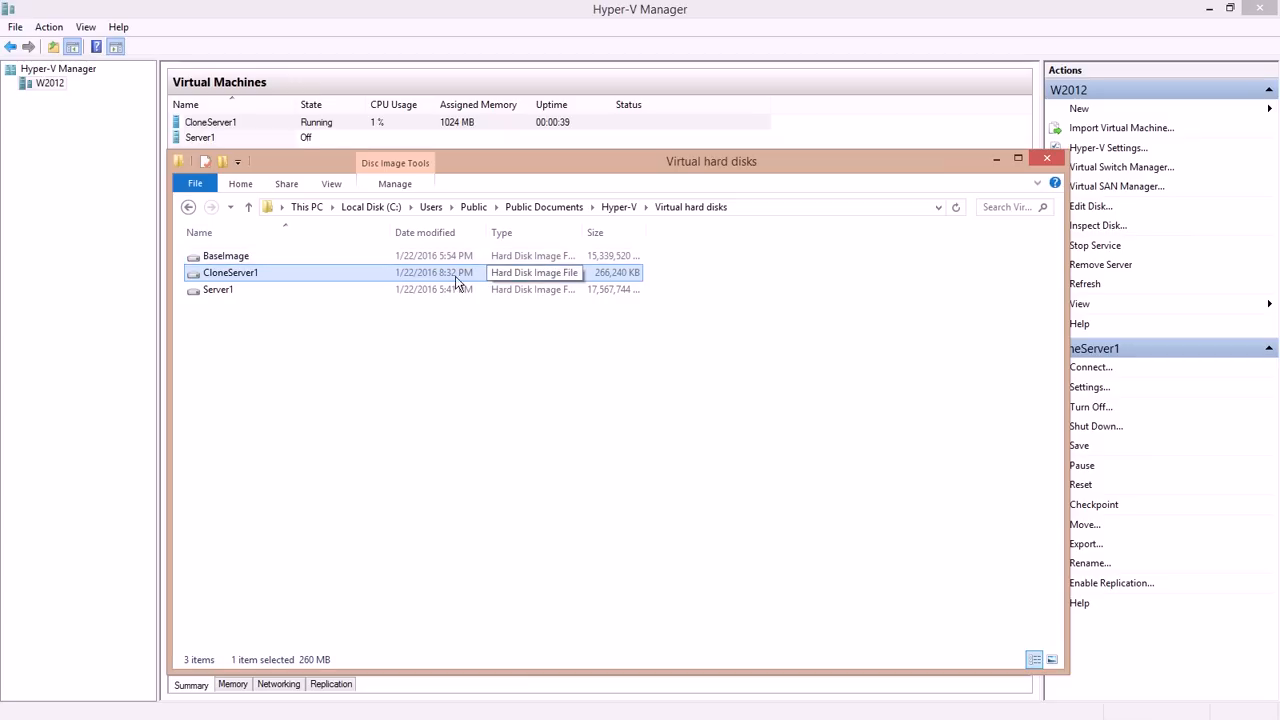
mouse_move(478, 281)
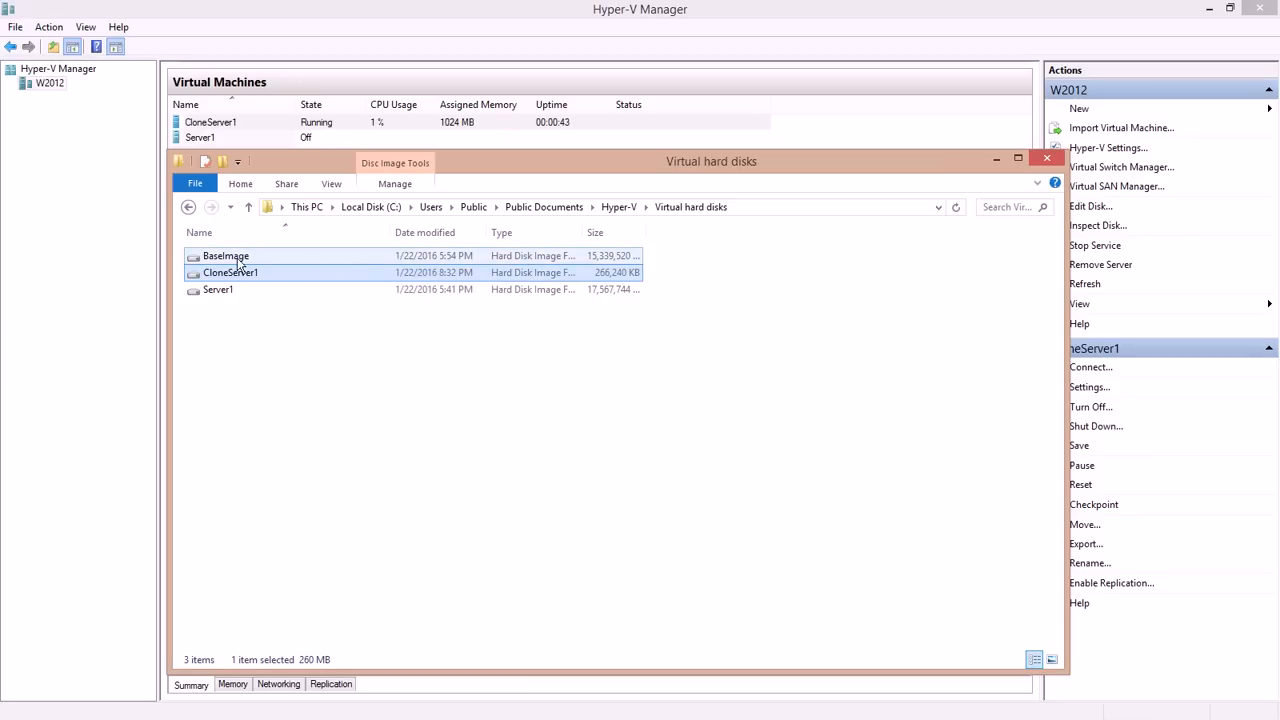
mouse_move(265, 262)
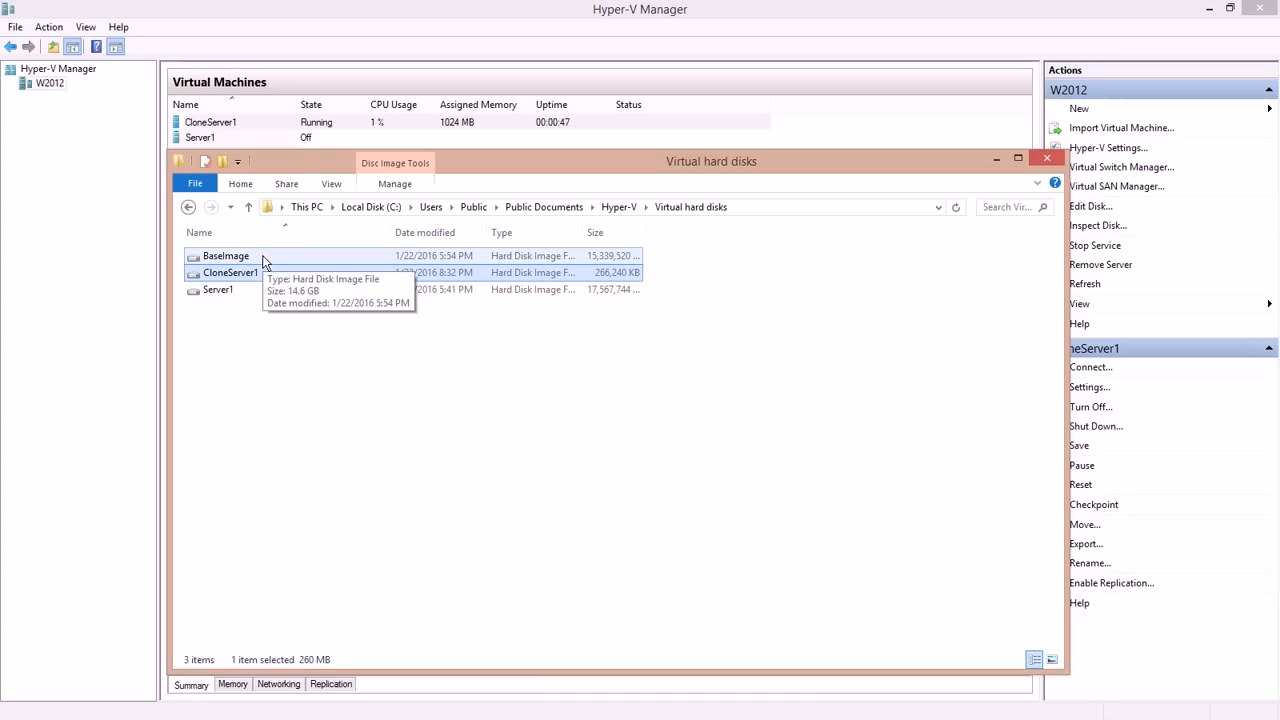
mouse_move(520, 600)
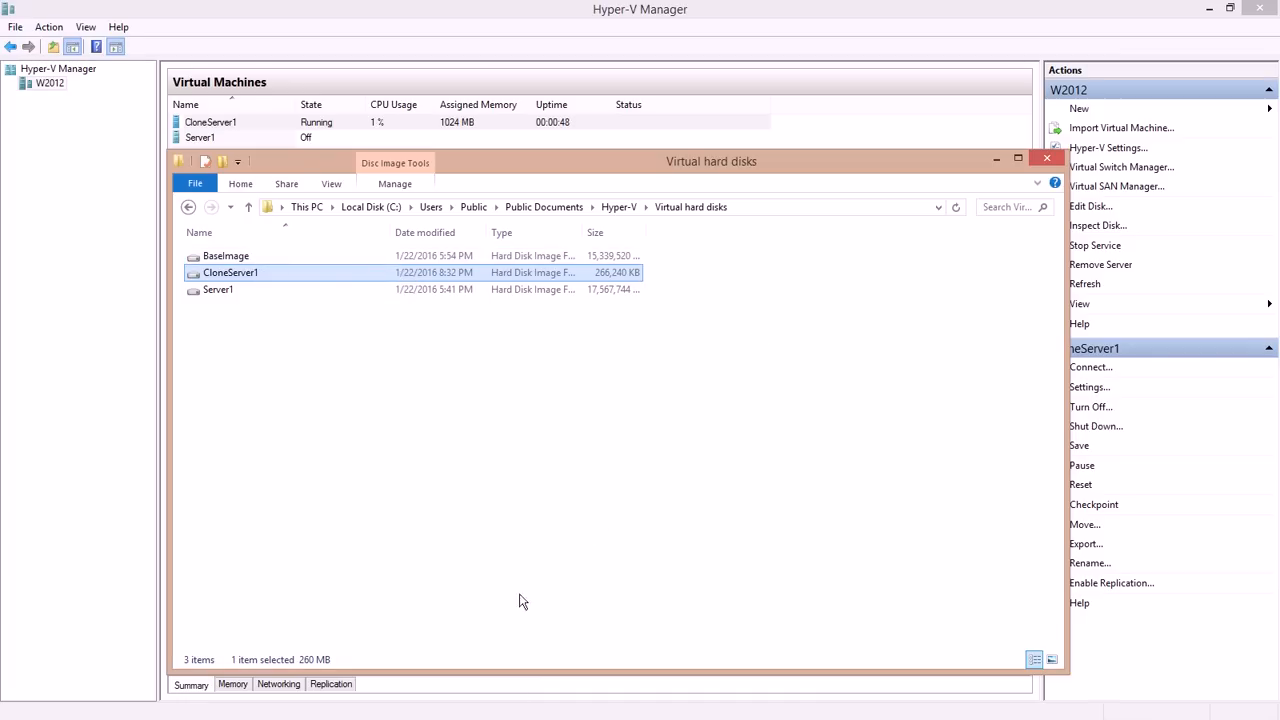
left_click(1047, 158)
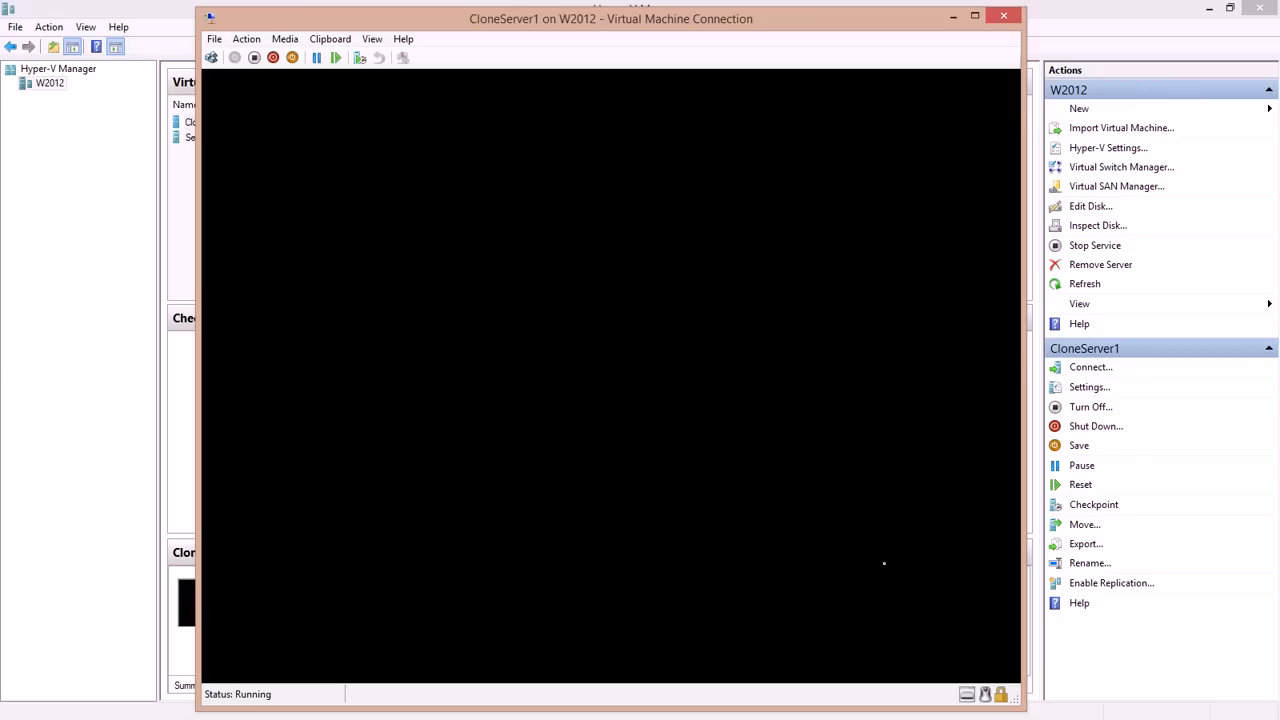
mouse_move(603, 387)
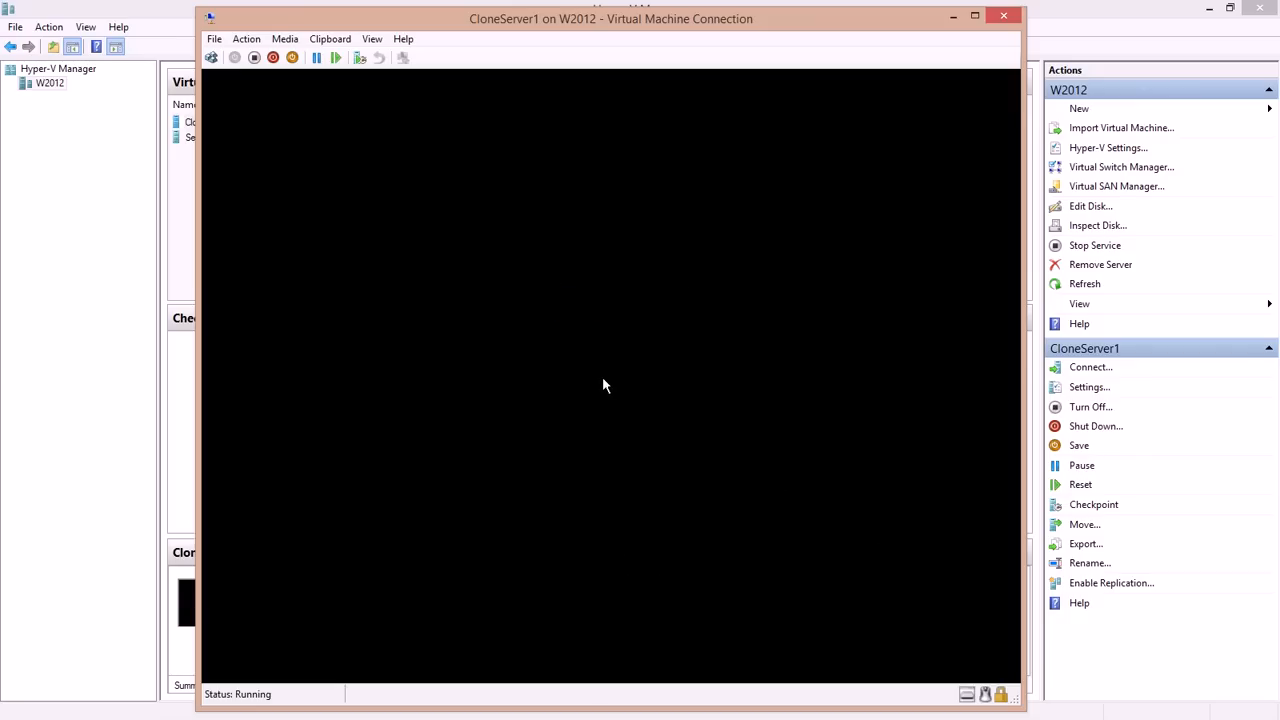
mouse_move(519, 330)
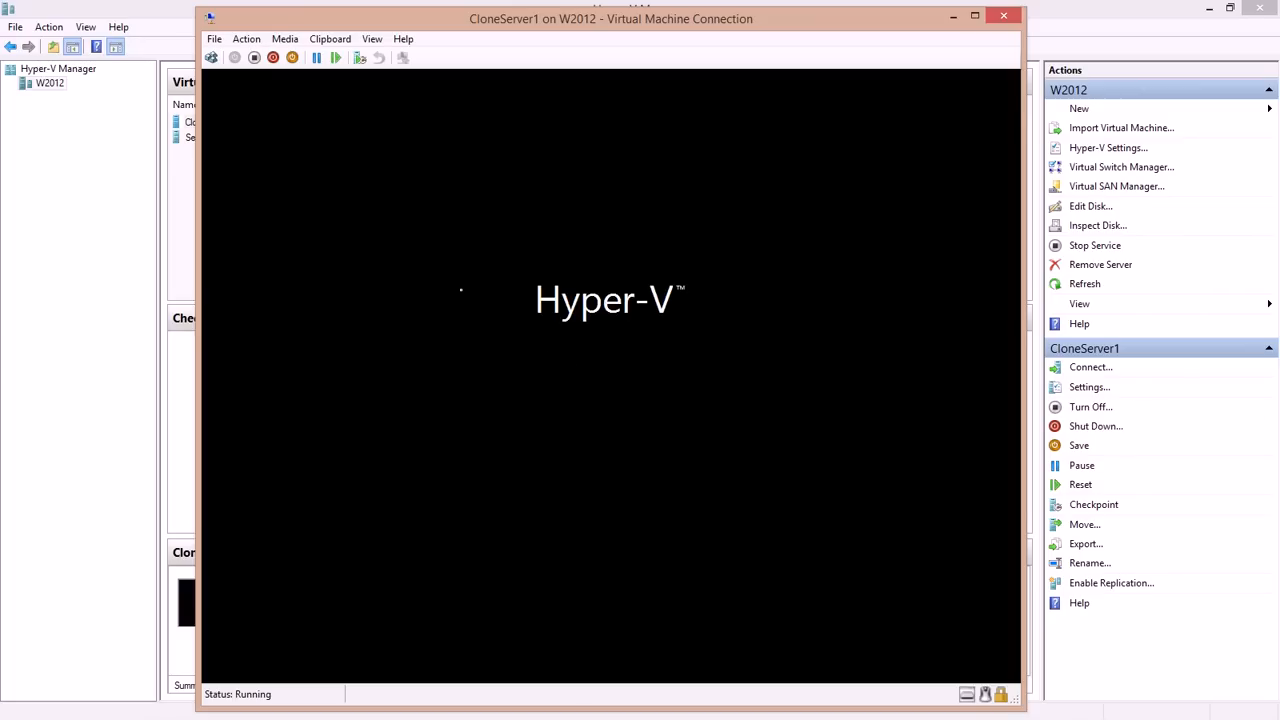
mouse_move(820, 24)
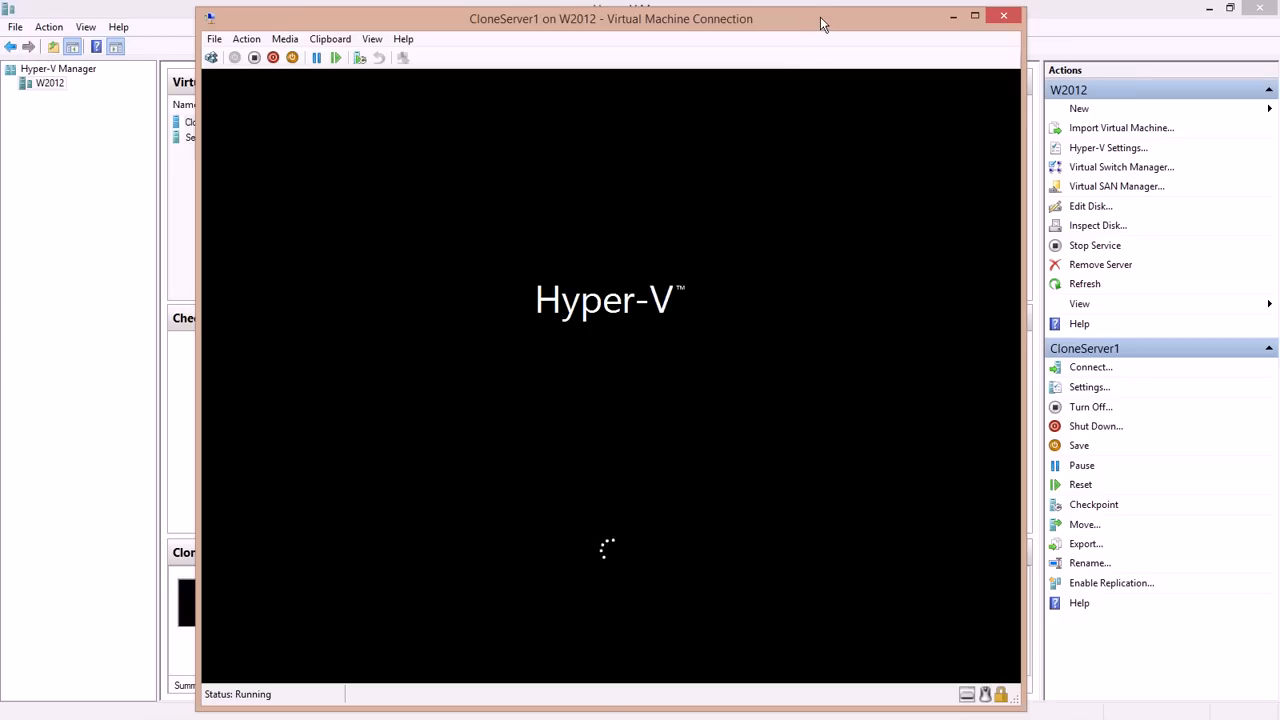
mouse_move(142, 287)
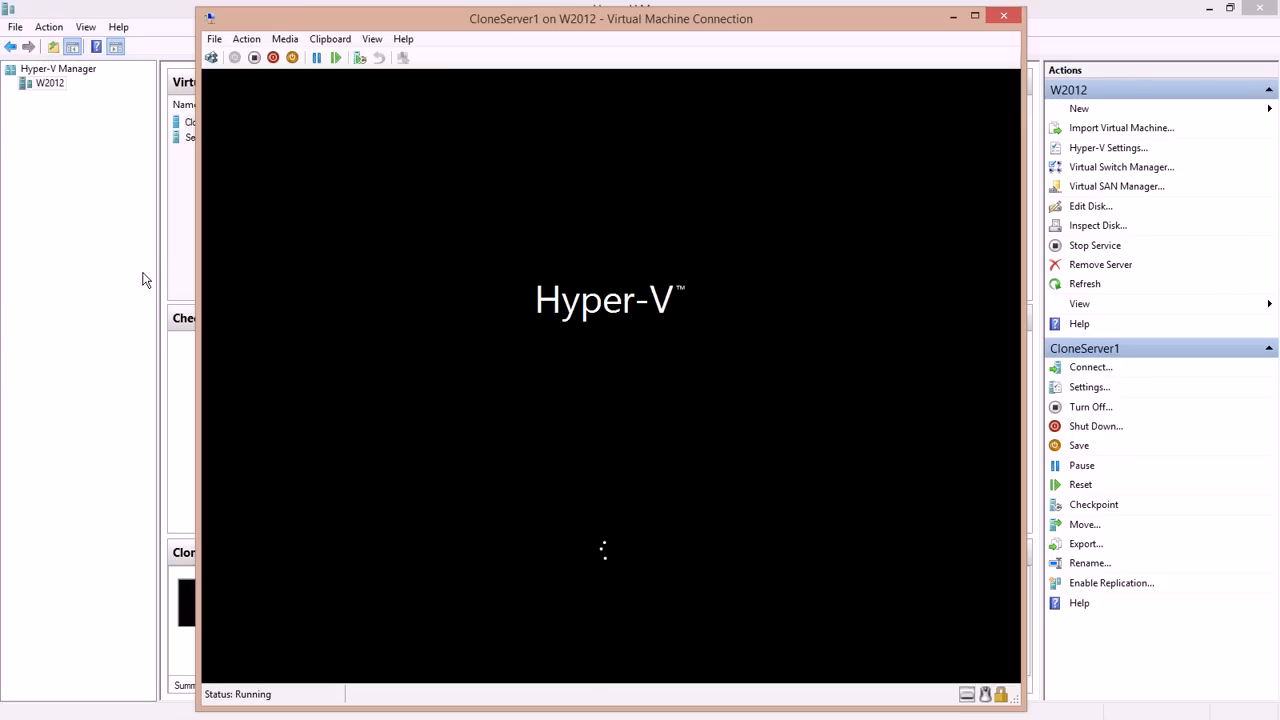
- Bring the virtual hard disks Explorer window back into view
left_click(1003, 15)
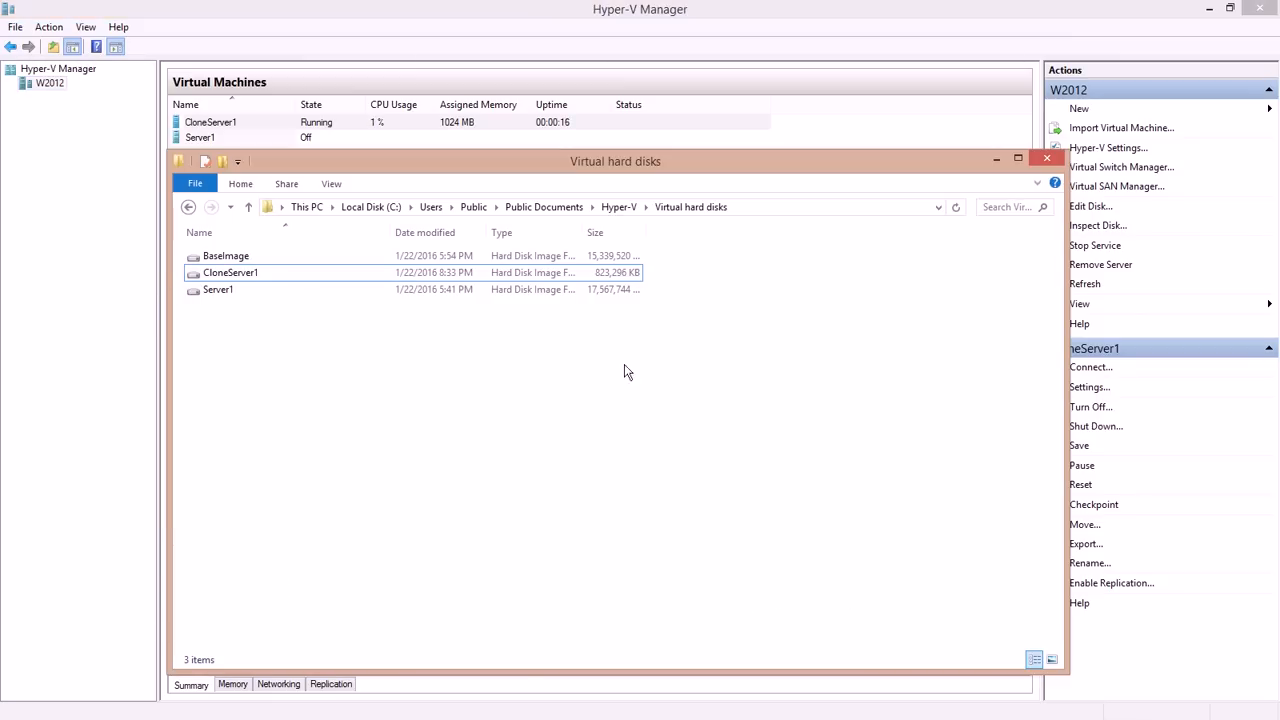
- Narrow Explorer to a left strip with Size beside Name and select CloneServer1
left_click(230, 272)
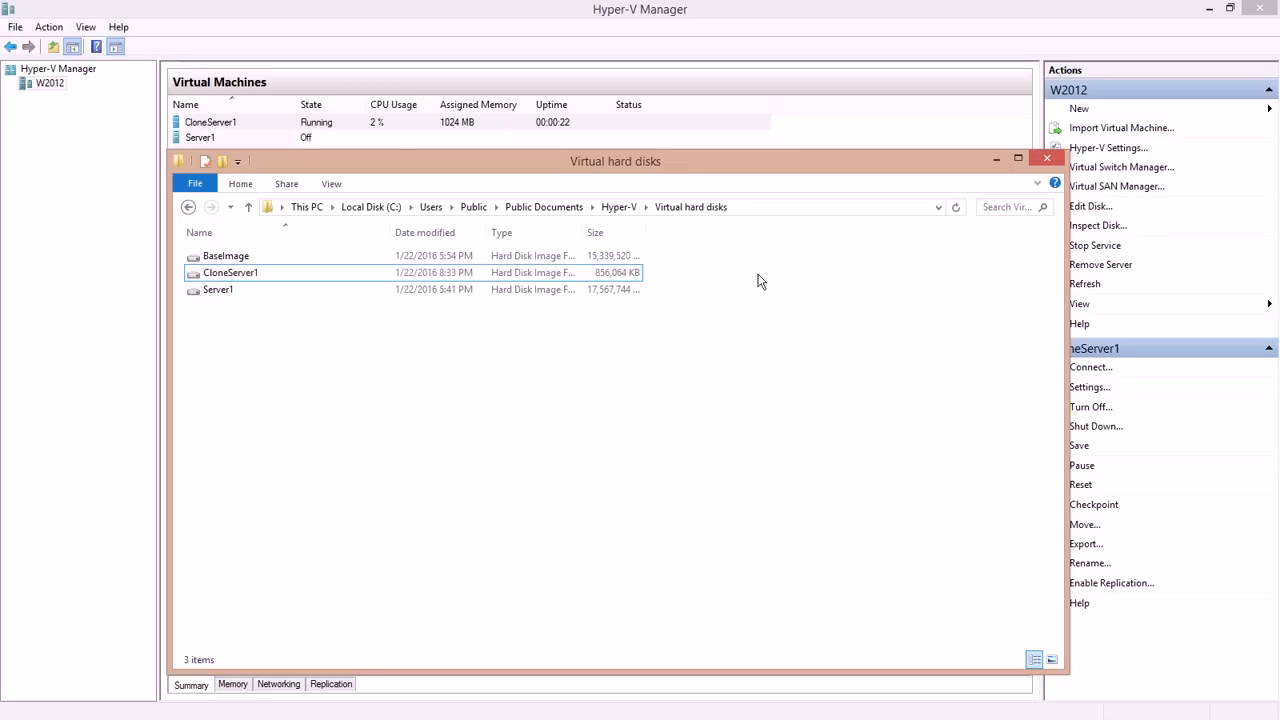
left_click_drag(615, 161, 447, 190)
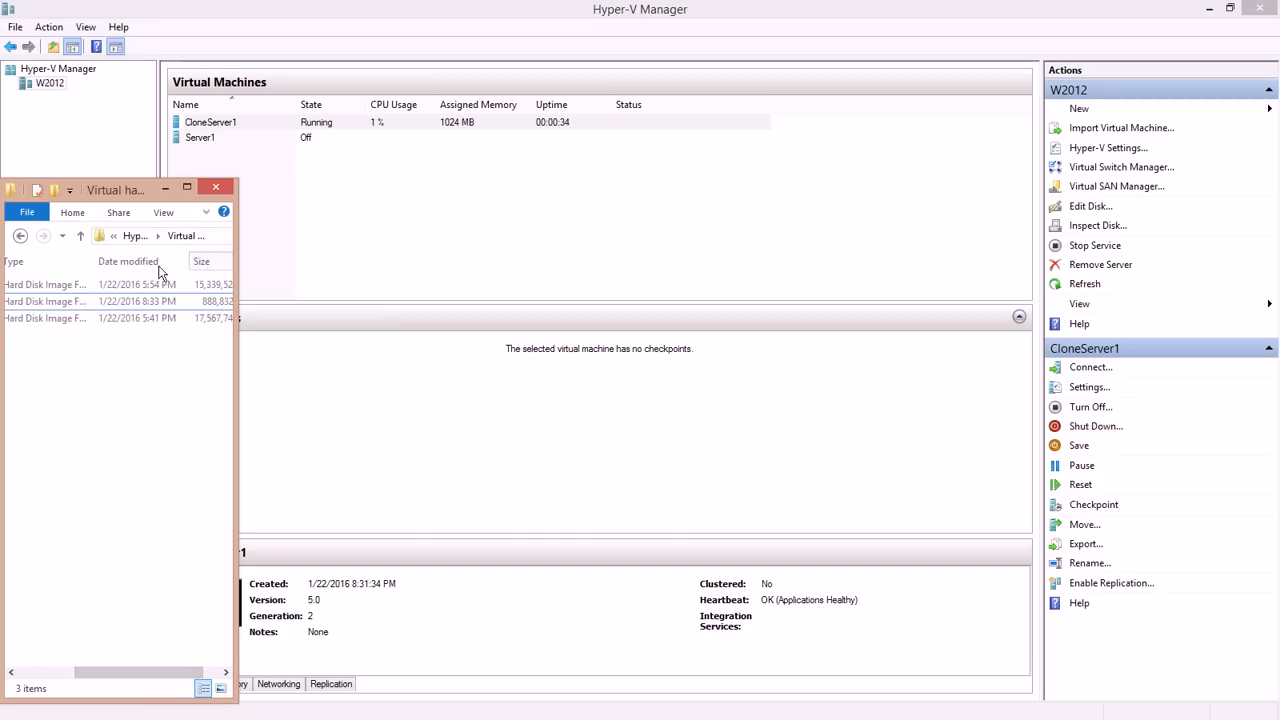
left_click_drag(100, 672, 150, 672)
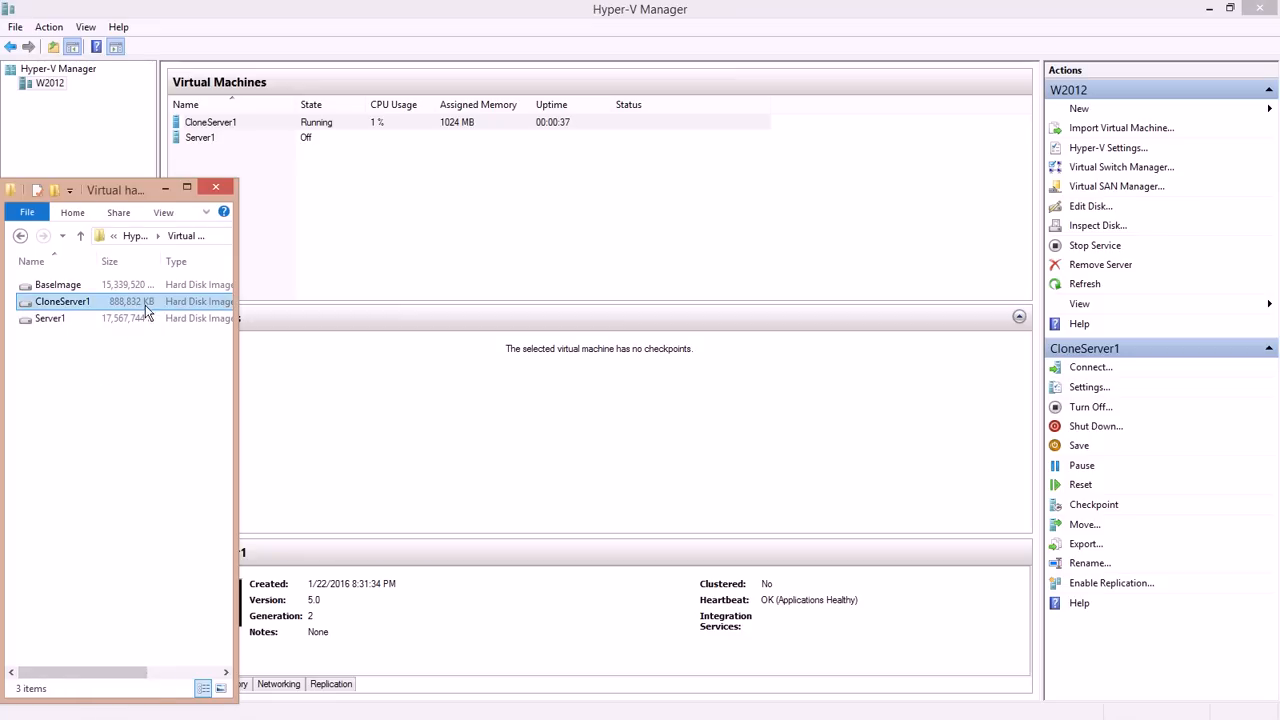
left_click(62, 301)
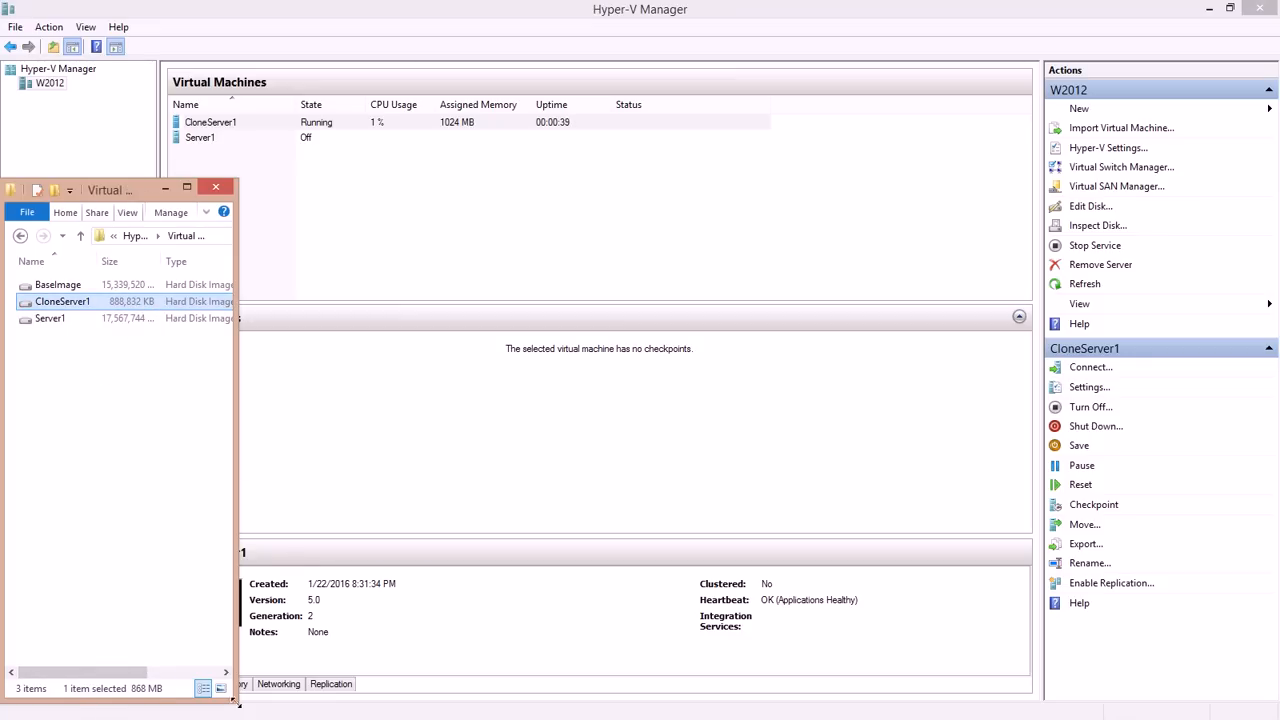
left_click(1090, 367)
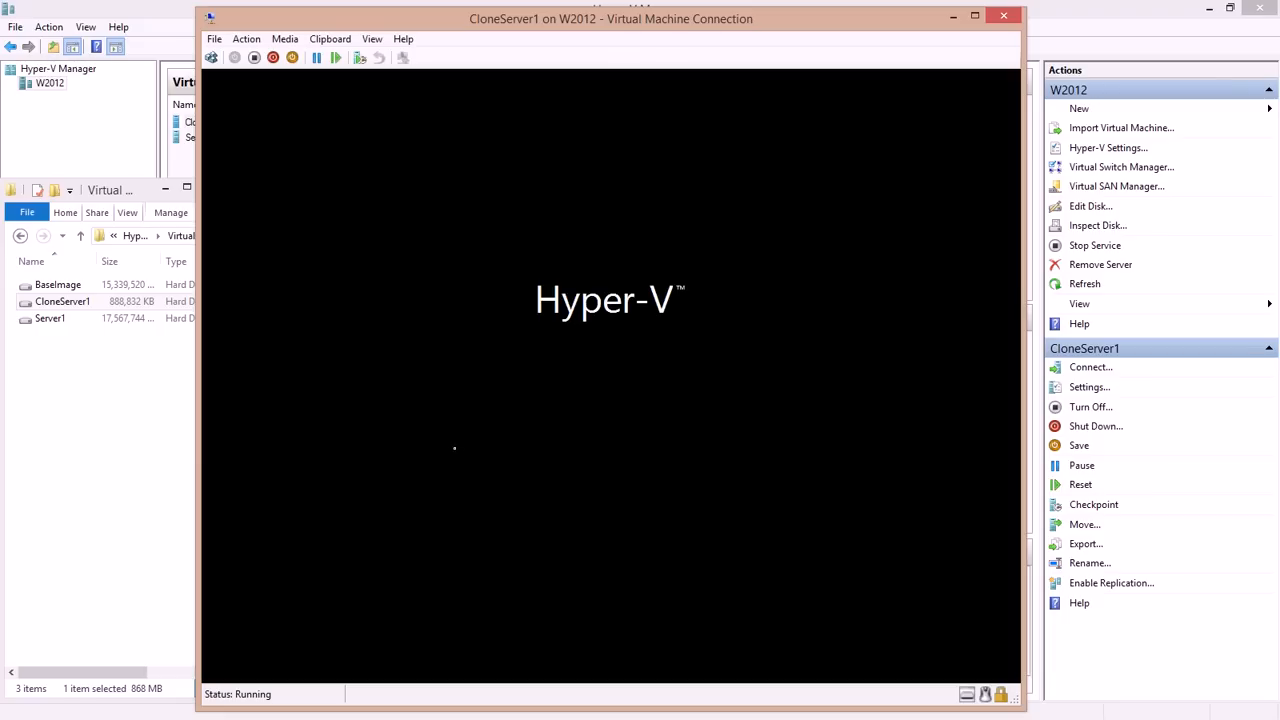
- Move the Virtual Machine Connection window right so the disk list stays visible
left_click_drag(610, 18, 677, 17)
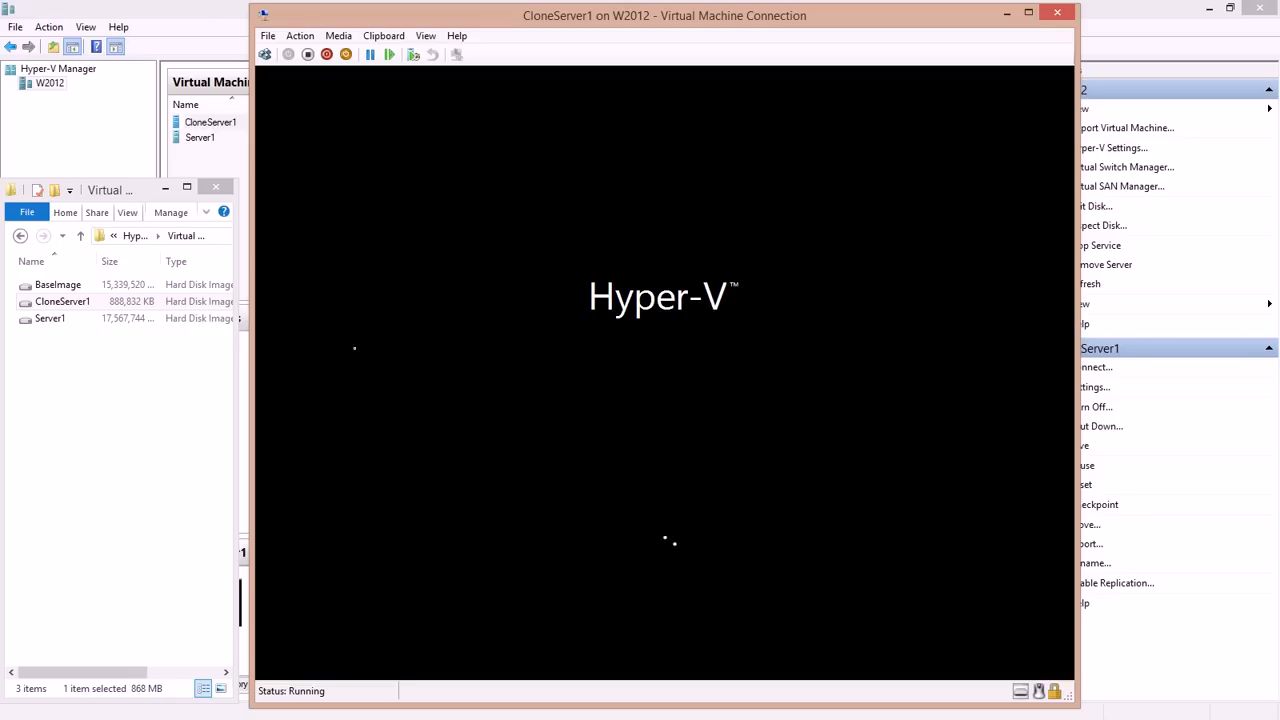
mouse_move(1108, 110)
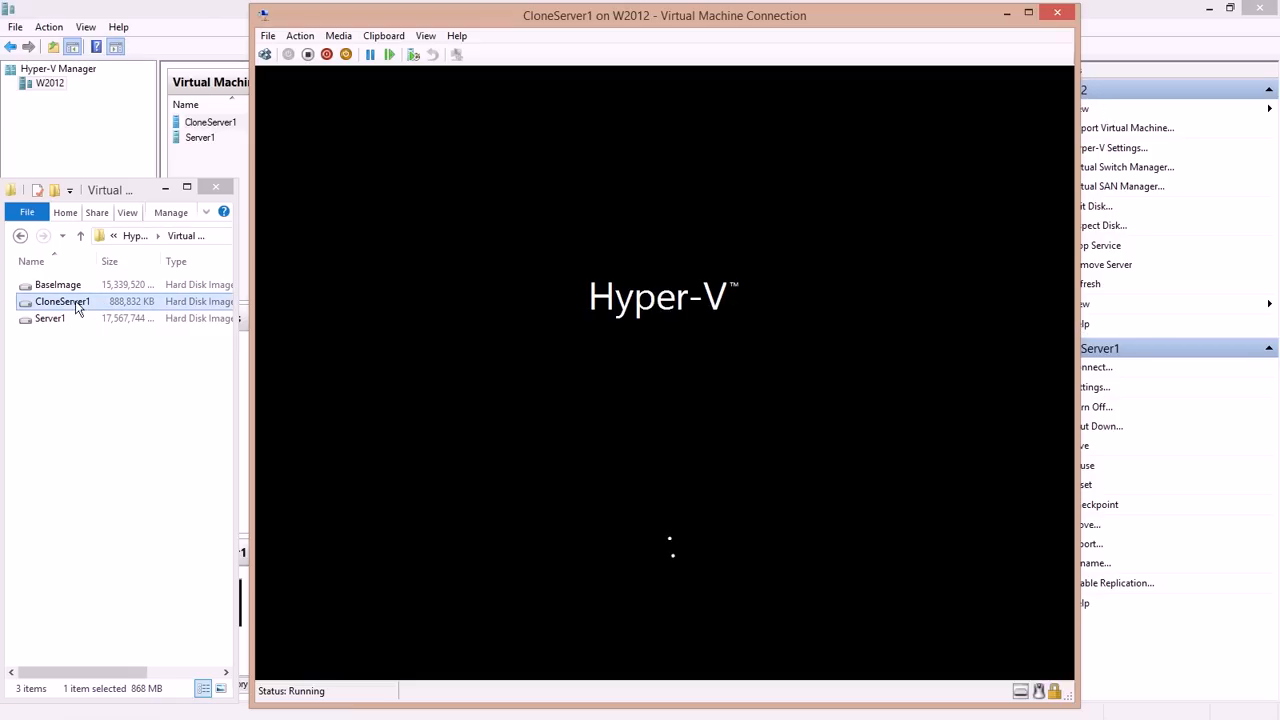
left_click(57, 284)
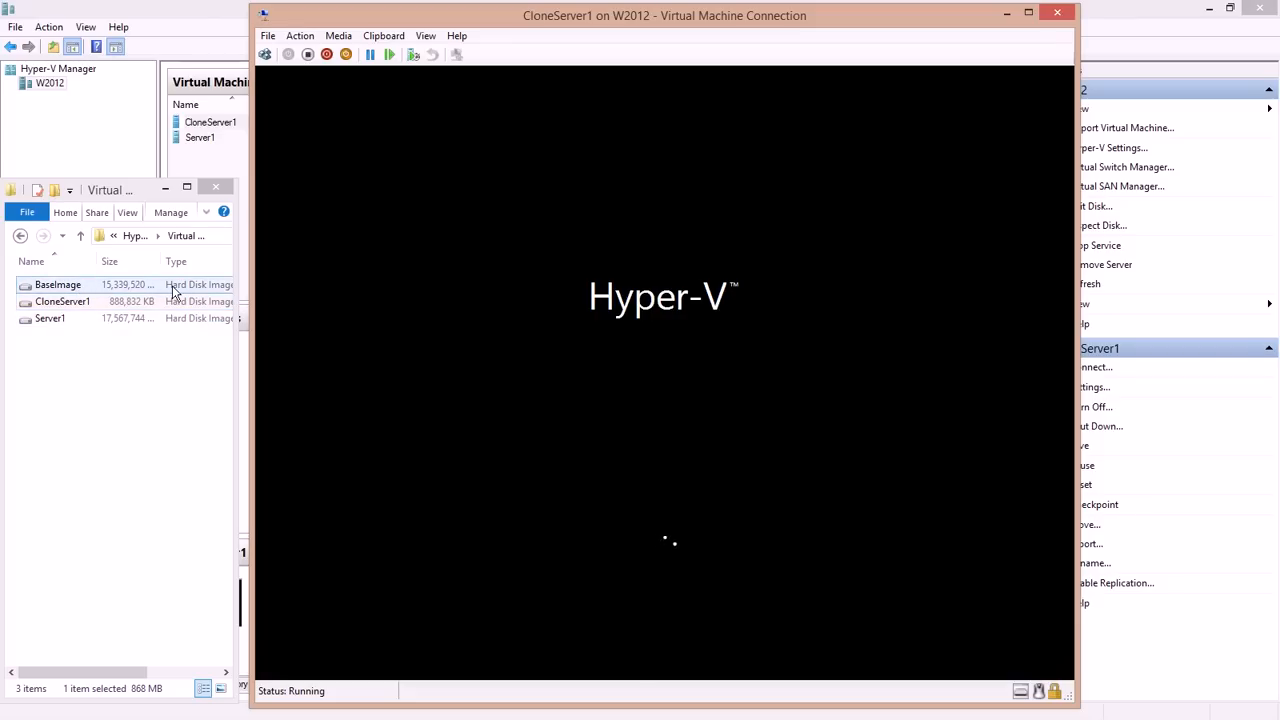
mouse_move(65, 287)
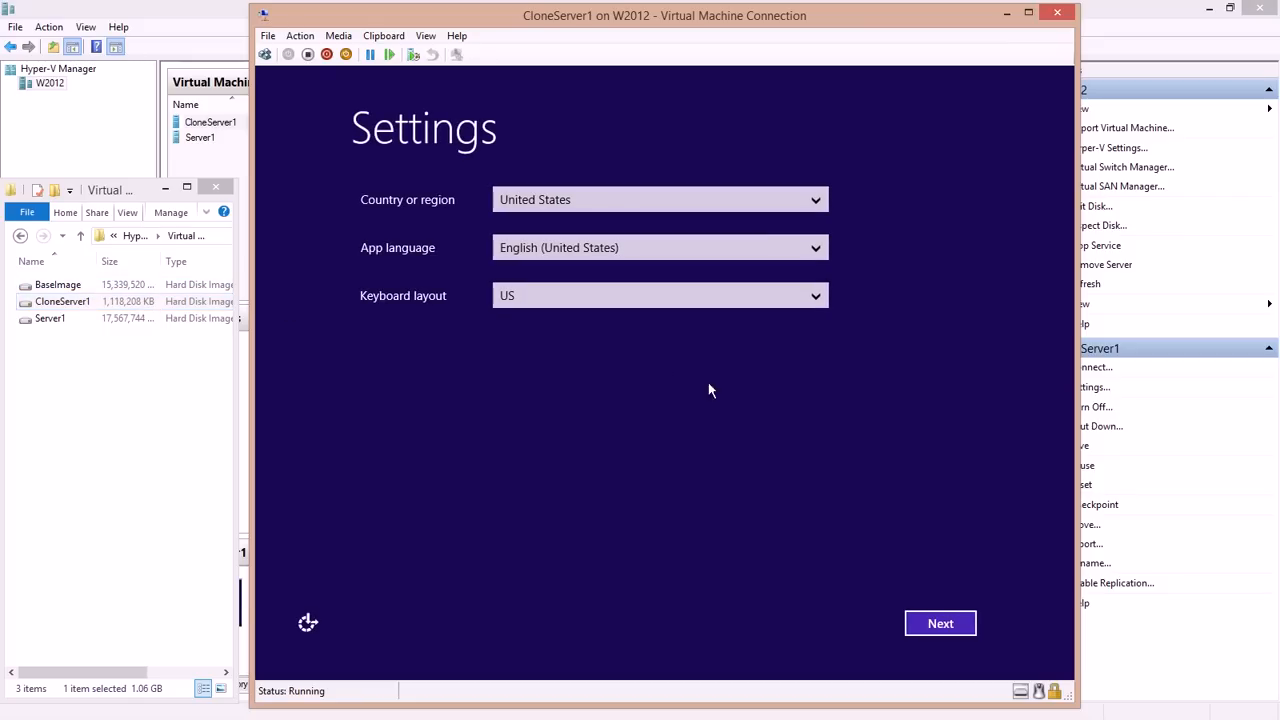
mouse_move(975, 481)
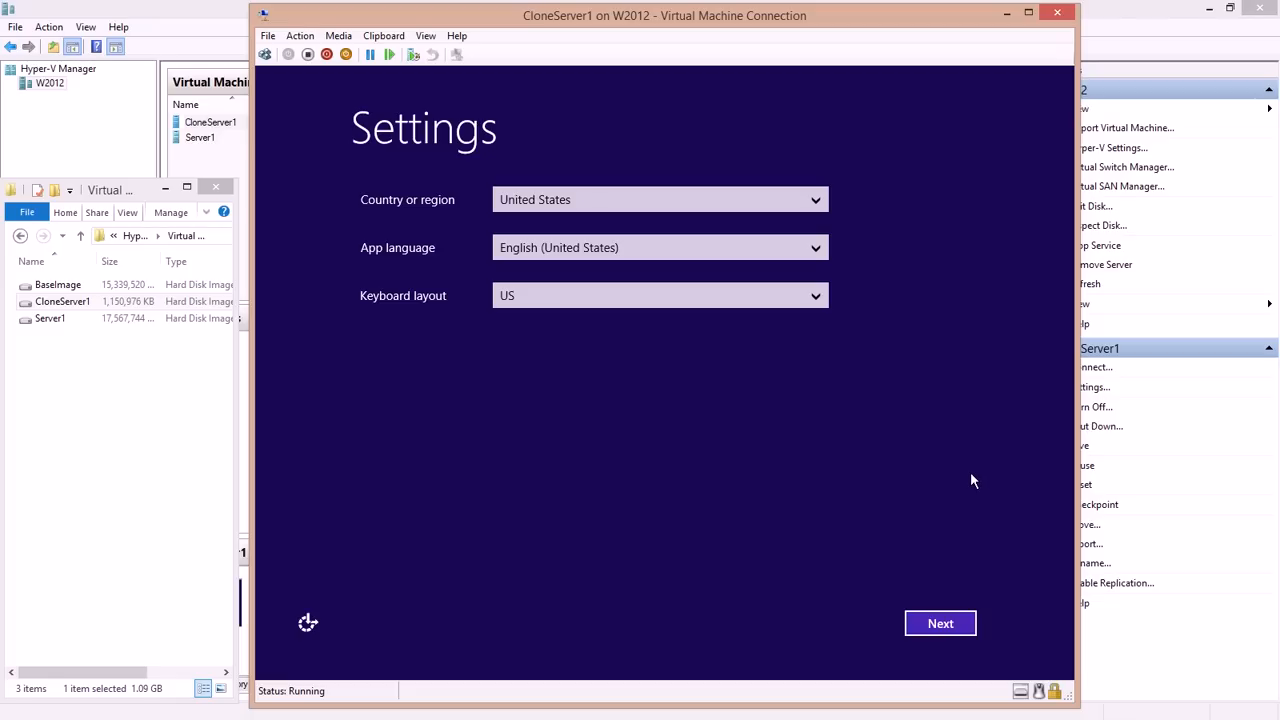
mouse_move(940, 623)
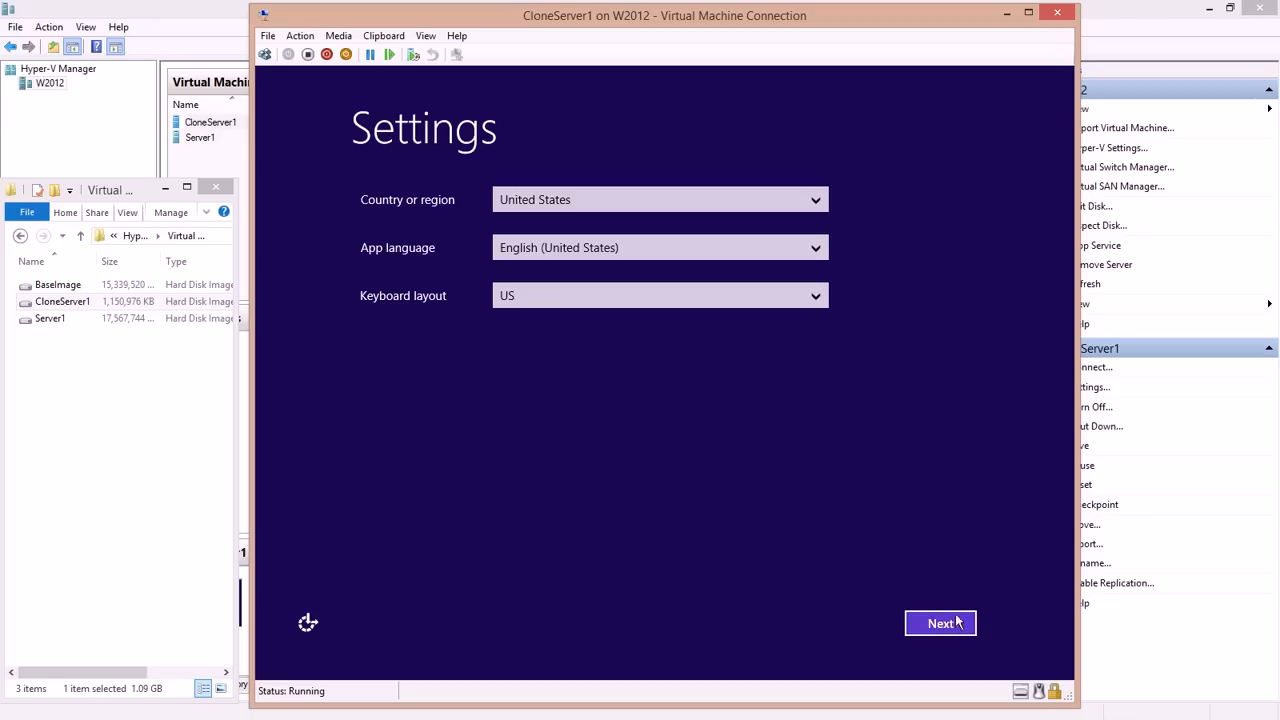
mouse_move(965, 518)
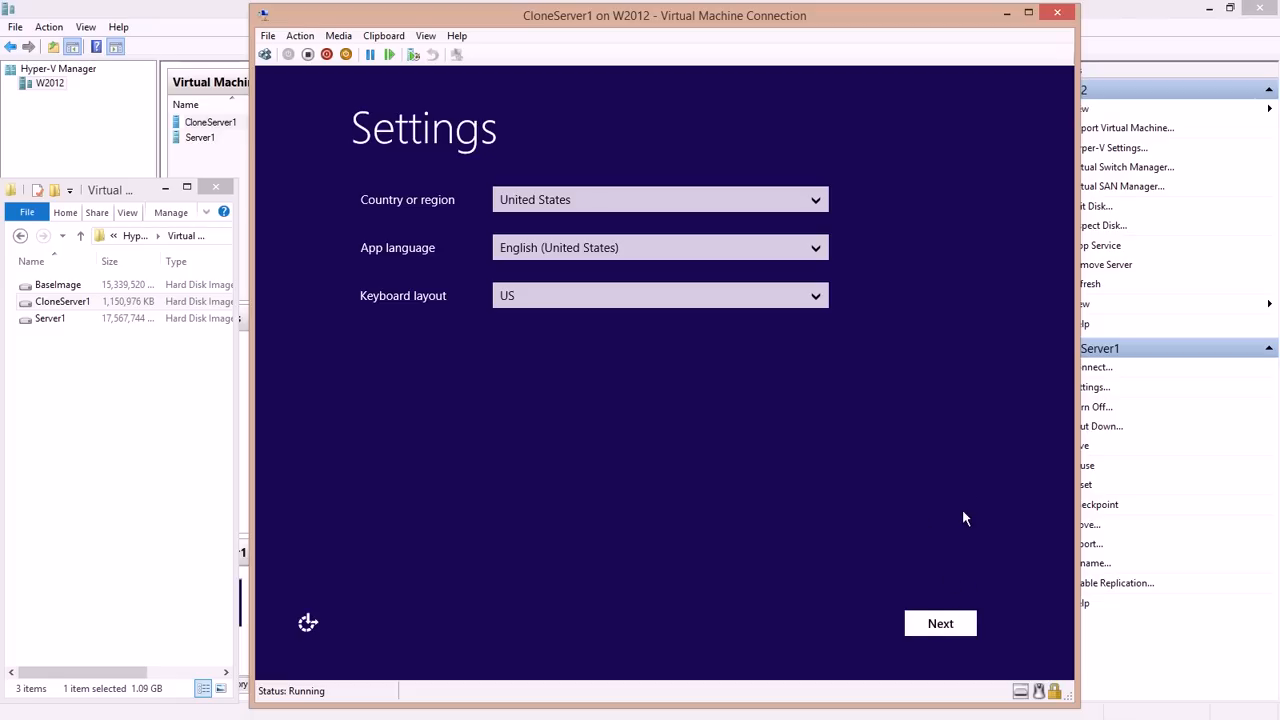
- Keep US regional defaults, accept the license, and set the Administrator password
left_click(939, 623)
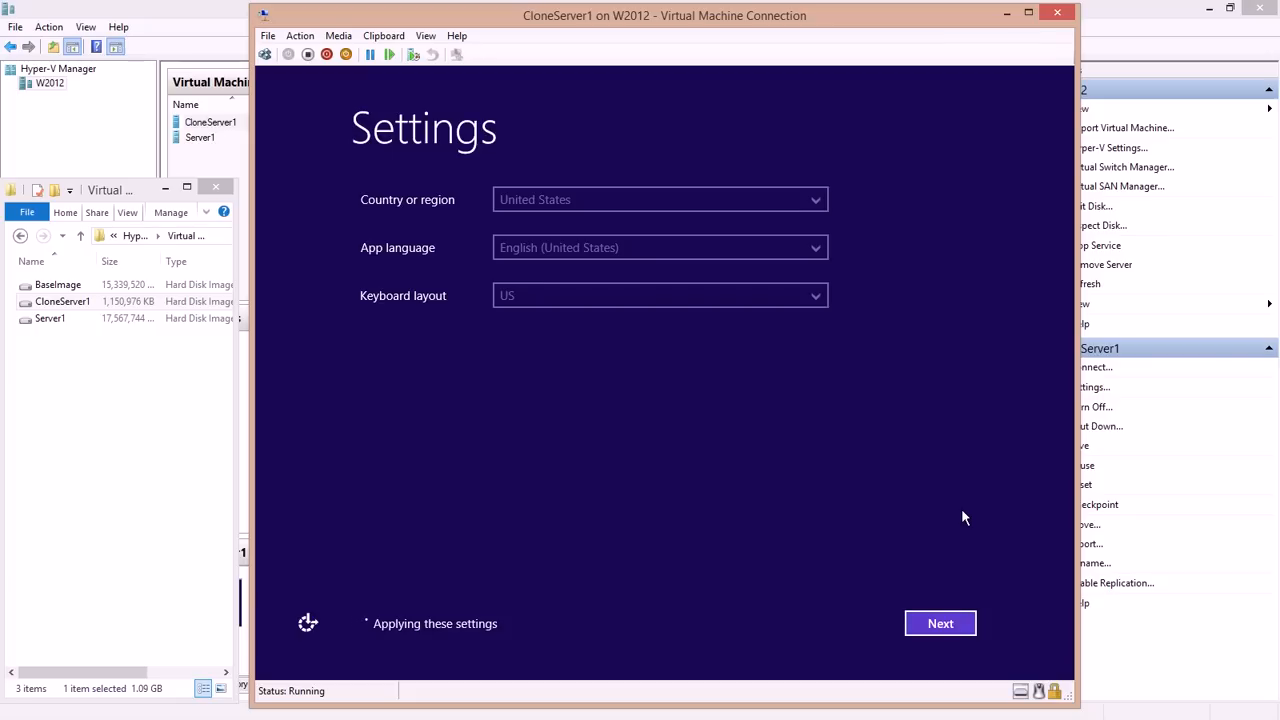
left_click(940, 623)
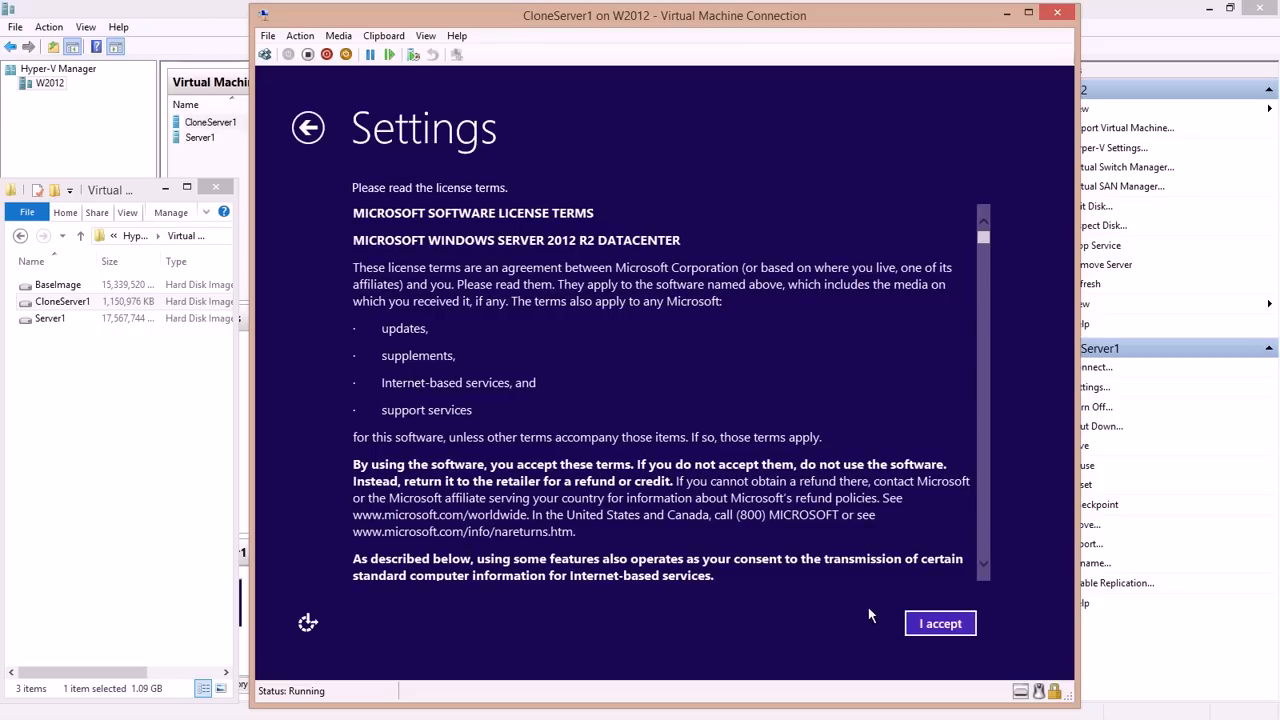
left_click(939, 623)
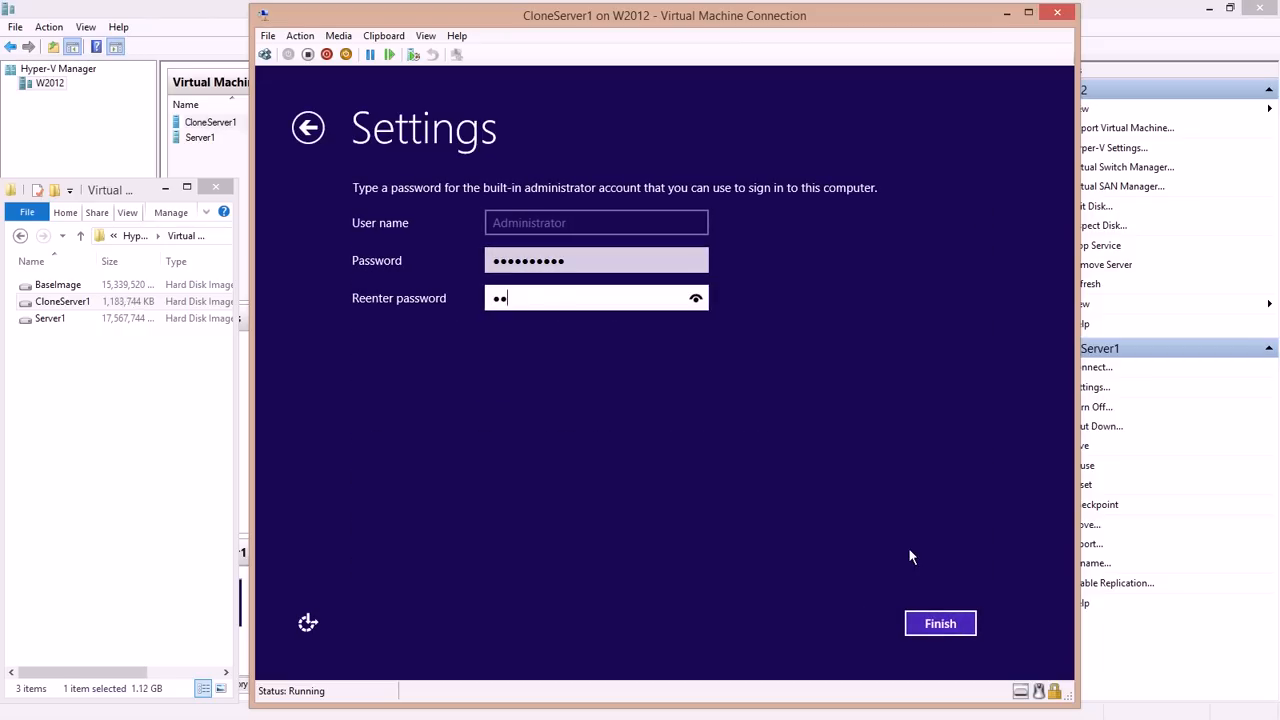
left_click(939, 623)
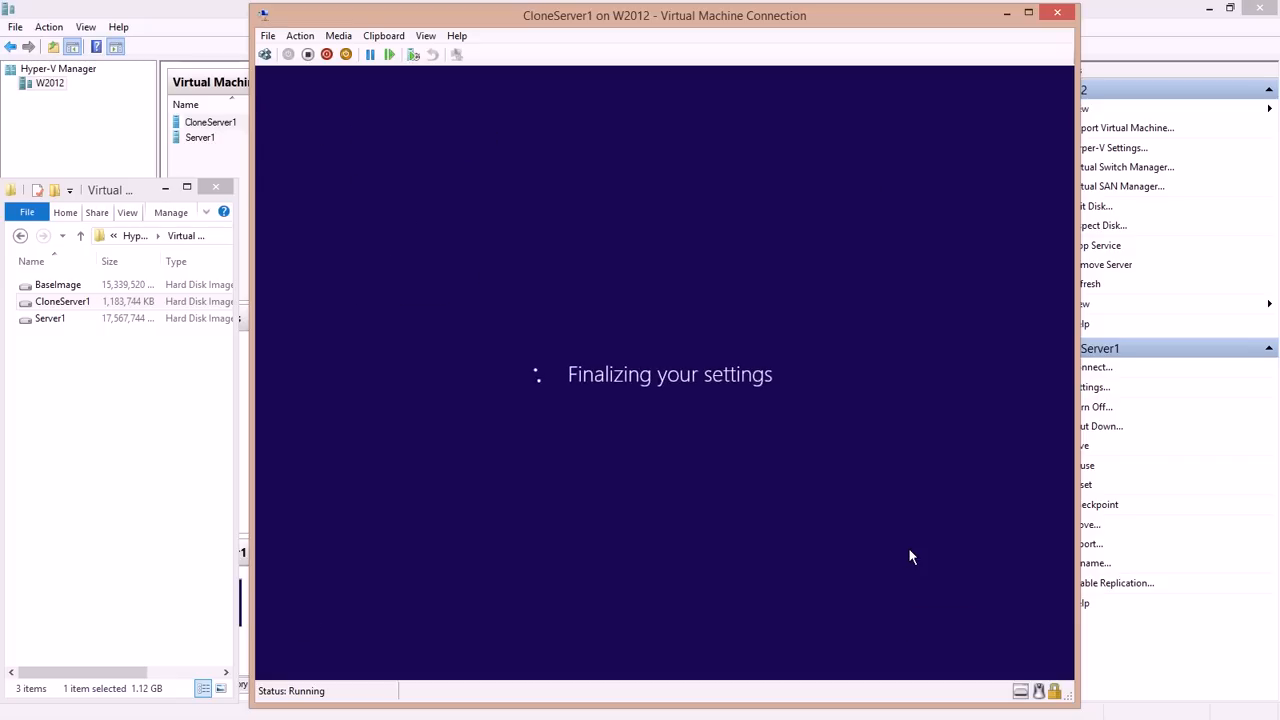
mouse_move(621, 447)
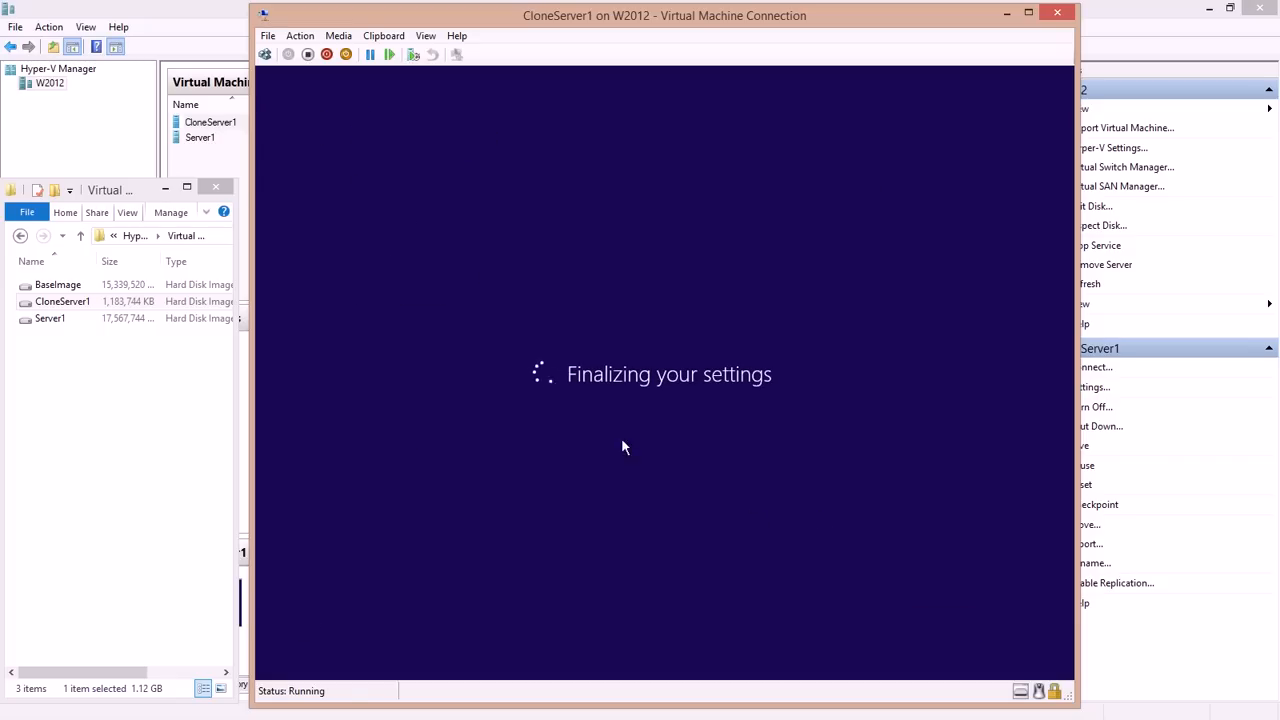
mouse_move(476, 413)
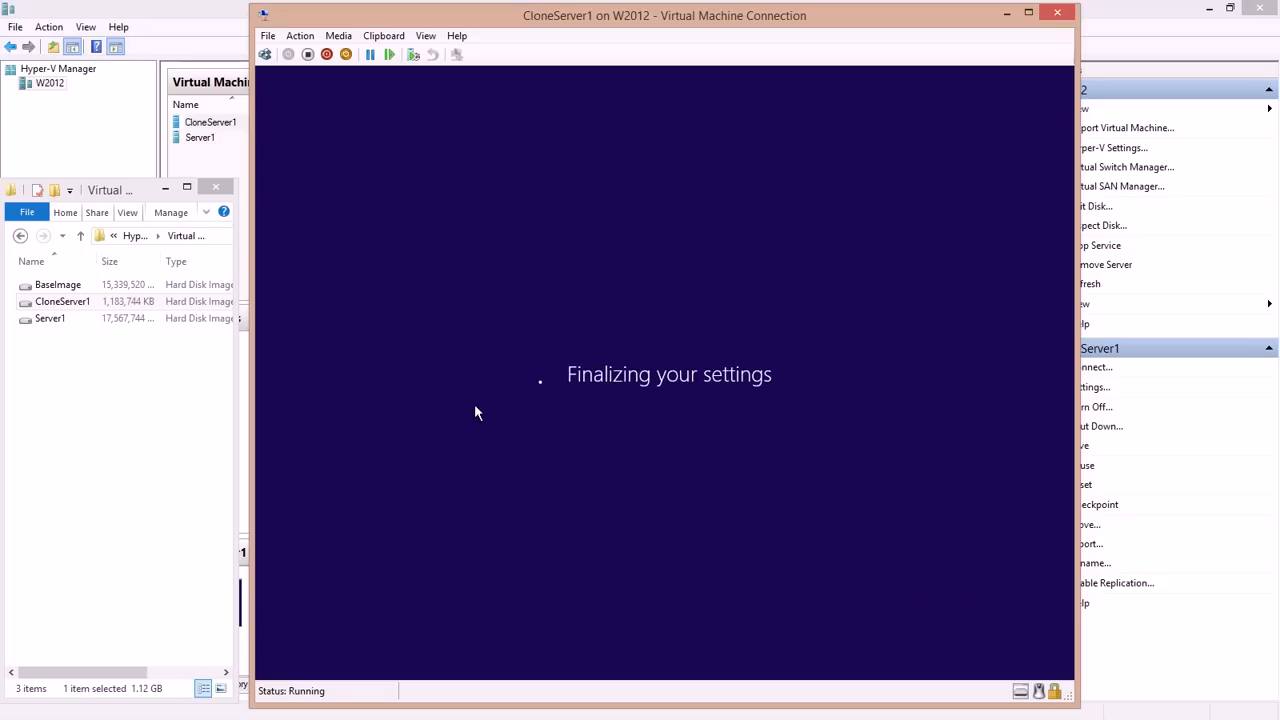